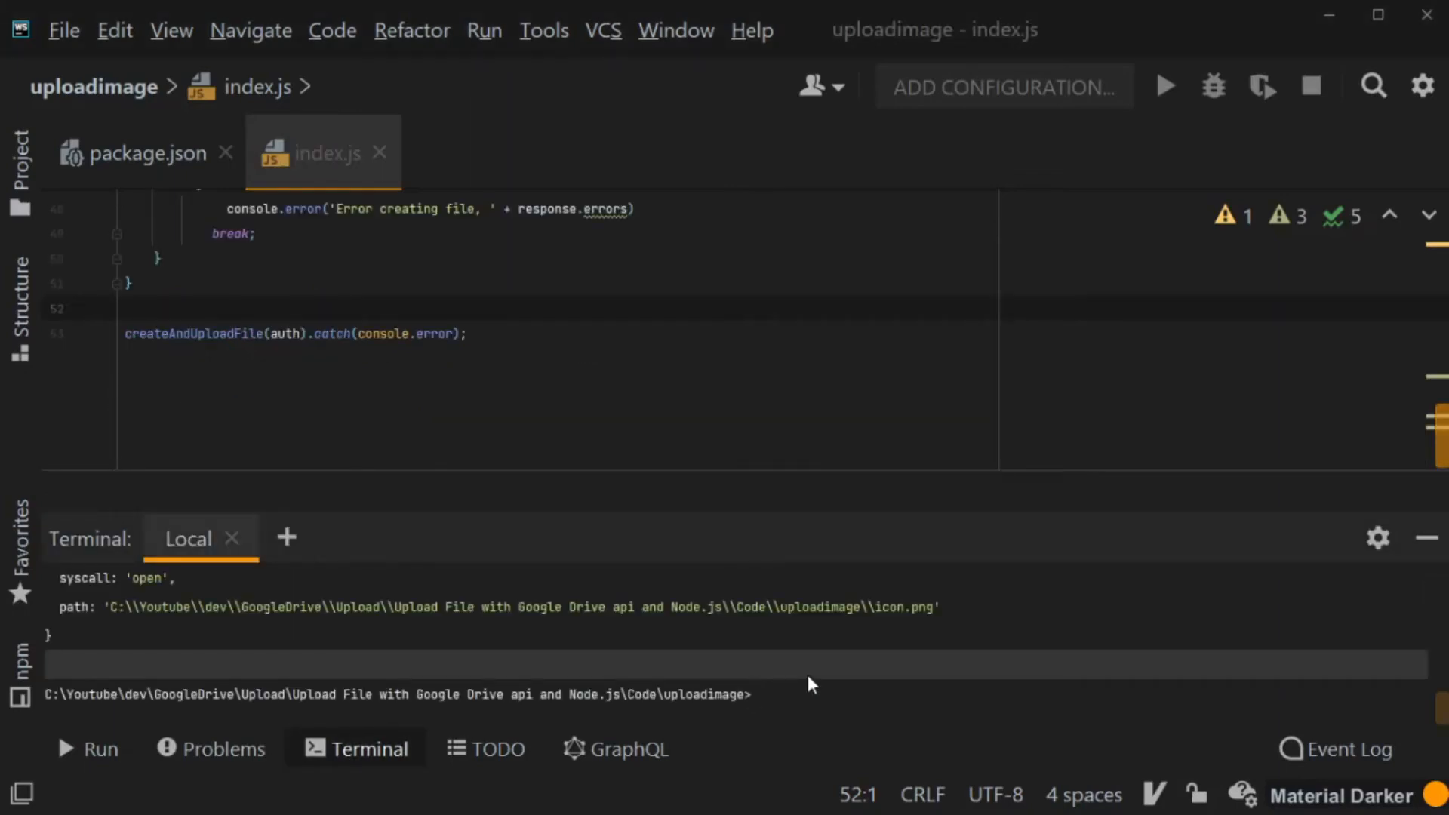
- Run `node index.js` in the project's terminal
type("node")
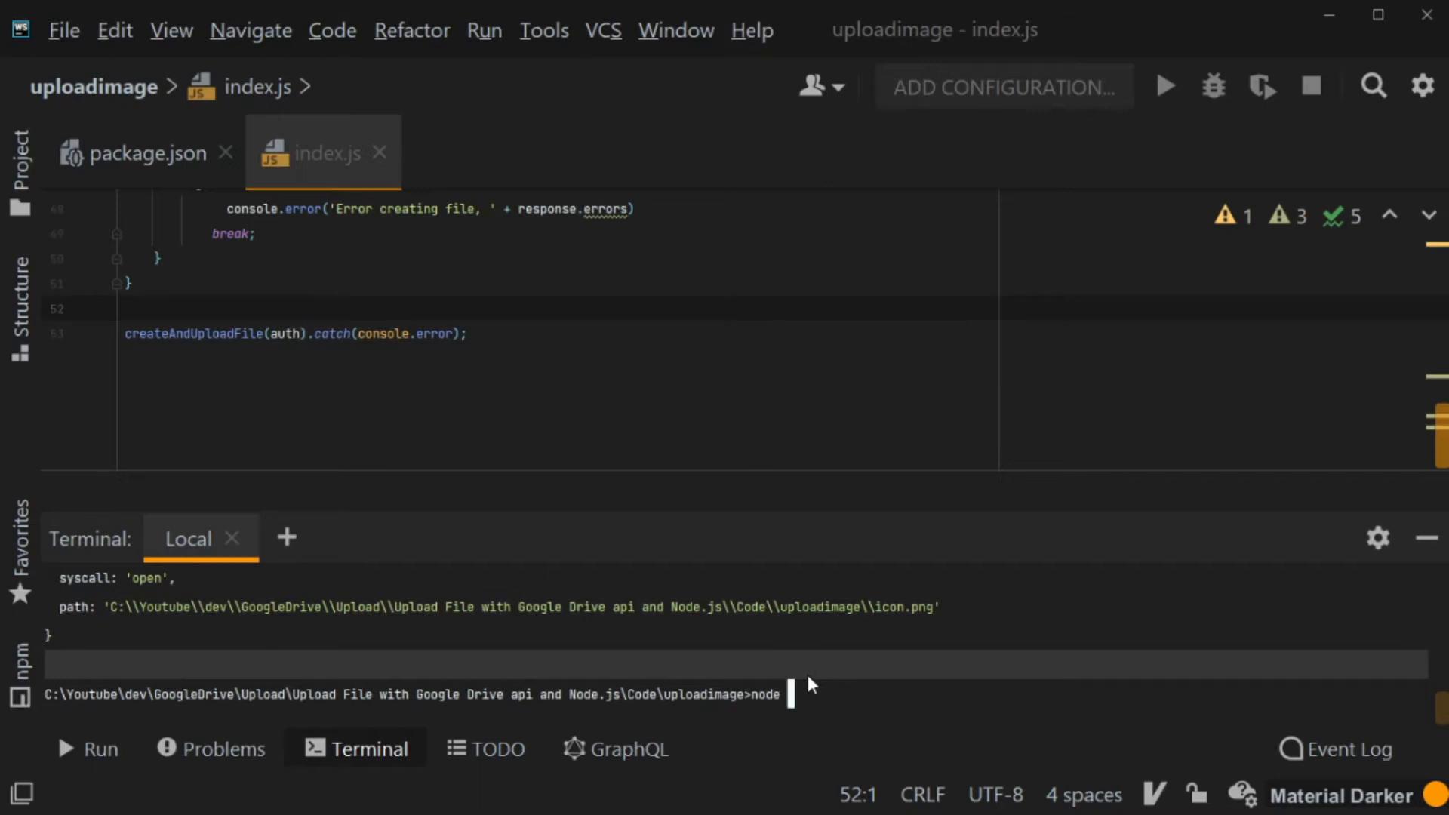
type("node index.js")
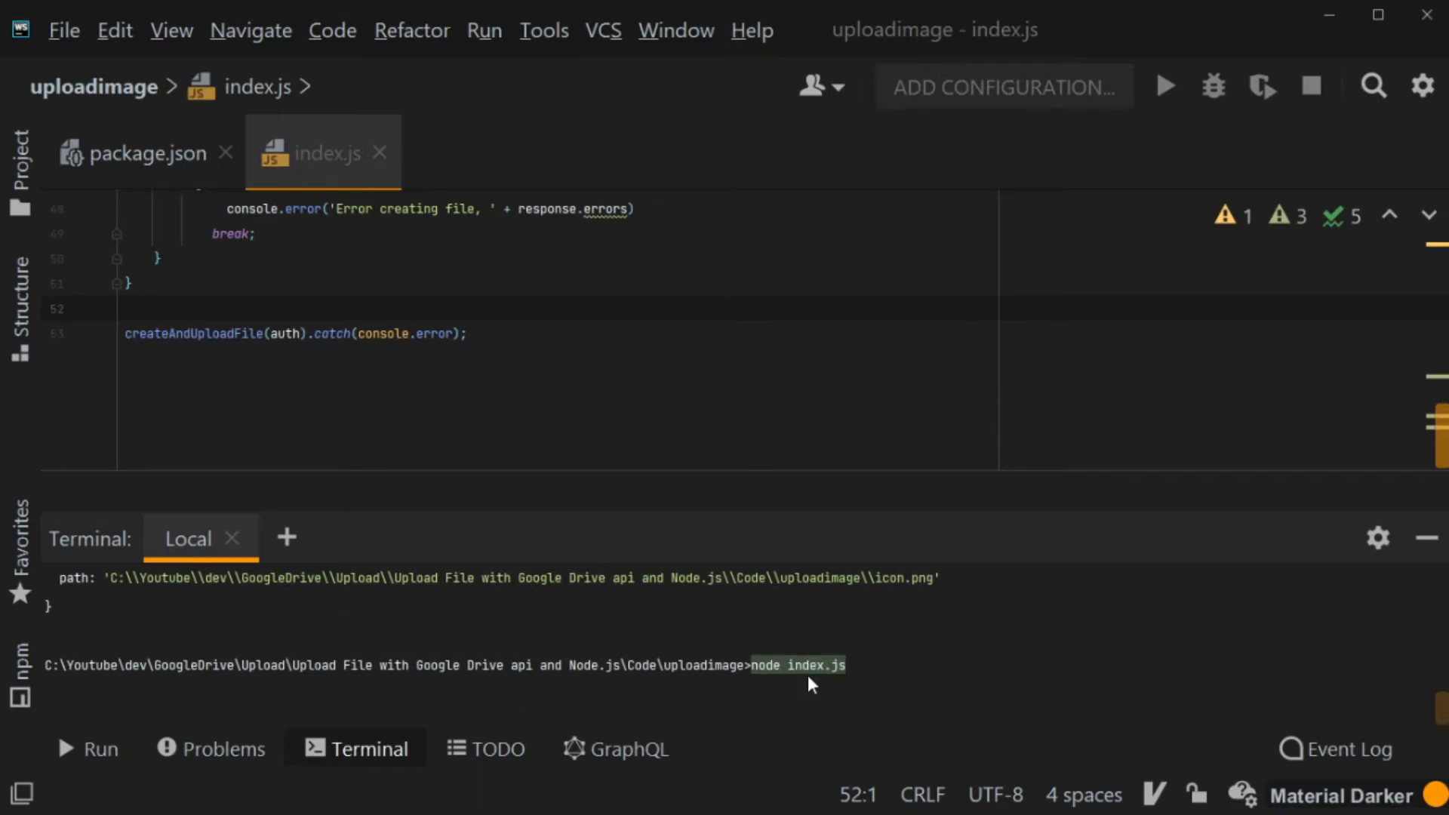
key("Enter")
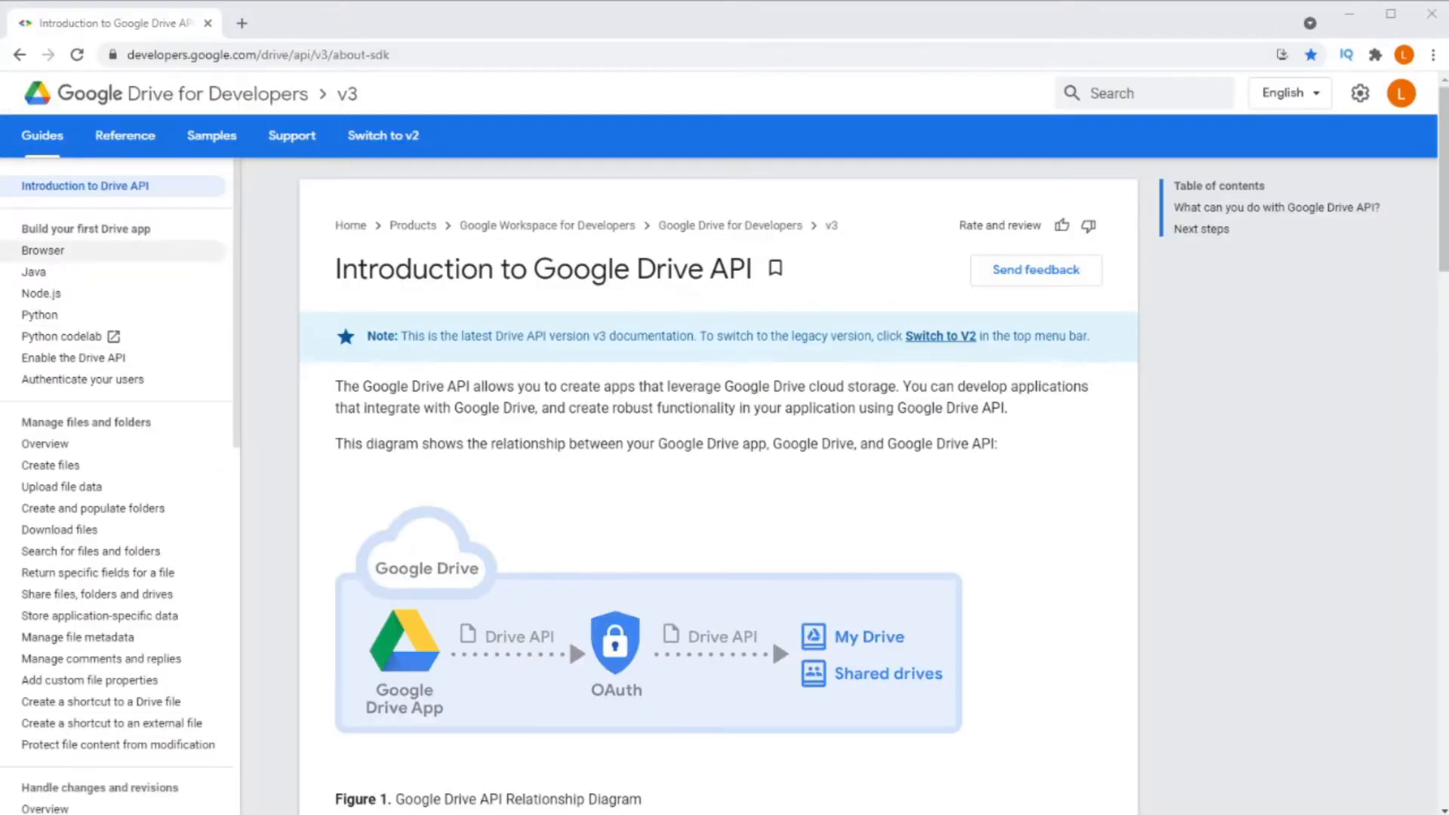
- Navigate the Drive API reference to the Files: create method page
left_click(123, 136)
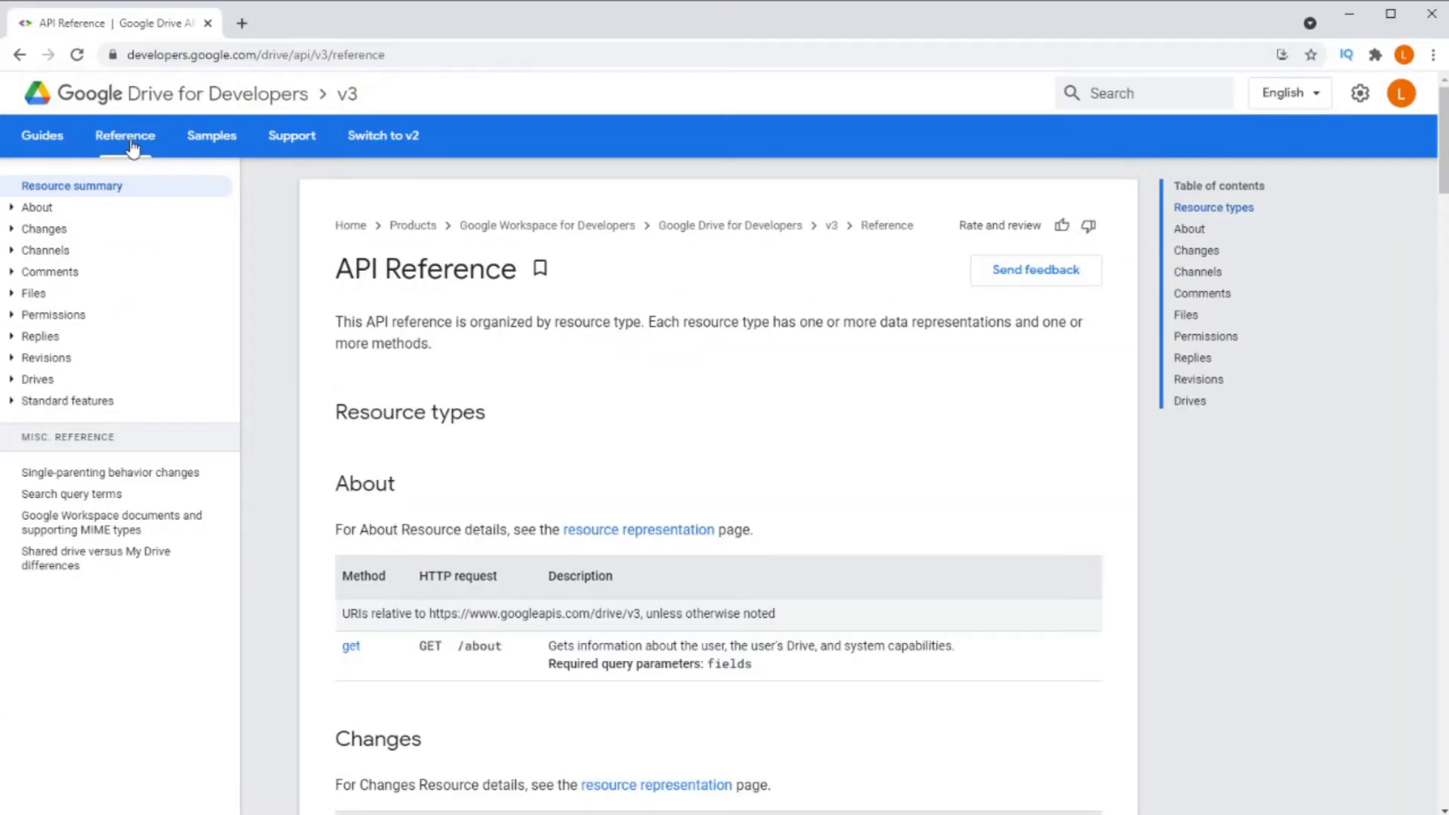
left_click(33, 293)
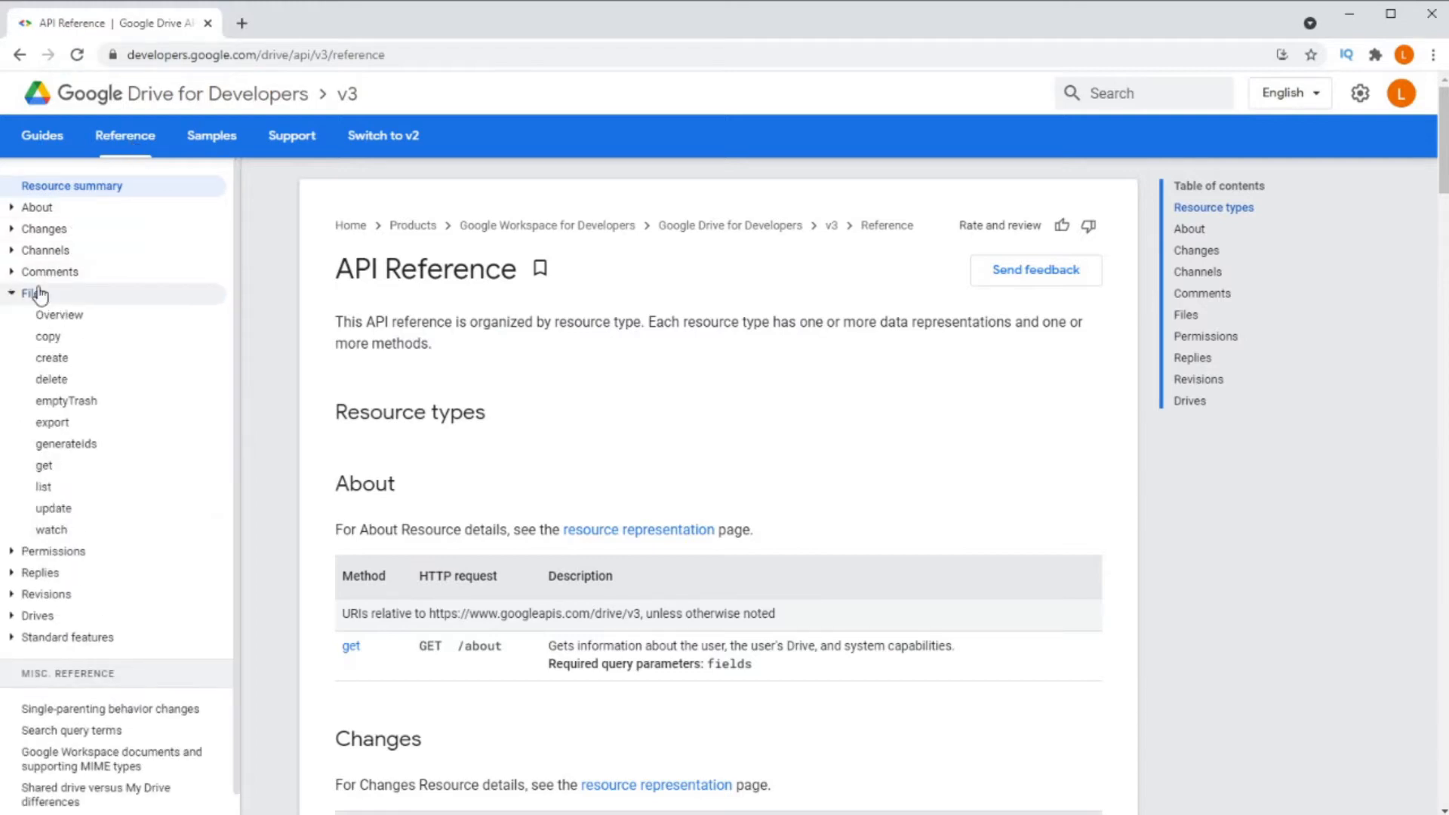
left_click(51, 358)
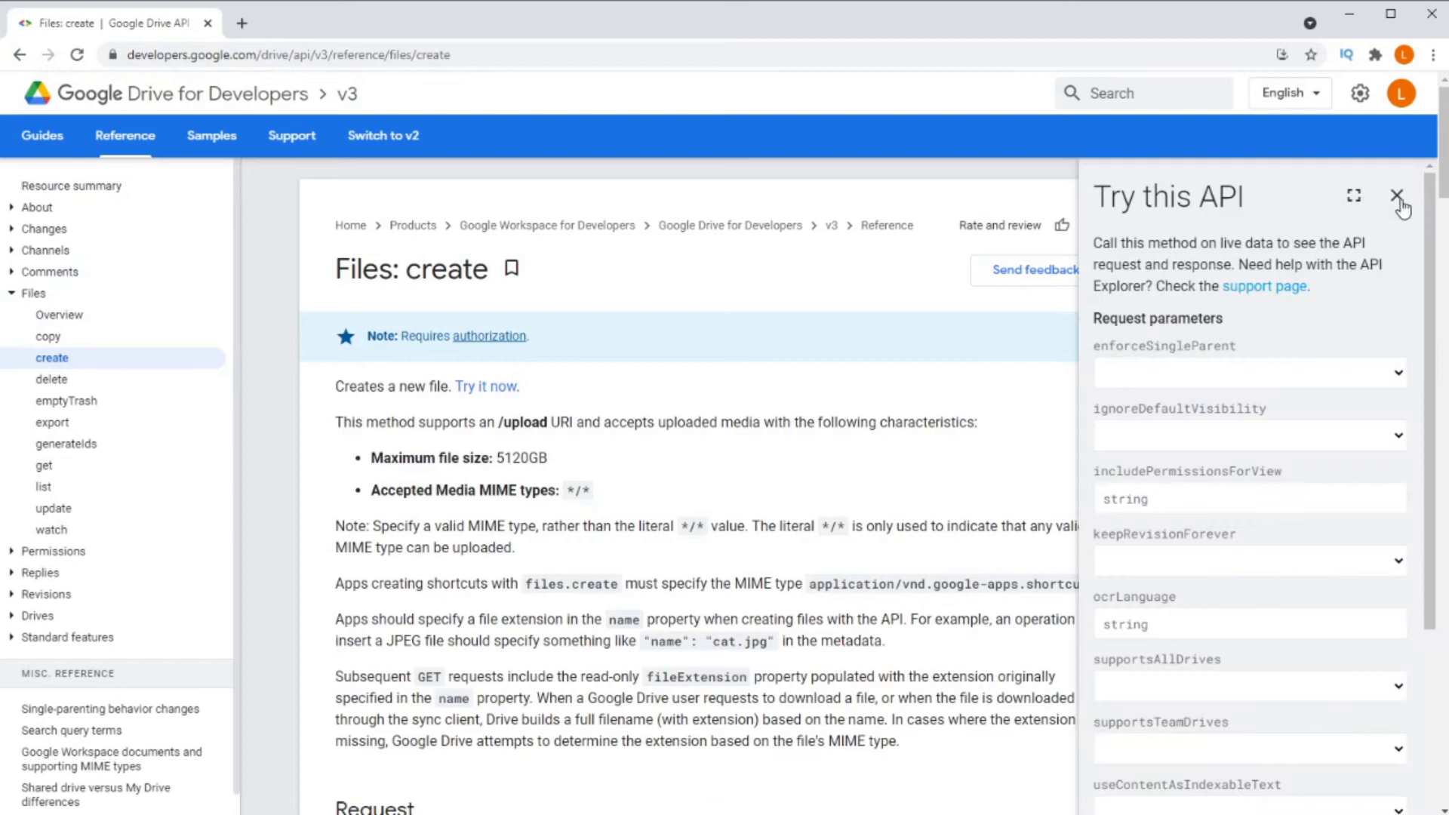
left_click(1397, 198)
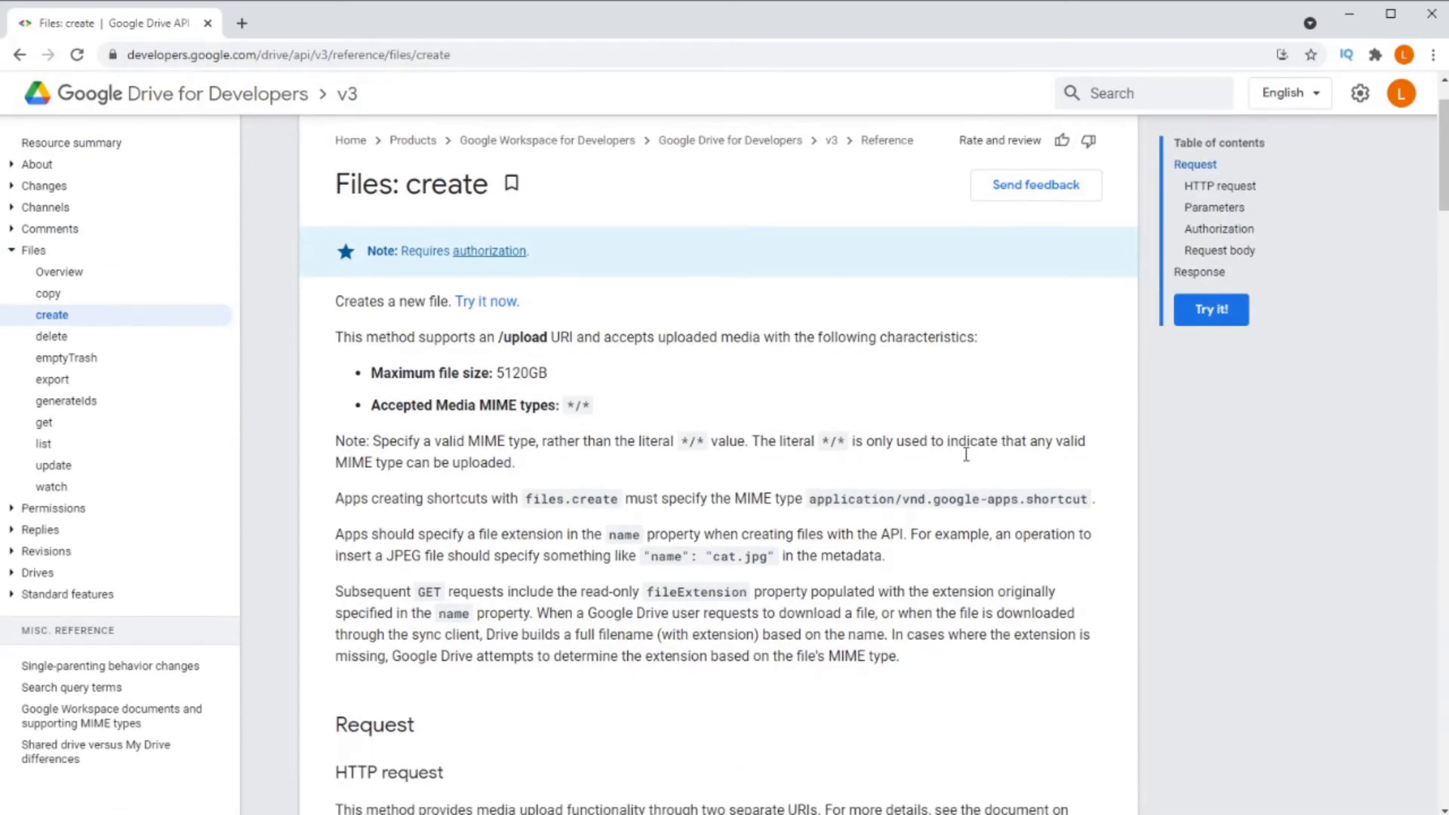
- Review the create method's request, parameters and authorization scopes, then reopen Try it
scroll("down", 3)
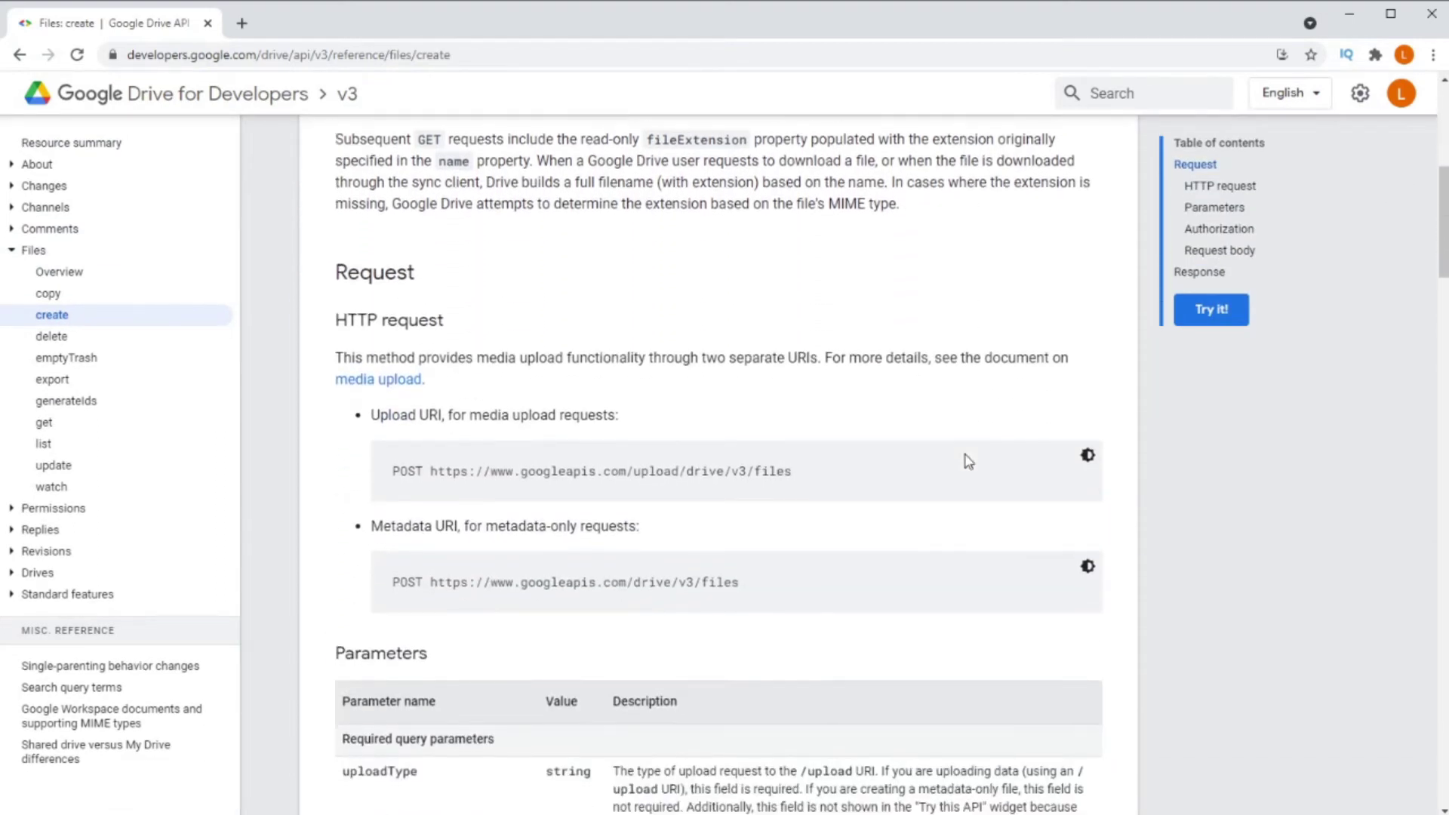
scroll("down", 3)
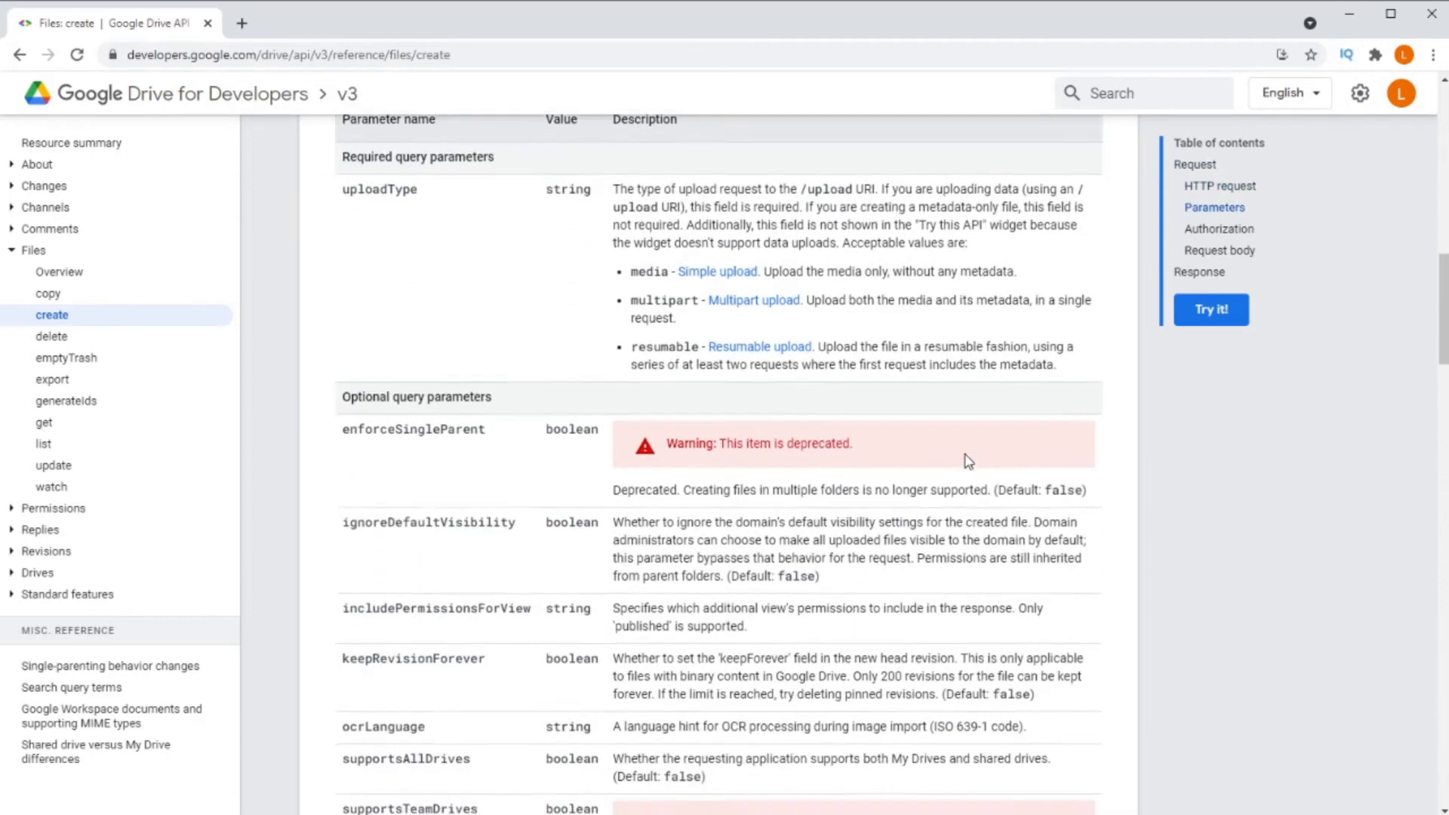
scroll("down", 3)
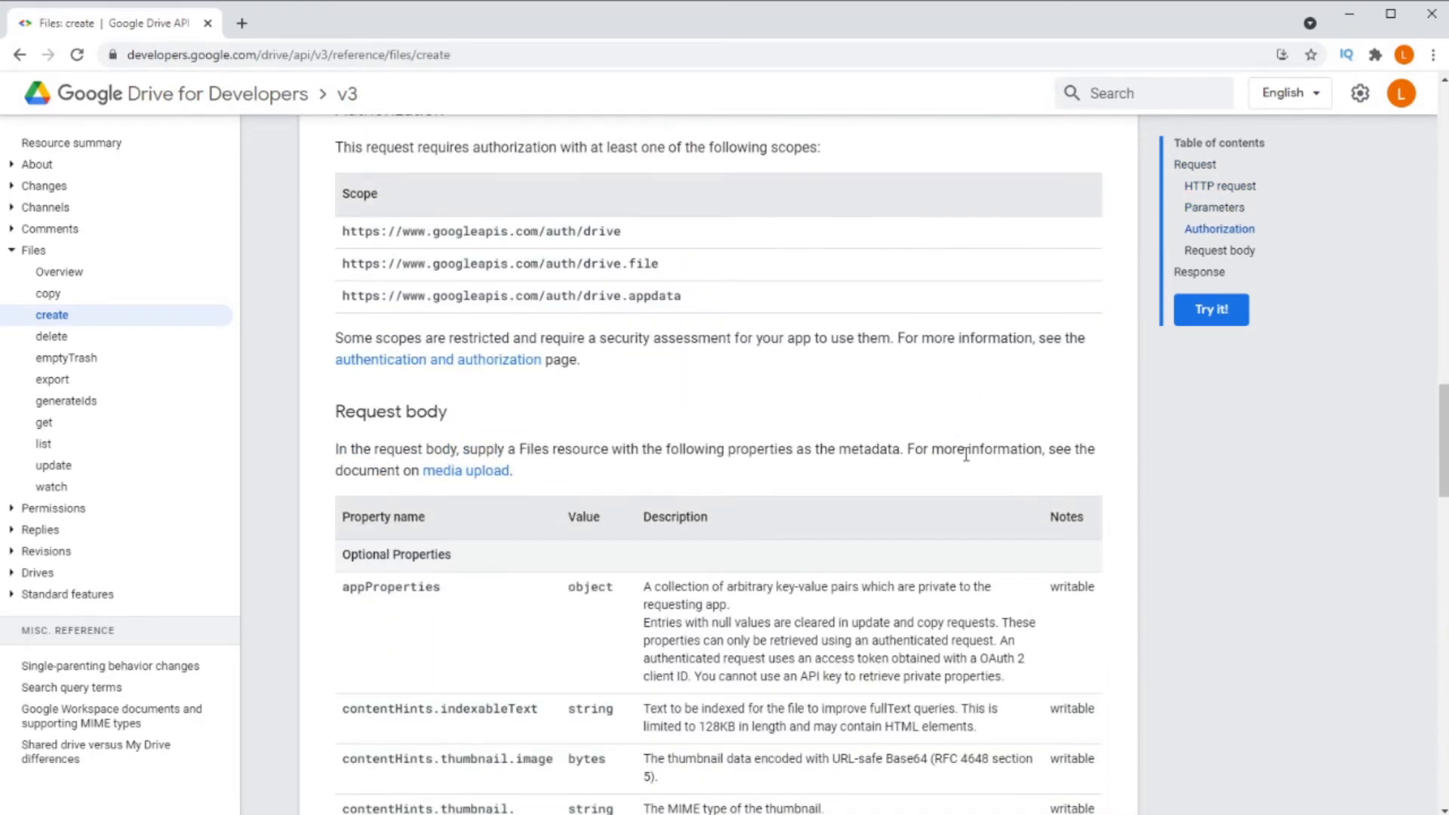
left_click(1210, 310)
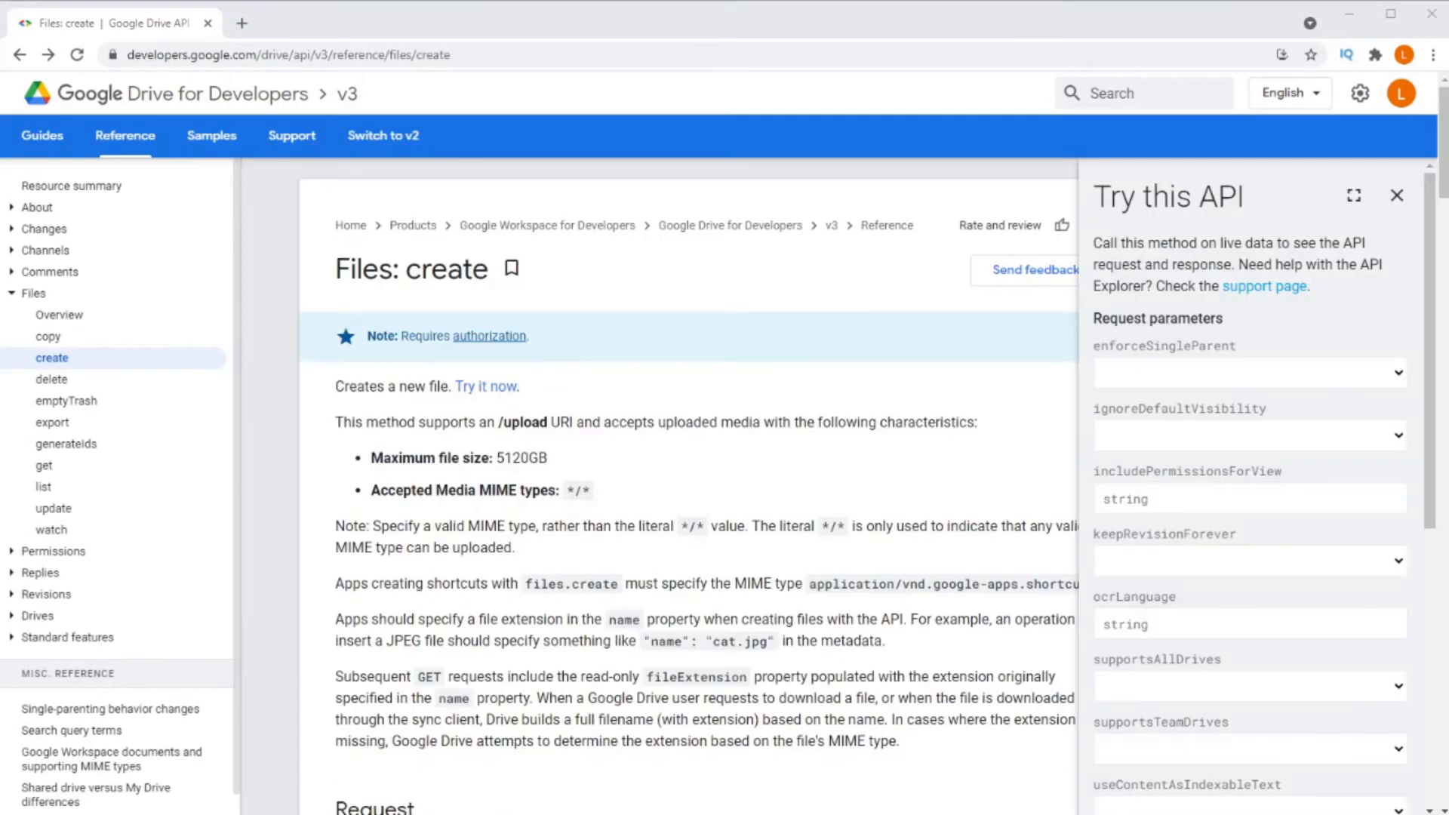
left_click(282, 55)
type("google oaut")
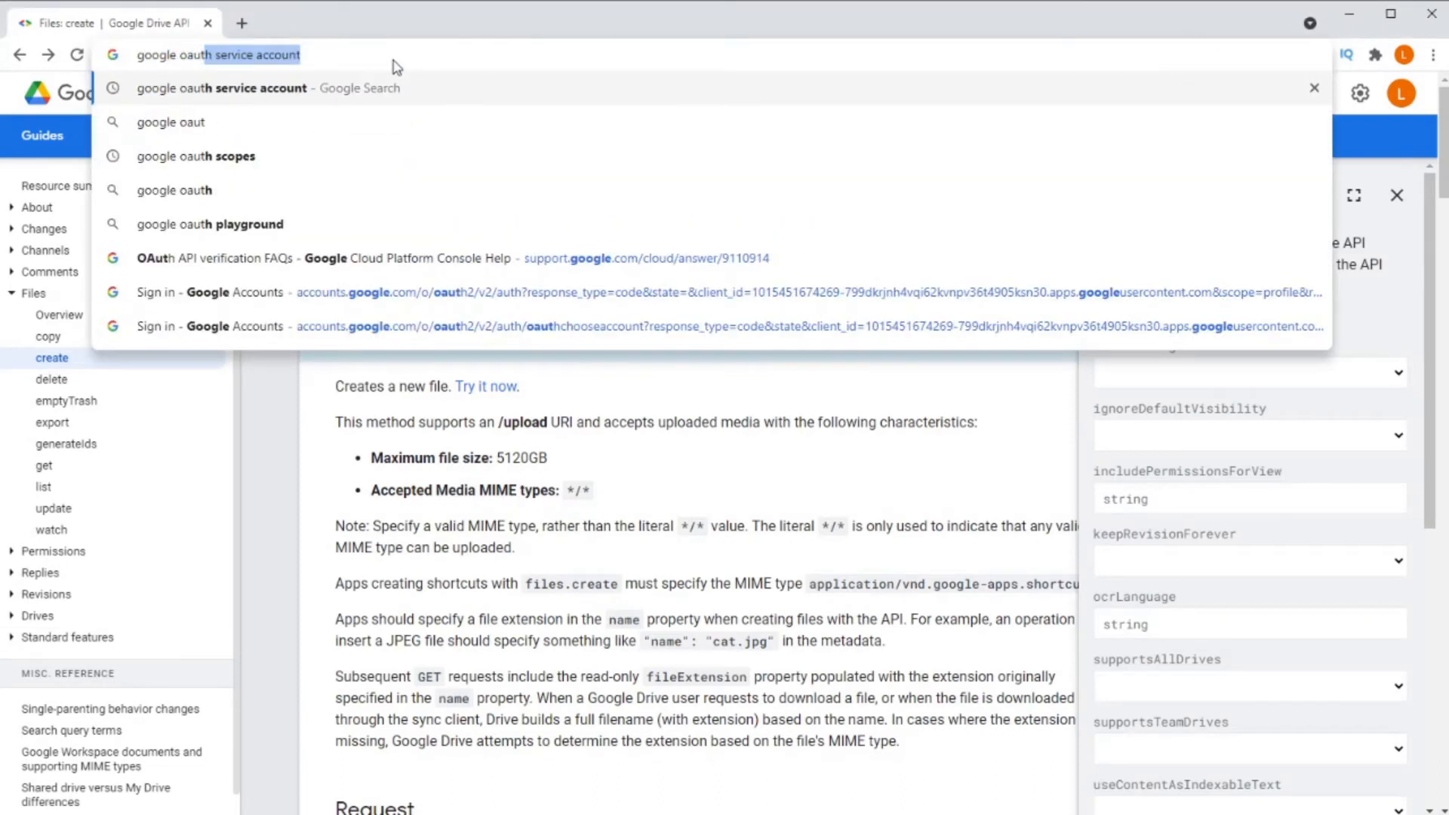
- Find the OAuth 2.0 server-to-server guide and read 'Creating a service account'
left_click(254, 88)
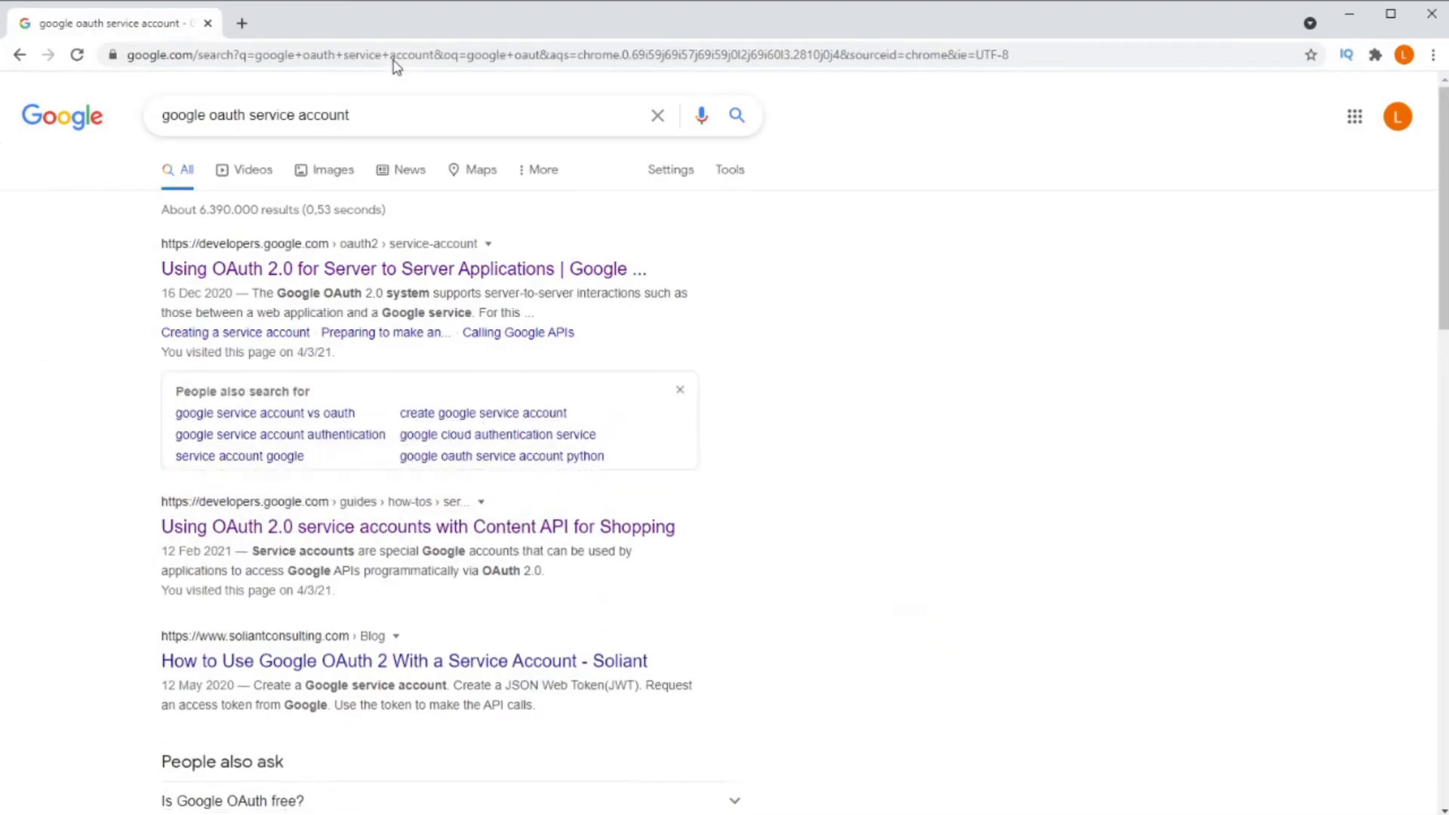
left_click(387, 268)
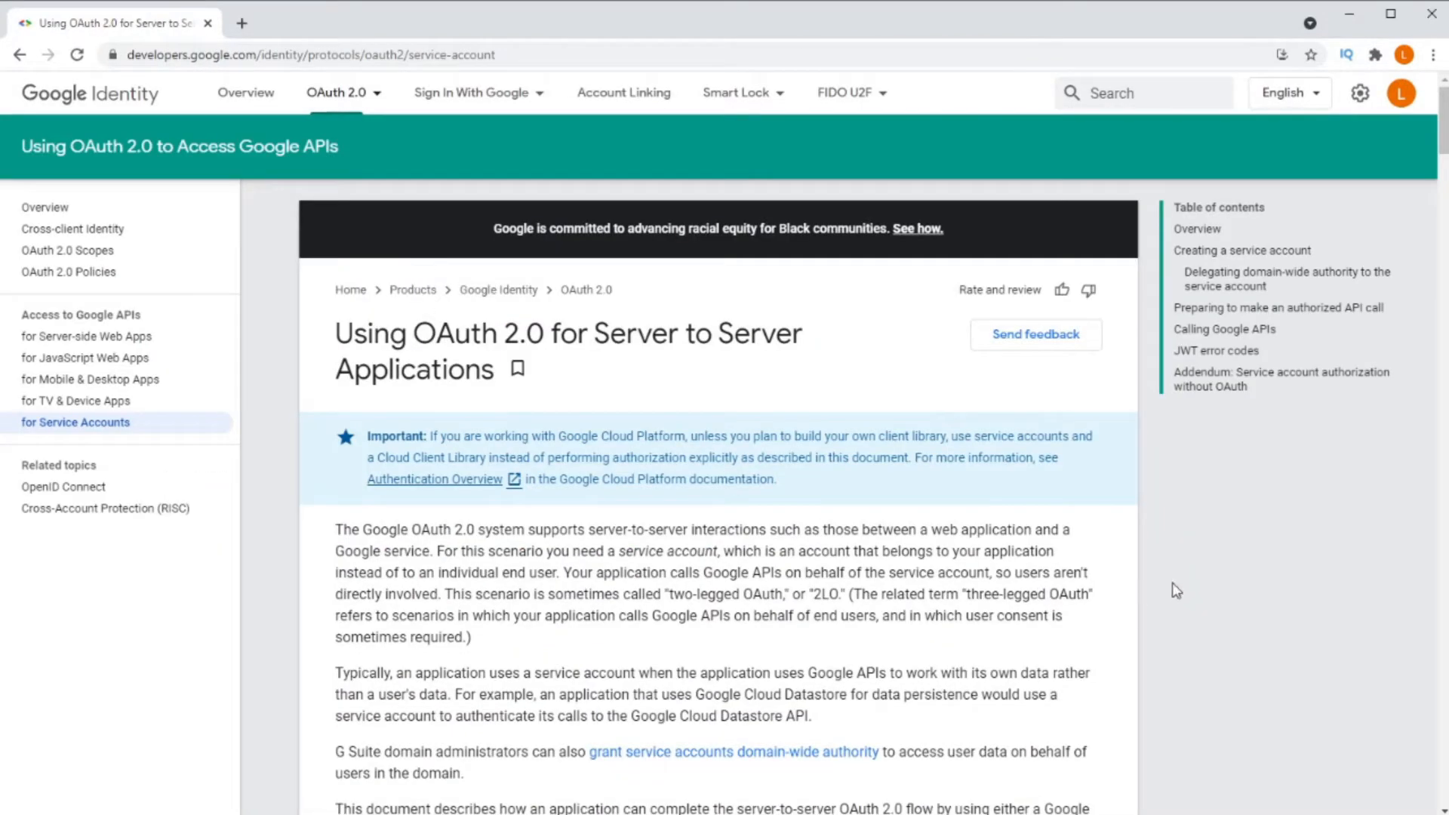
scroll("down", 3)
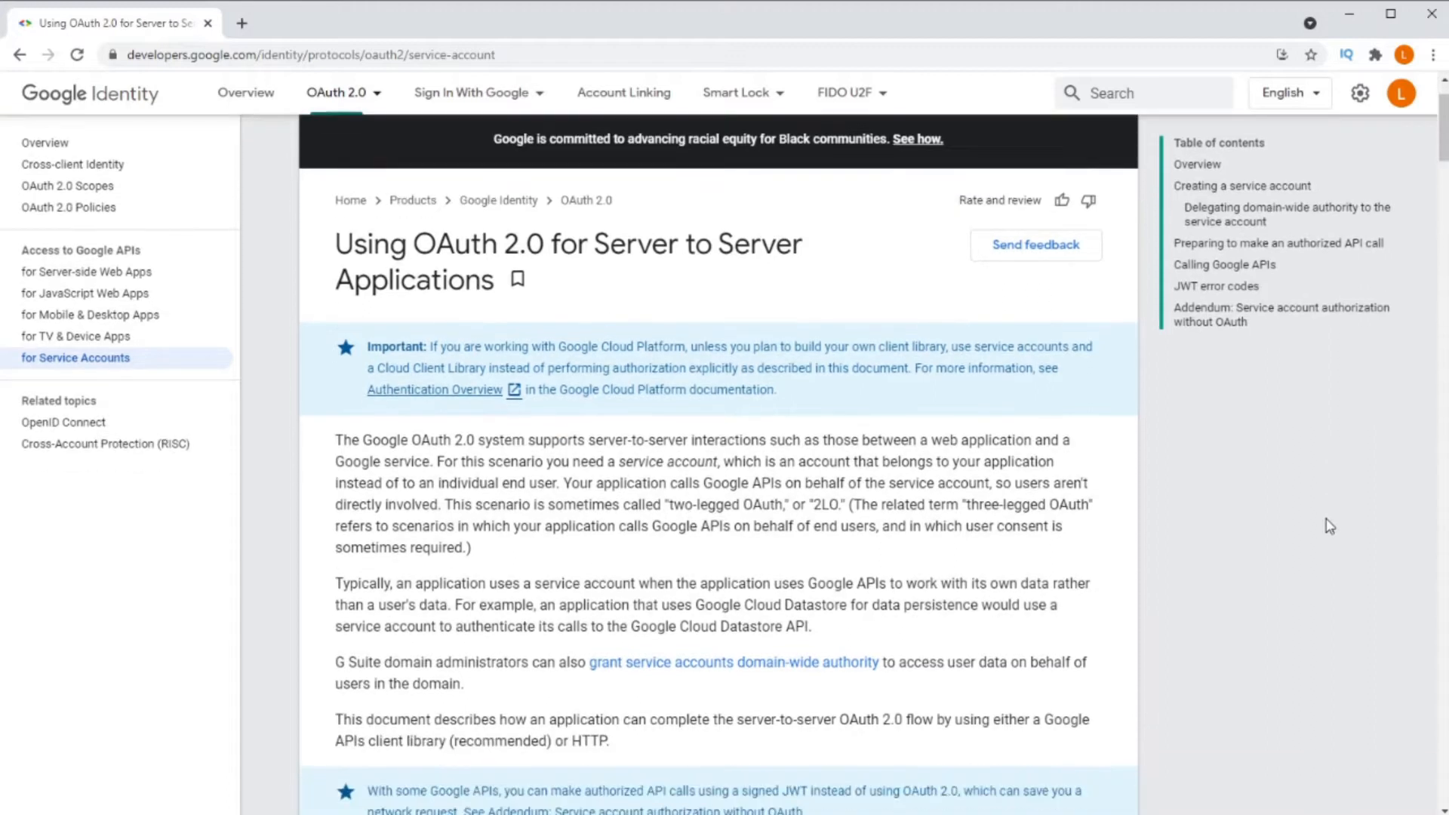
scroll("down", 3)
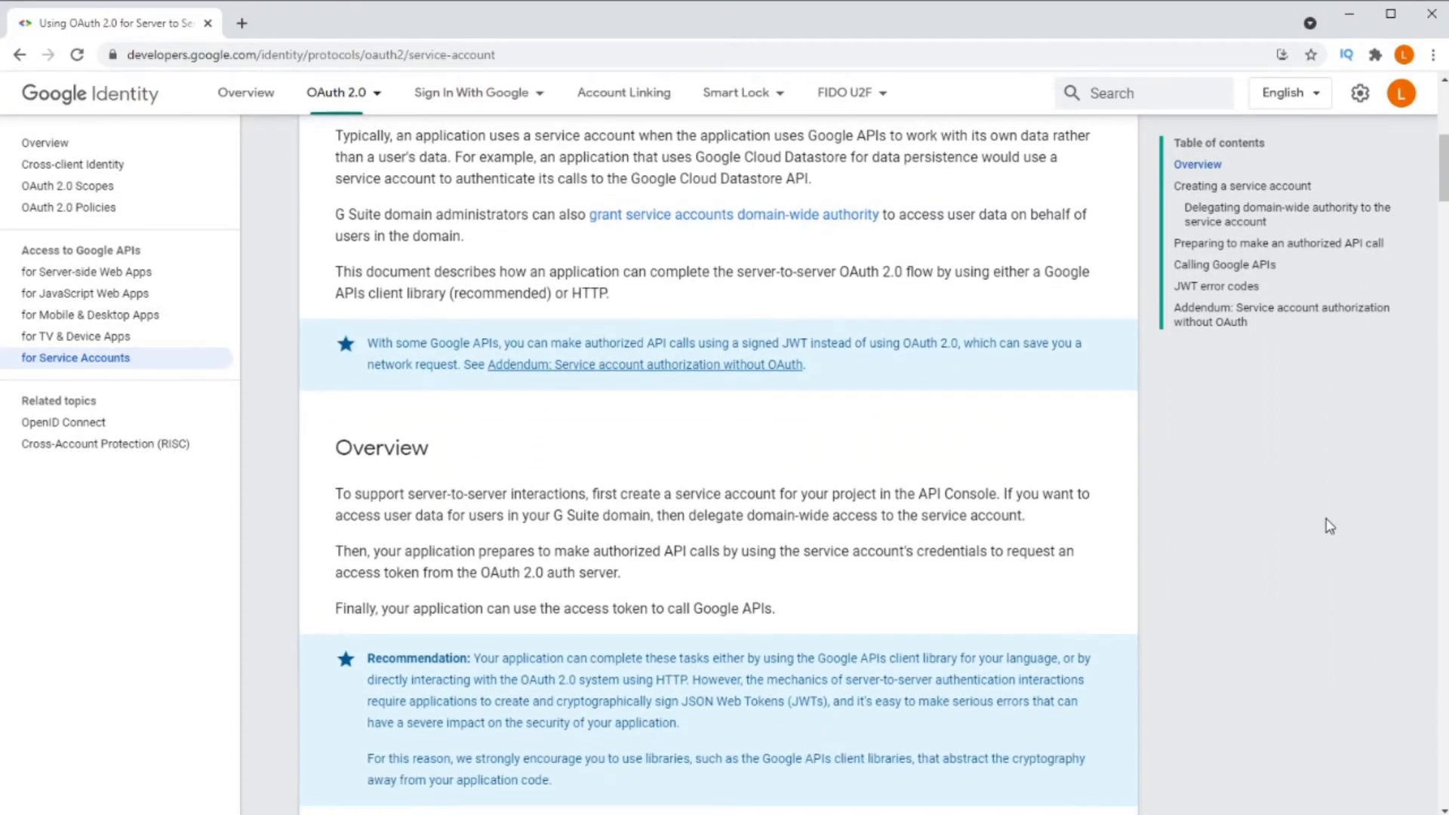
scroll("down", 3)
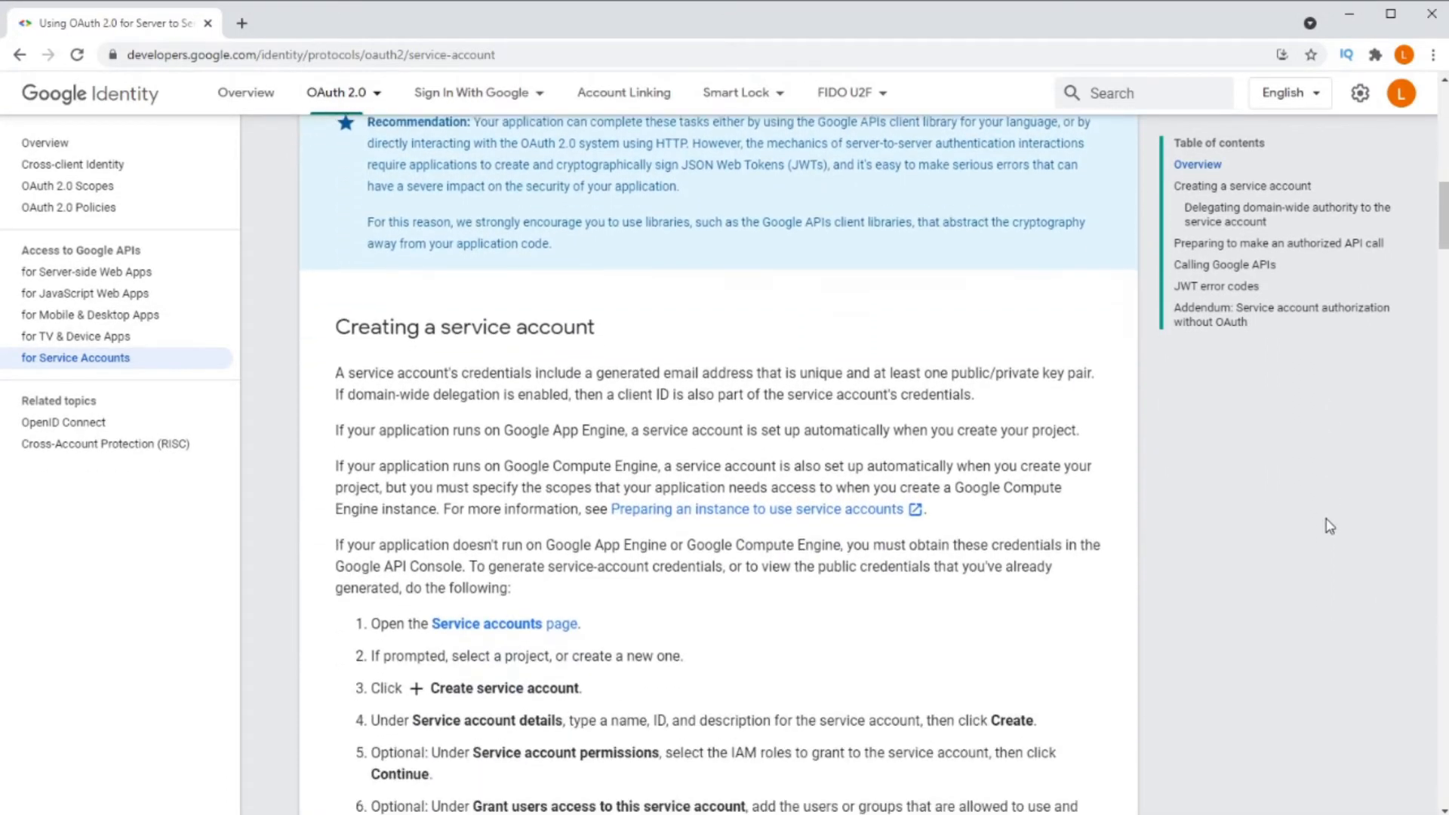
scroll("down", 3)
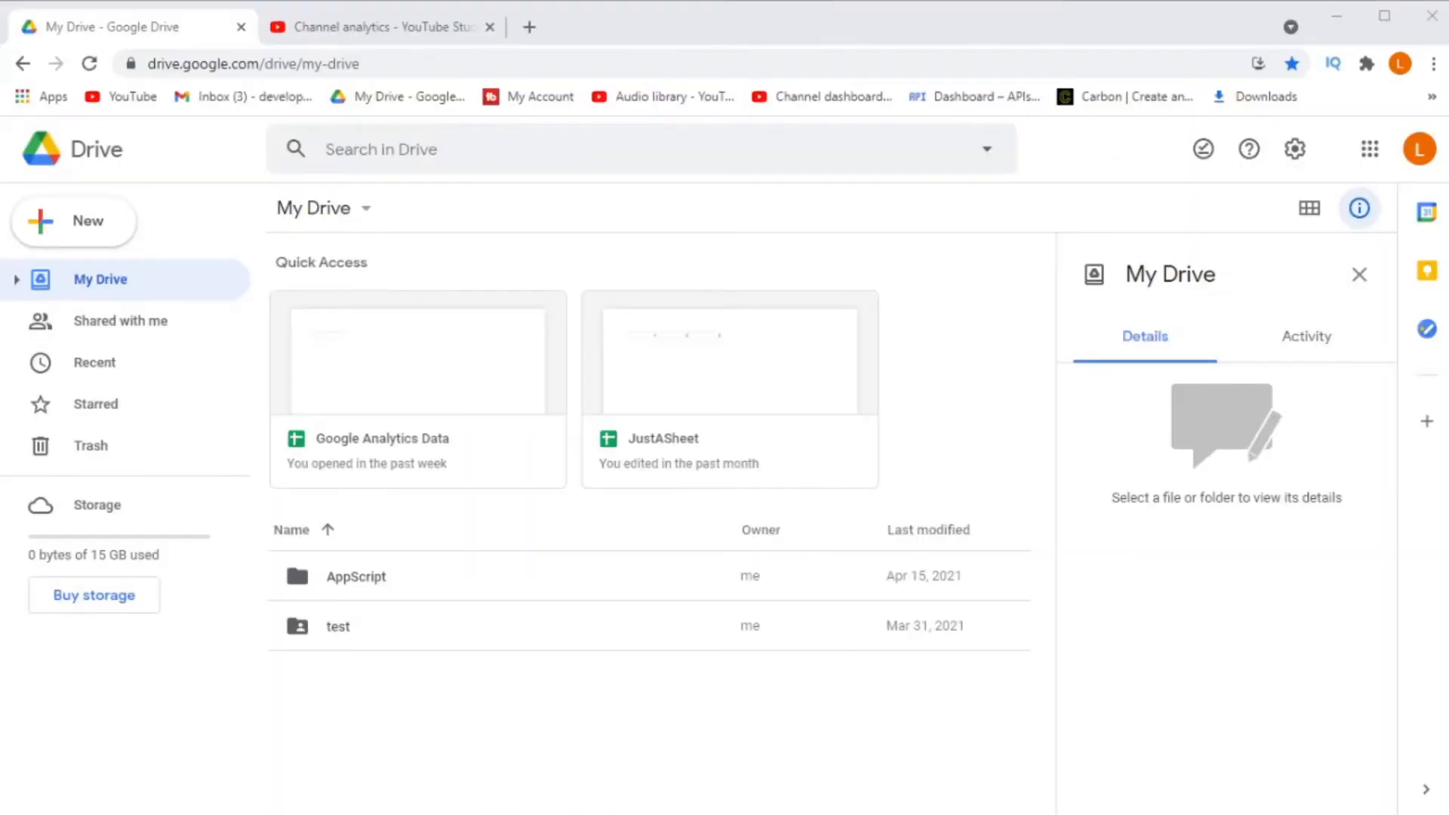
- Check the test folder's sharing settings list the service account as Editor
left_click(338, 627)
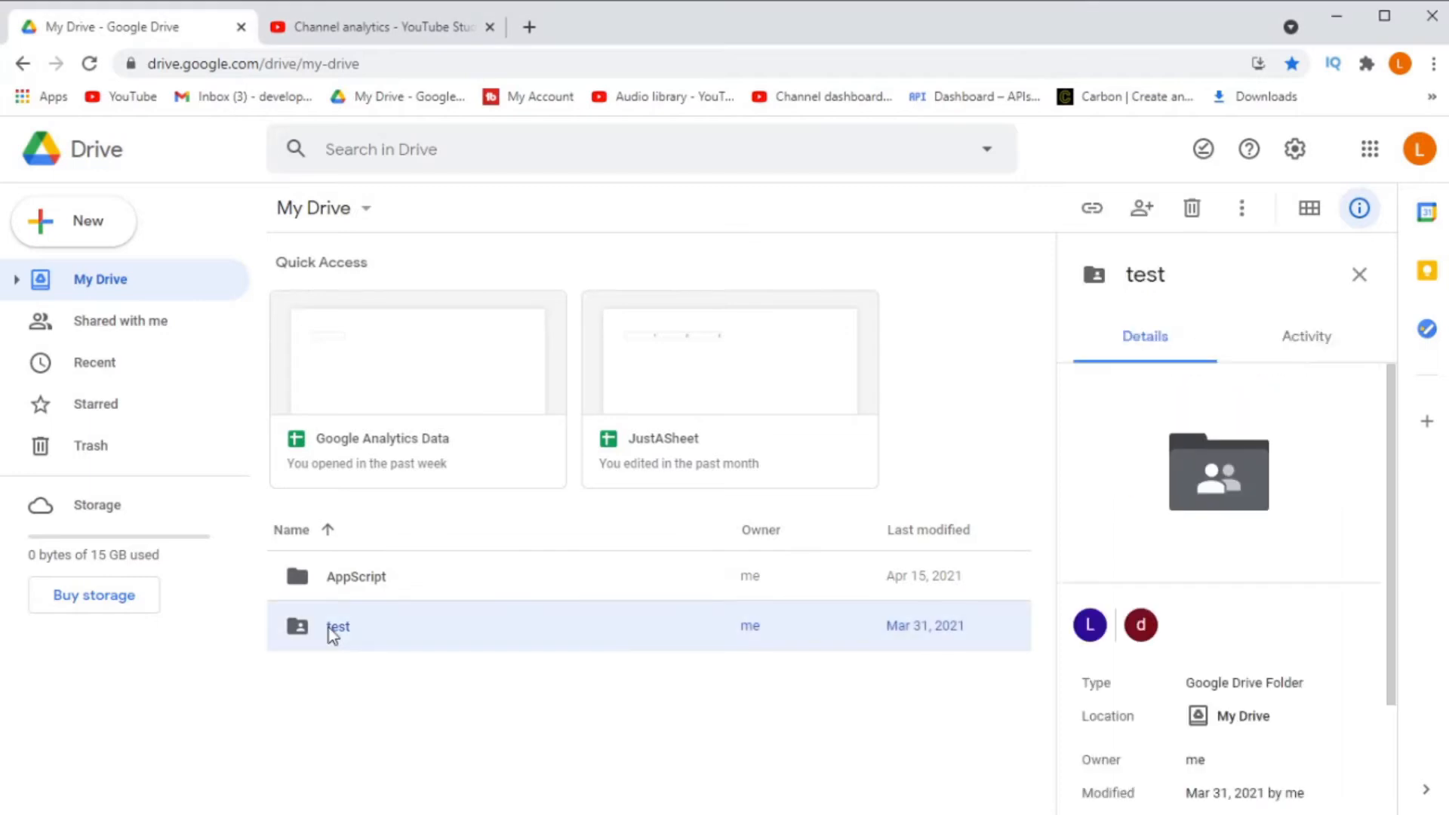
right_click(338, 626)
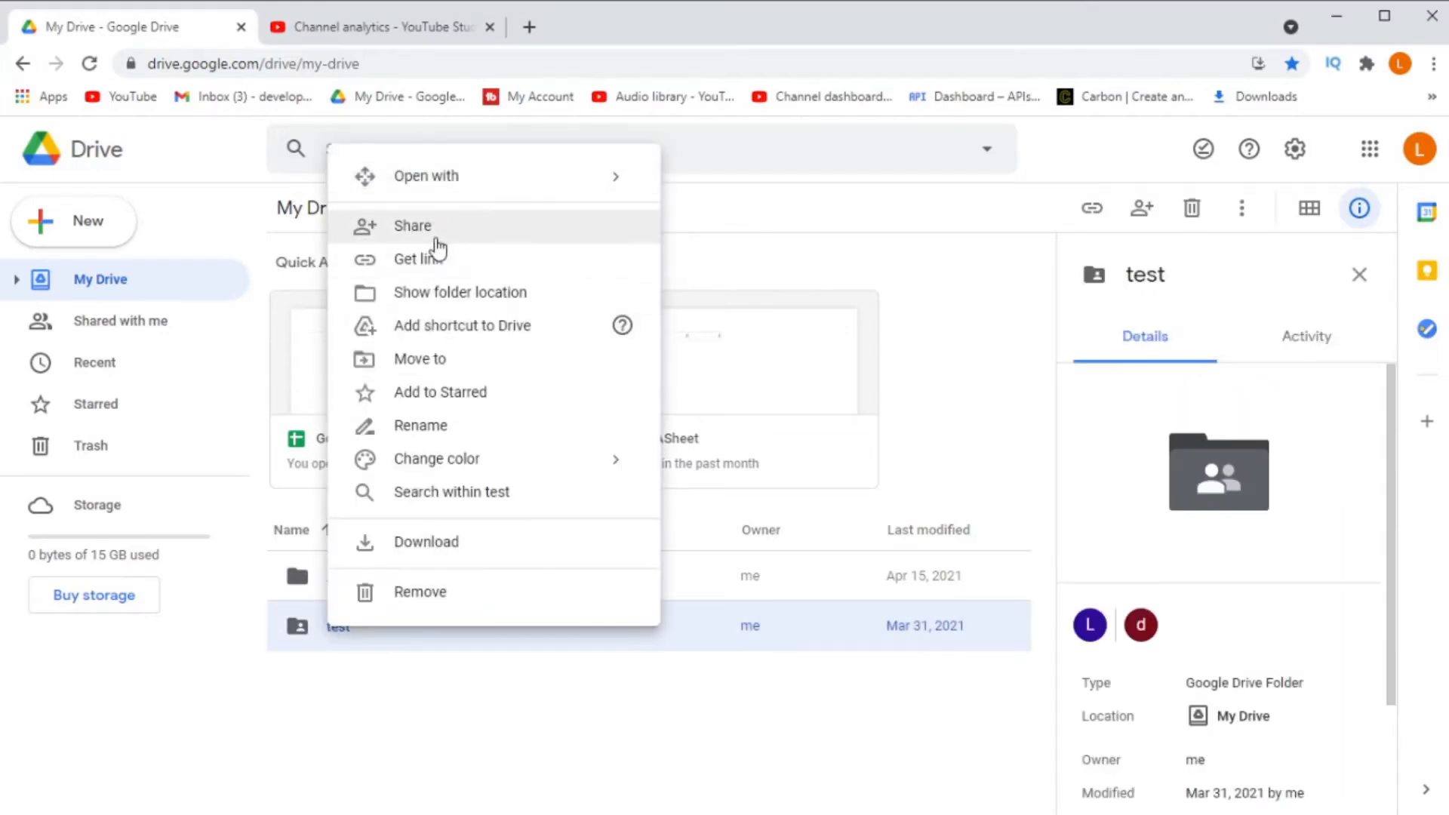
left_click(412, 226)
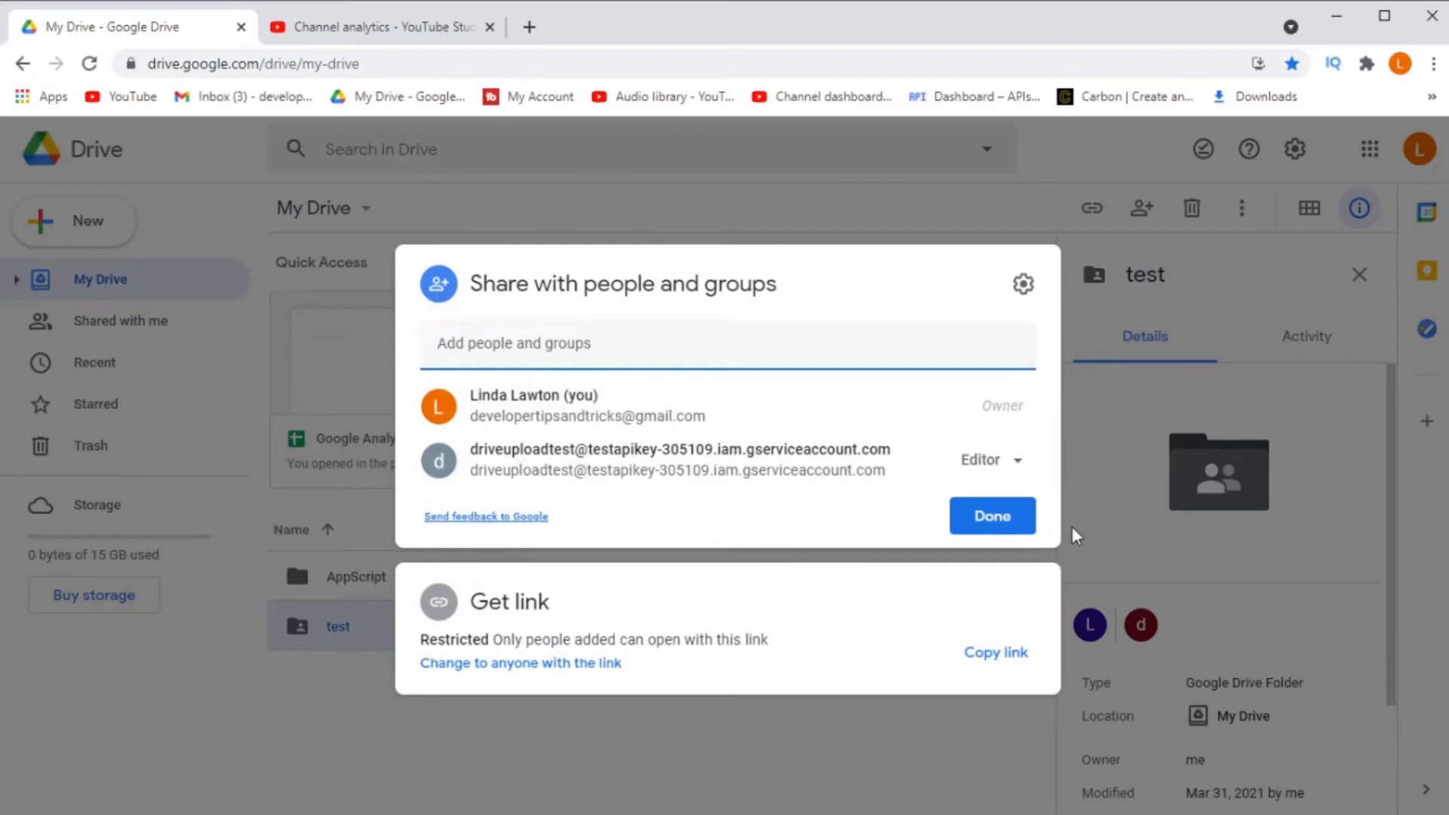
mouse_move(471, 749)
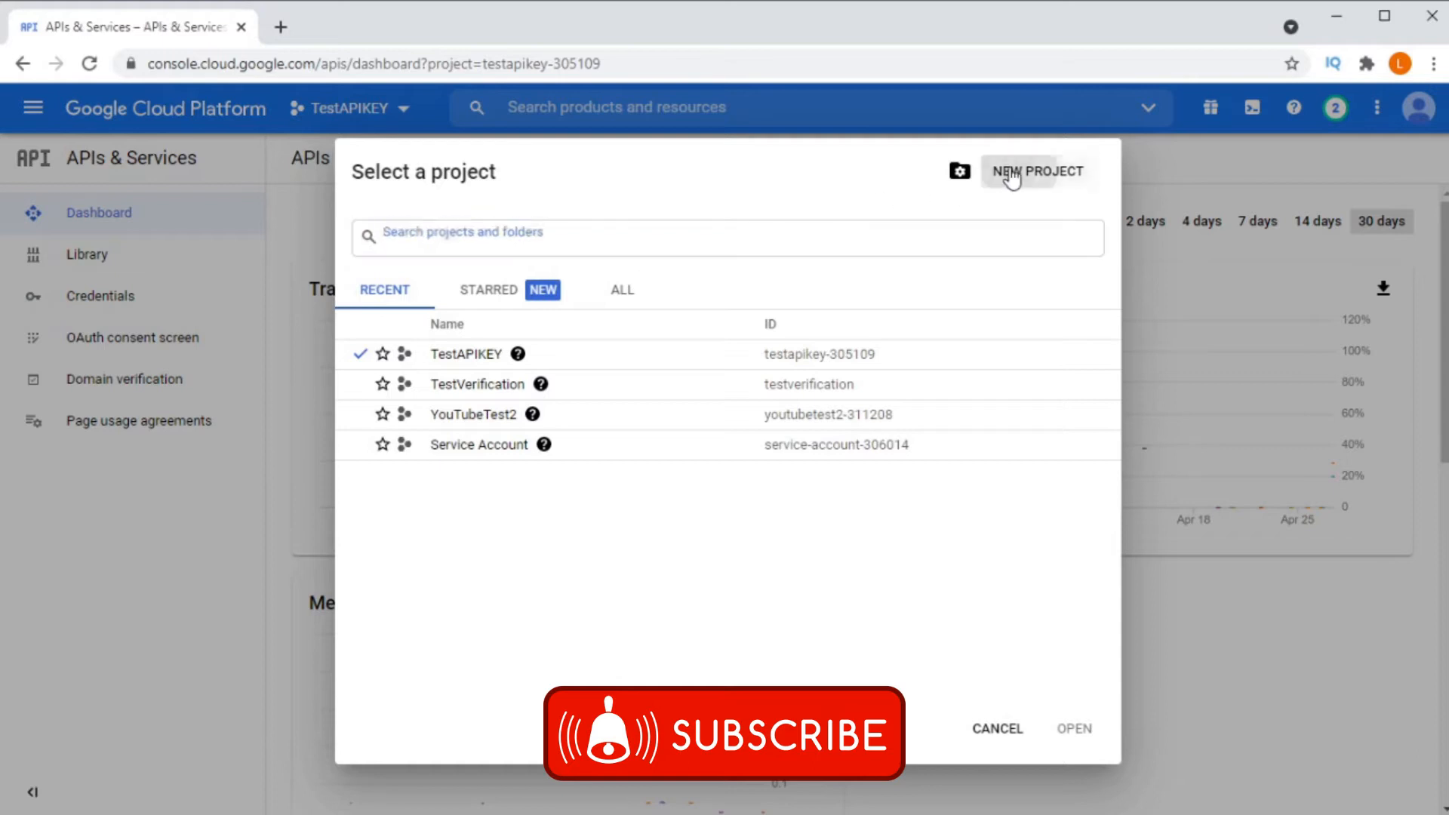
- Create a new project named GoogleDriveTest and go to its Credentials page
left_click(1039, 170)
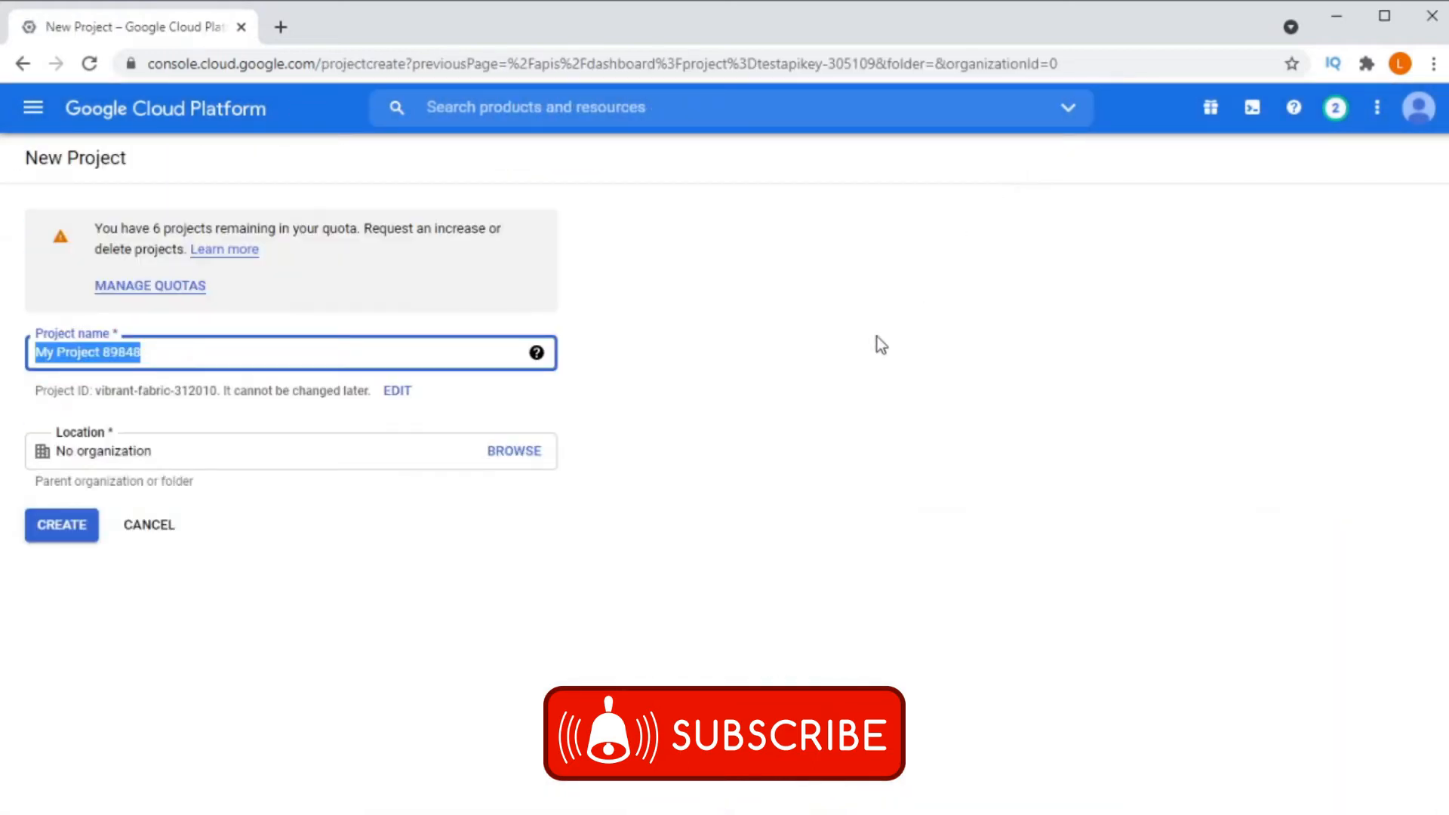
type("Google")
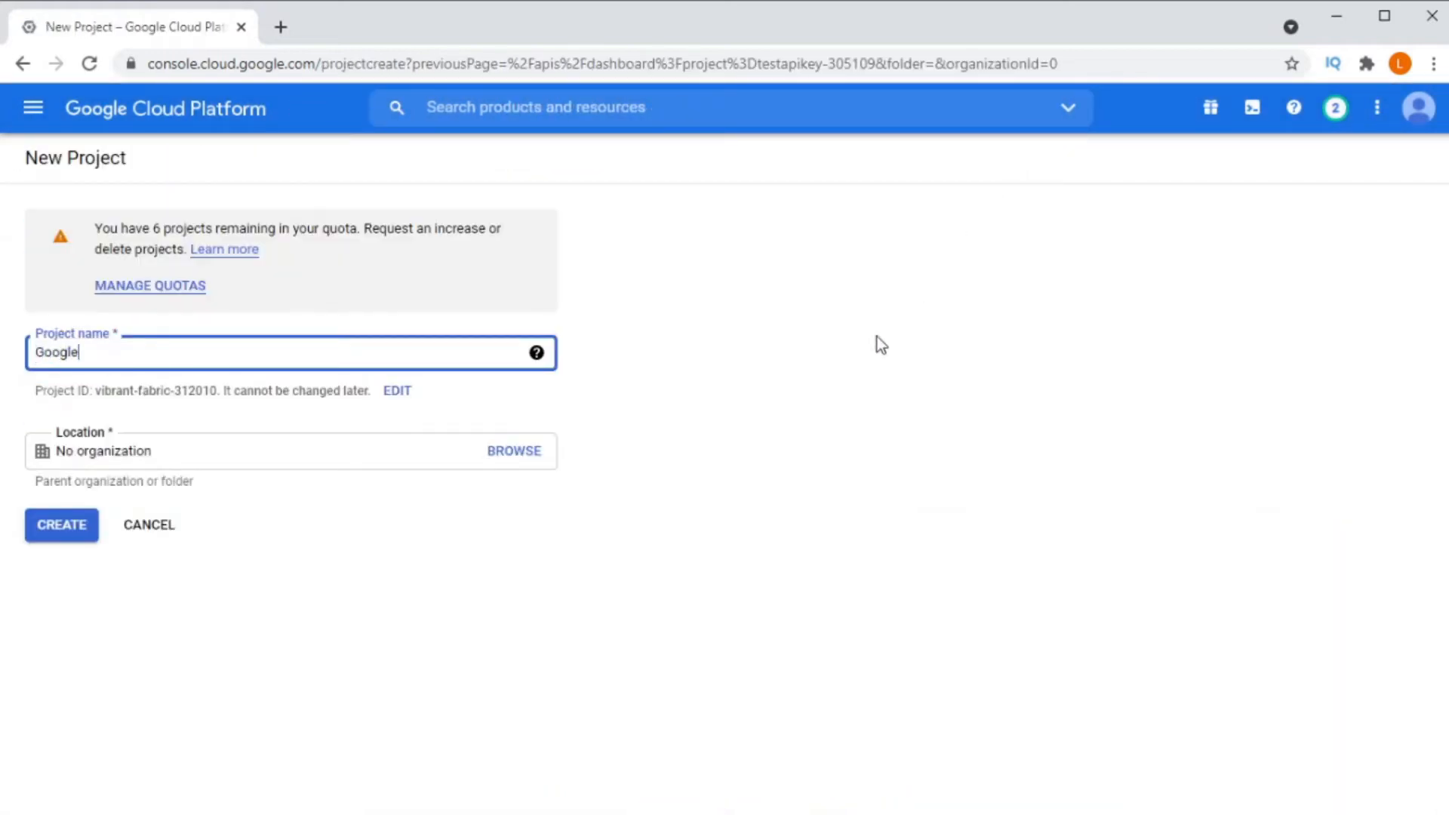
type("DriveTest")
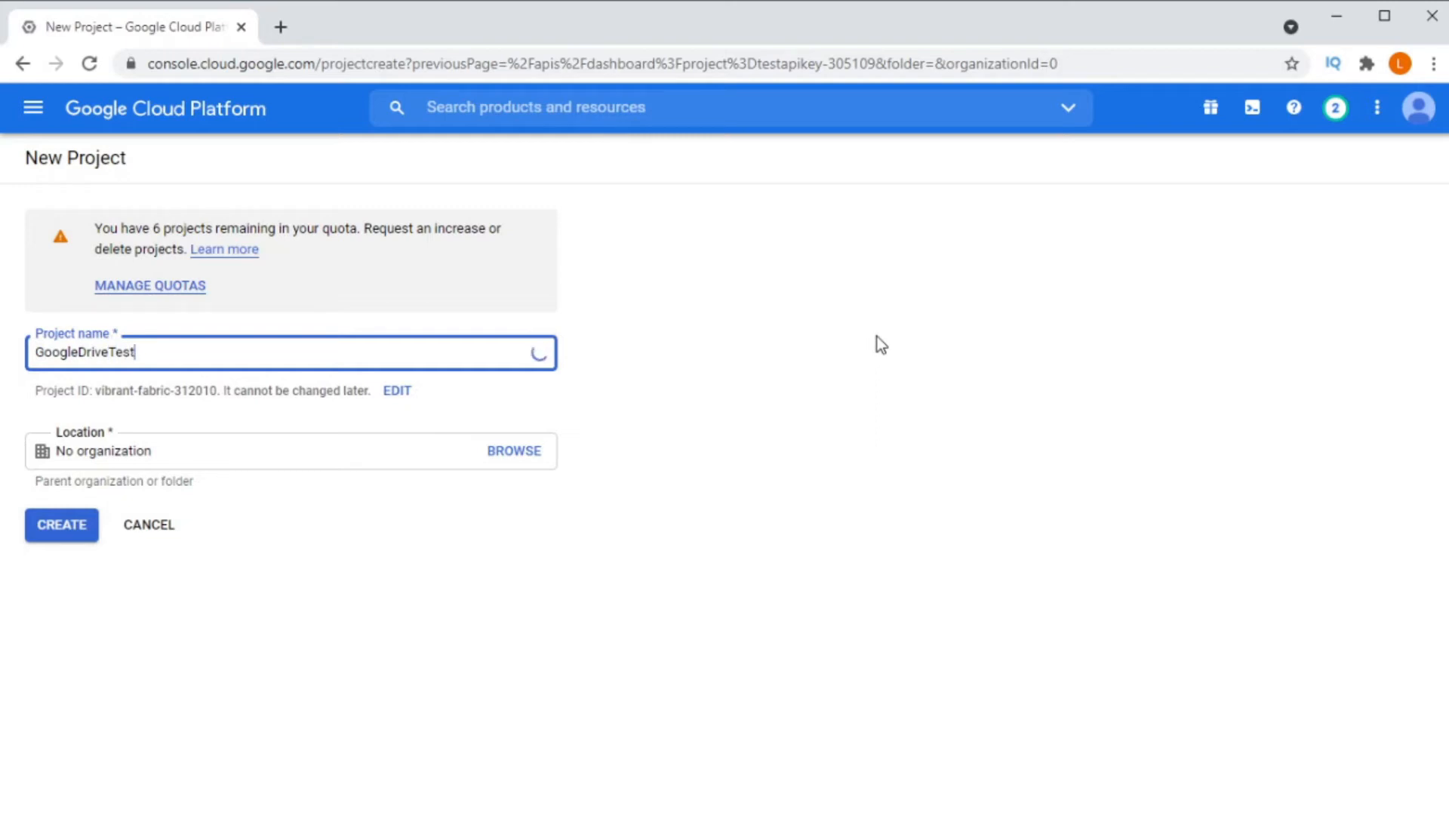
left_click(61, 525)
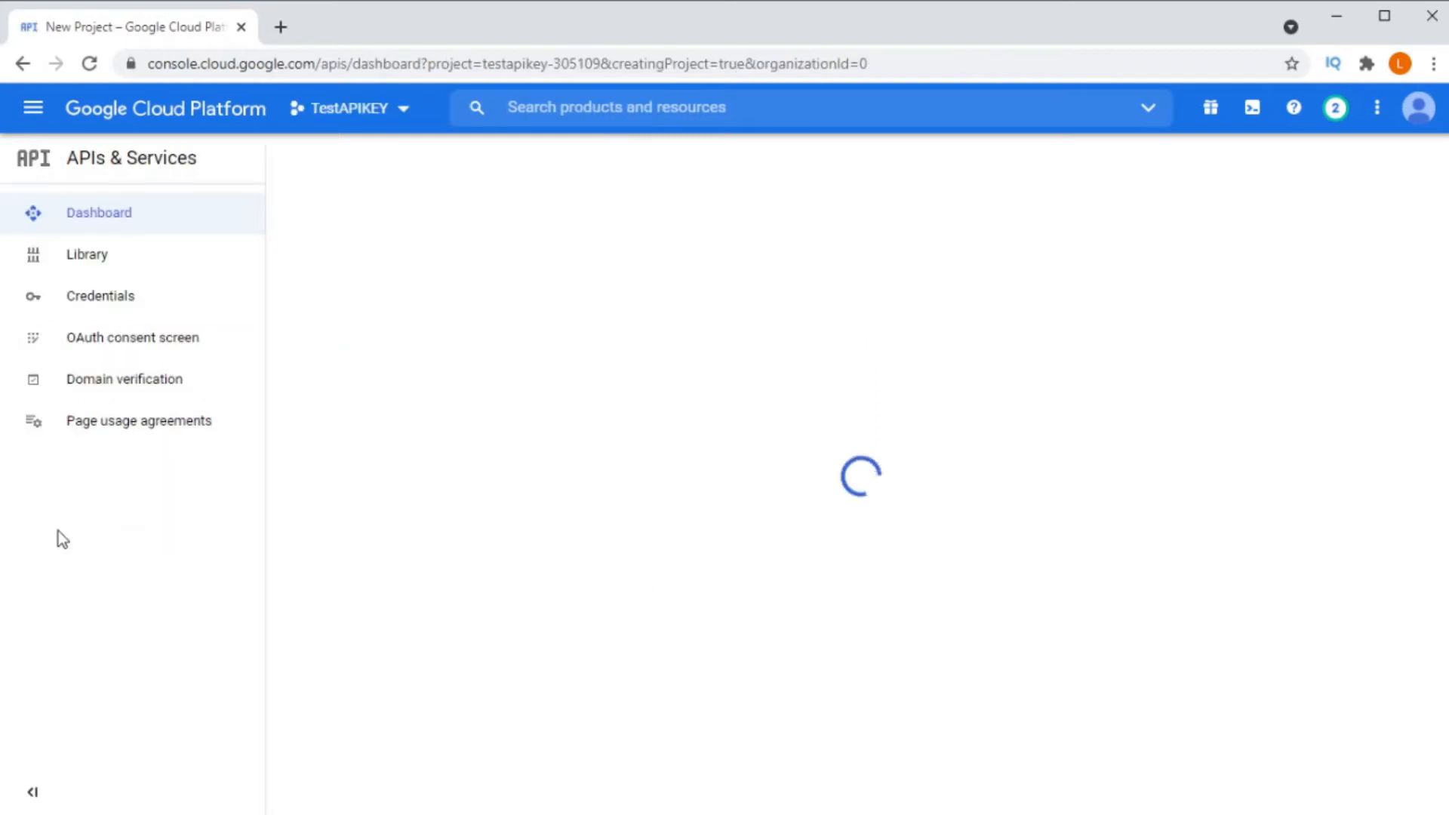
left_click(100, 296)
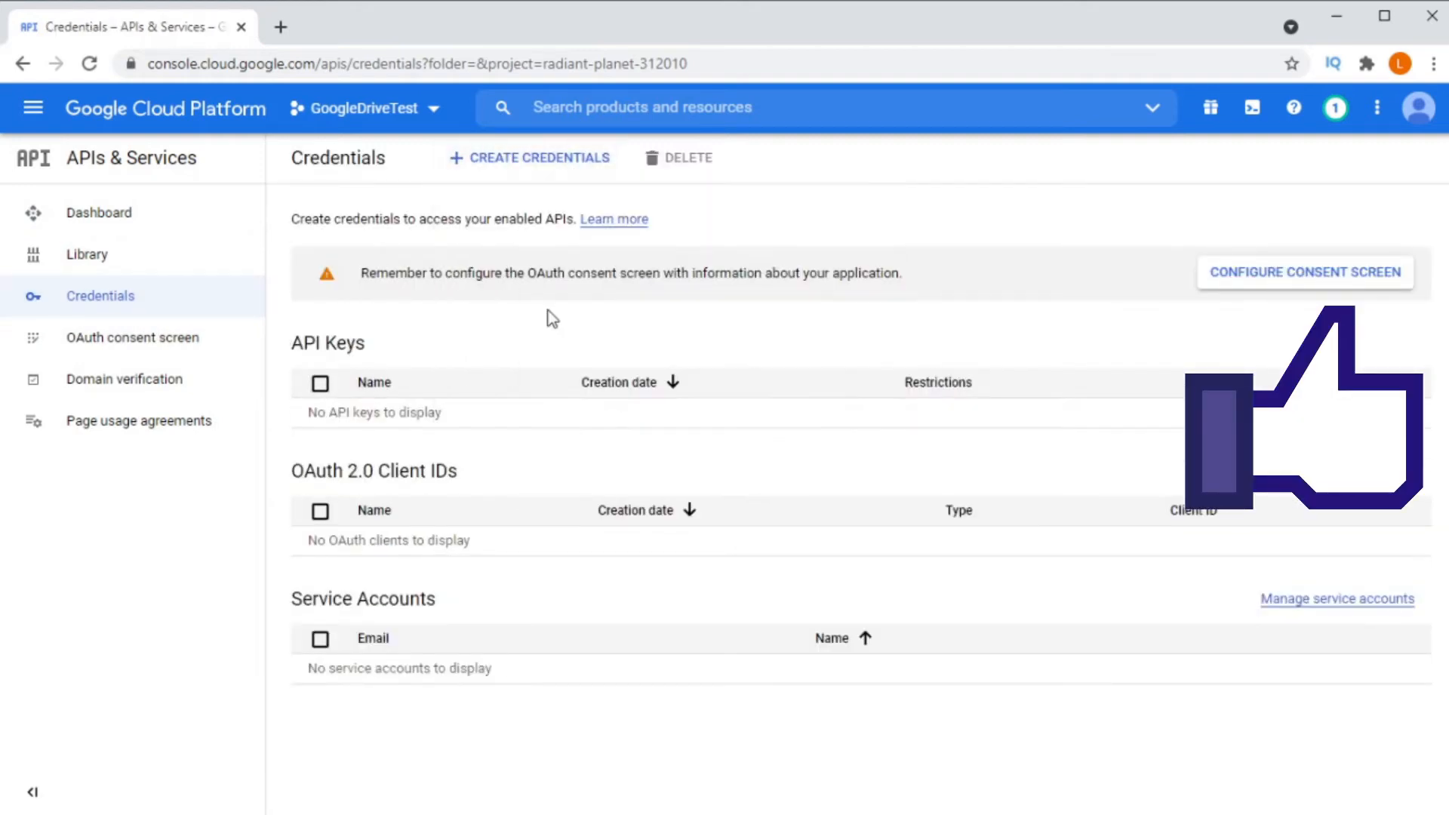
- Create a service account named GoogleDriveServiceAccountTest without granting project roles
left_click(1336, 597)
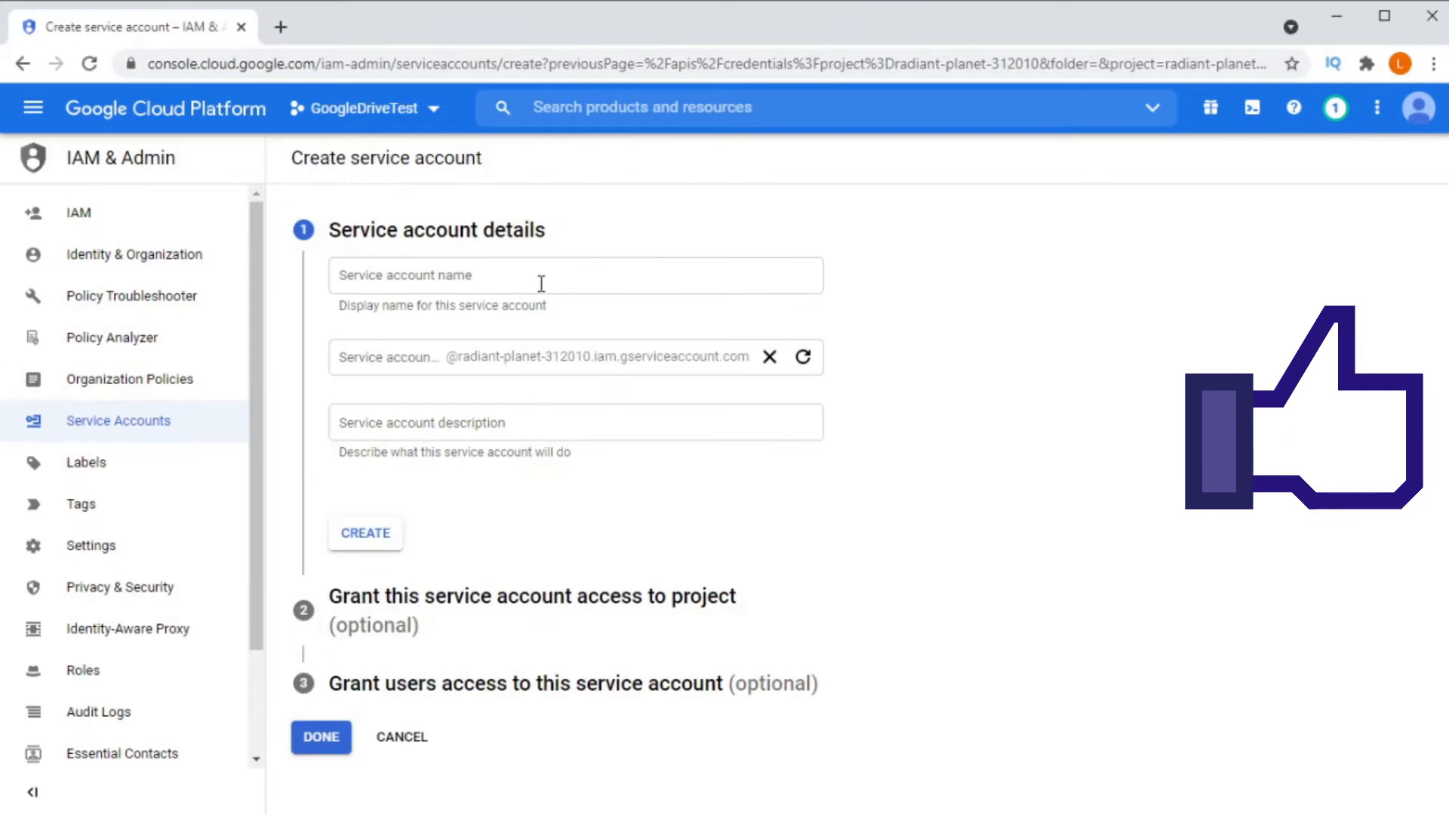
type("GoogleDriveServ")
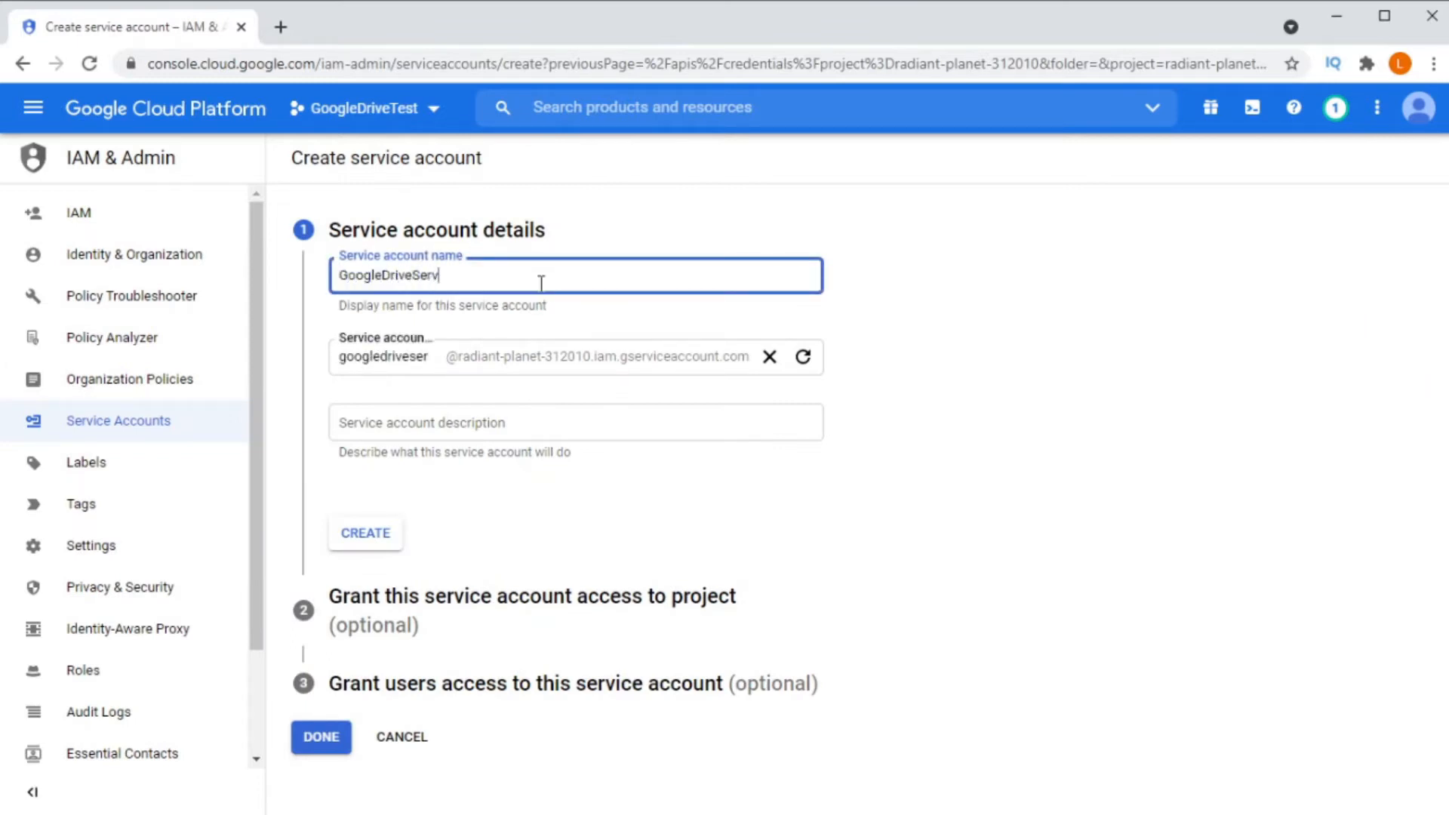
type("iceAccount")
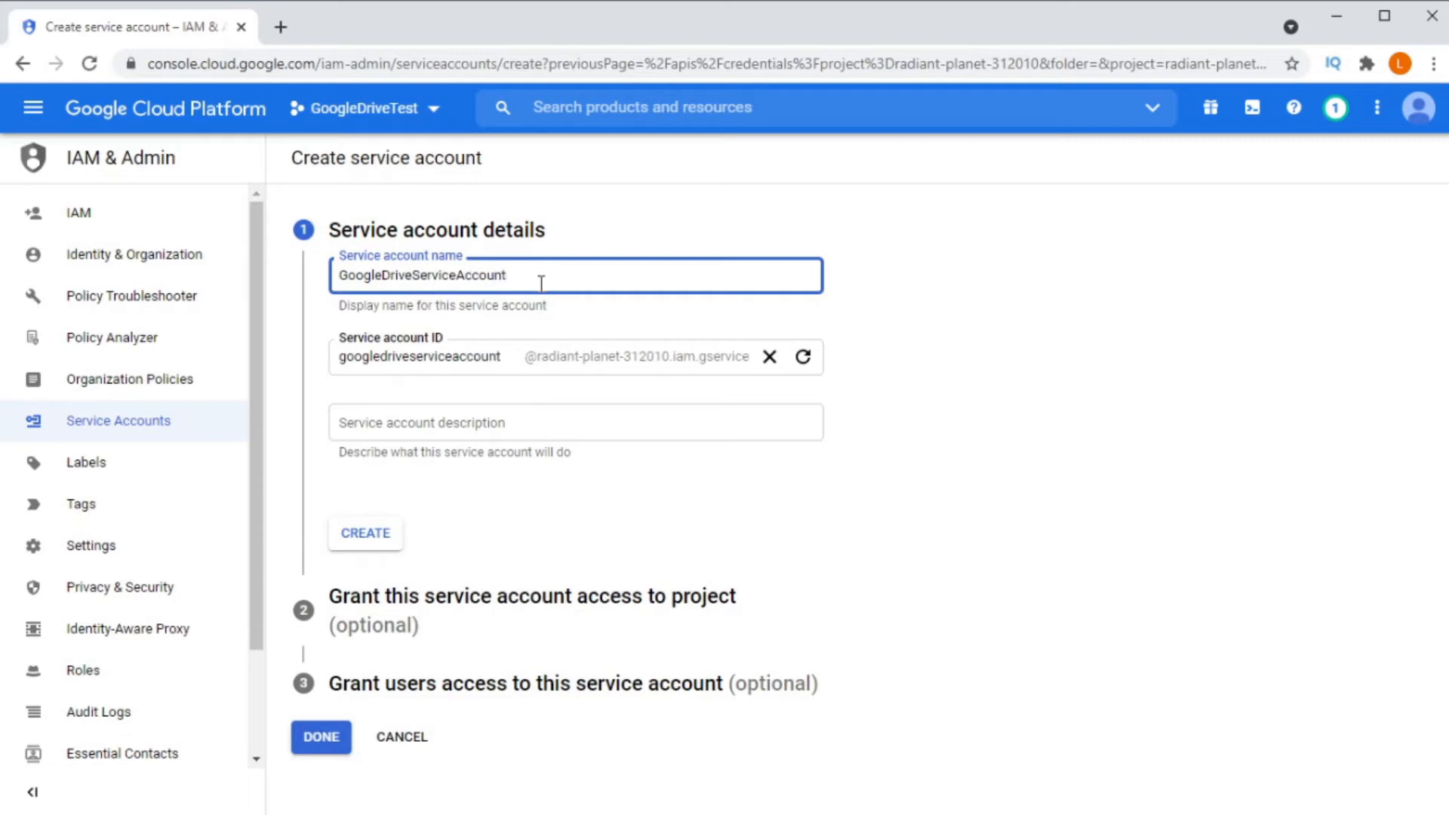
type("Test")
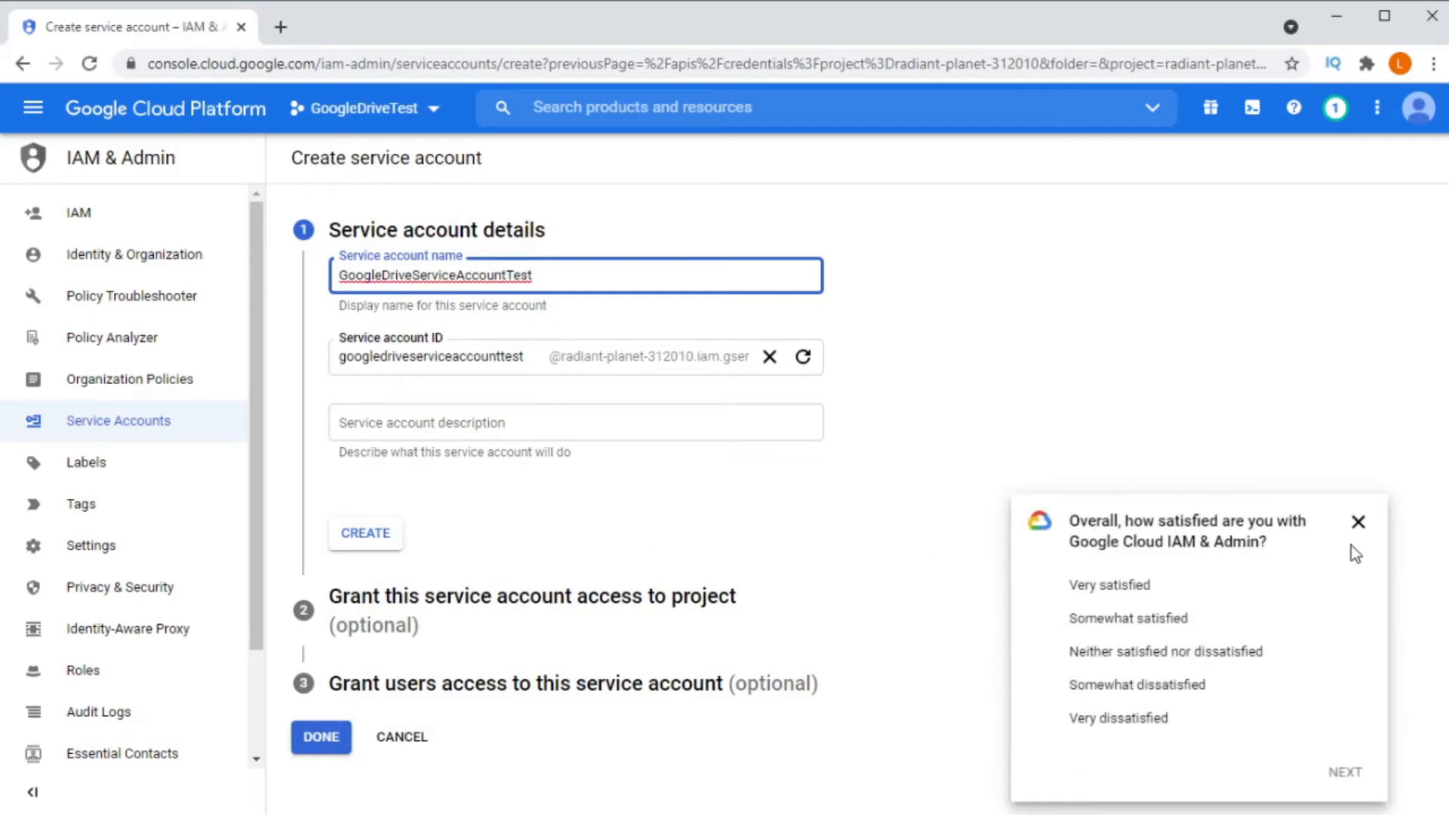
left_click(366, 533)
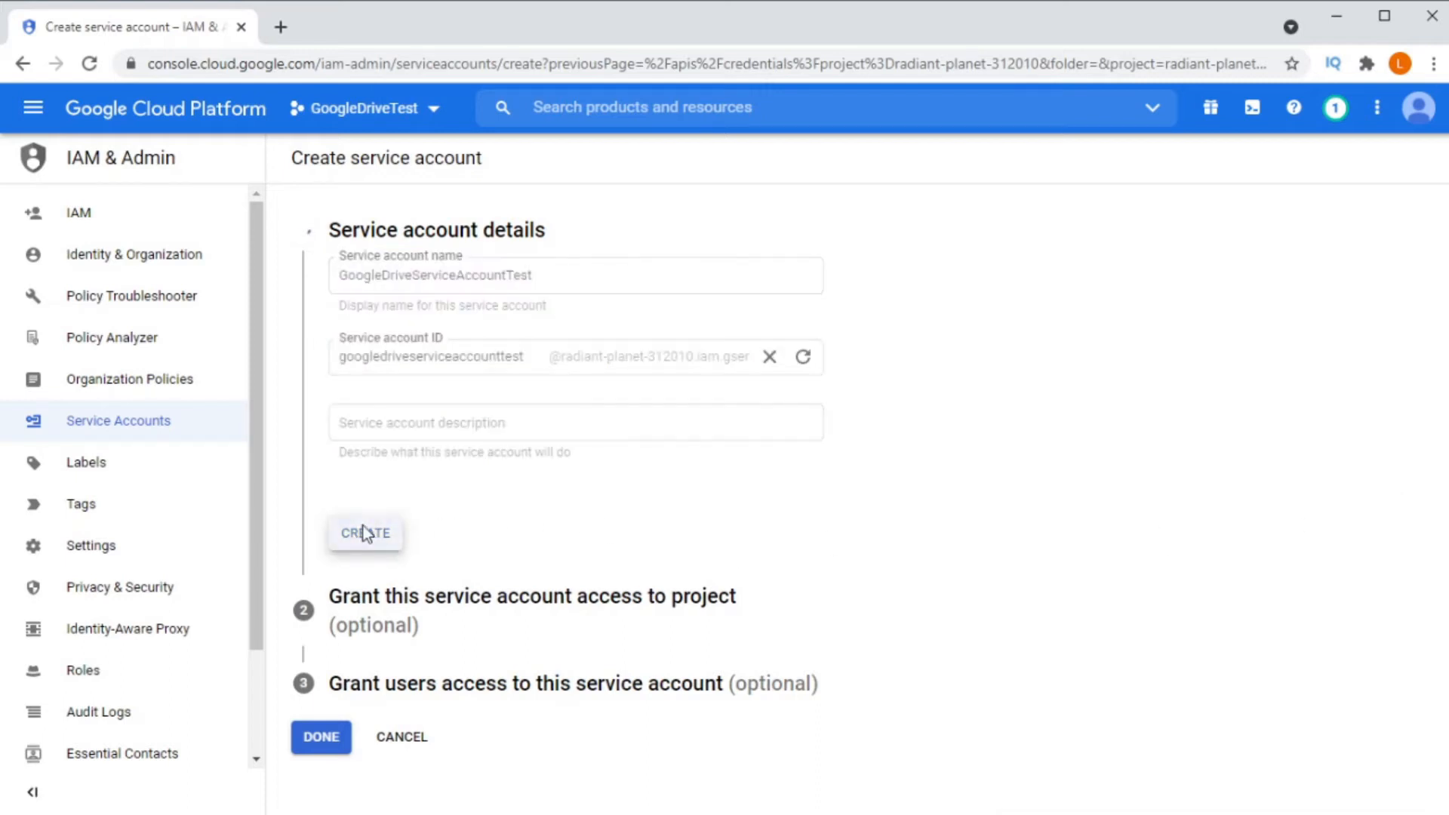
left_click(364, 535)
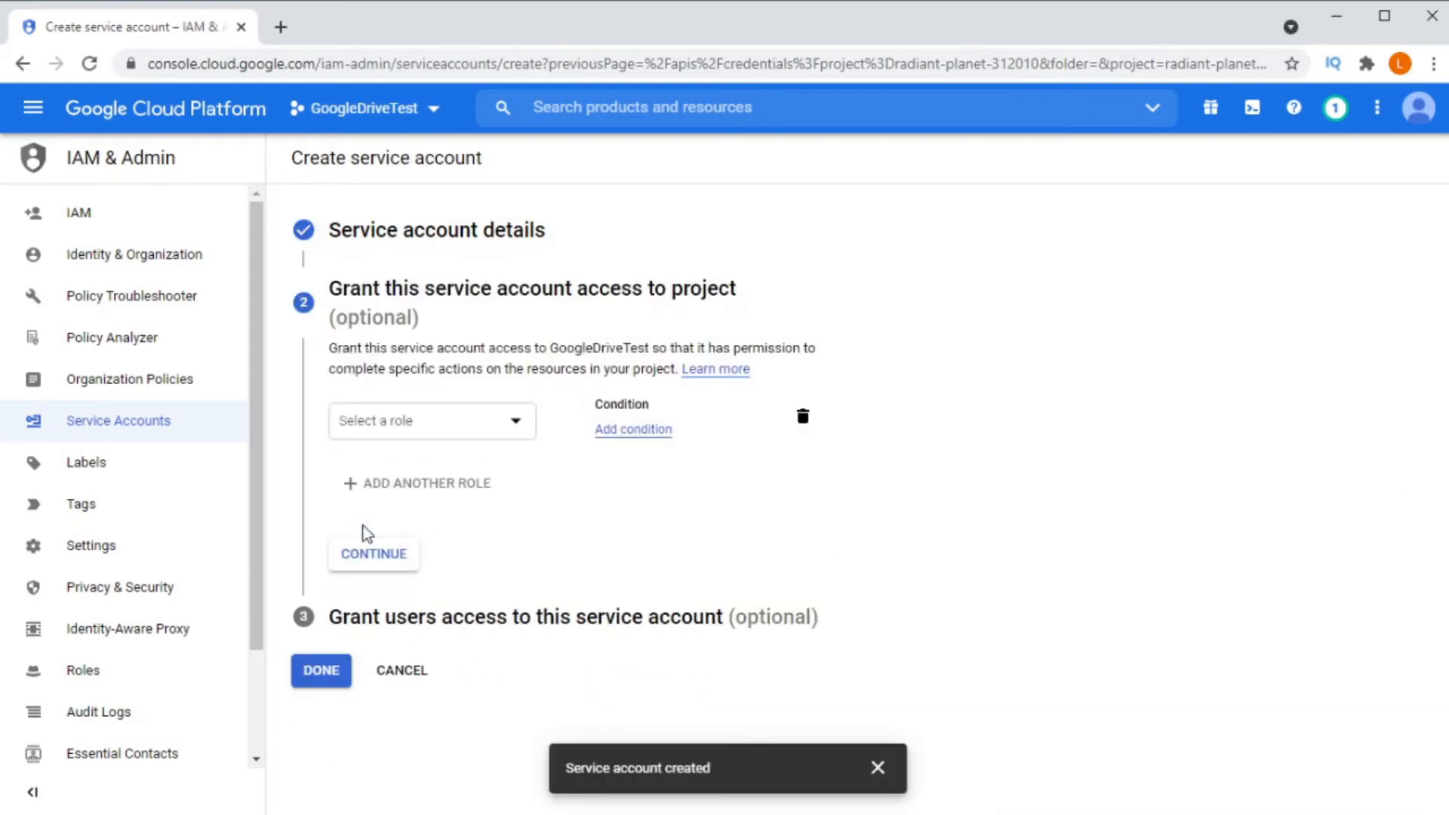
left_click(374, 554)
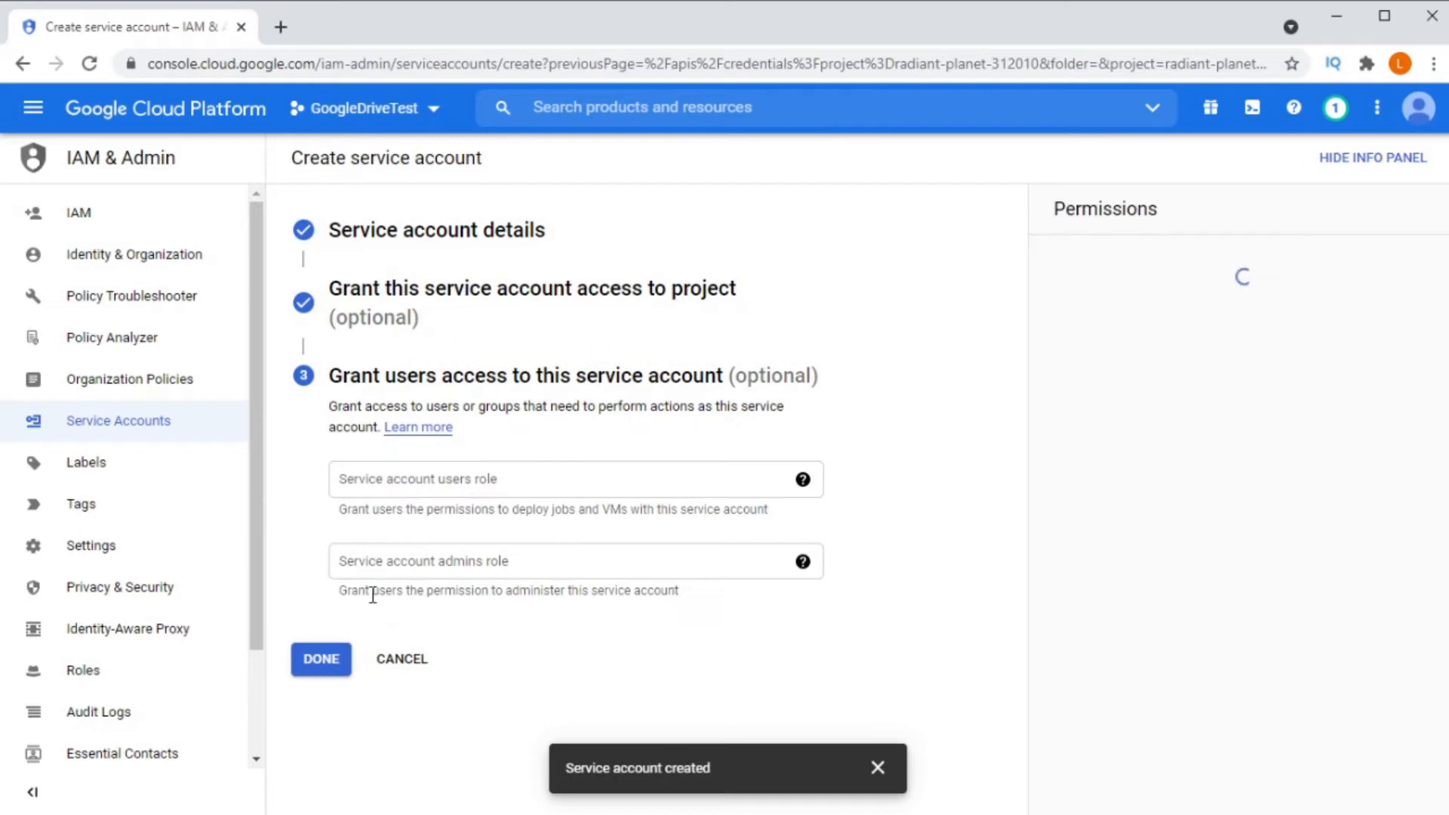
left_click(321, 659)
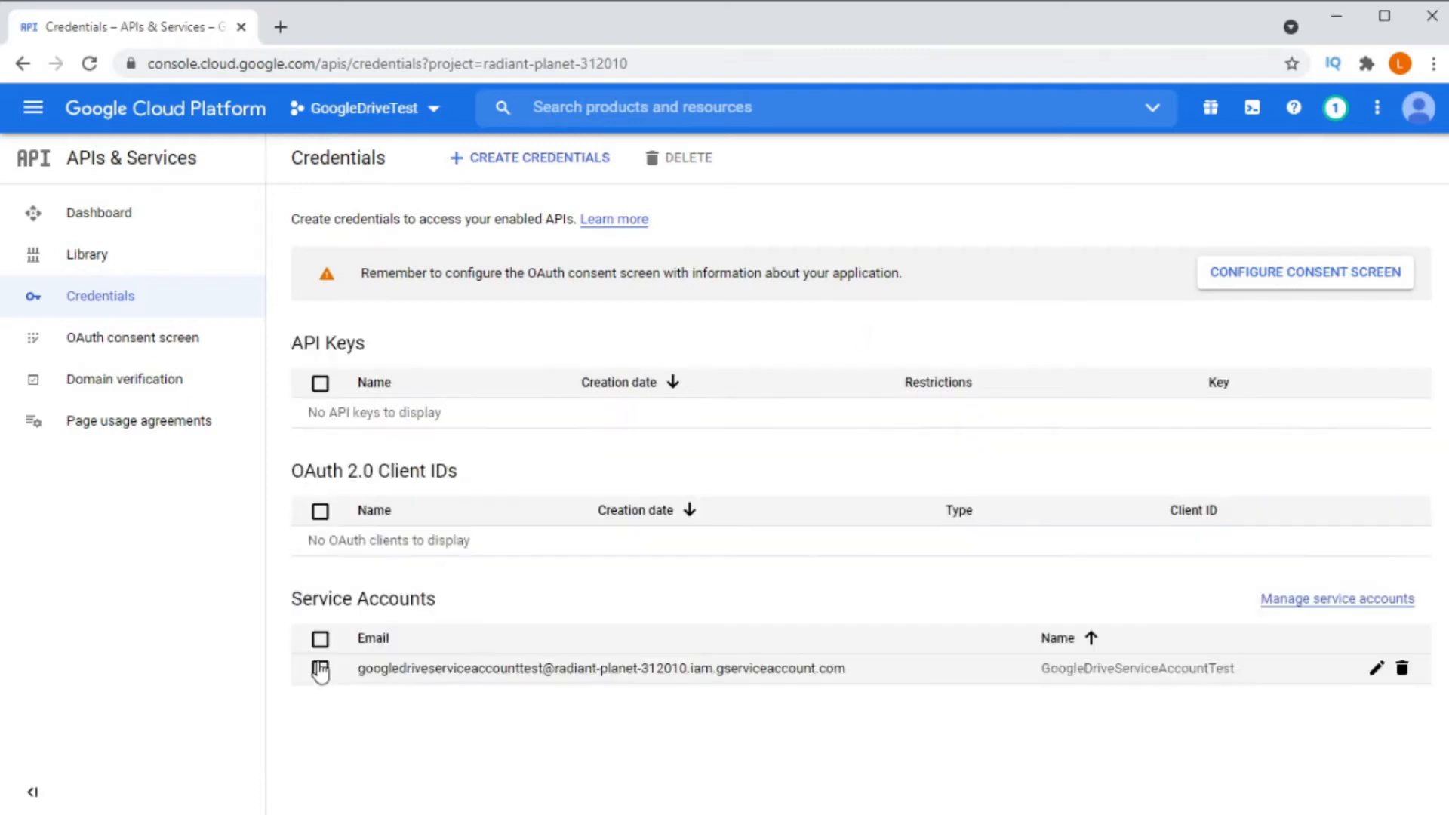
- Bring up the new service account's details page, dismissing a load error
left_click(1368, 666)
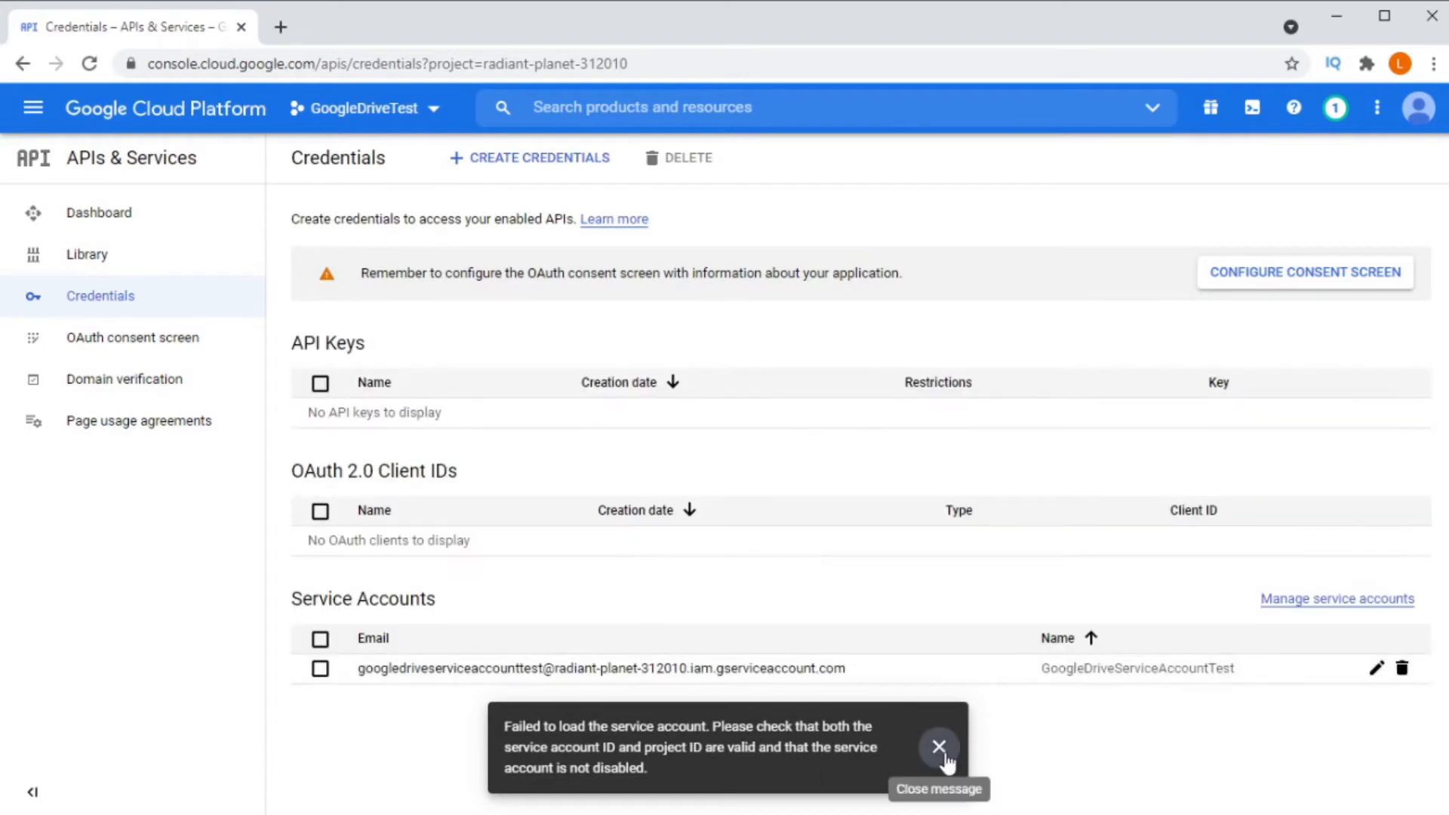
left_click(939, 745)
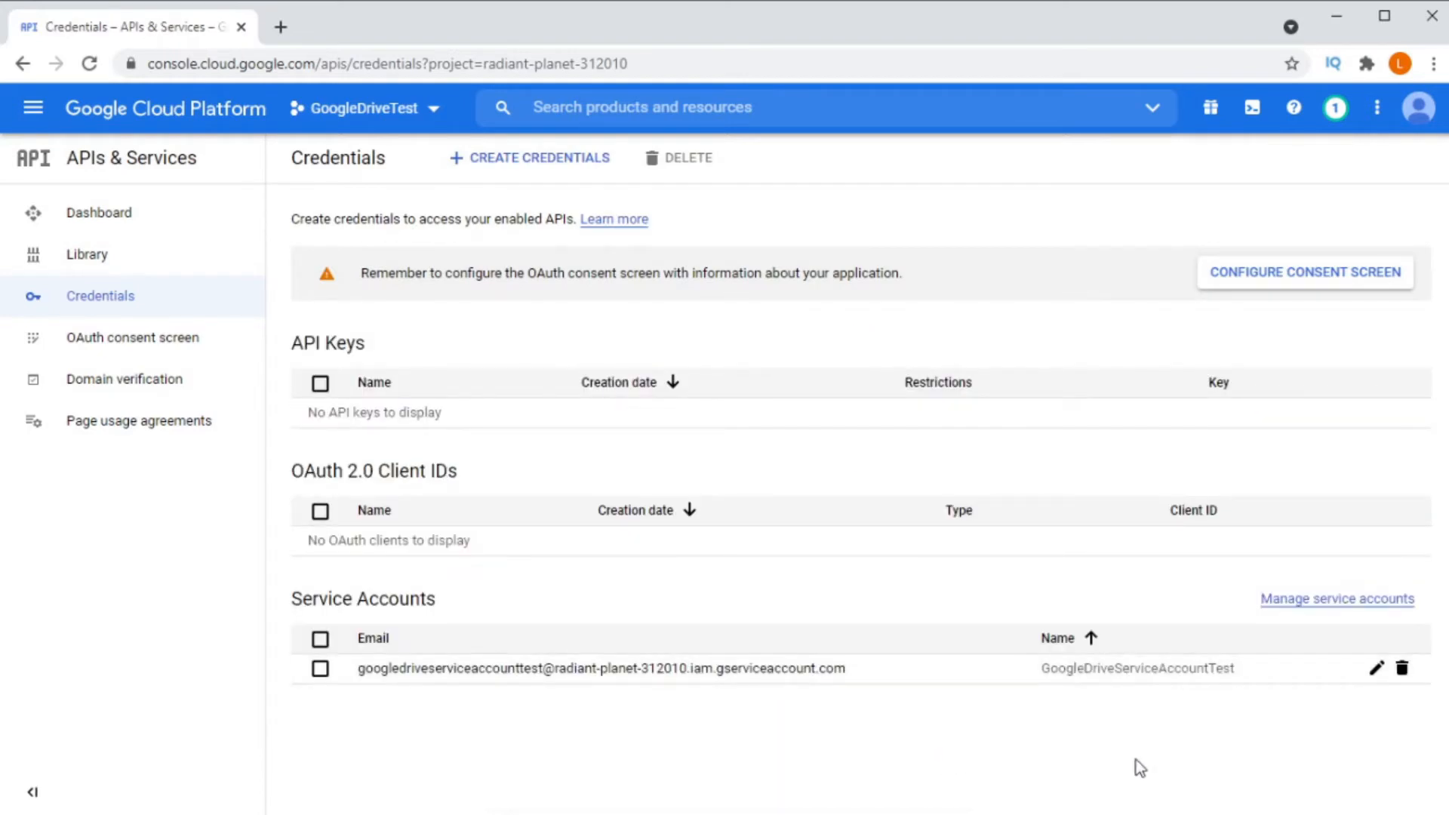
left_click(1374, 668)
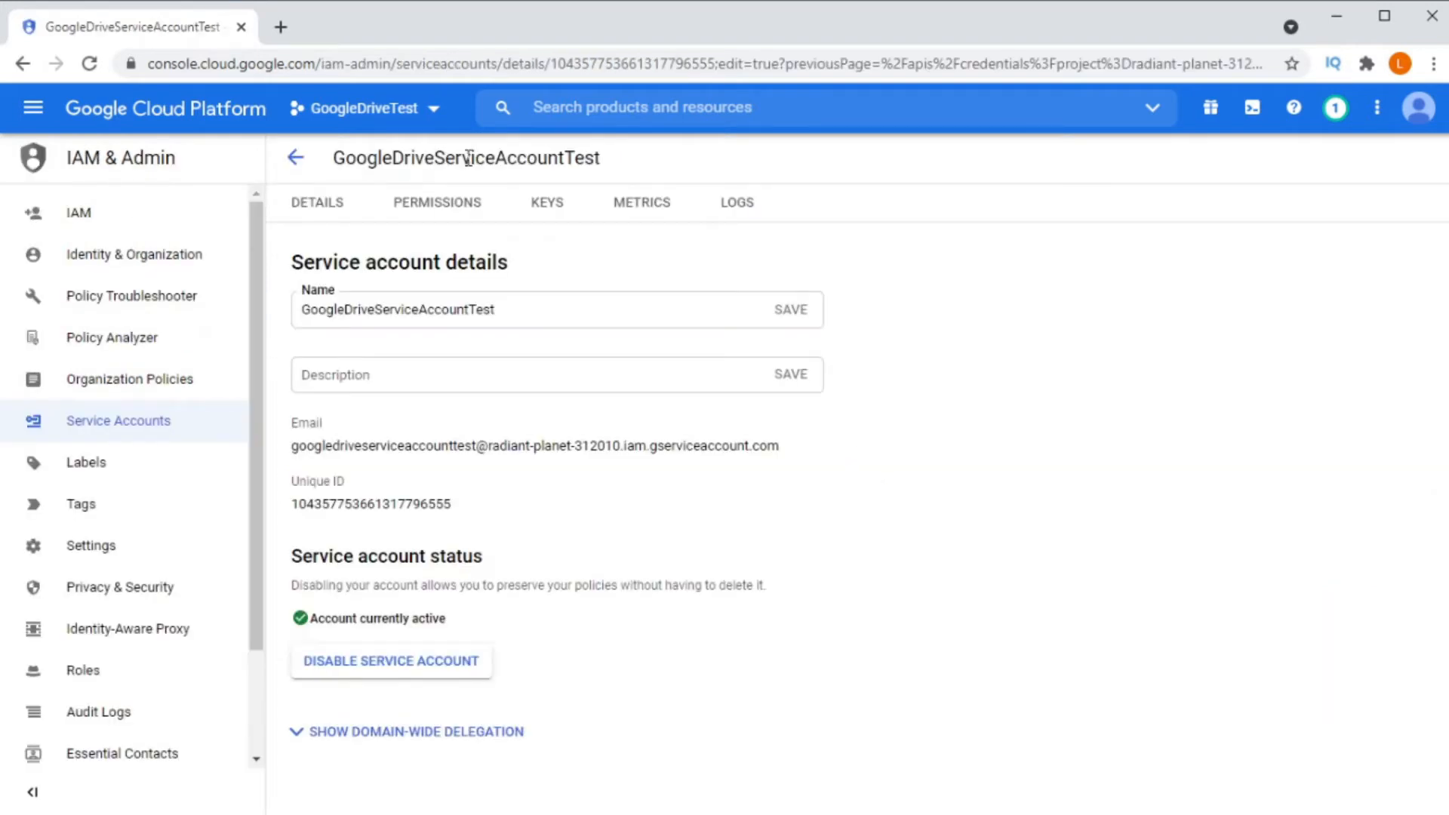
- Generate and download a new JSON private key from the service account's Keys section
left_click(546, 202)
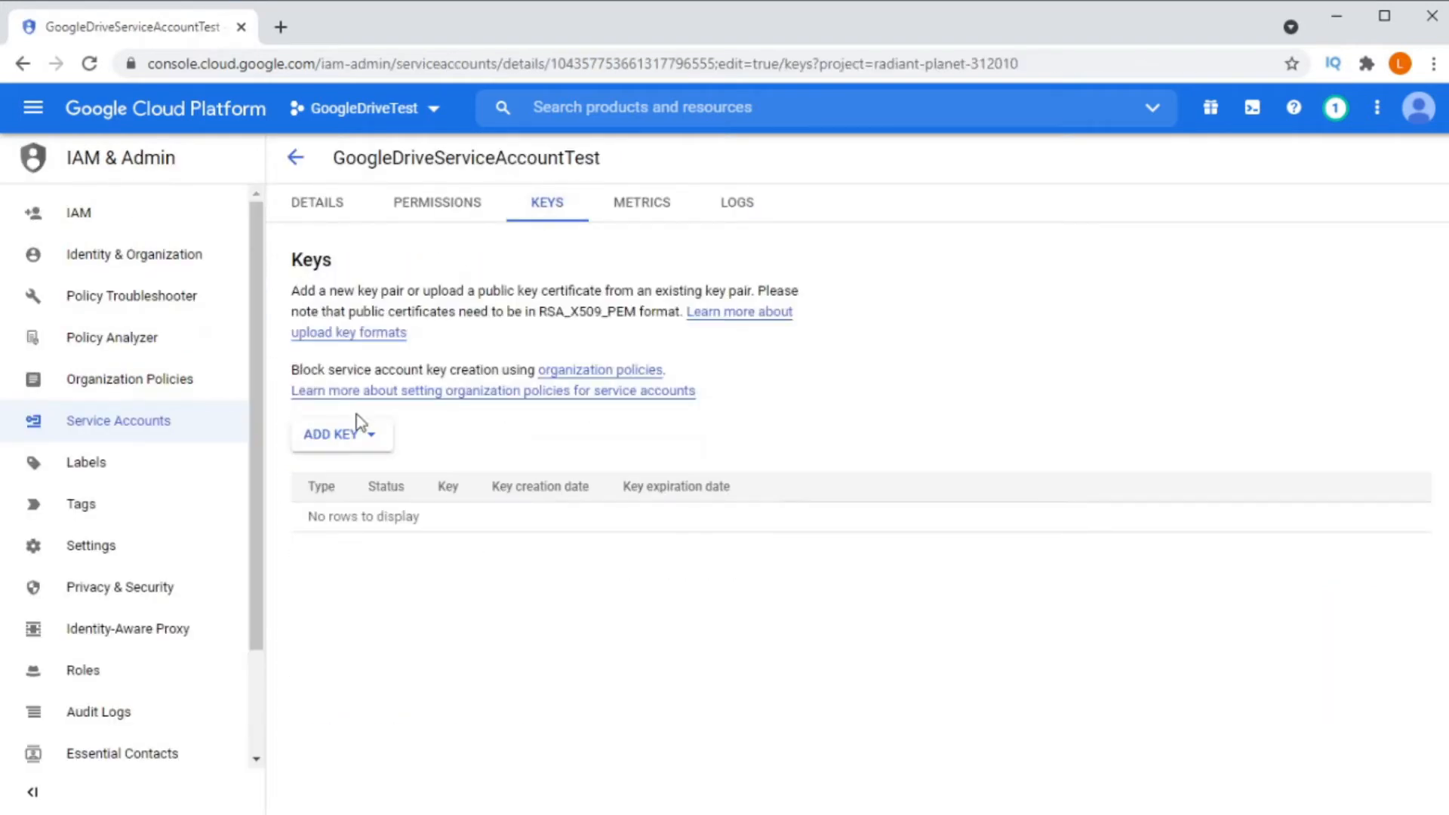
left_click(341, 435)
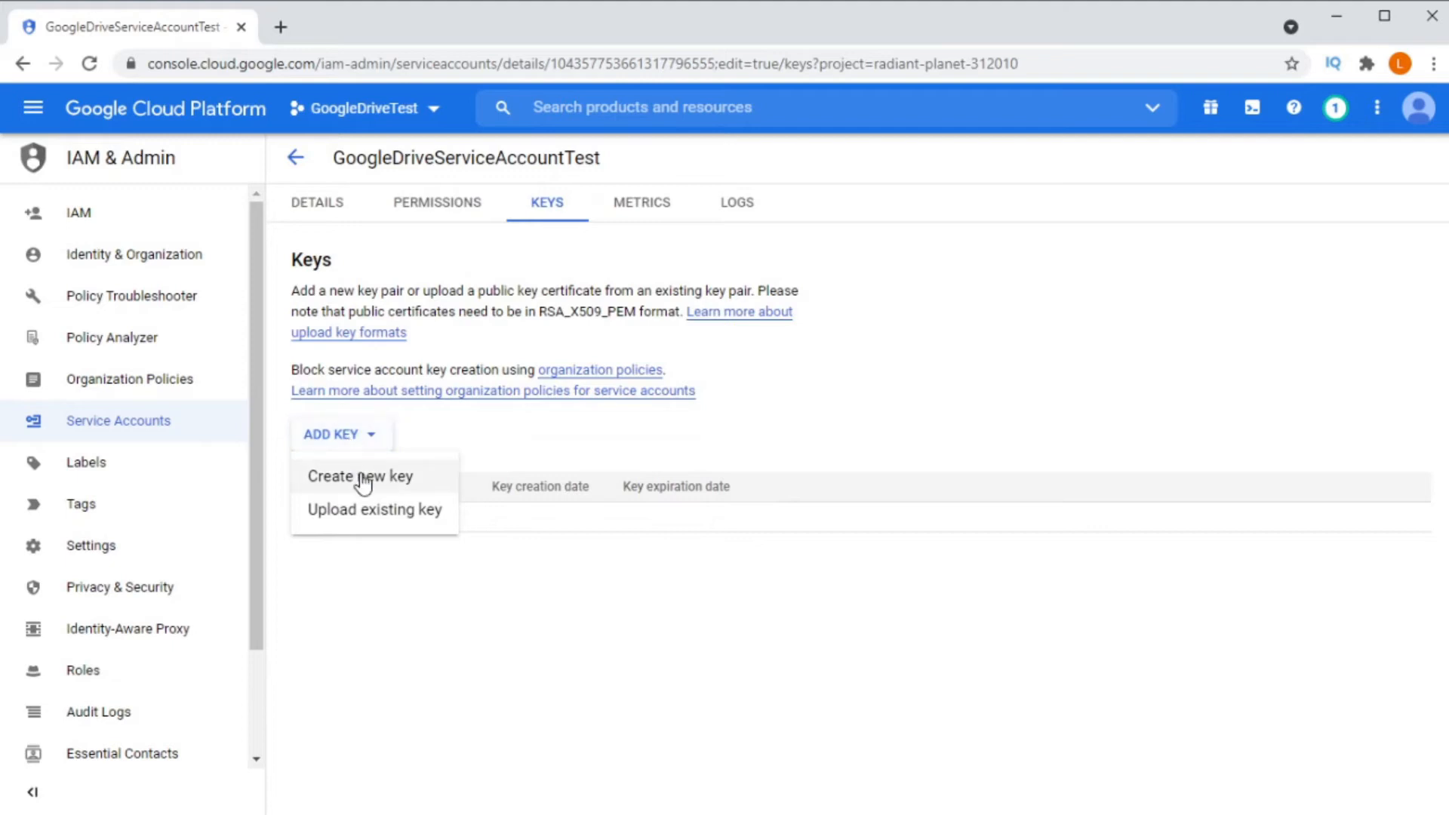
left_click(360, 475)
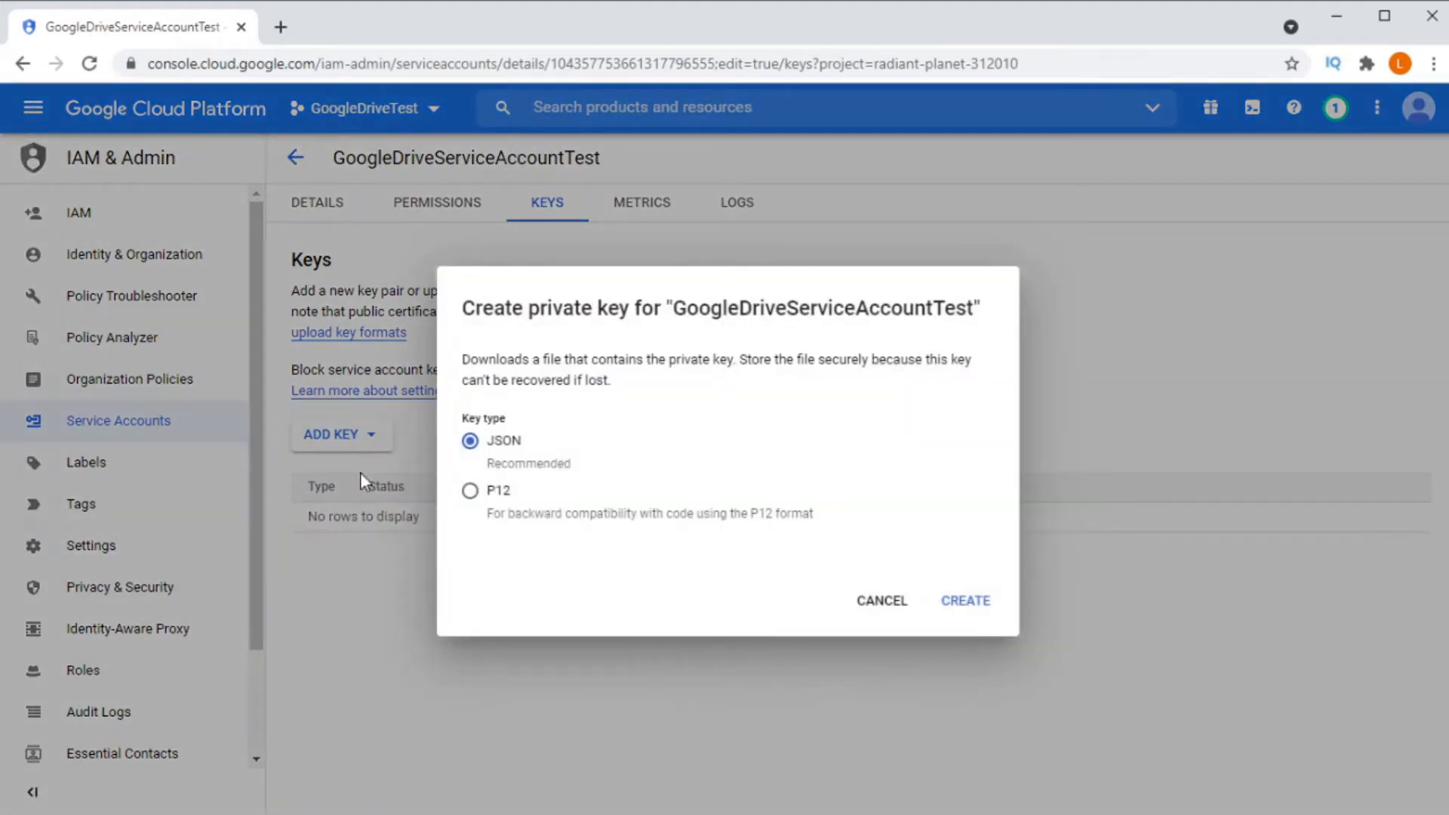
mouse_move(504, 418)
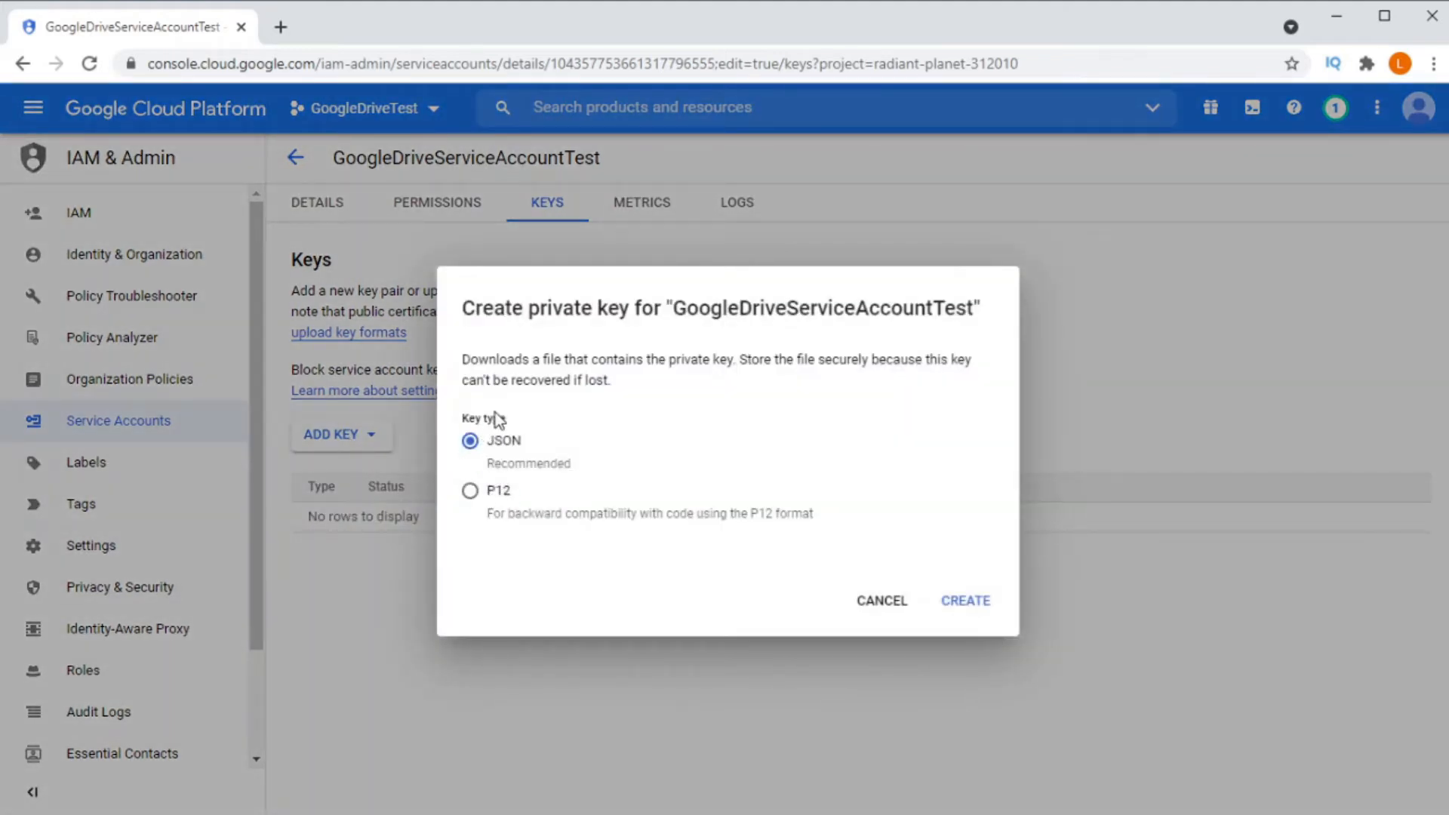
left_click(966, 601)
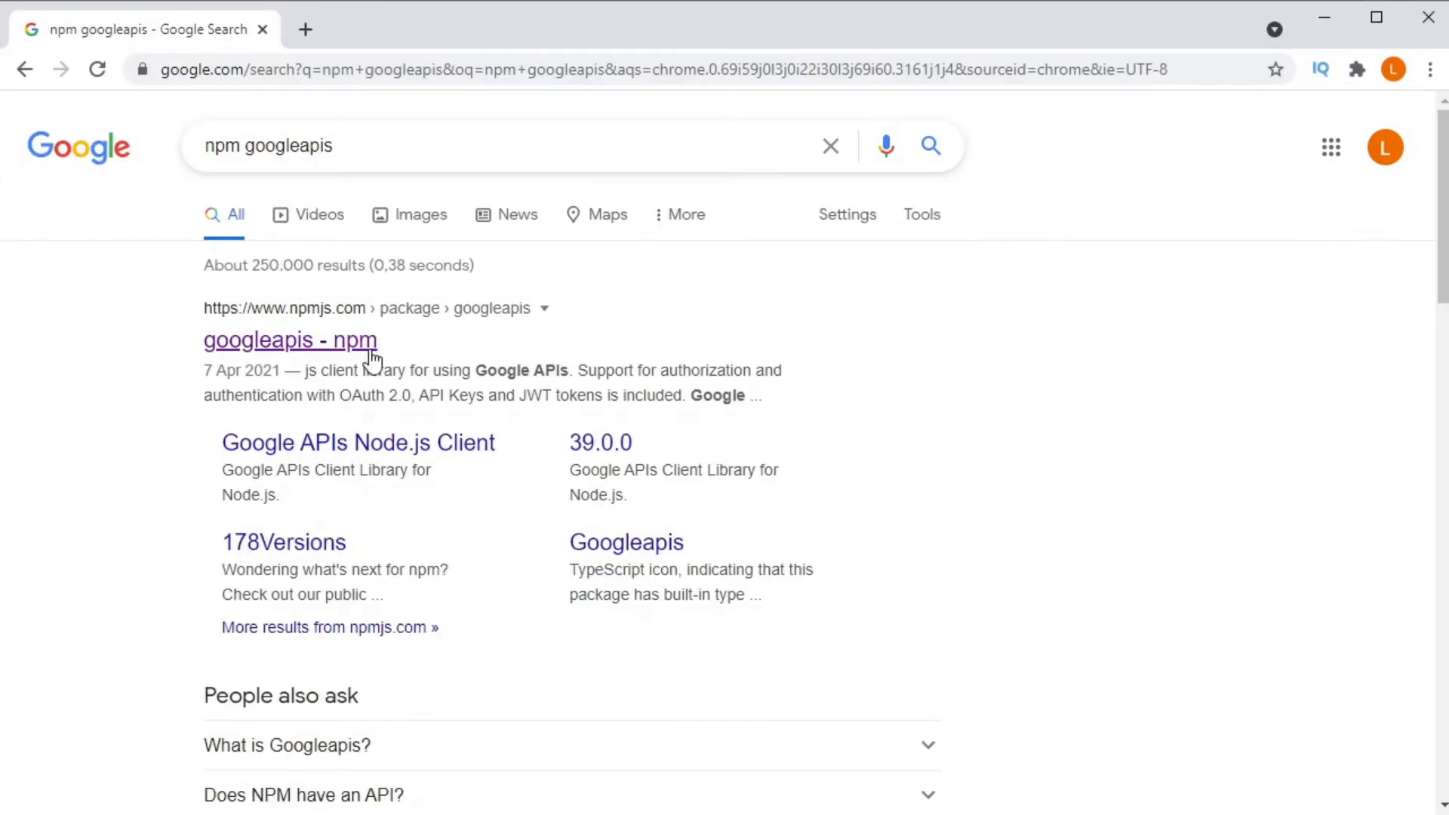
- Read the googleapis npm page down to the 'Using the client library' sample
left_click(289, 341)
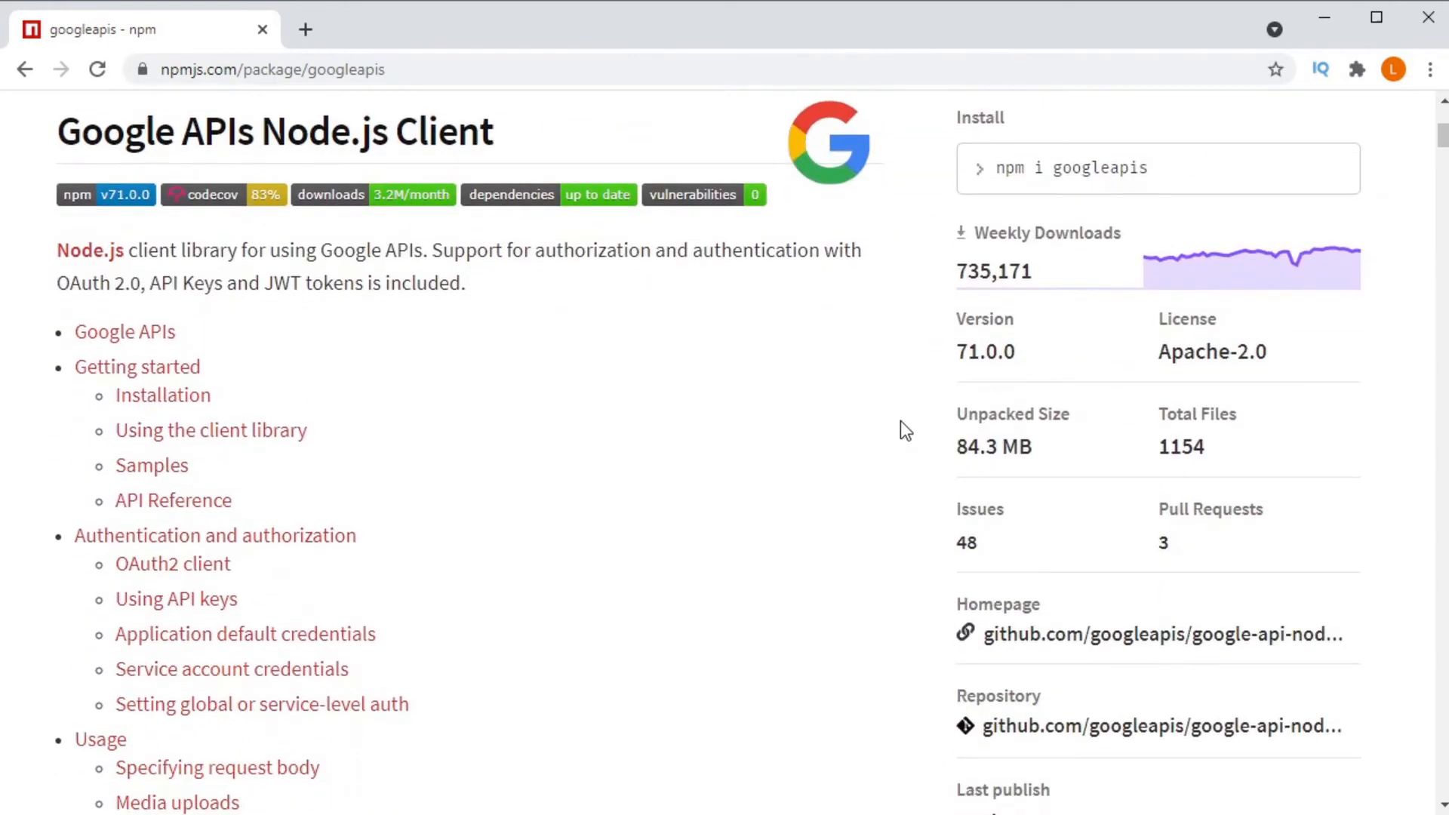
scroll("down", 3)
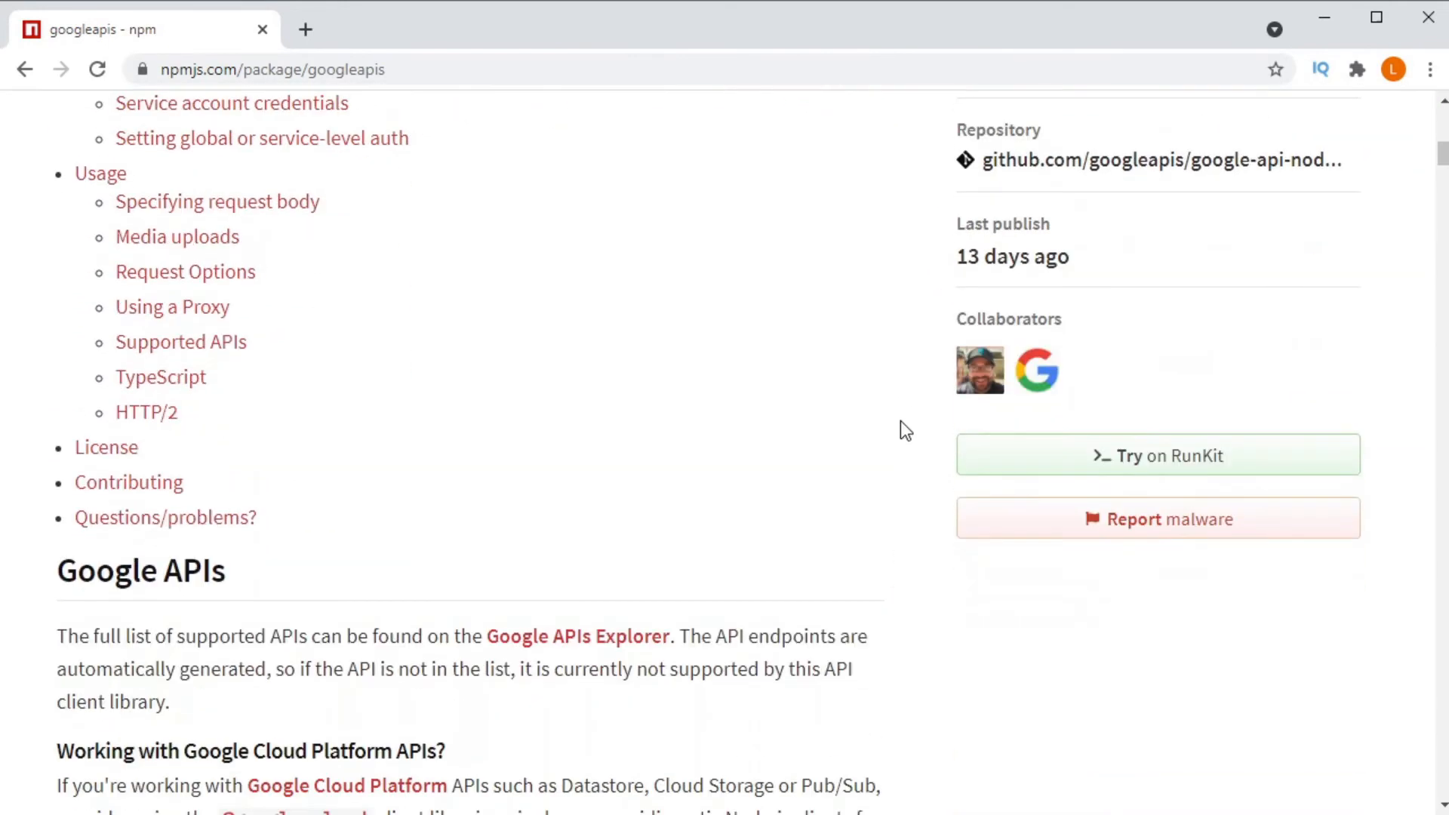
scroll("down", 3)
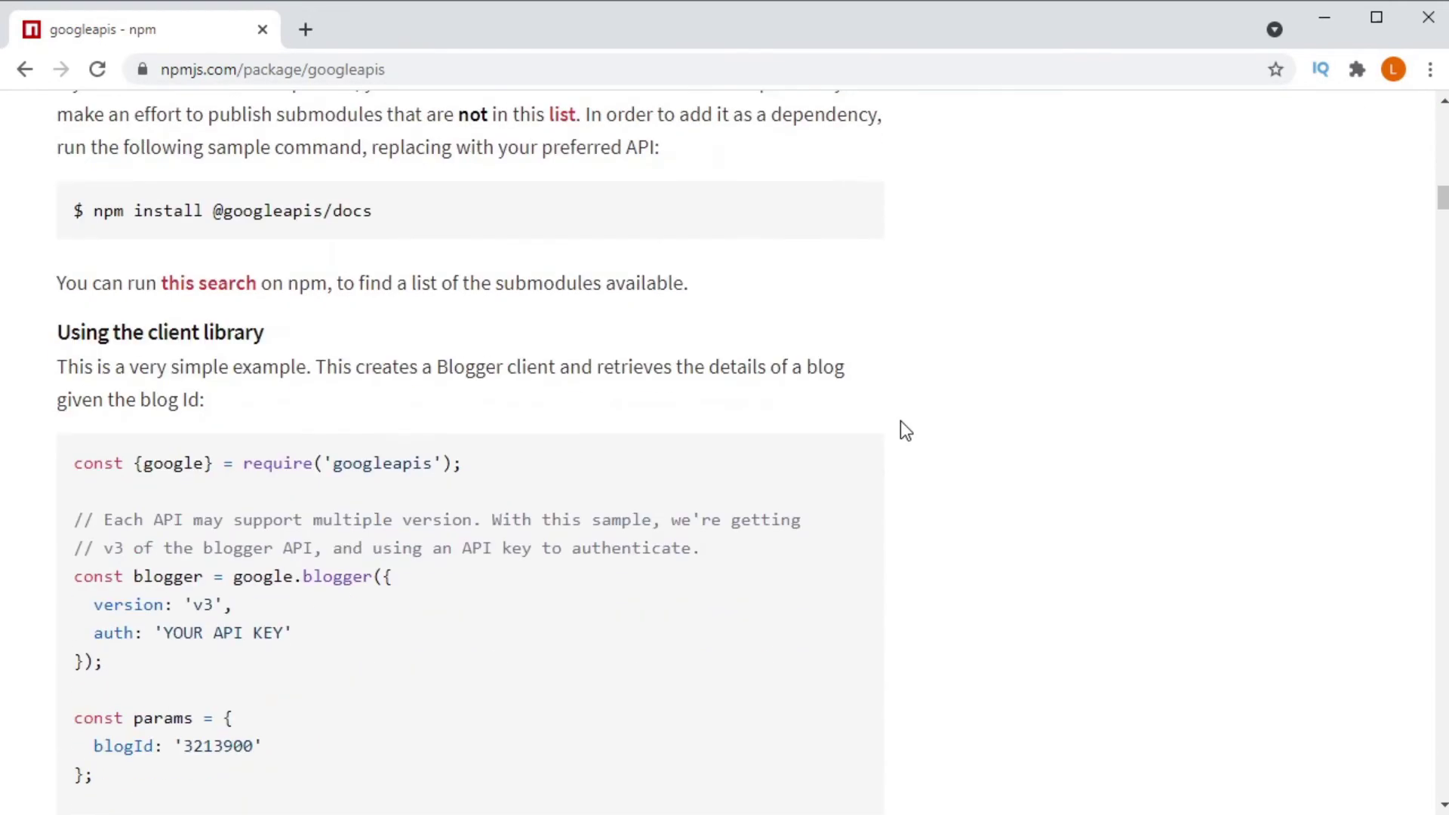
scroll("down", 3)
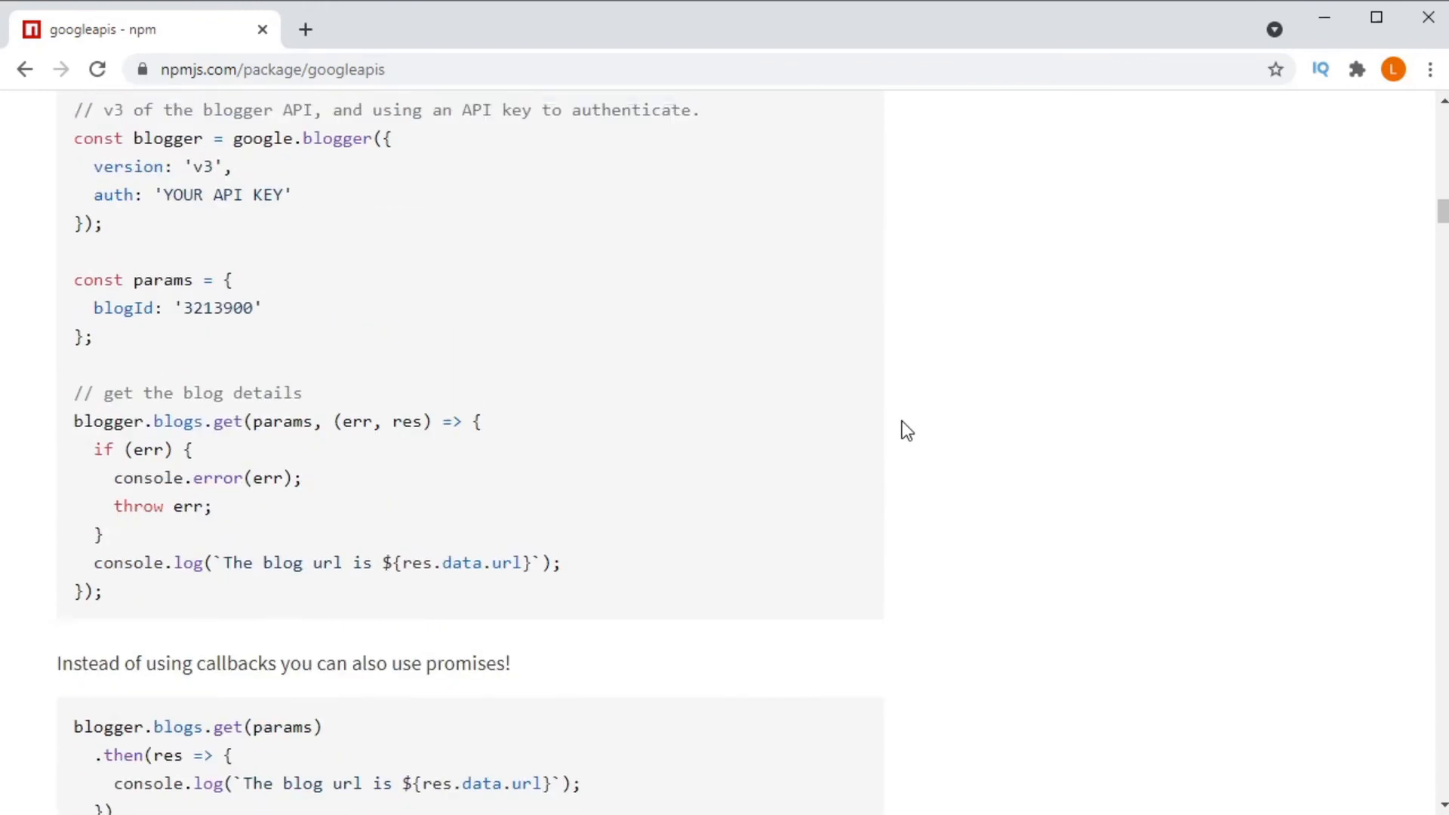
scroll("up", 3)
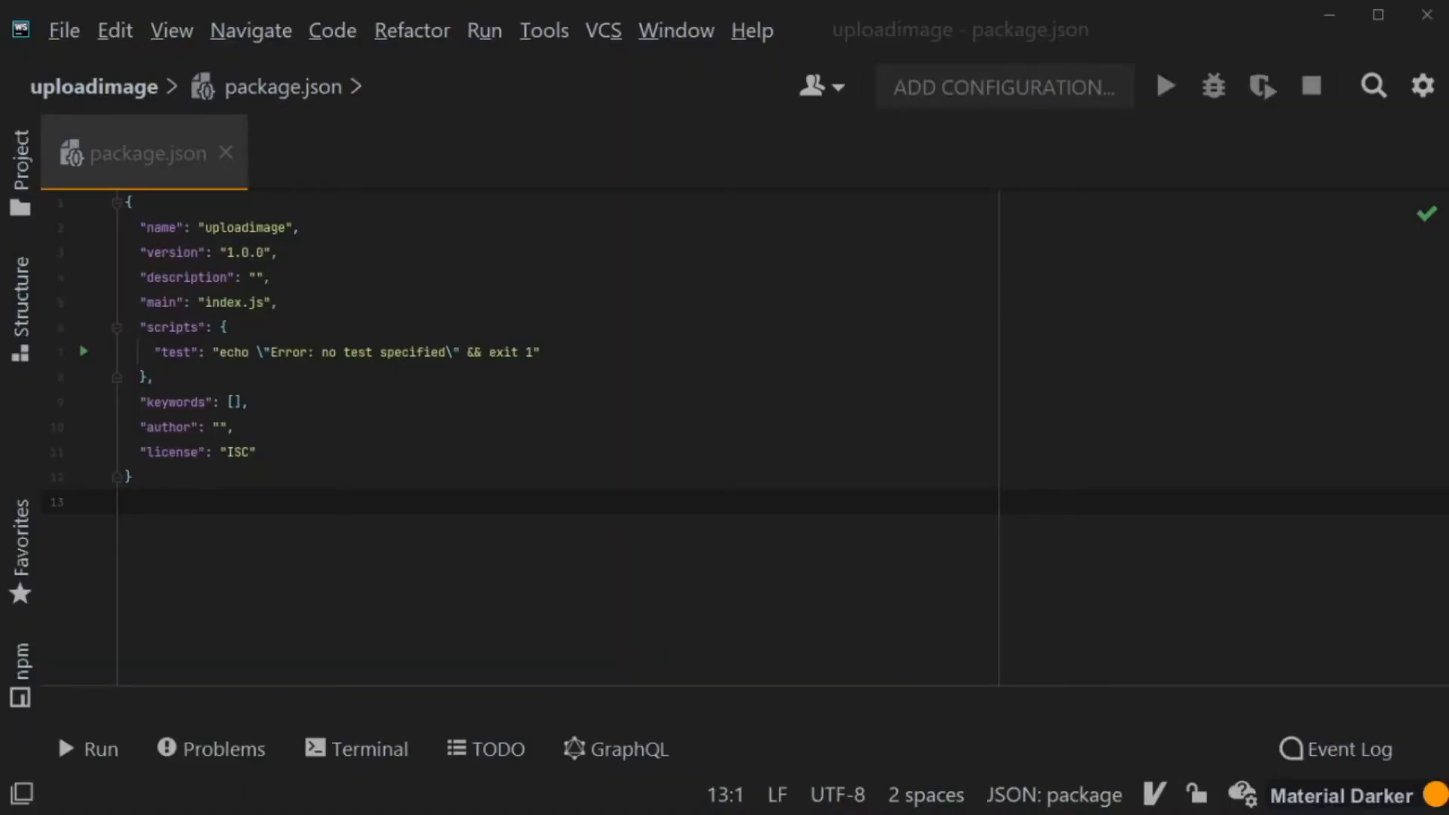
- Run `npm install googleapis` in the project's terminal
left_click(367, 748)
type("npm i")
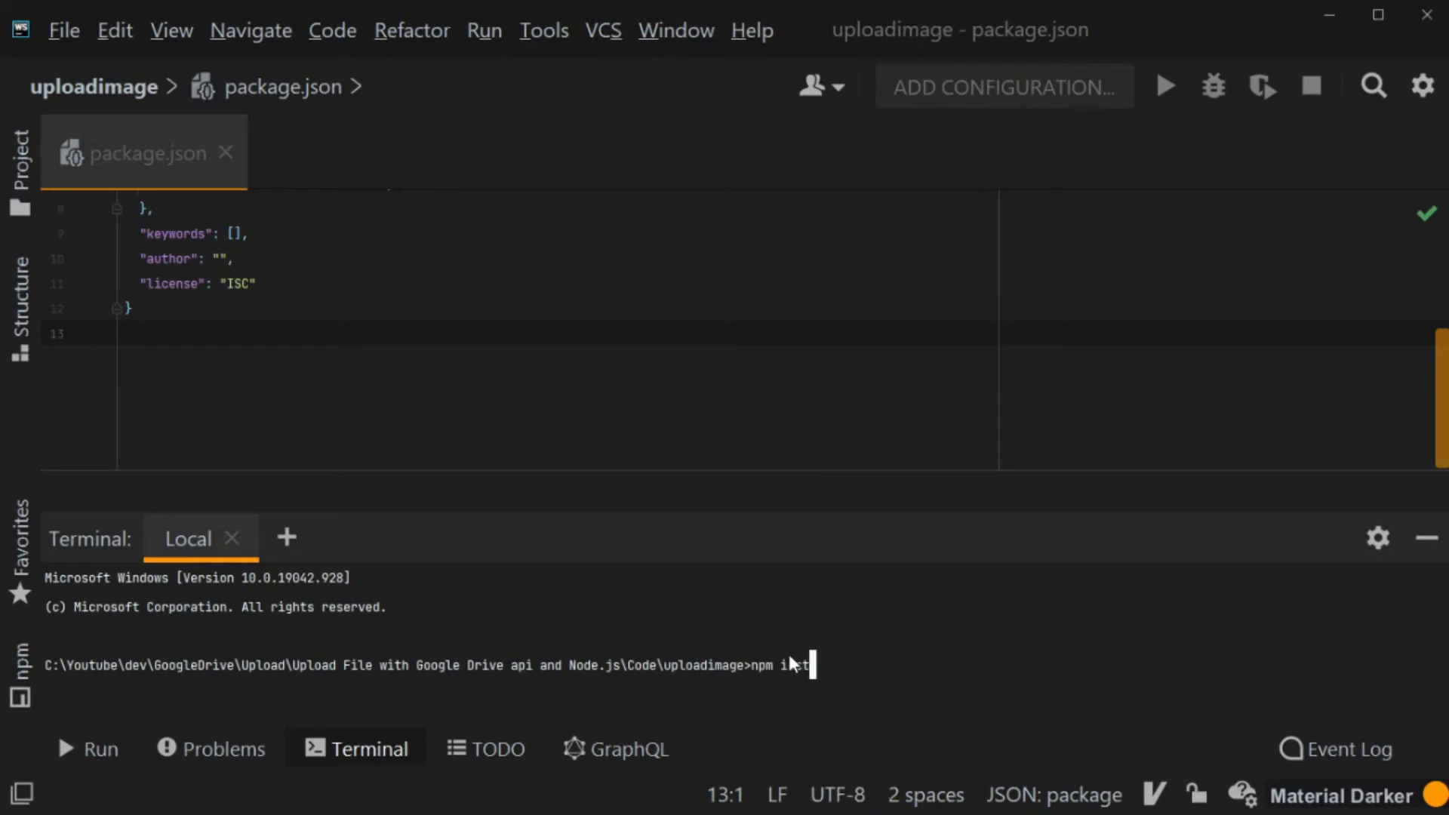
type("nstall googleapi")
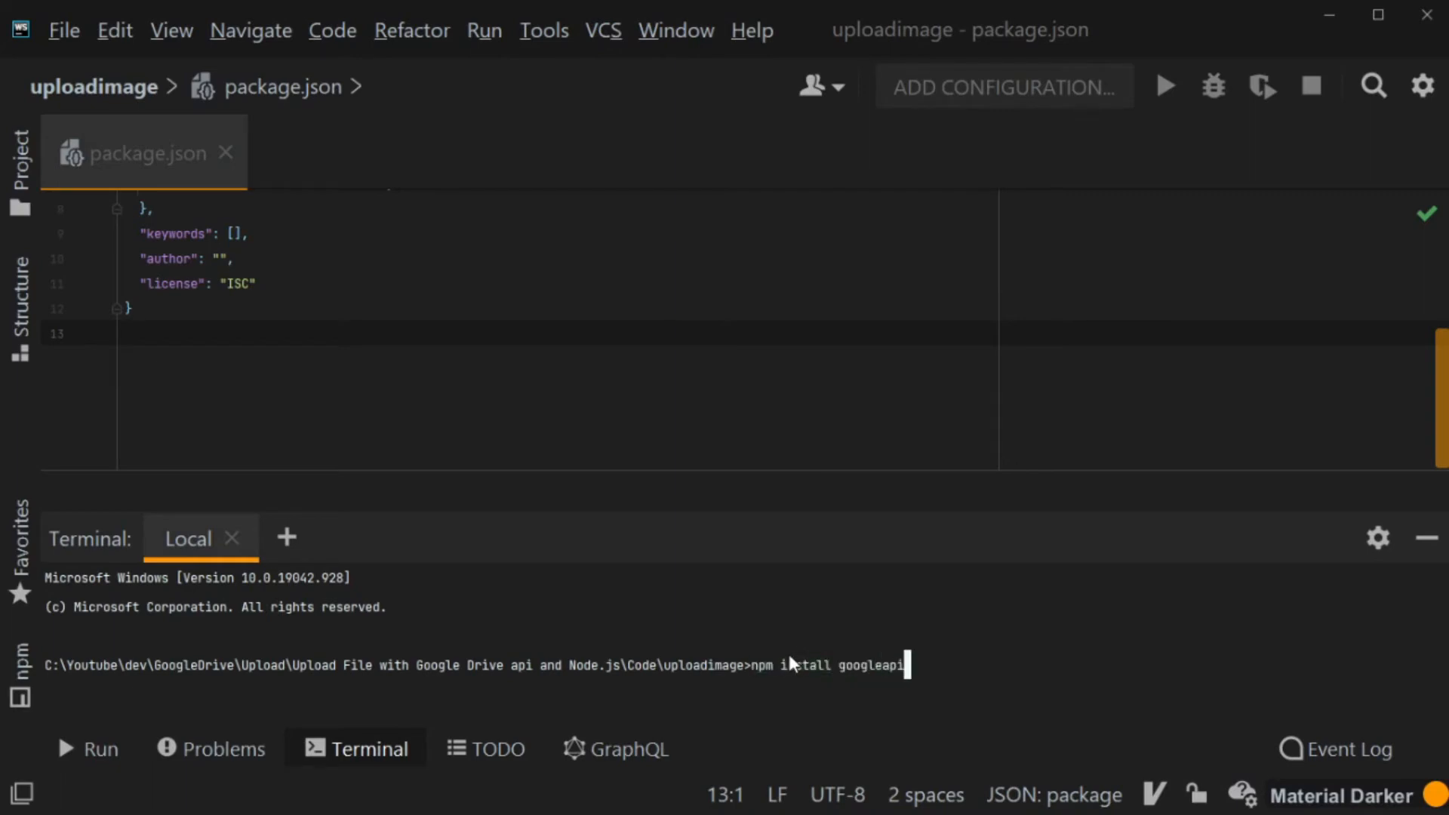
key("Enter")
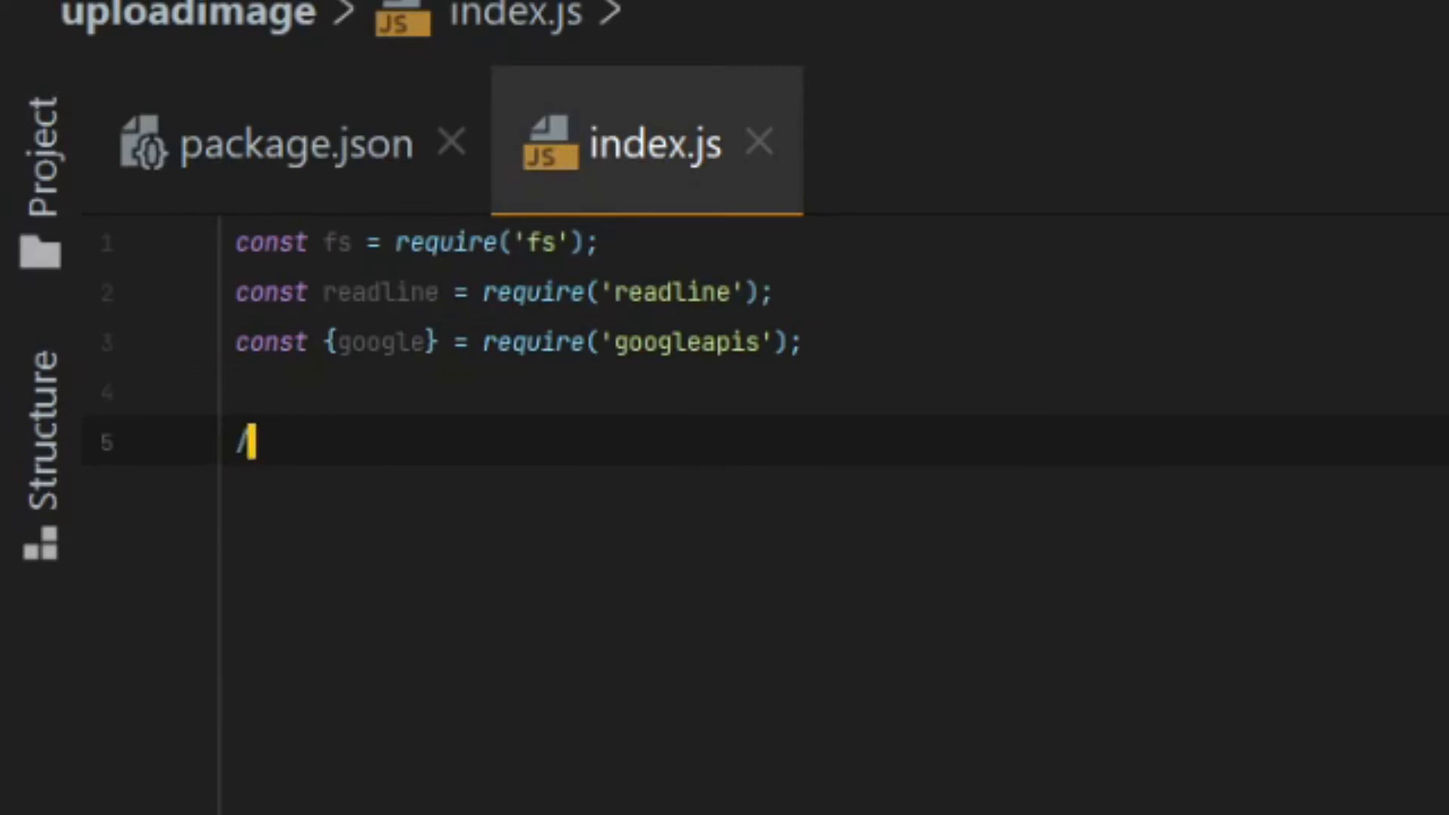
- Add a comment and `const KEYFILEPATH = '...ServiceAccountCred.json'` with a blank line below
type("/ Service account key file from google cloud console")
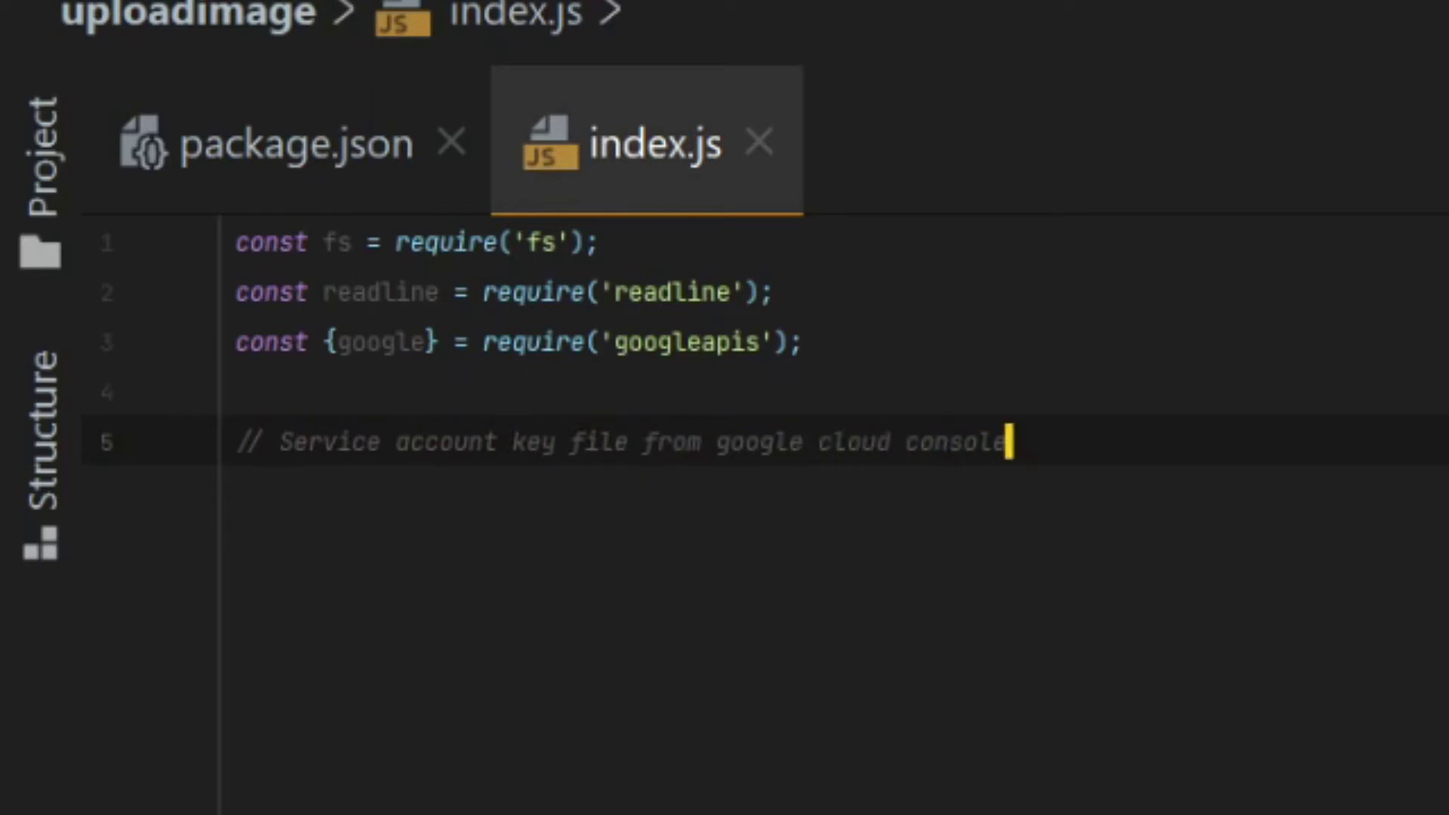
key("Enter")
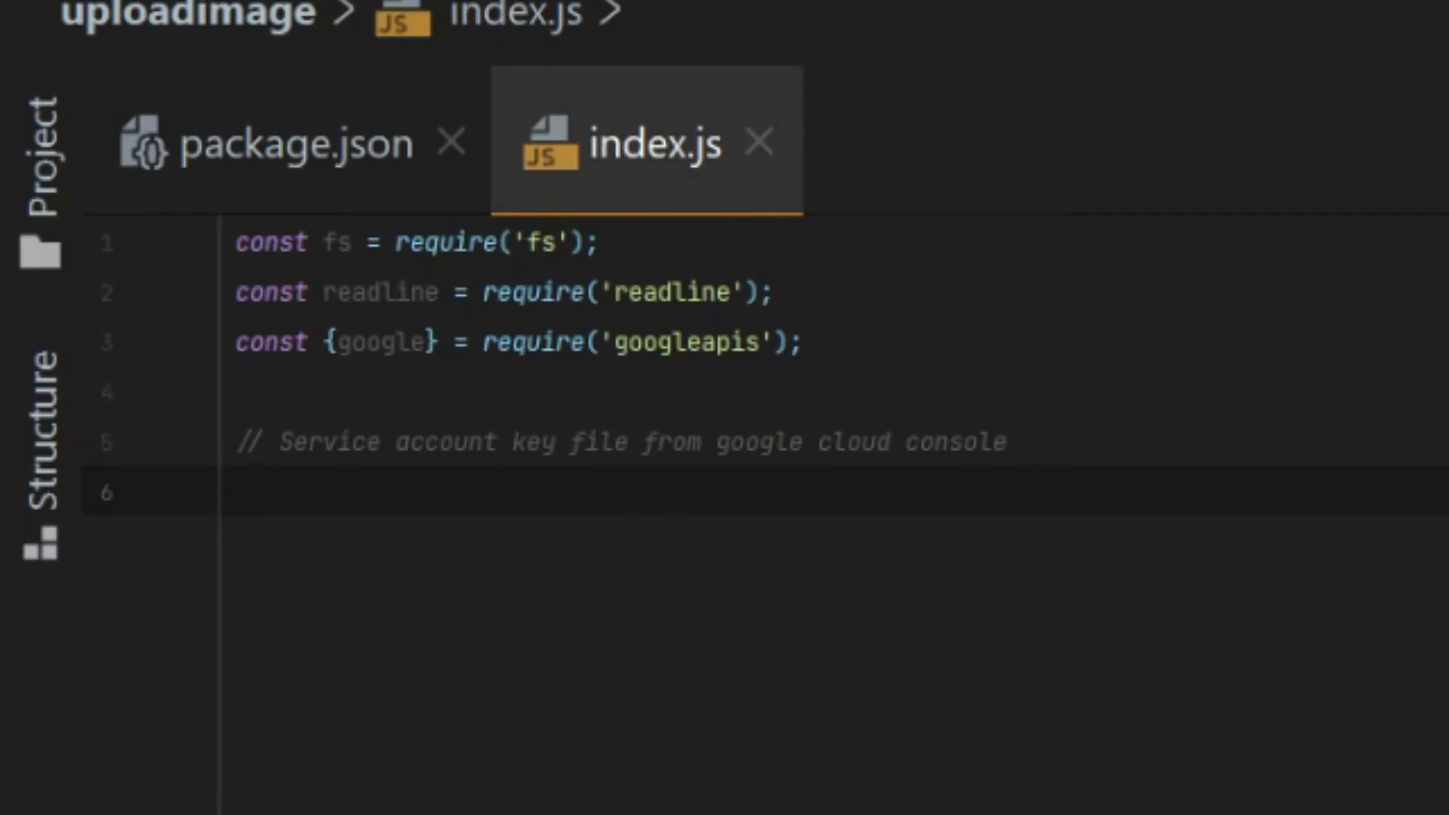
type("const")
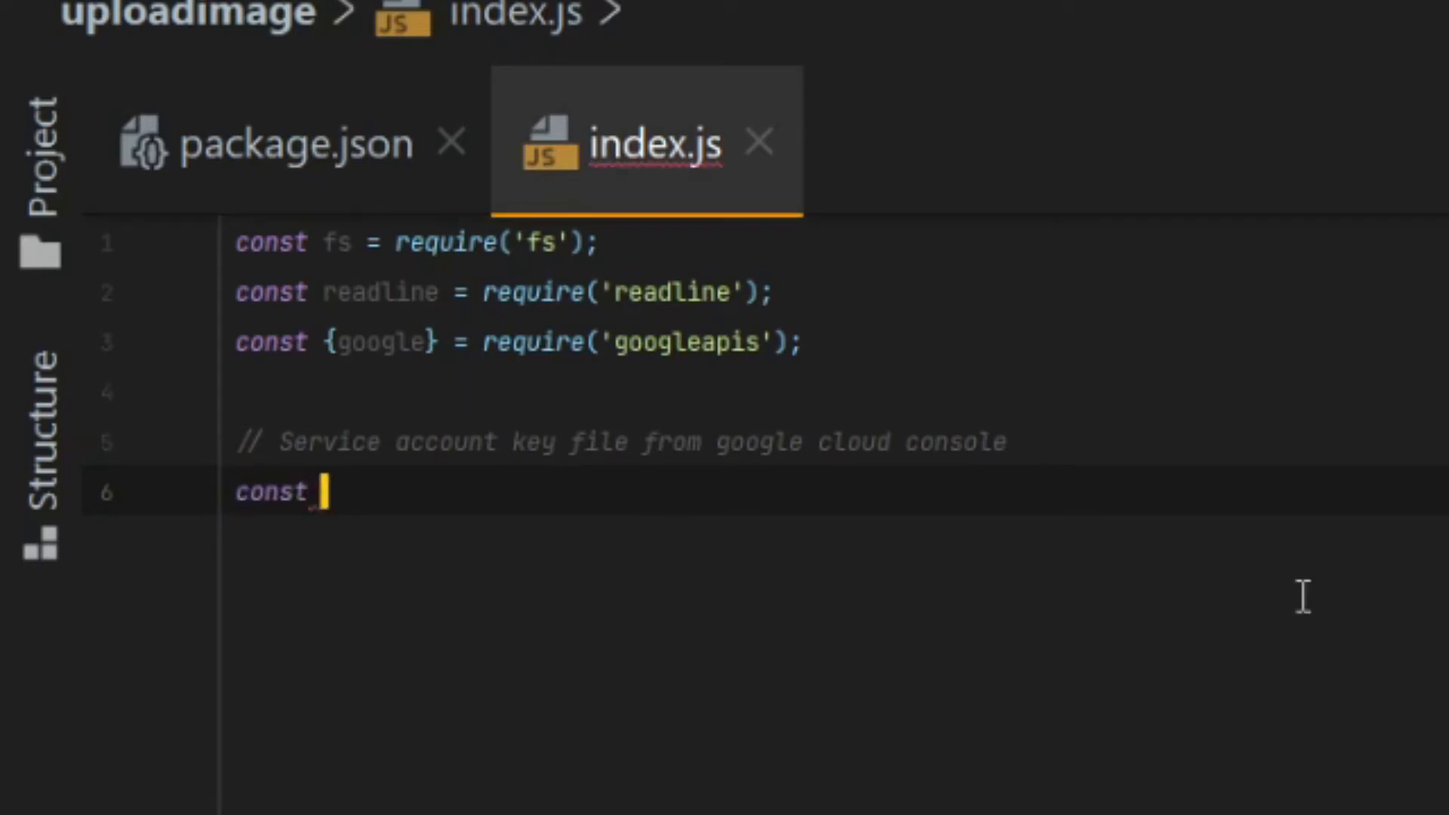
type("KEYFILE")
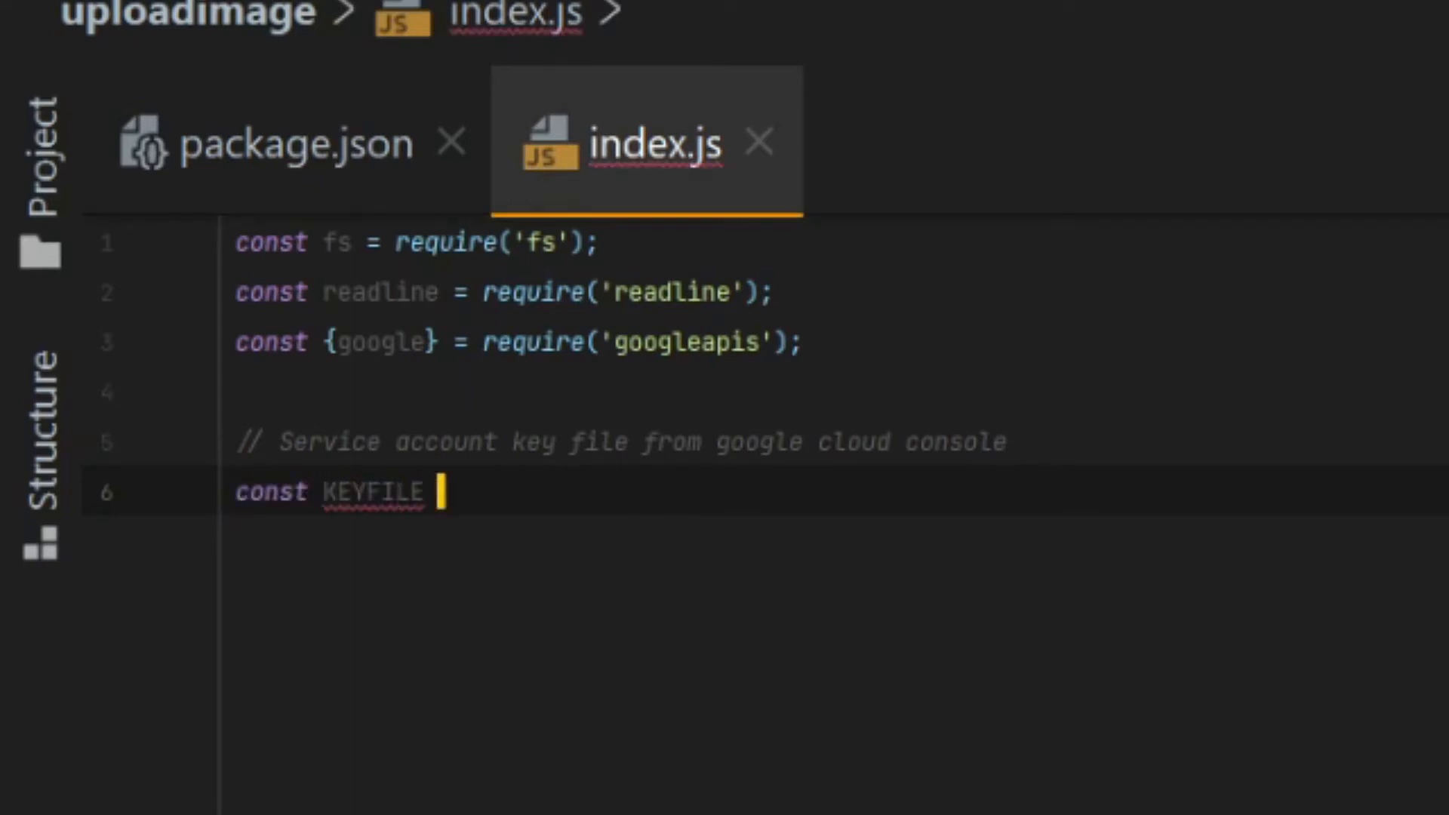
type("PATH =")
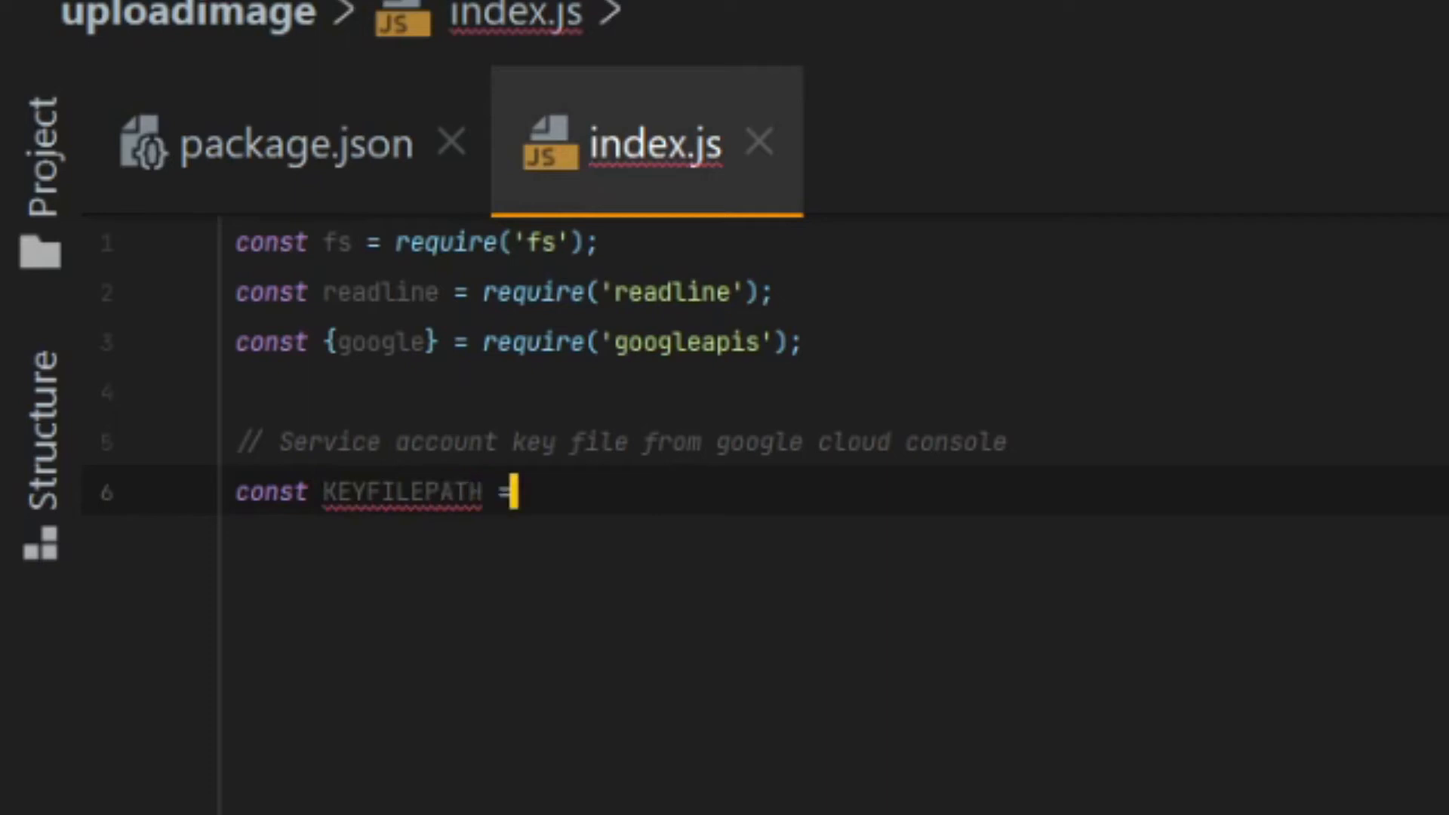
type("'")
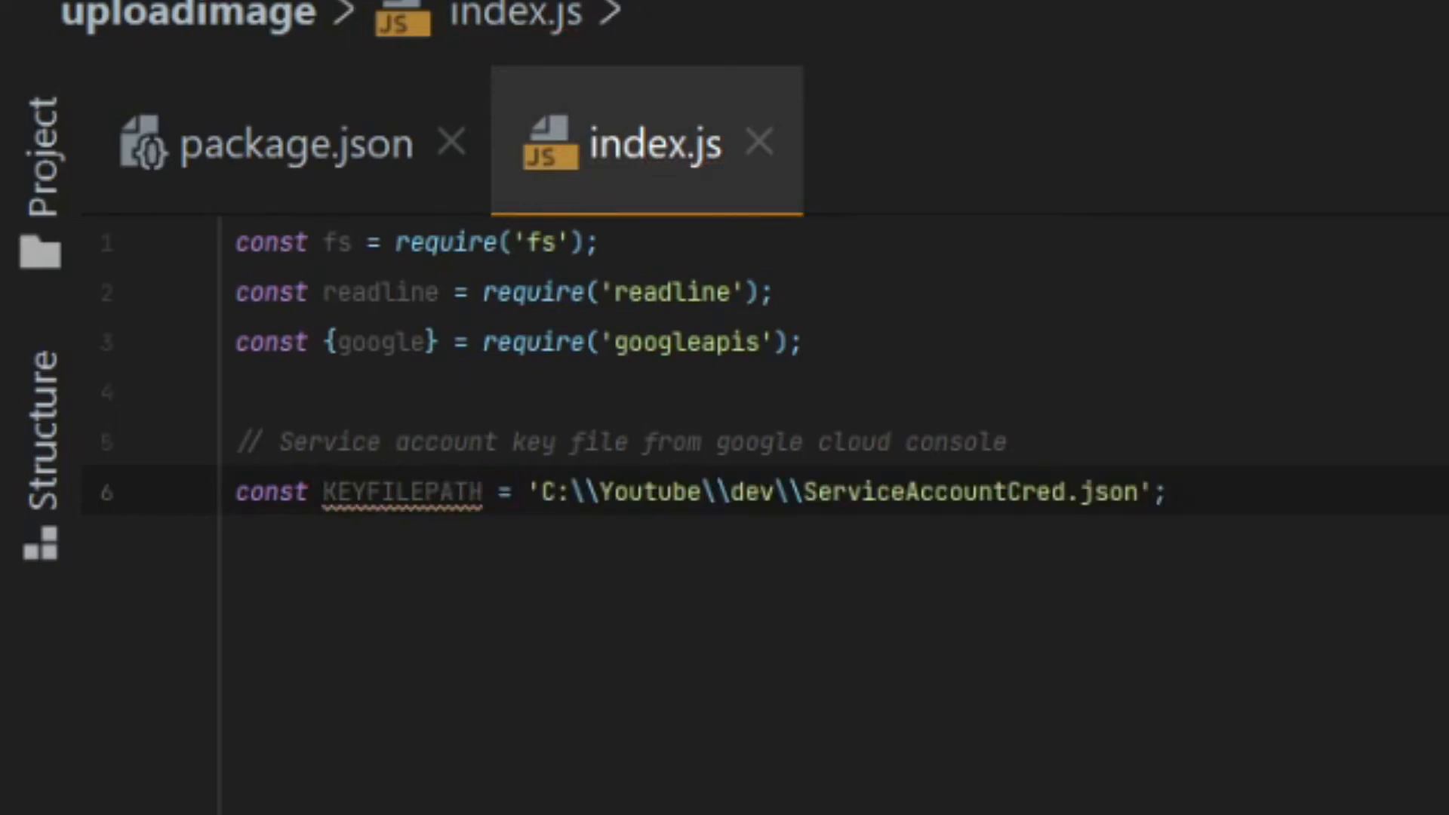
key("Enter")
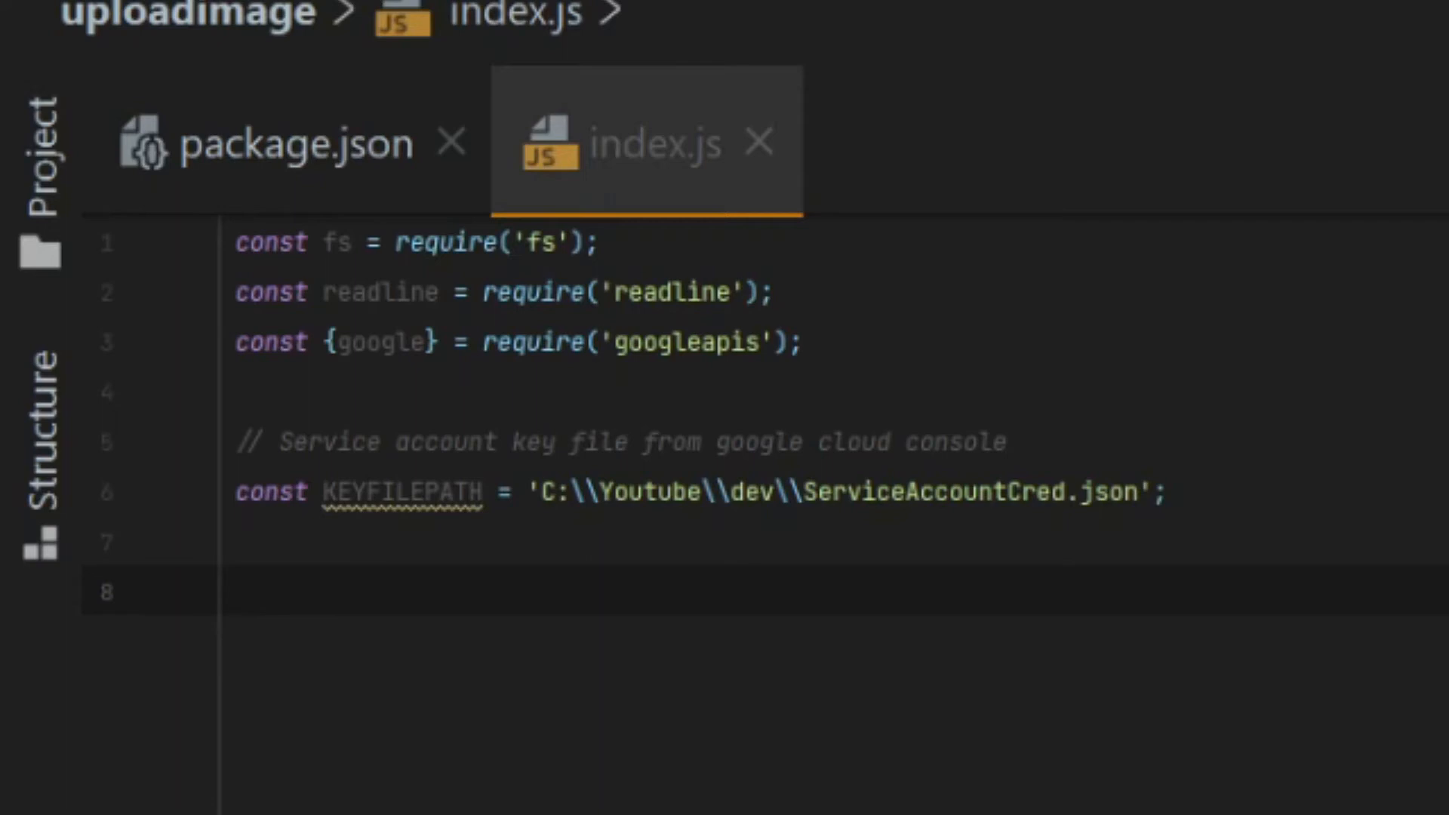
left_click(242, 594)
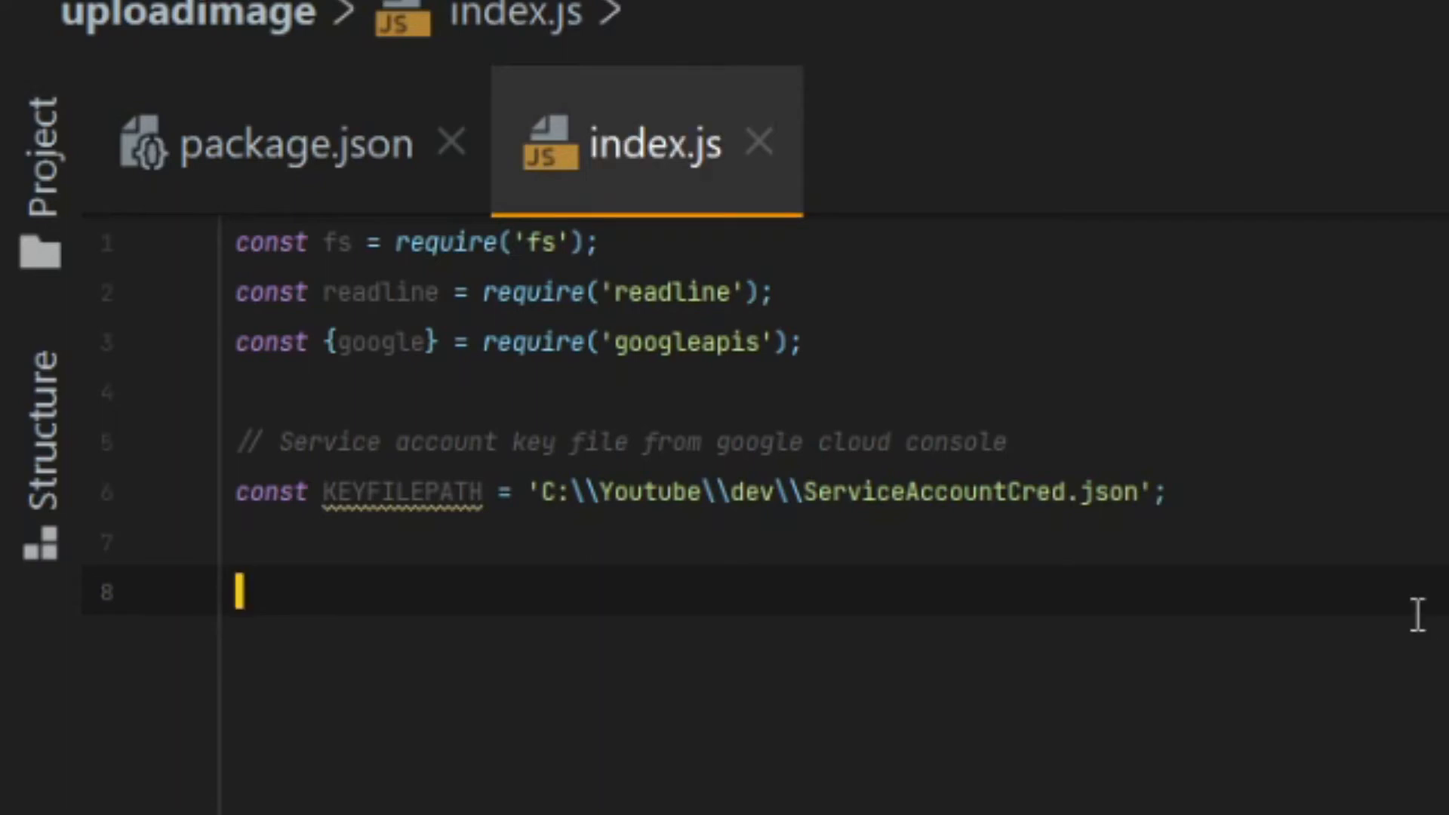
type("const SCOPE")
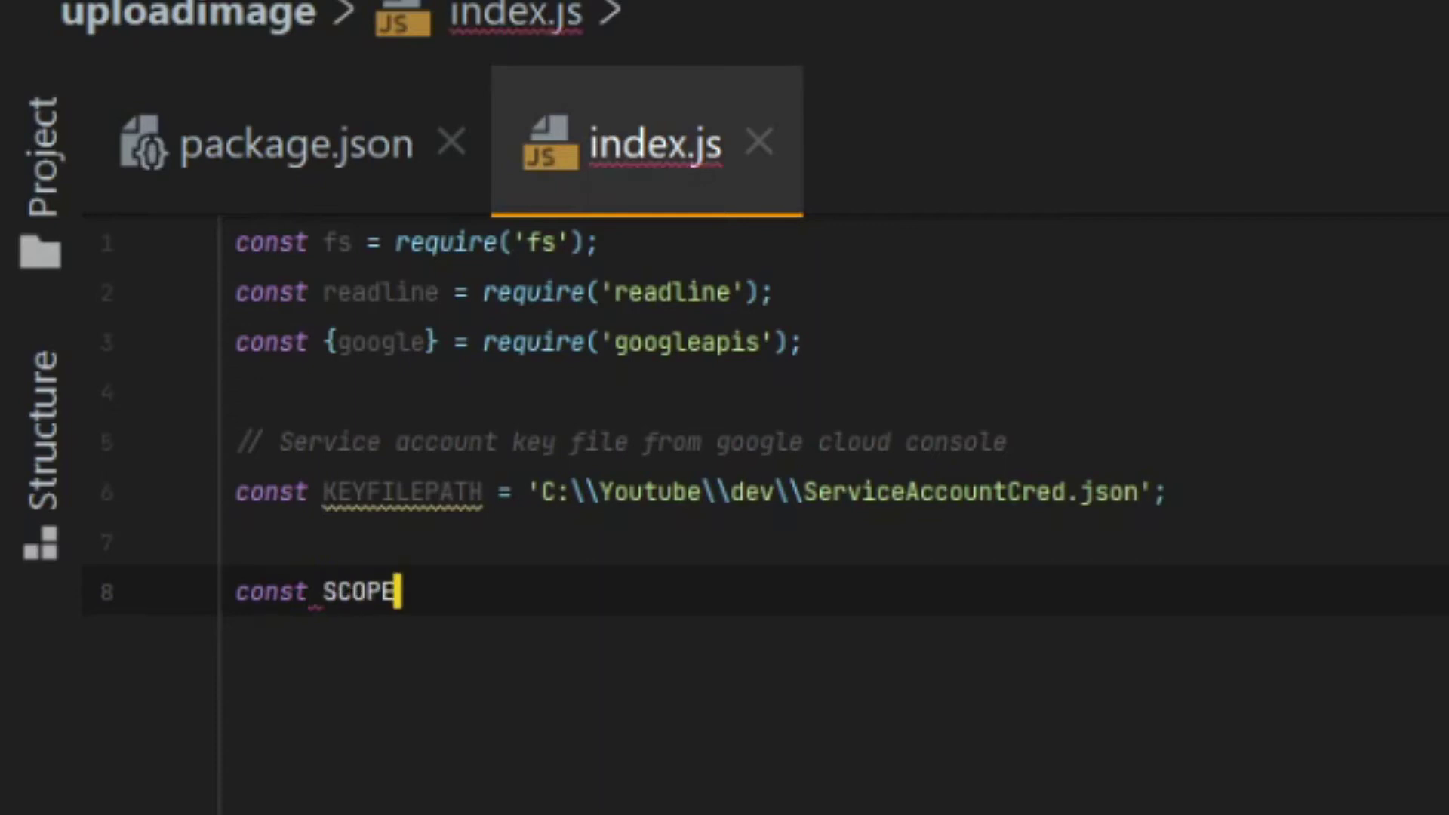
type("S =")
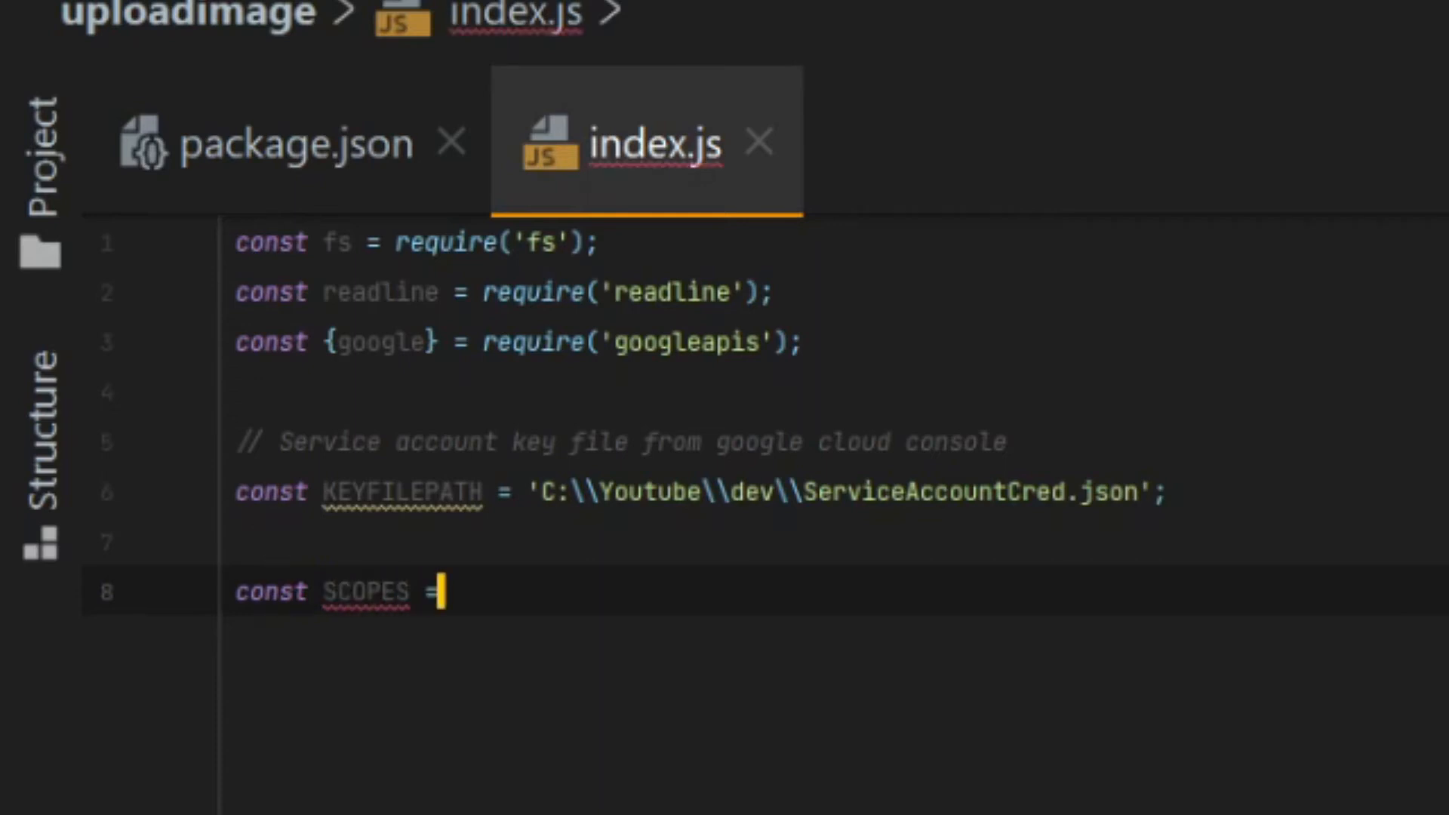
type("[")
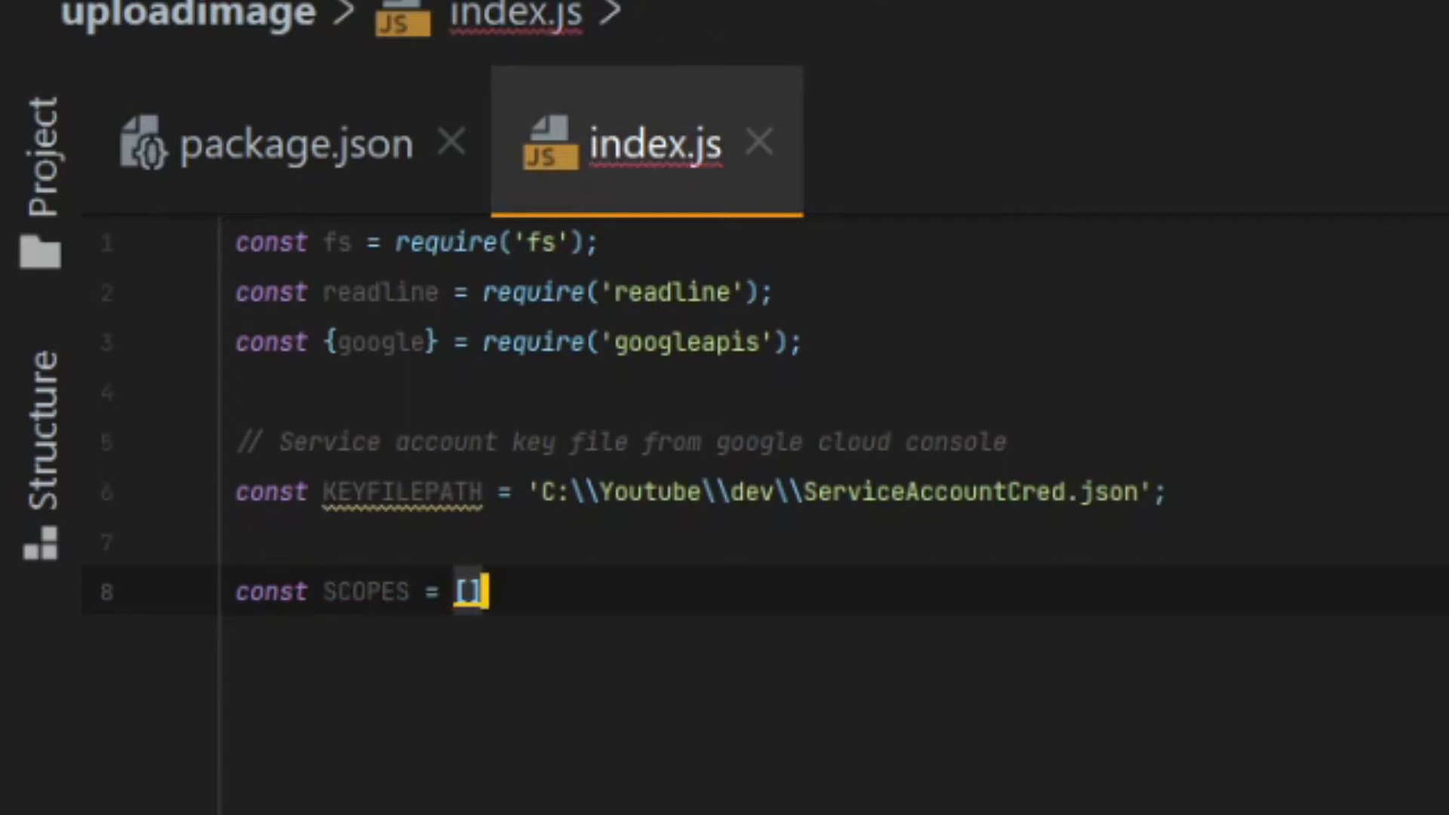
type("'")
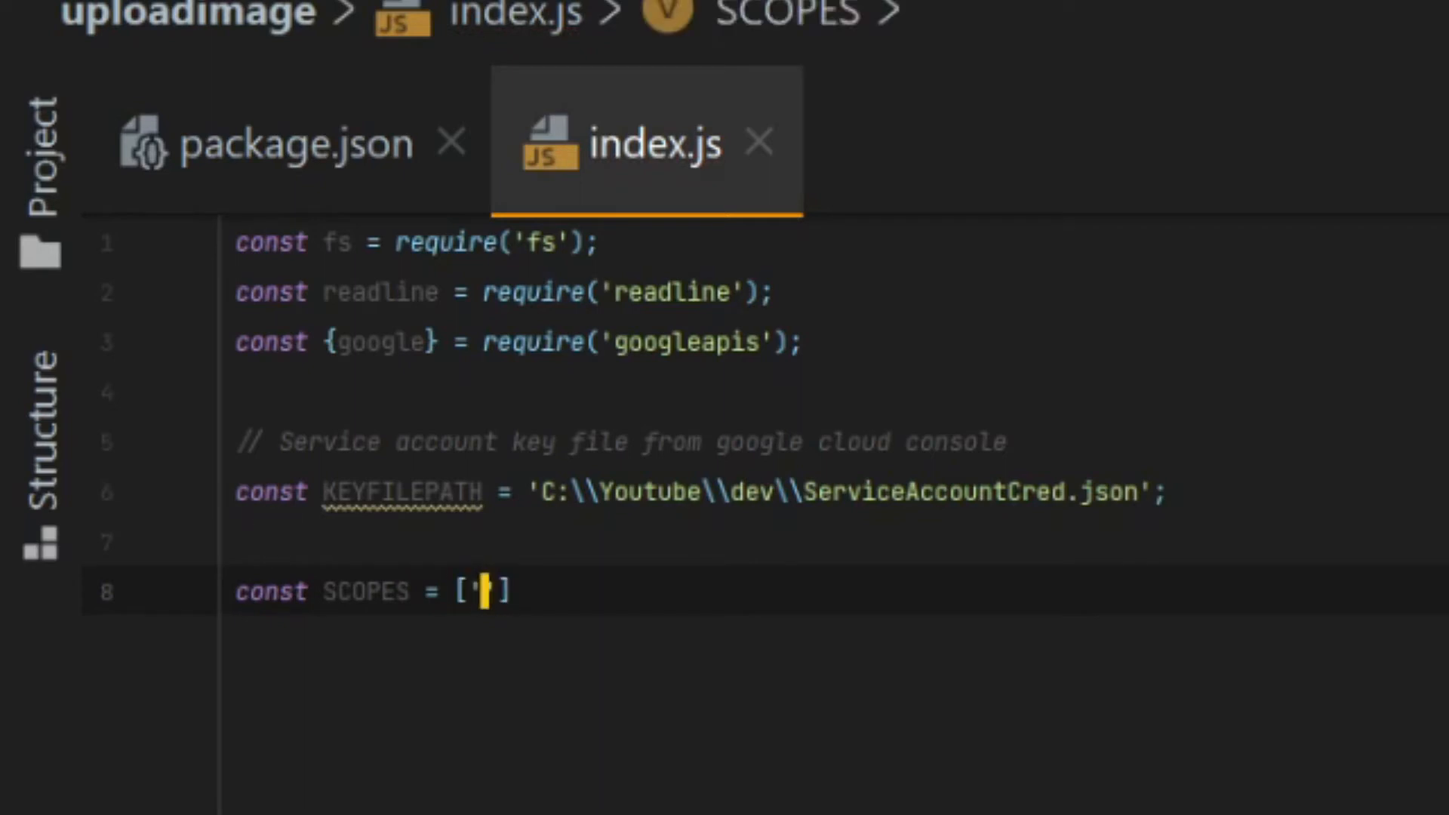
type("https://www.googleapis.com/auth/drive")
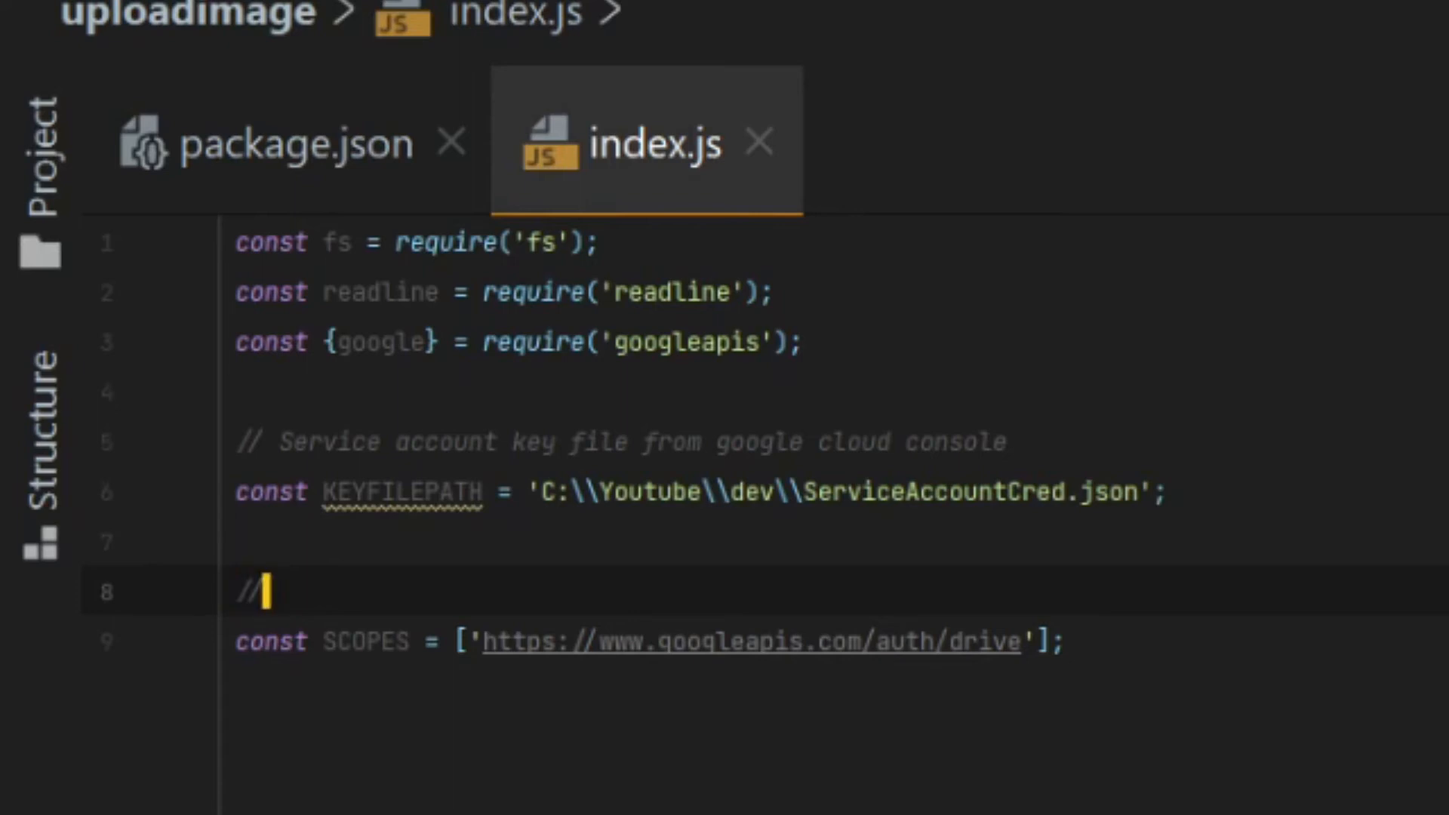
- Add a comment noting the drive scope gives access to the Google Drive account
type("Add drive e")
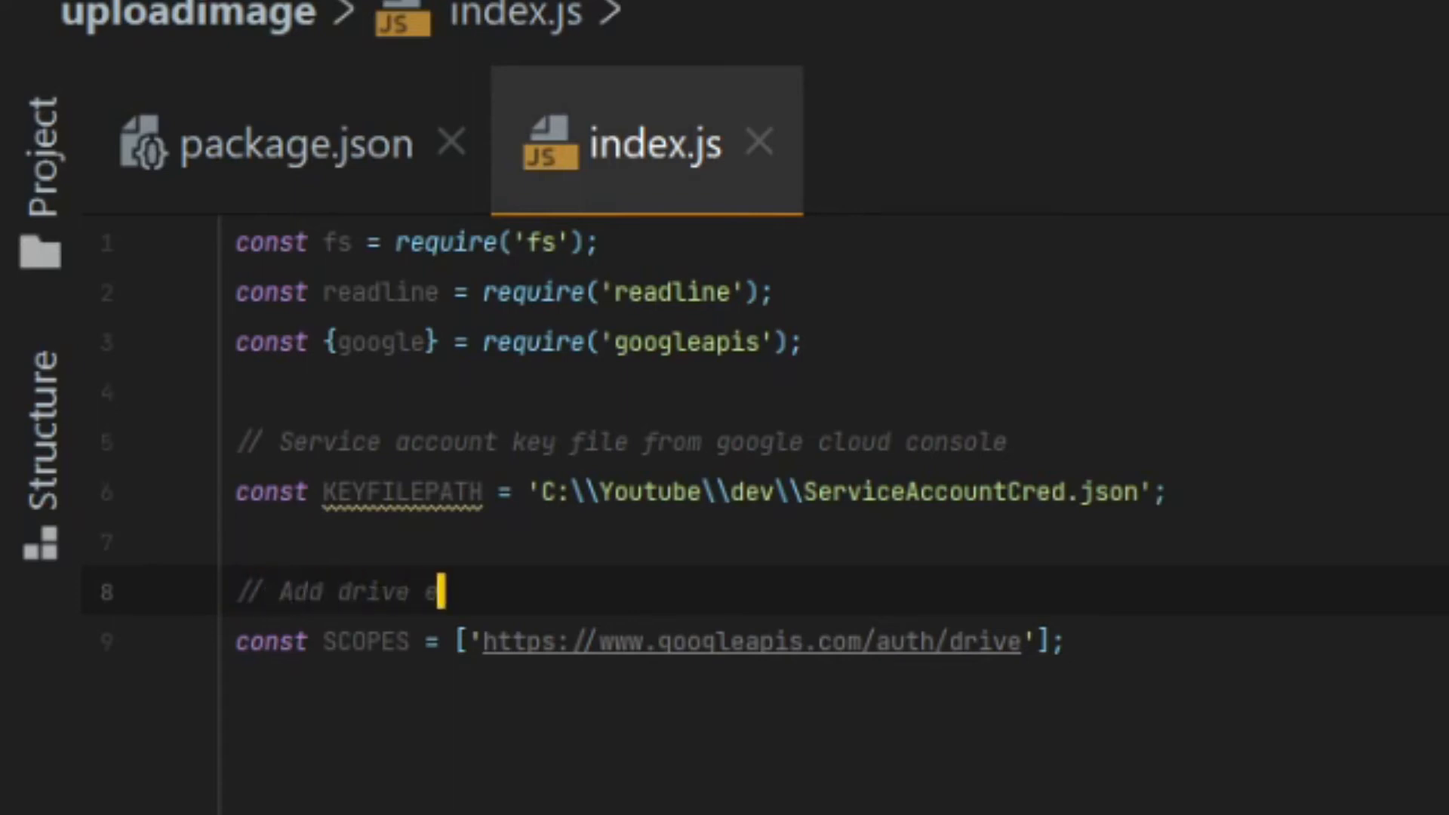
type("scope will give us full a")
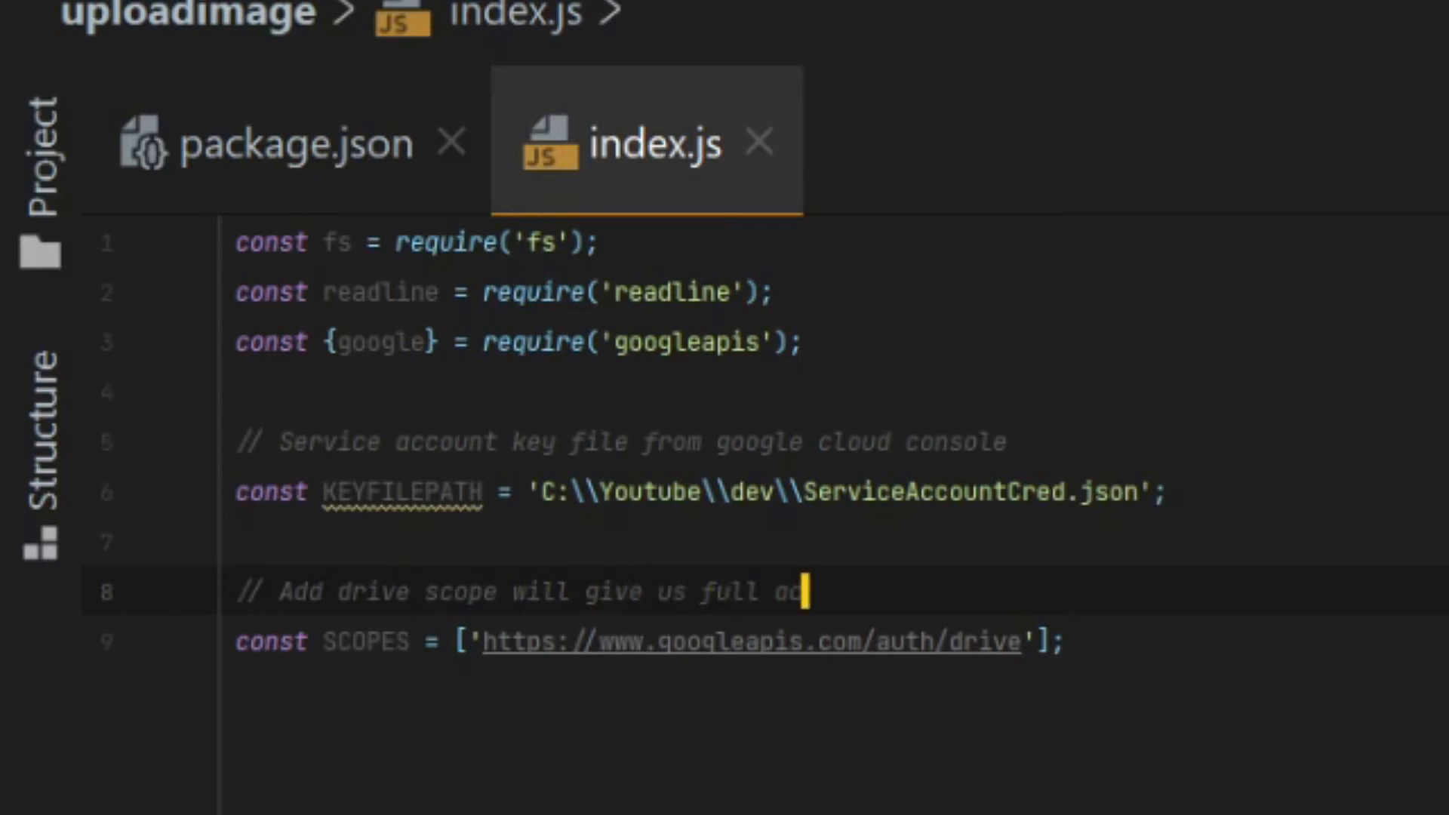
type("cess to Google d")
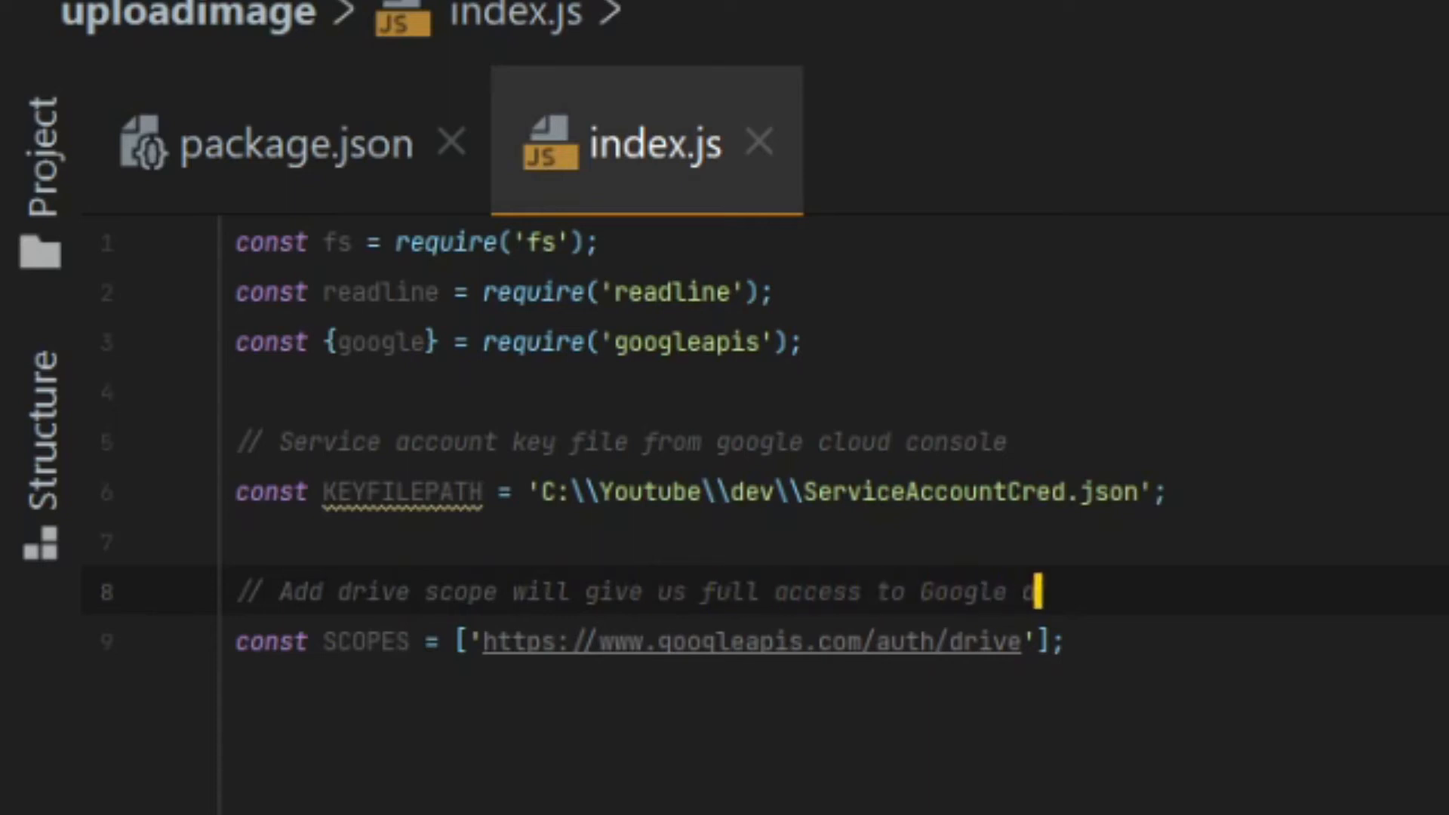
type("drive account.")
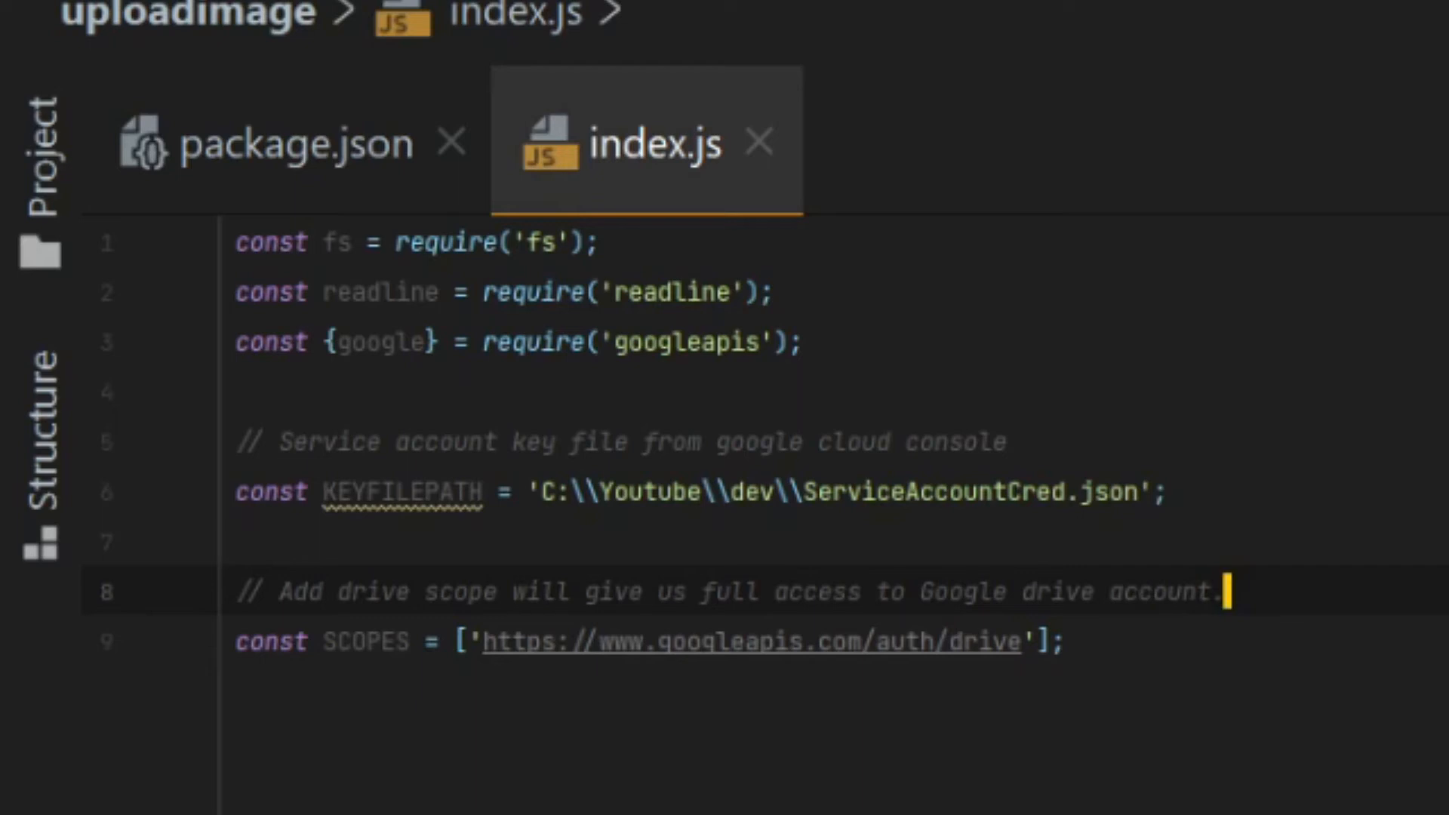
scroll("down", 3)
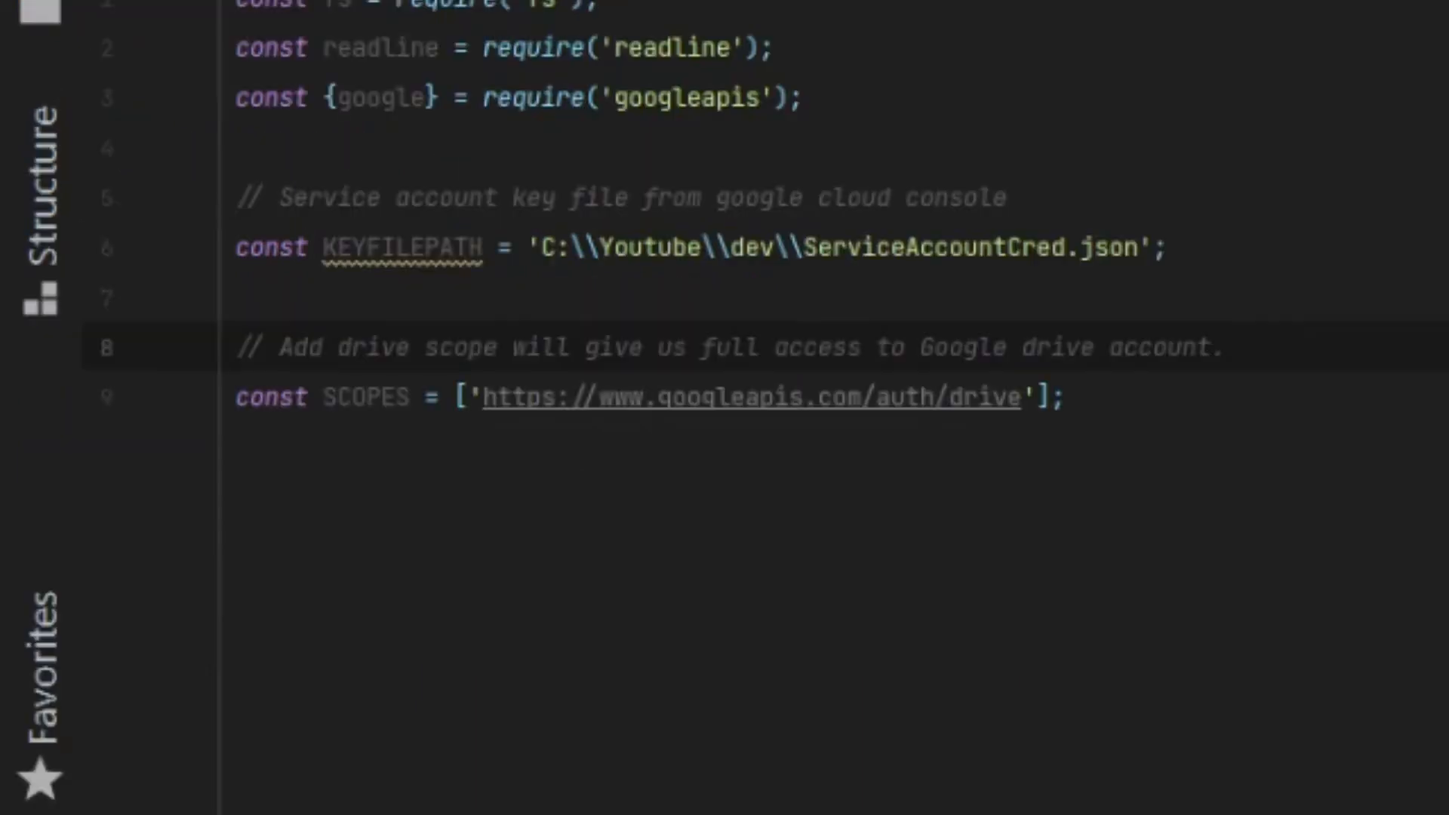
- Create const auth = new google.auth.GoogleAuth with keyFile KEYFILEPATH and scopes SCOPES
key("Enter")
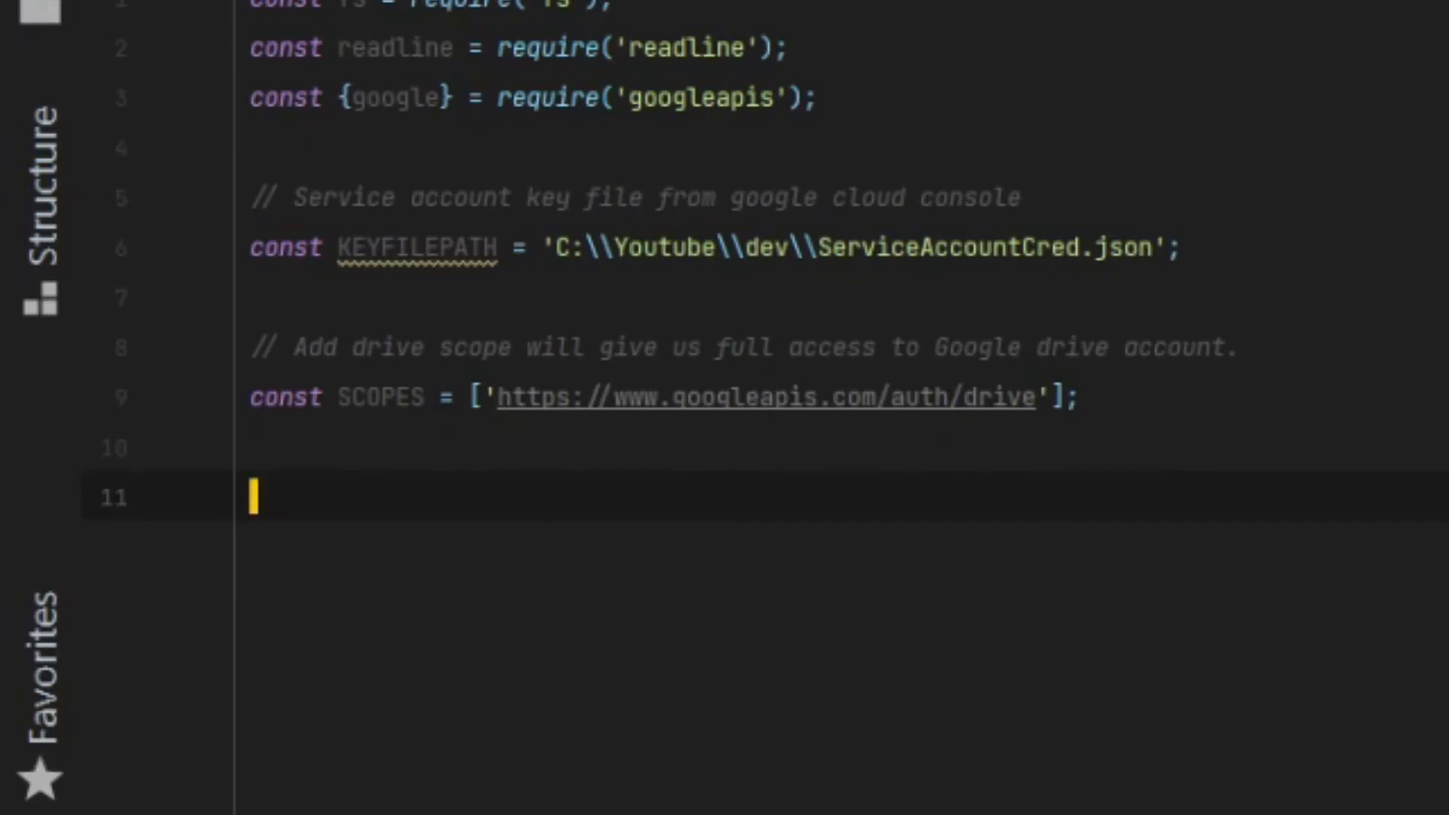
type("const auth new google.a")
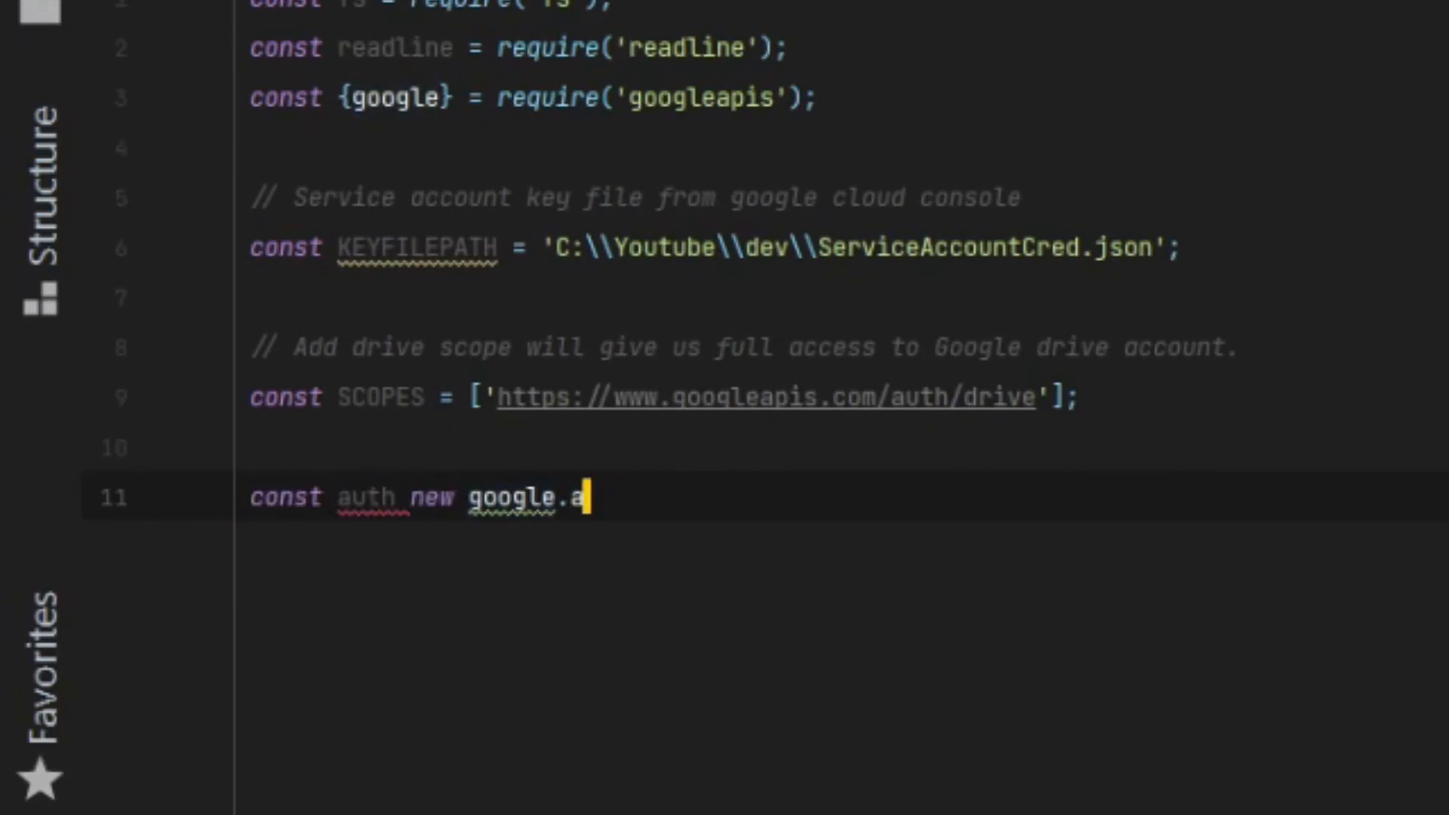
type("uth.GoogleAuth")
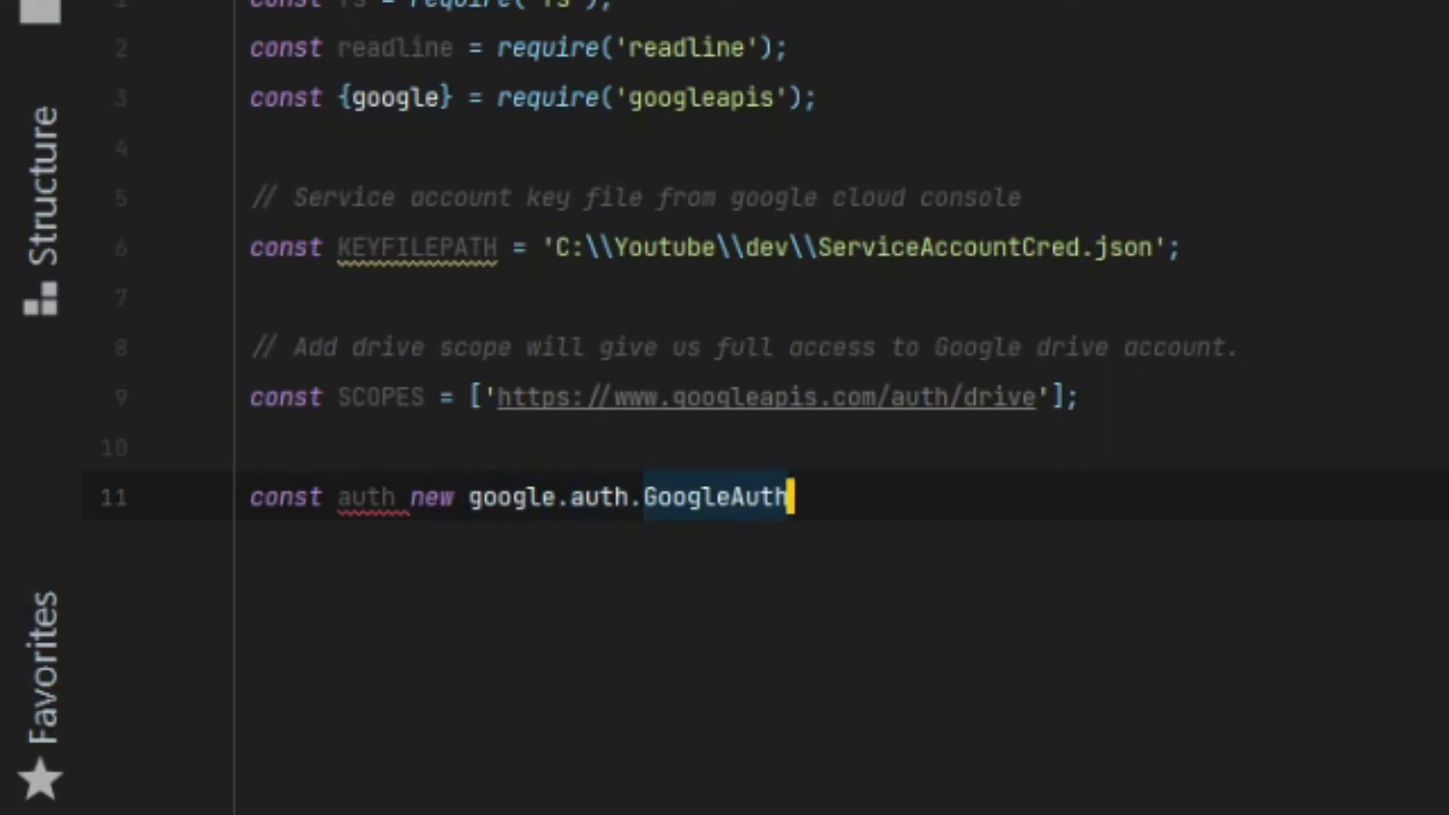
type("()")
type("scop")
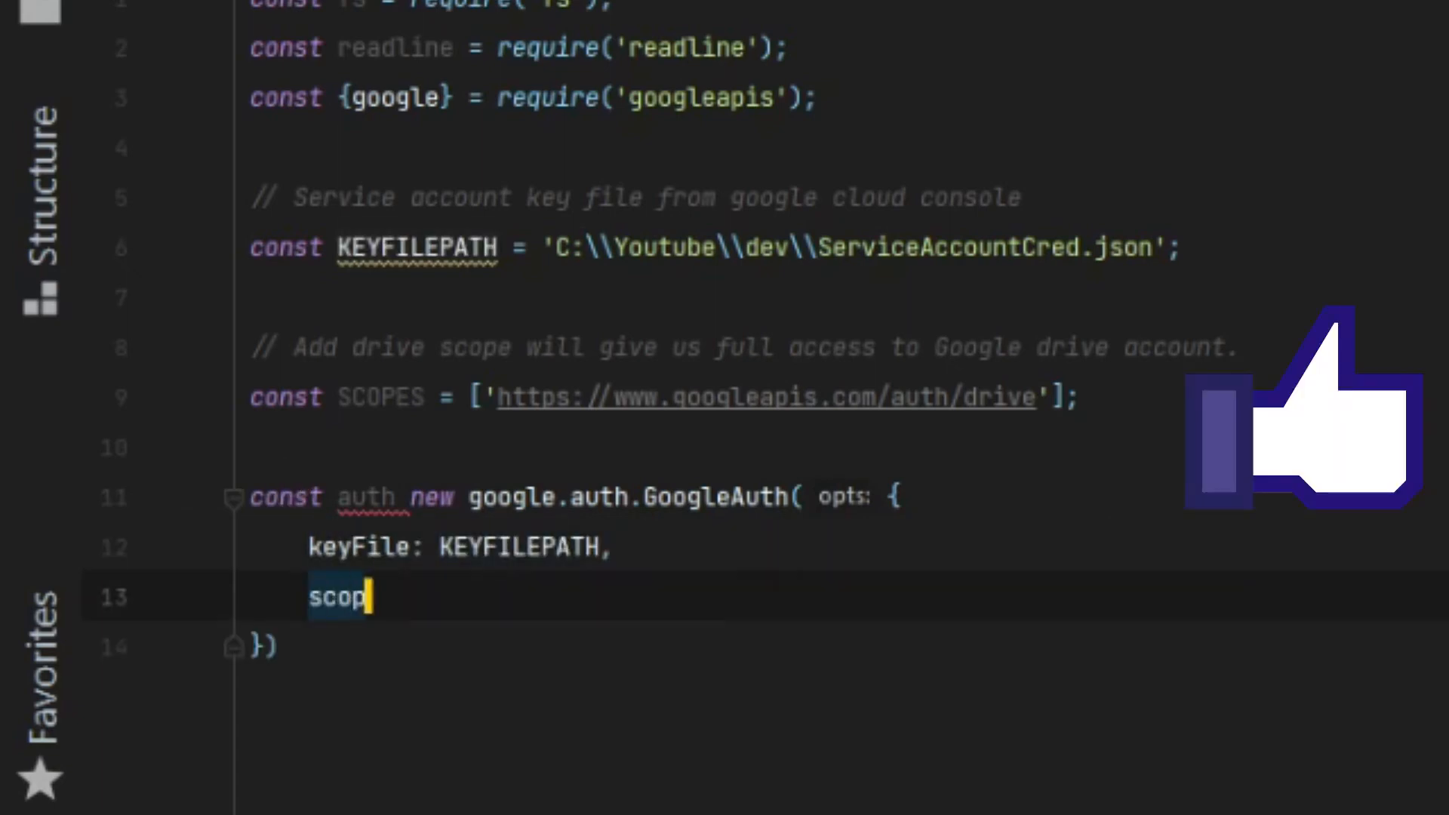
type("es: SCOPES")
type("//")
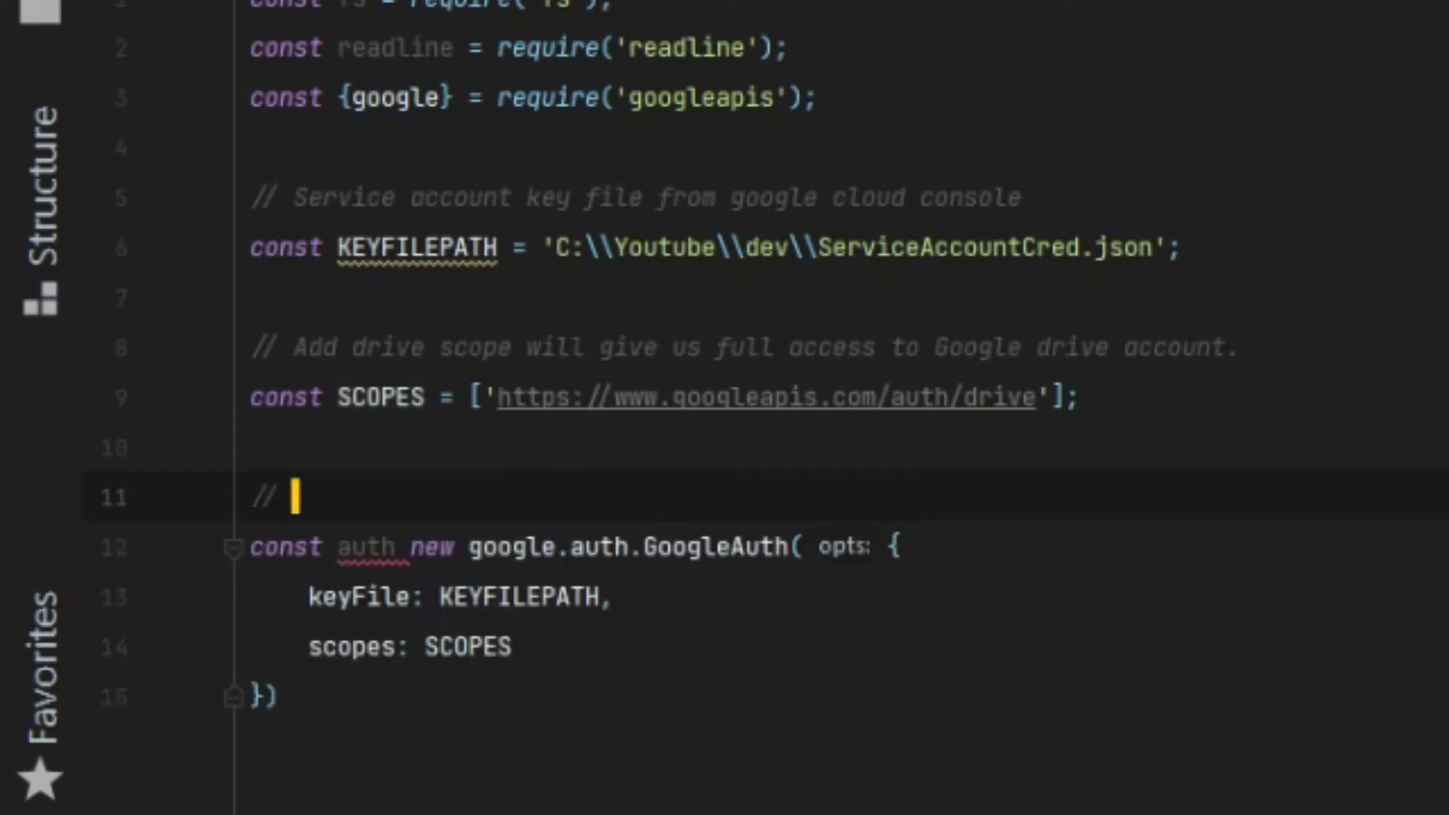
- Comment that this inits the auth with the needed scopes
type("init the auth")
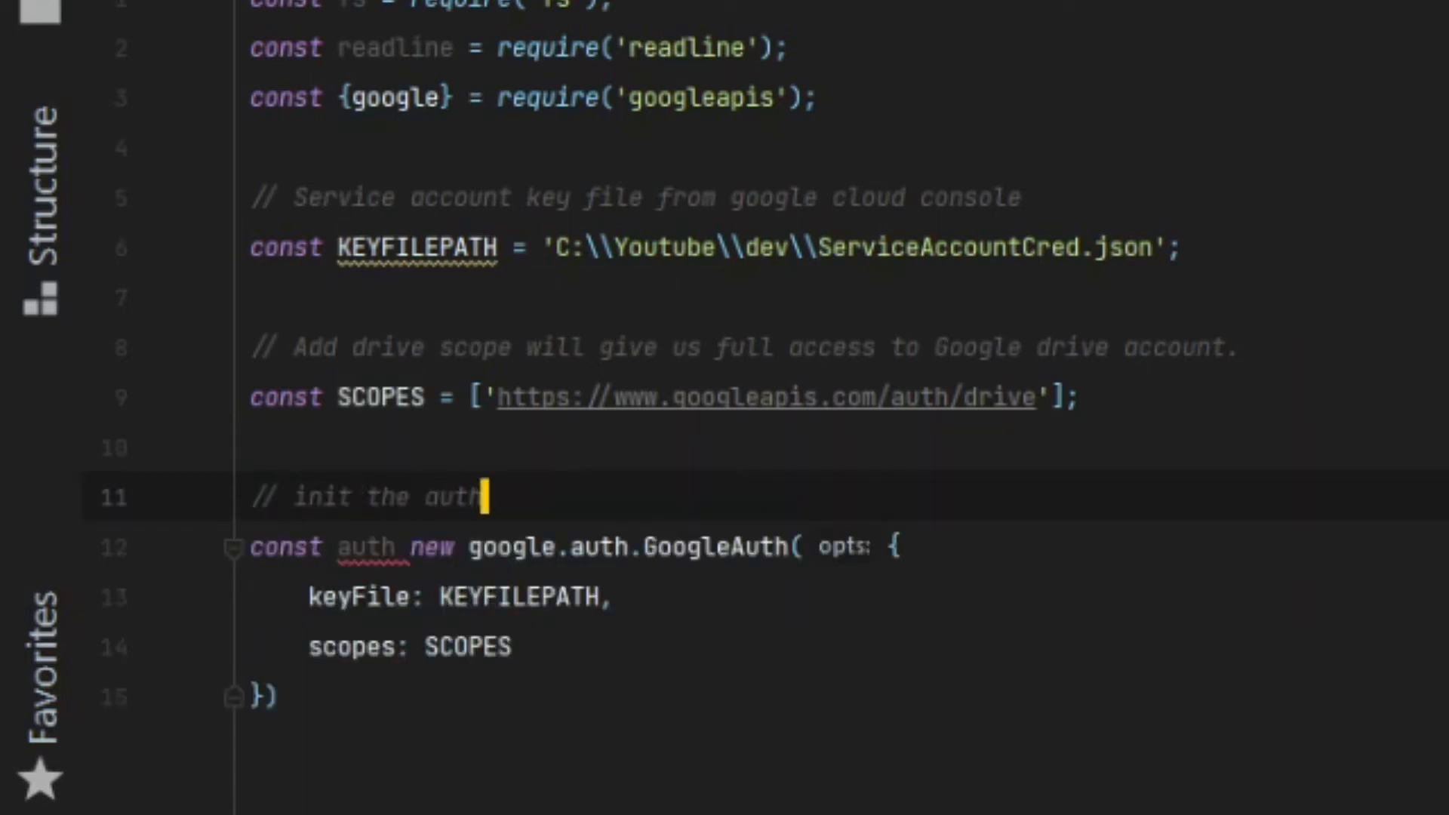
type("with the needed keyfile and")
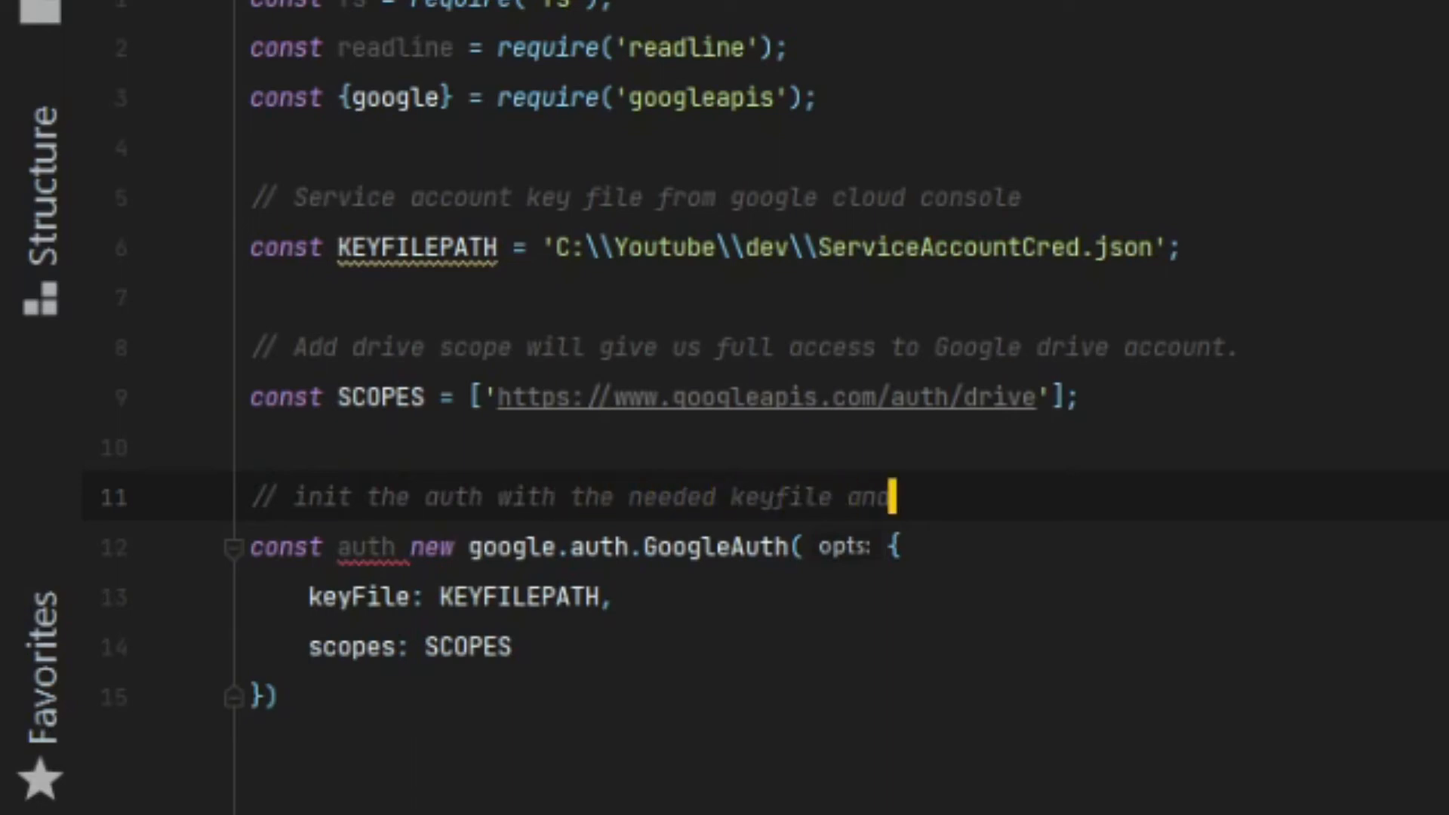
type("scopes.")
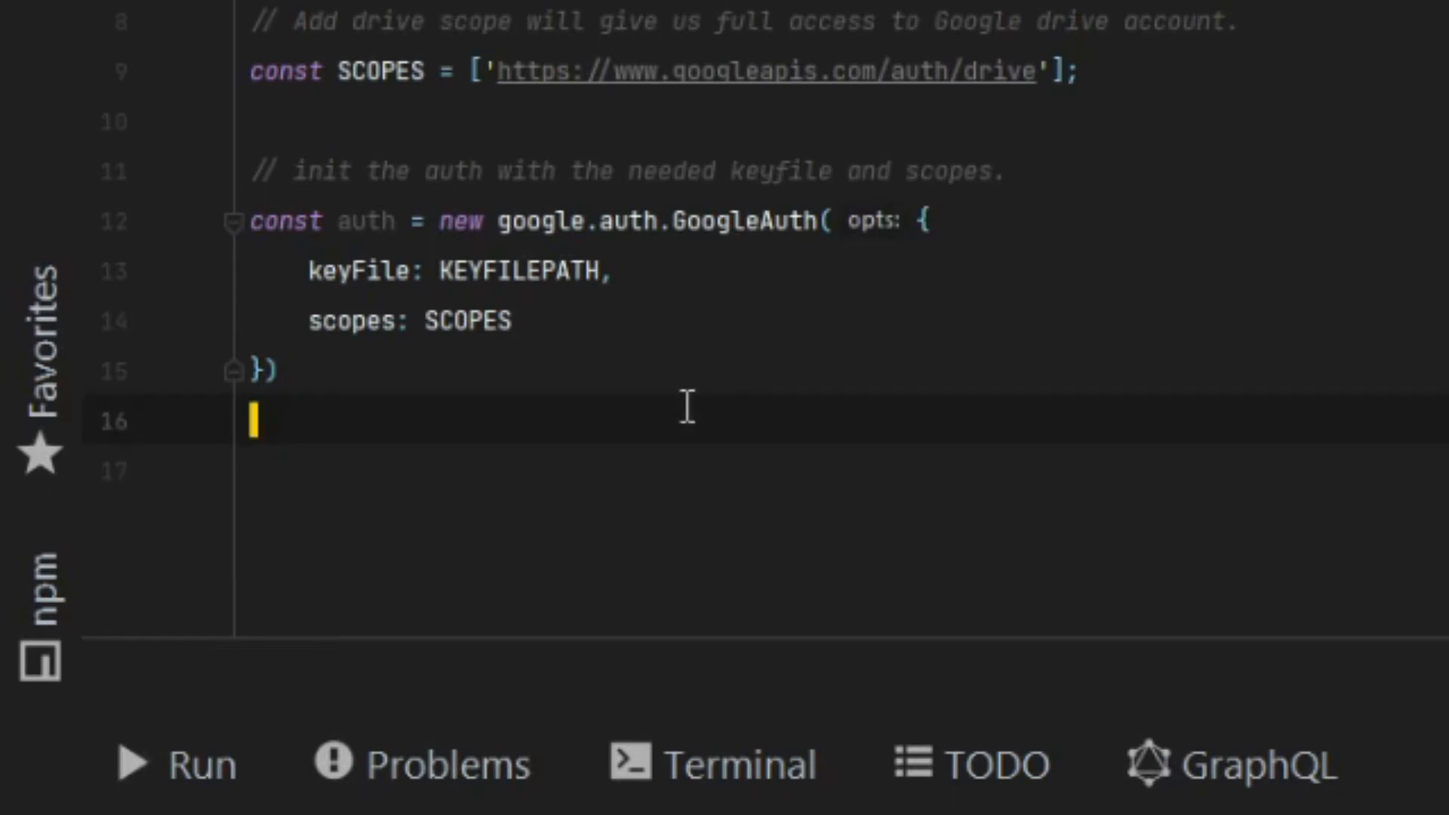
- Declare async function createAndUploadFile(auth) with its opening brace
type("async")
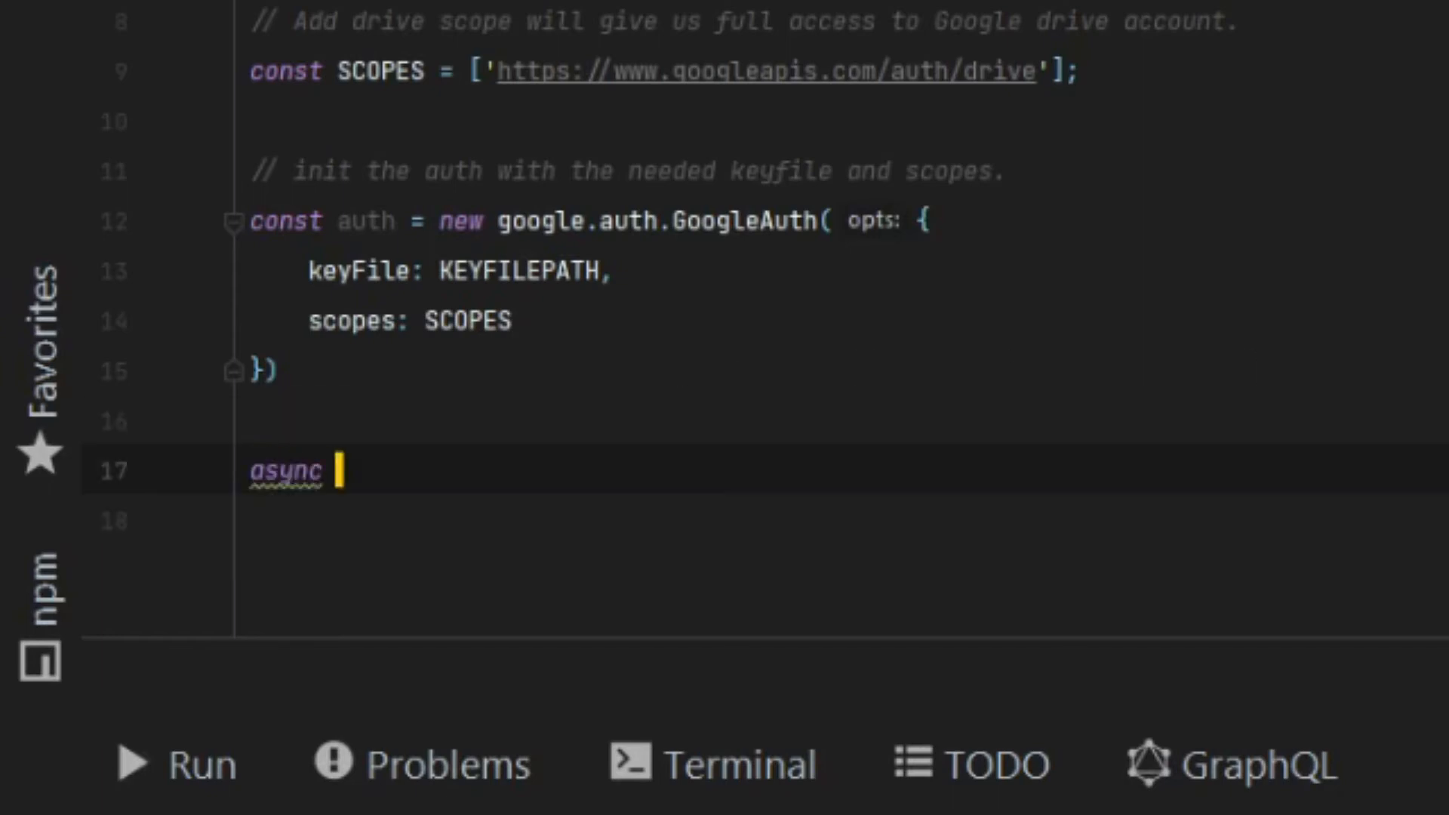
type("function CreateAndU")
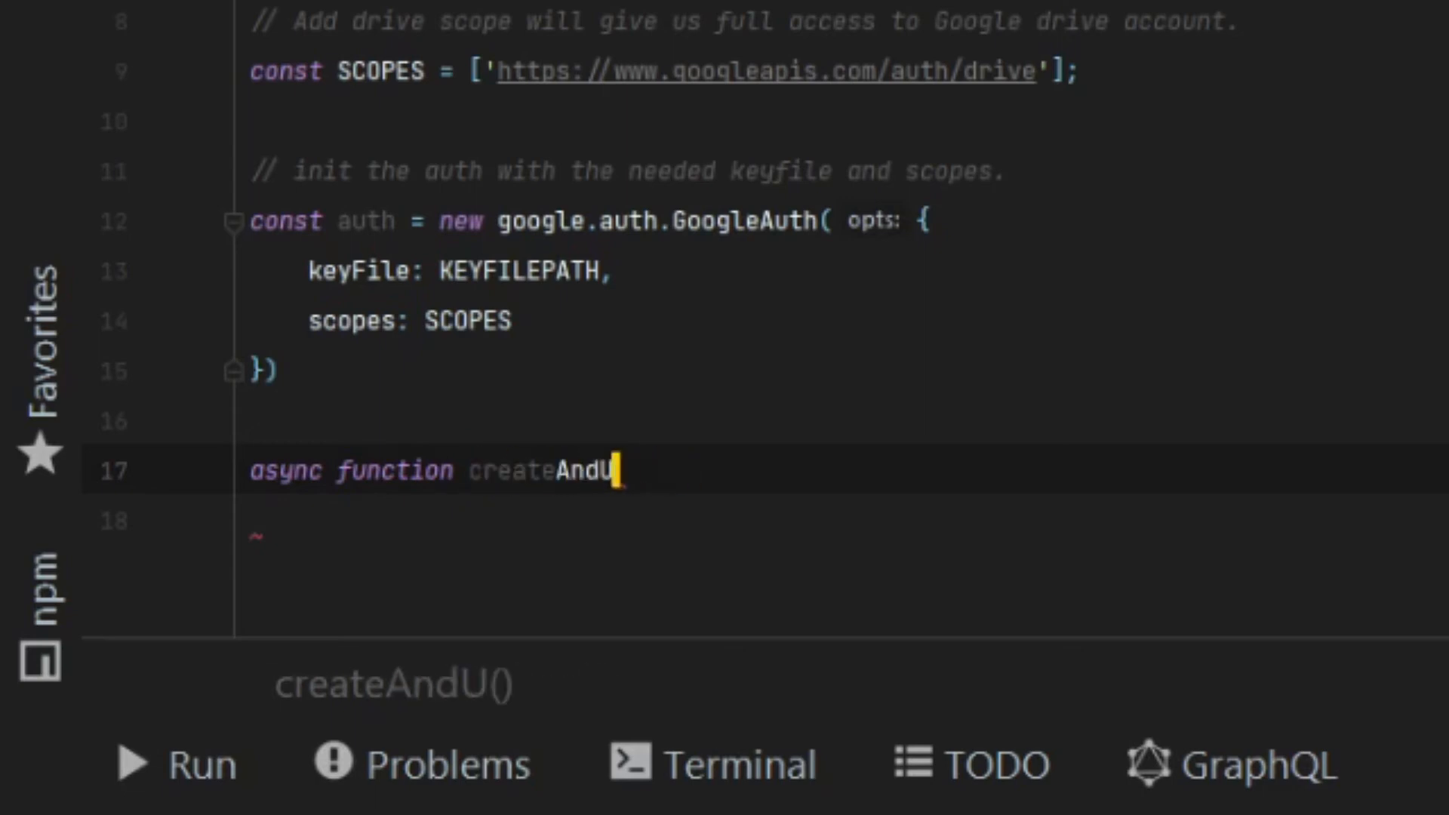
type("ploadFile(auth)")
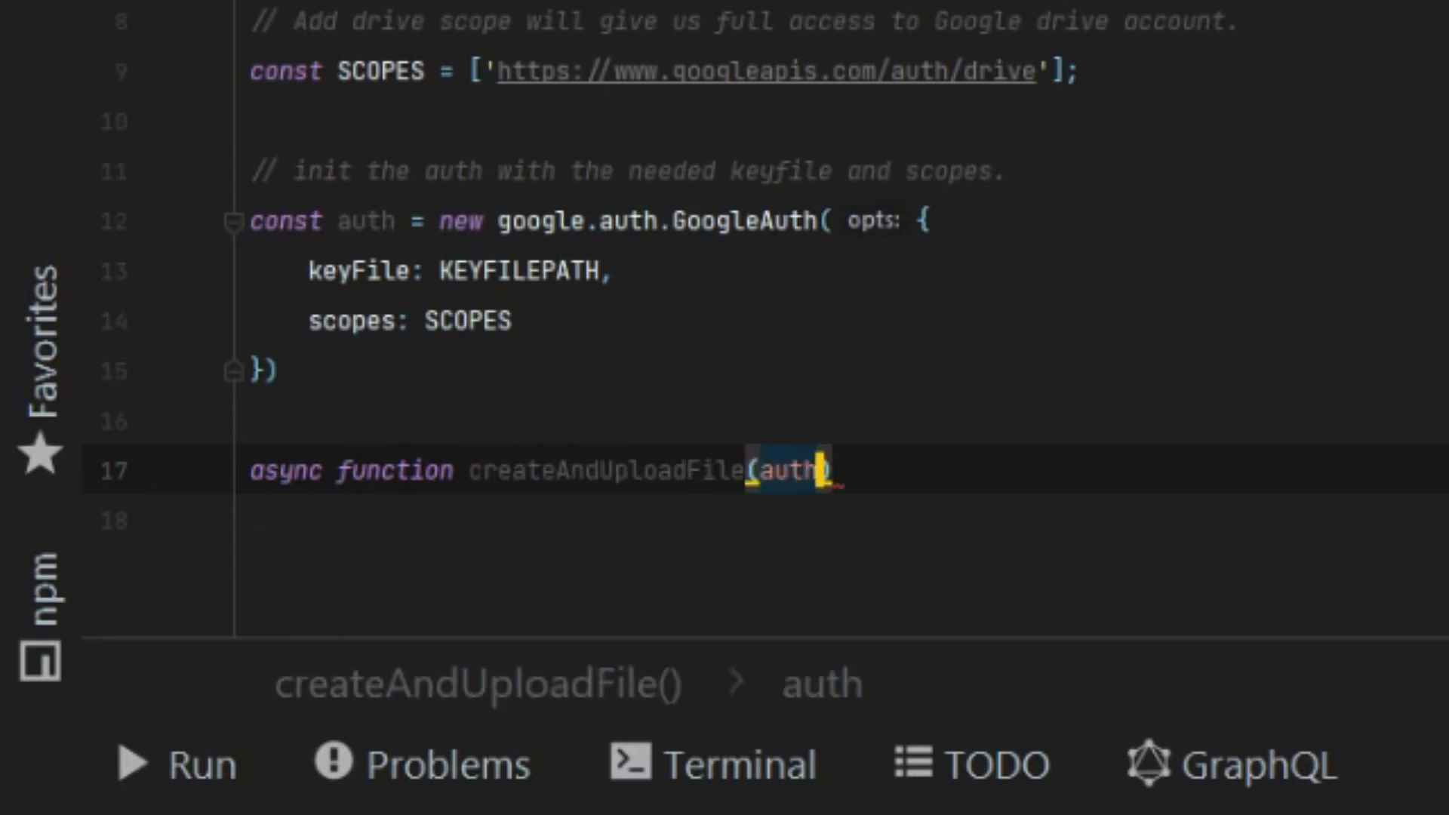
type("{")
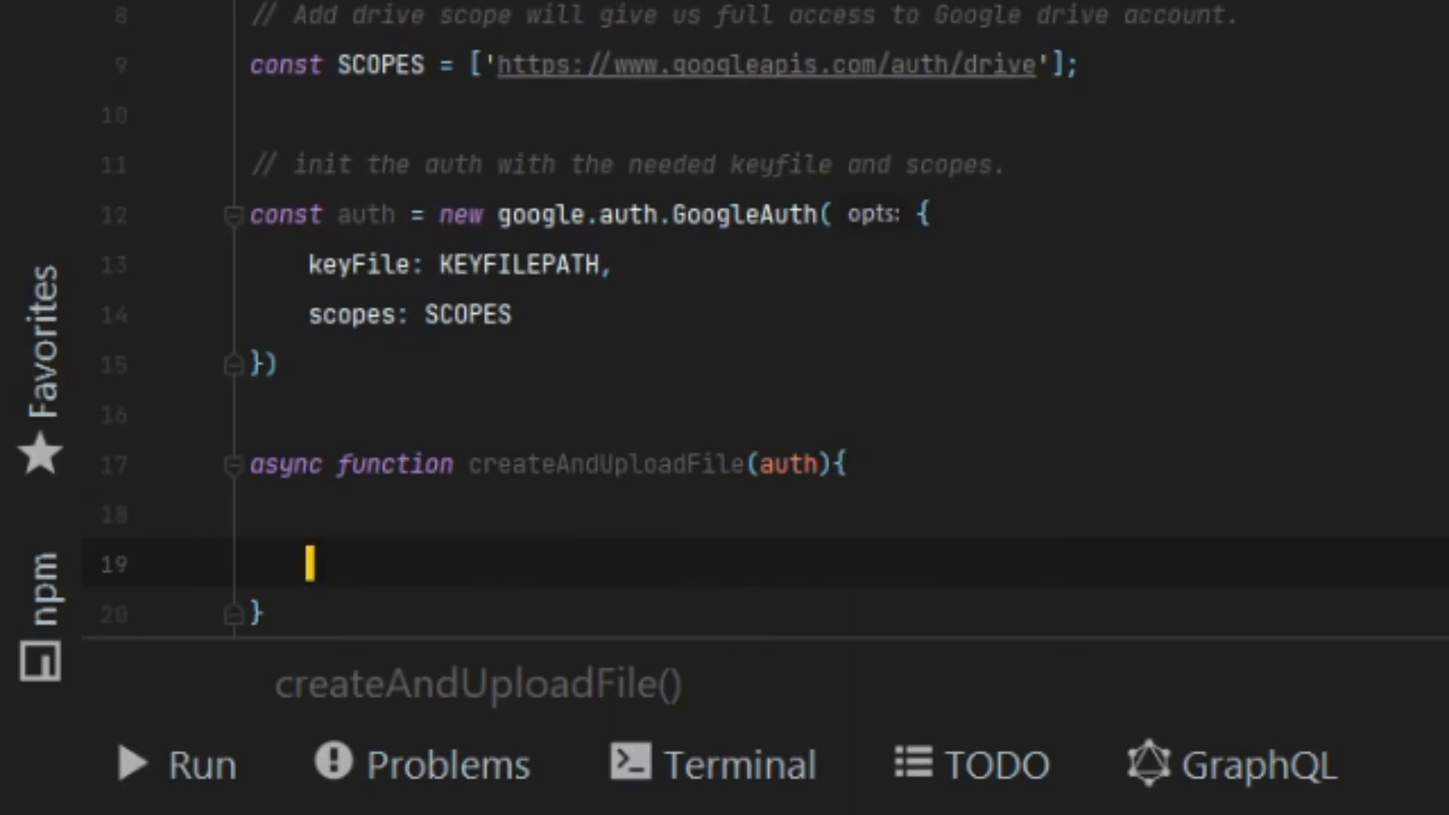
- Initialise const driveService = google.drive({version: 'v3', auth}) with a comment that it handles authorization
type("c")
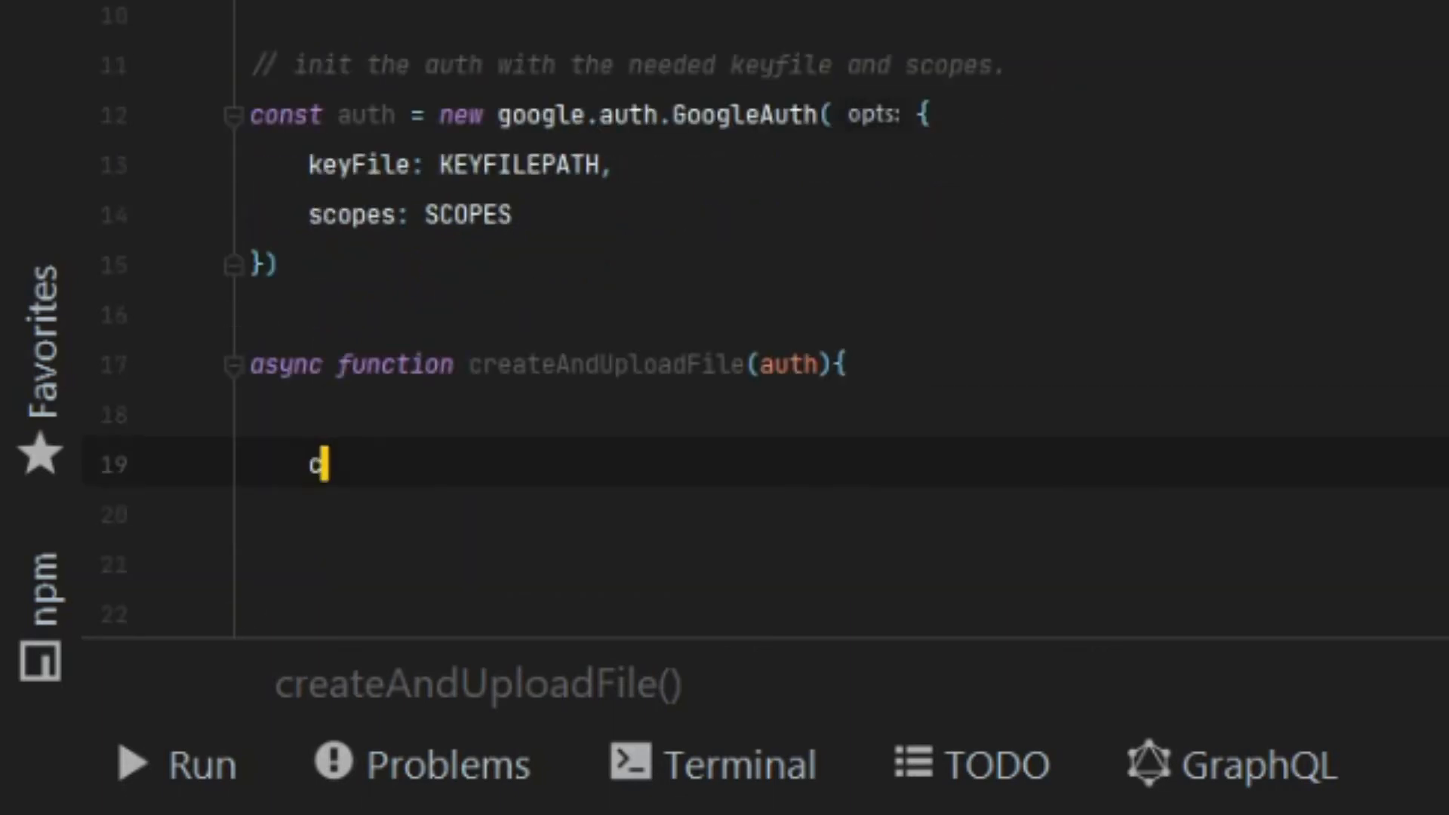
type("onst driveservice = google.drive({version:")
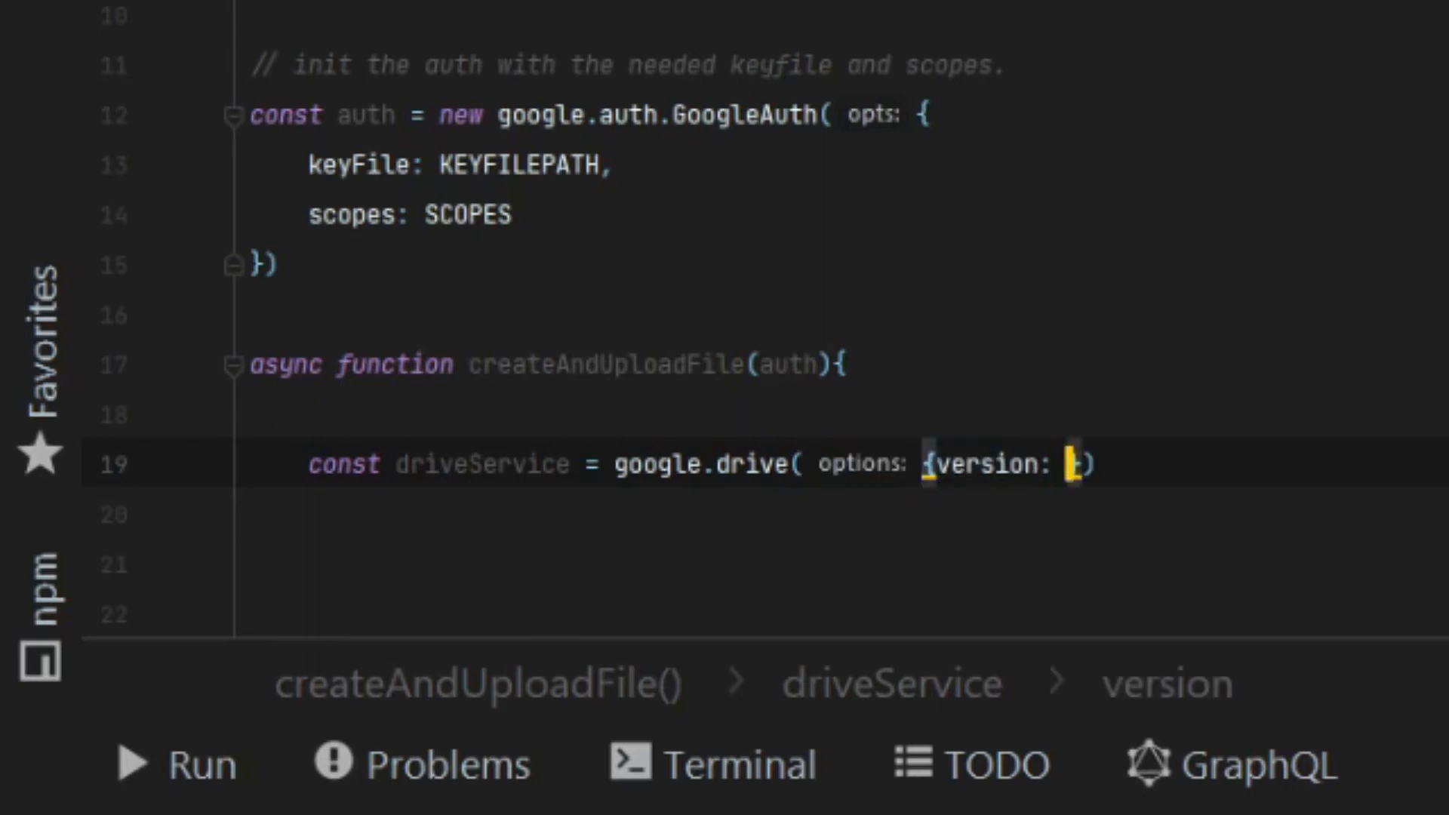
type("'v3',")
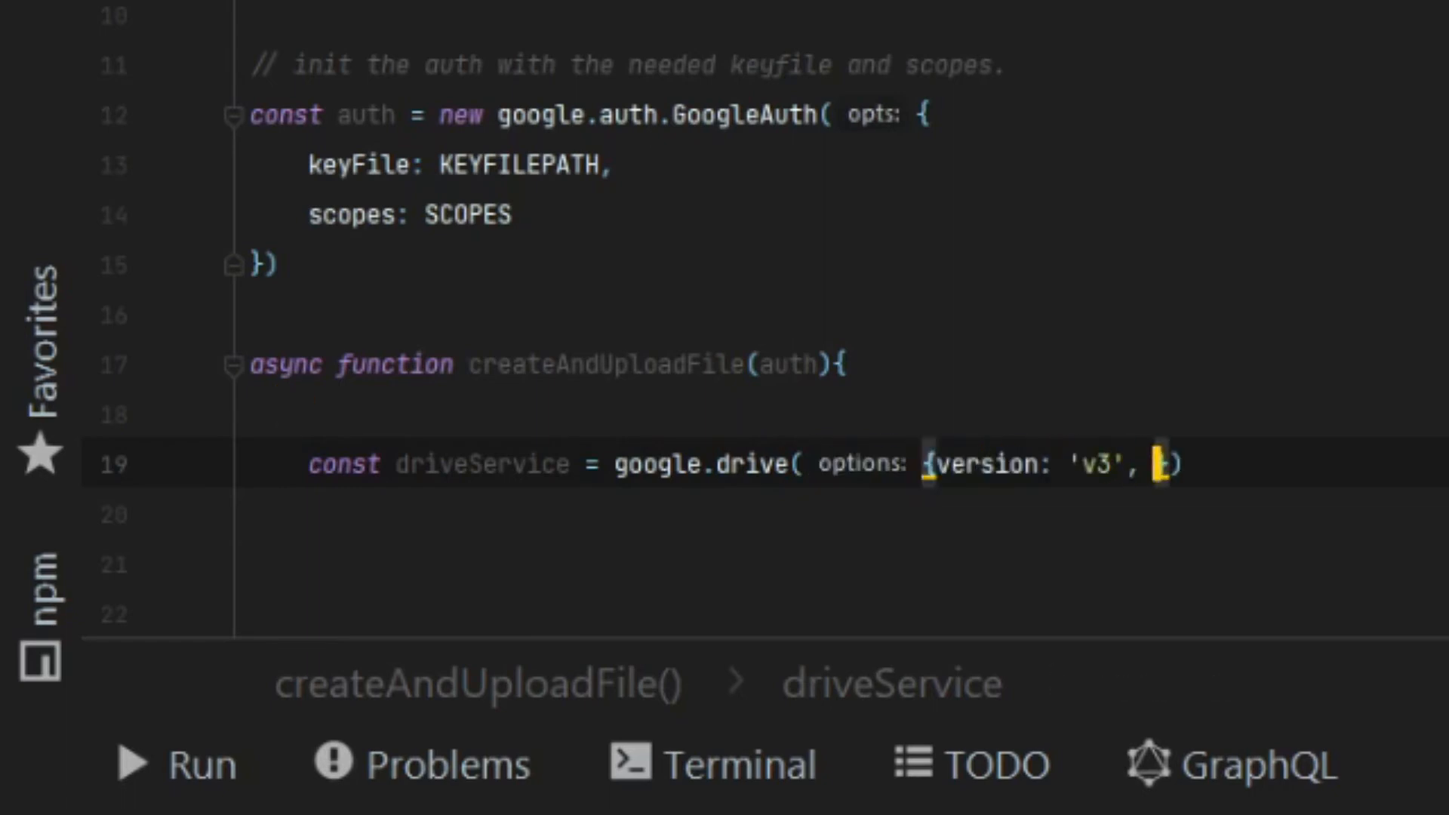
type("auth});")
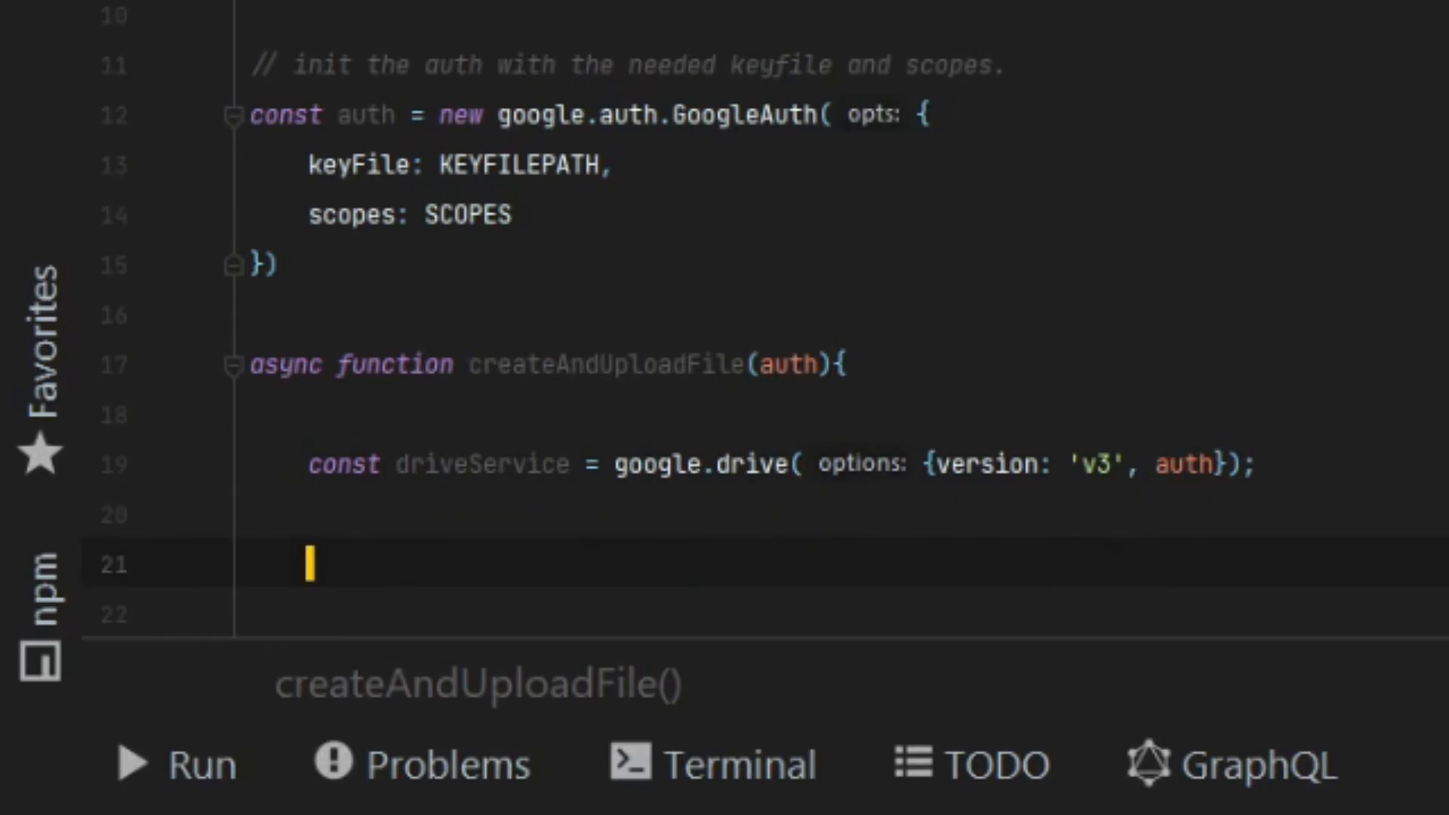
type("// init drive s")
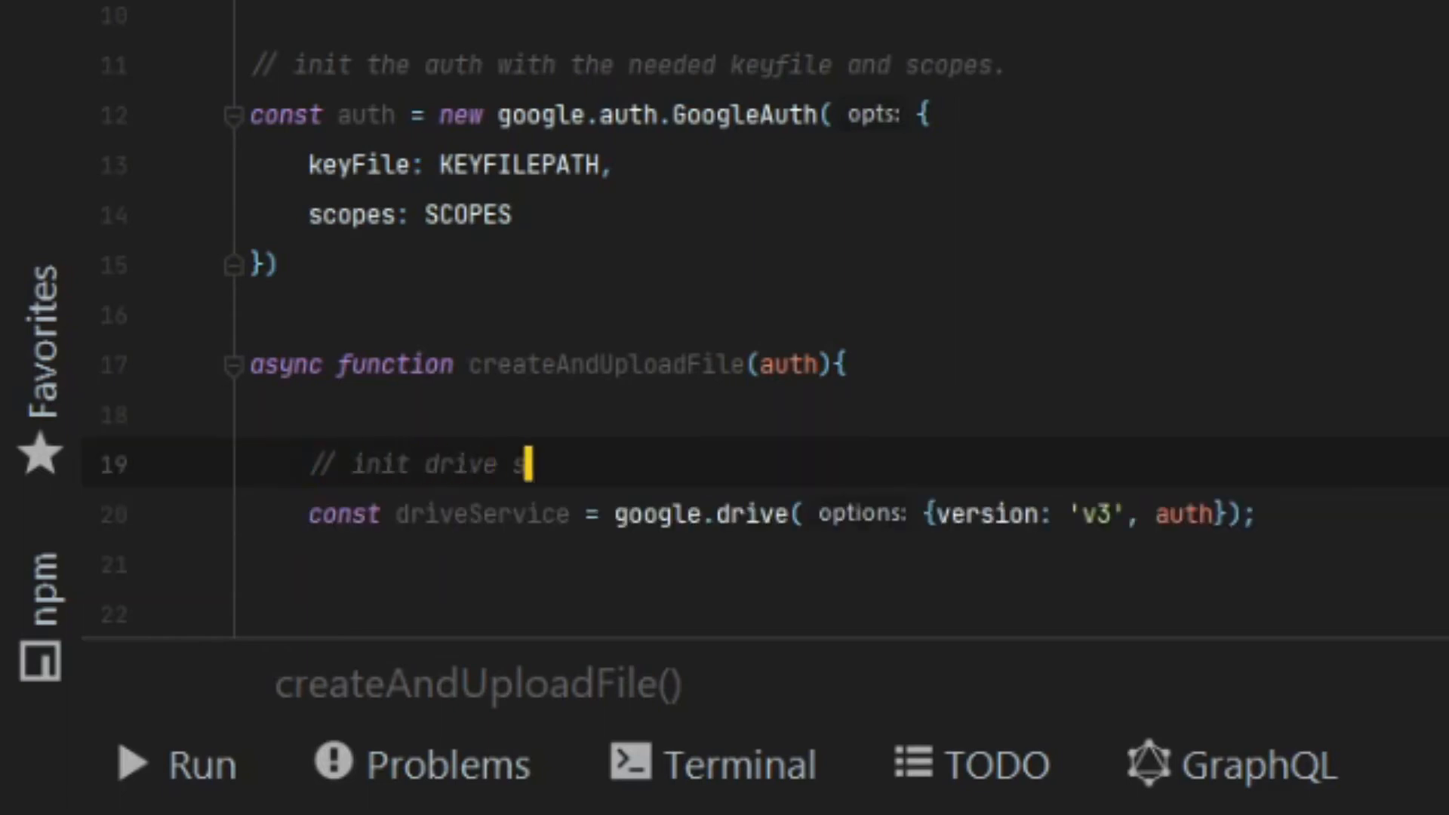
type("ervice, it will now handle all authorization.")
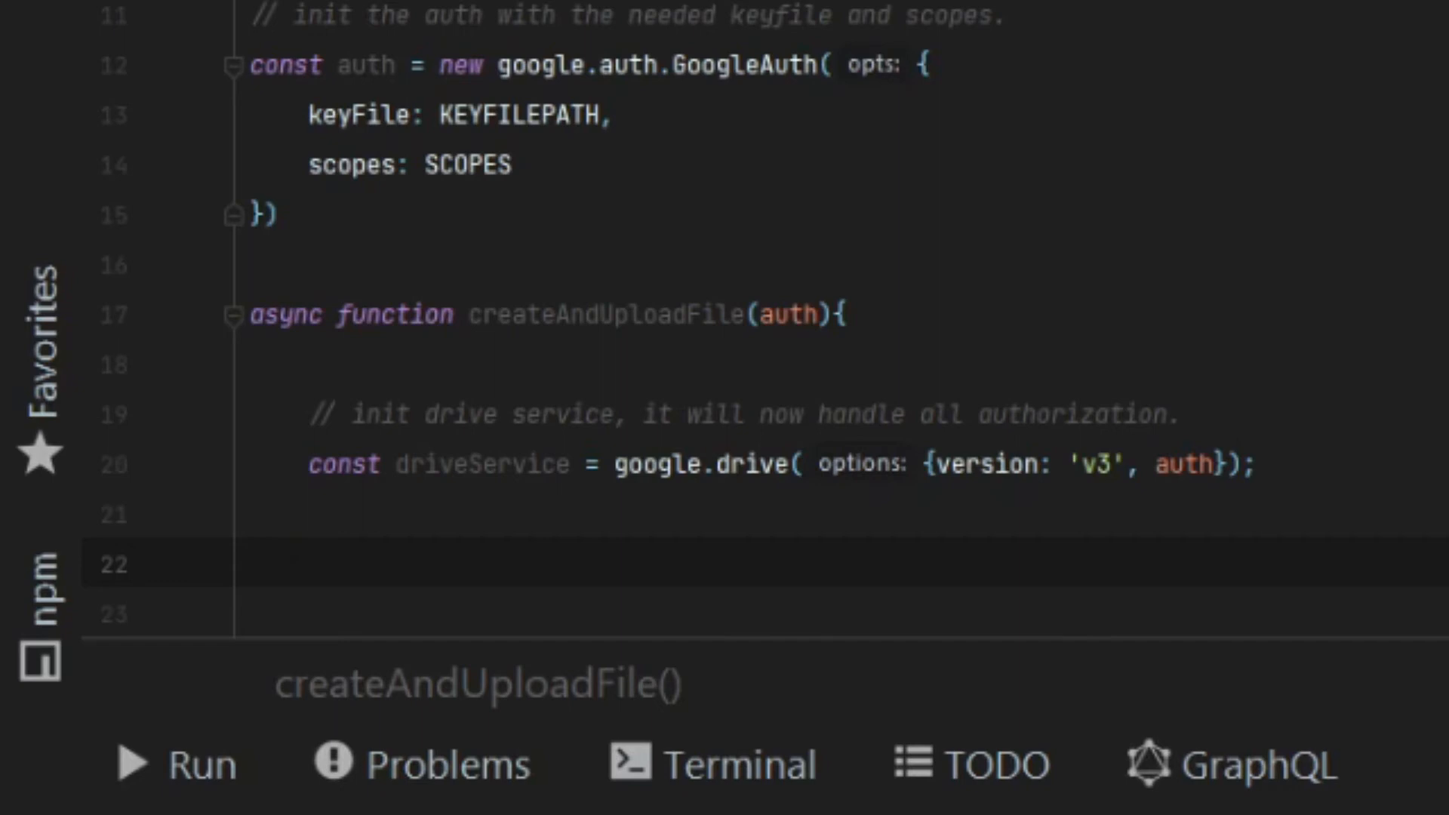
scroll("down", 3)
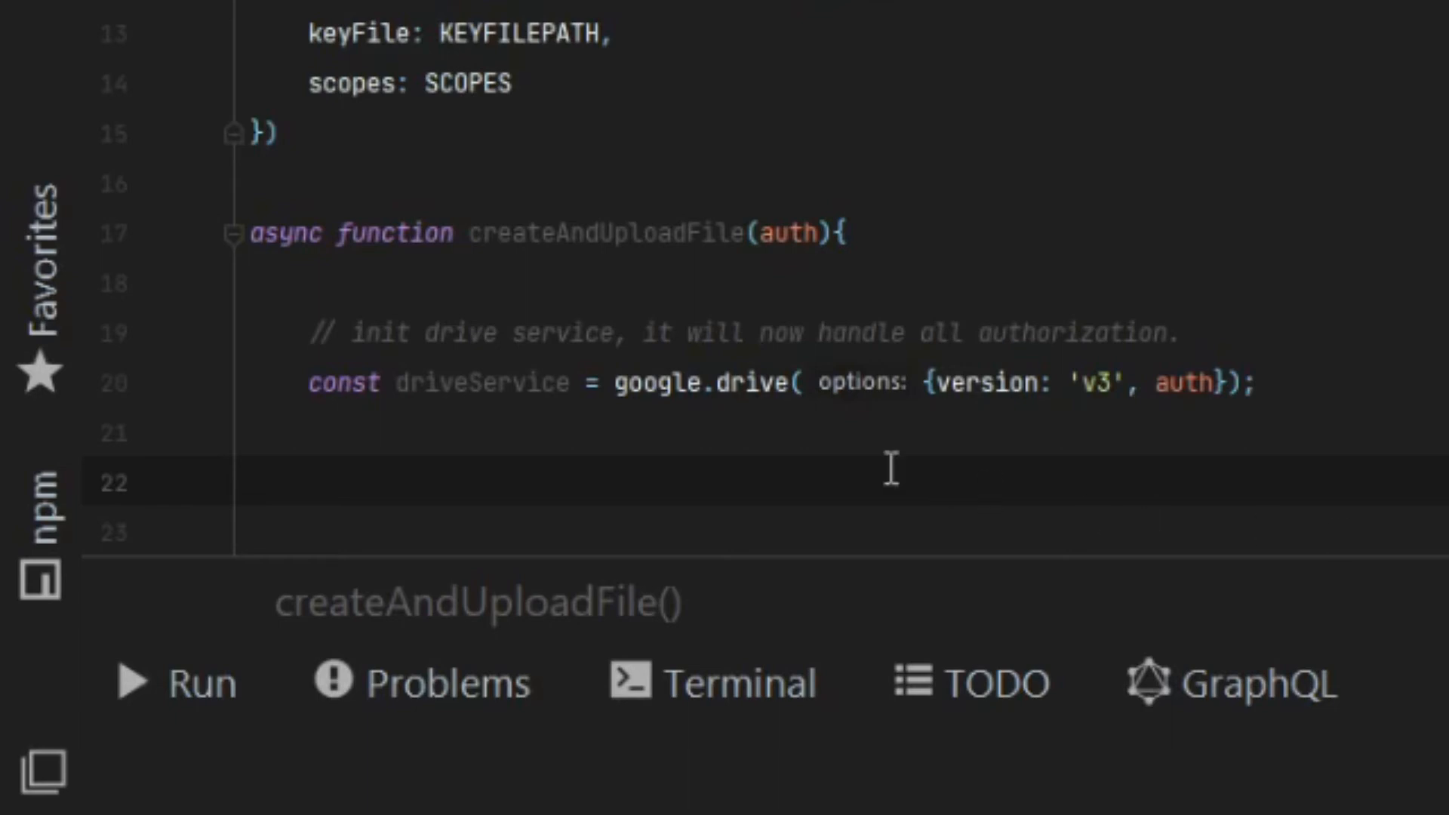
- Start let fileMetaData with 'name': 'icon.png'
type("let fileMetaDa")
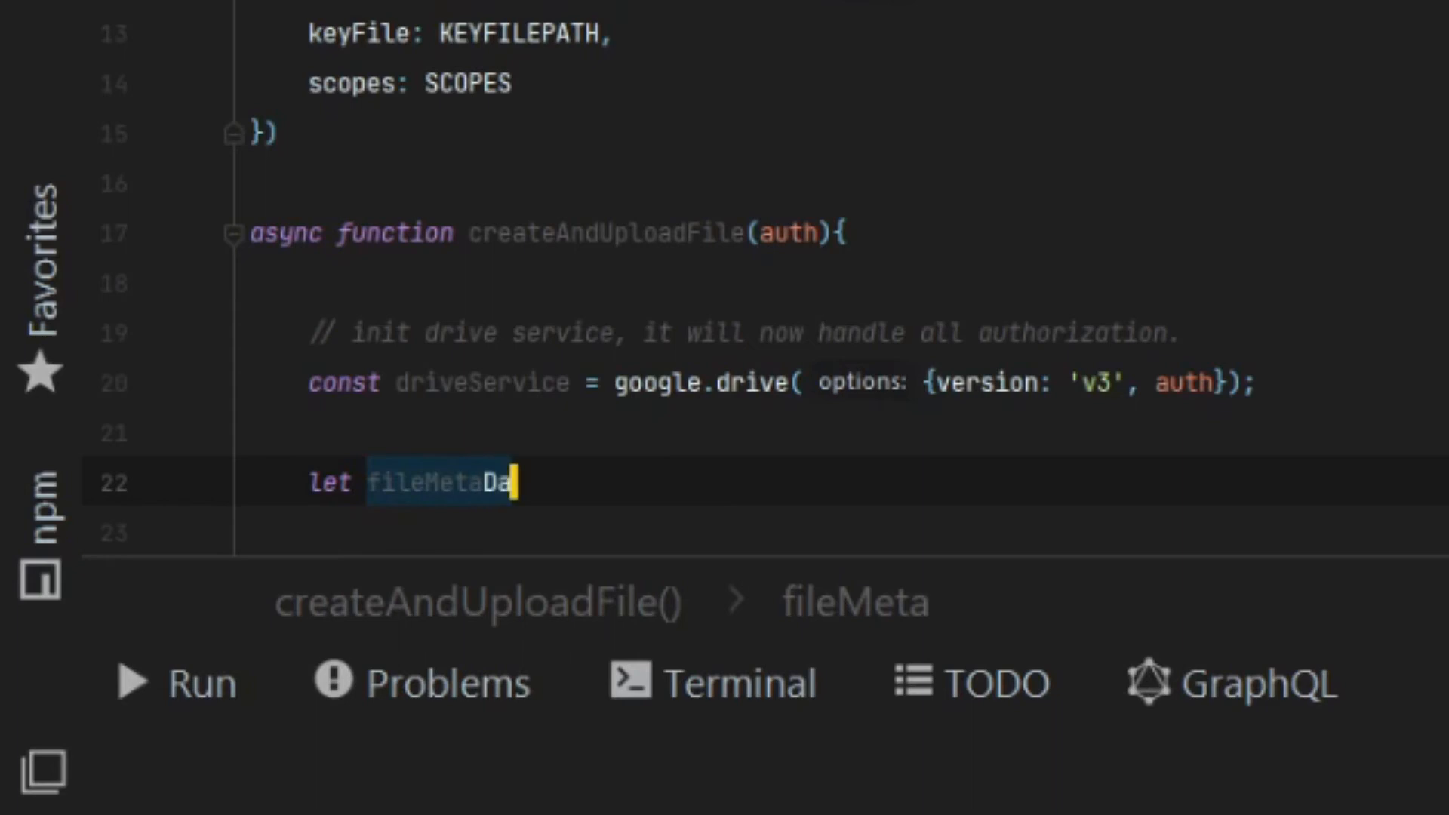
type("ta =")
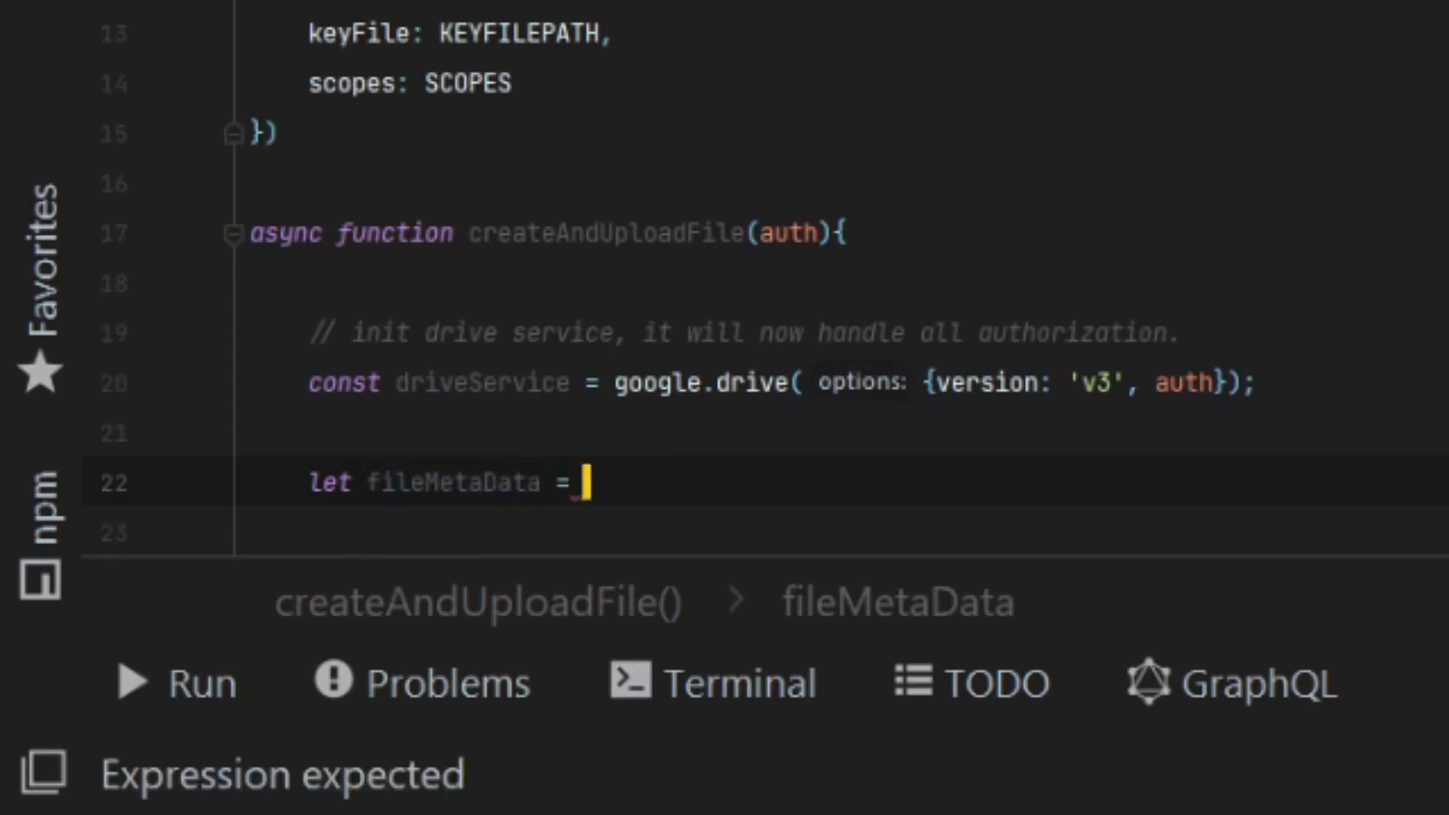
type("{")
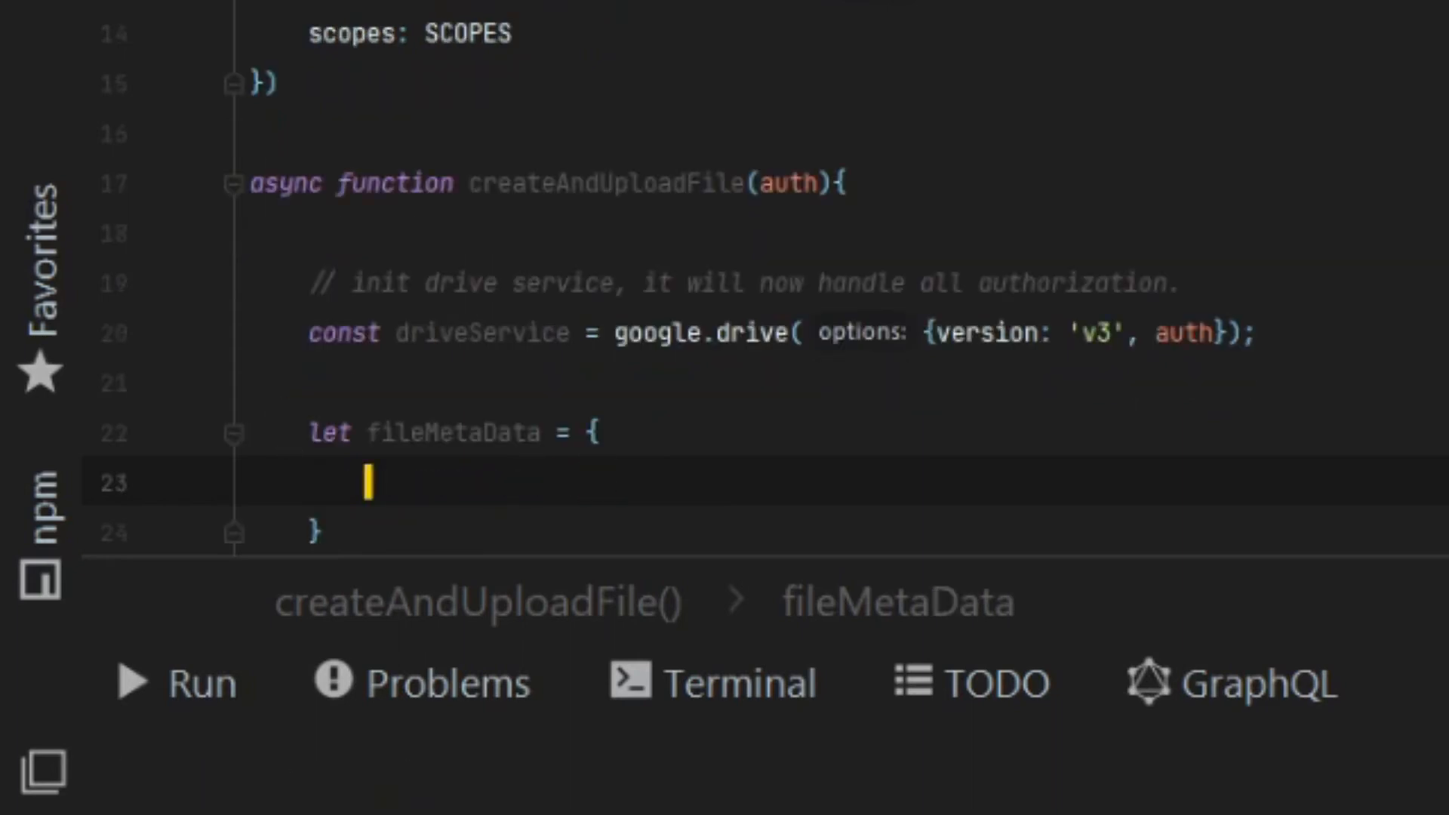
type("'na")
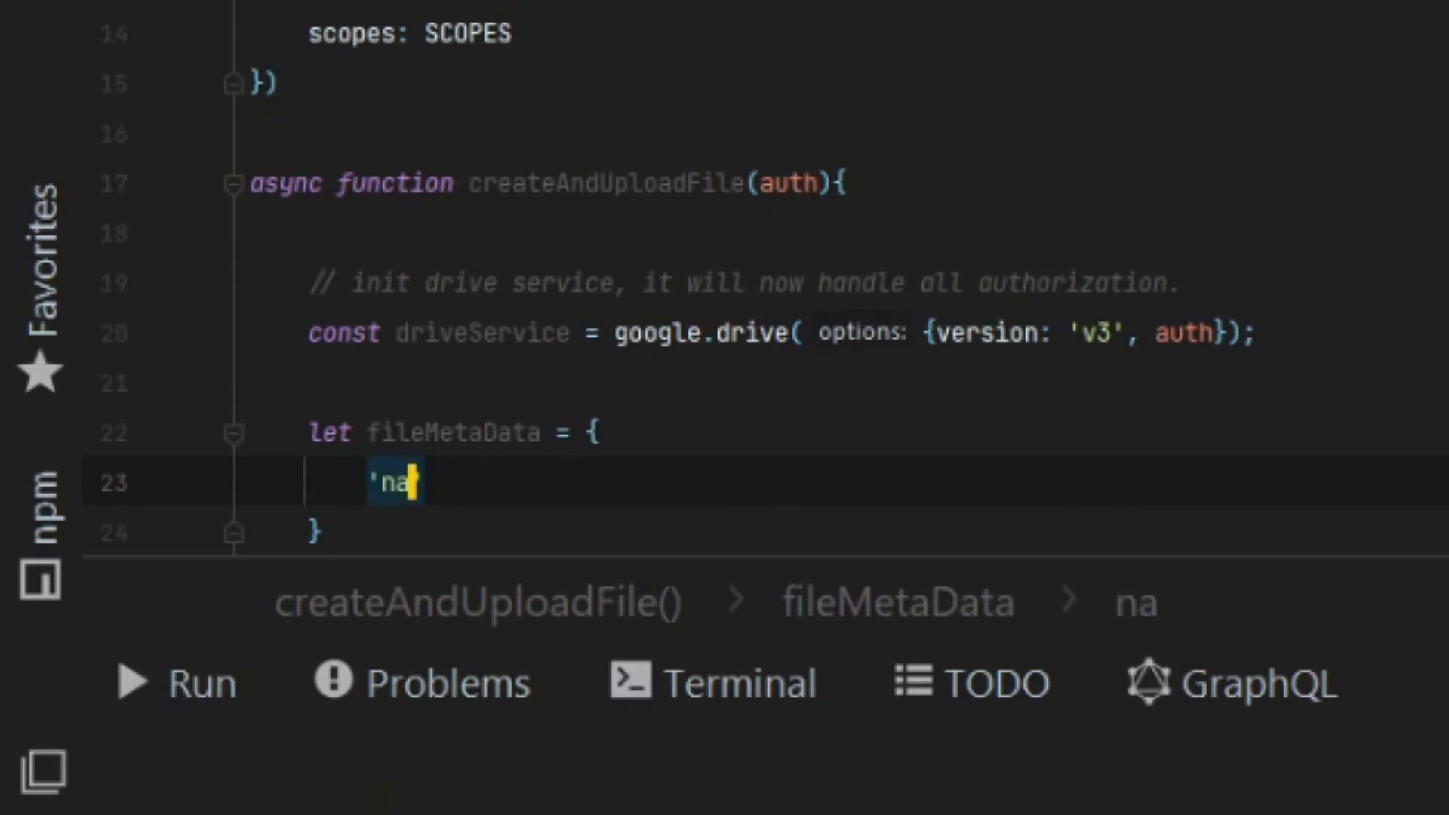
type("me'")
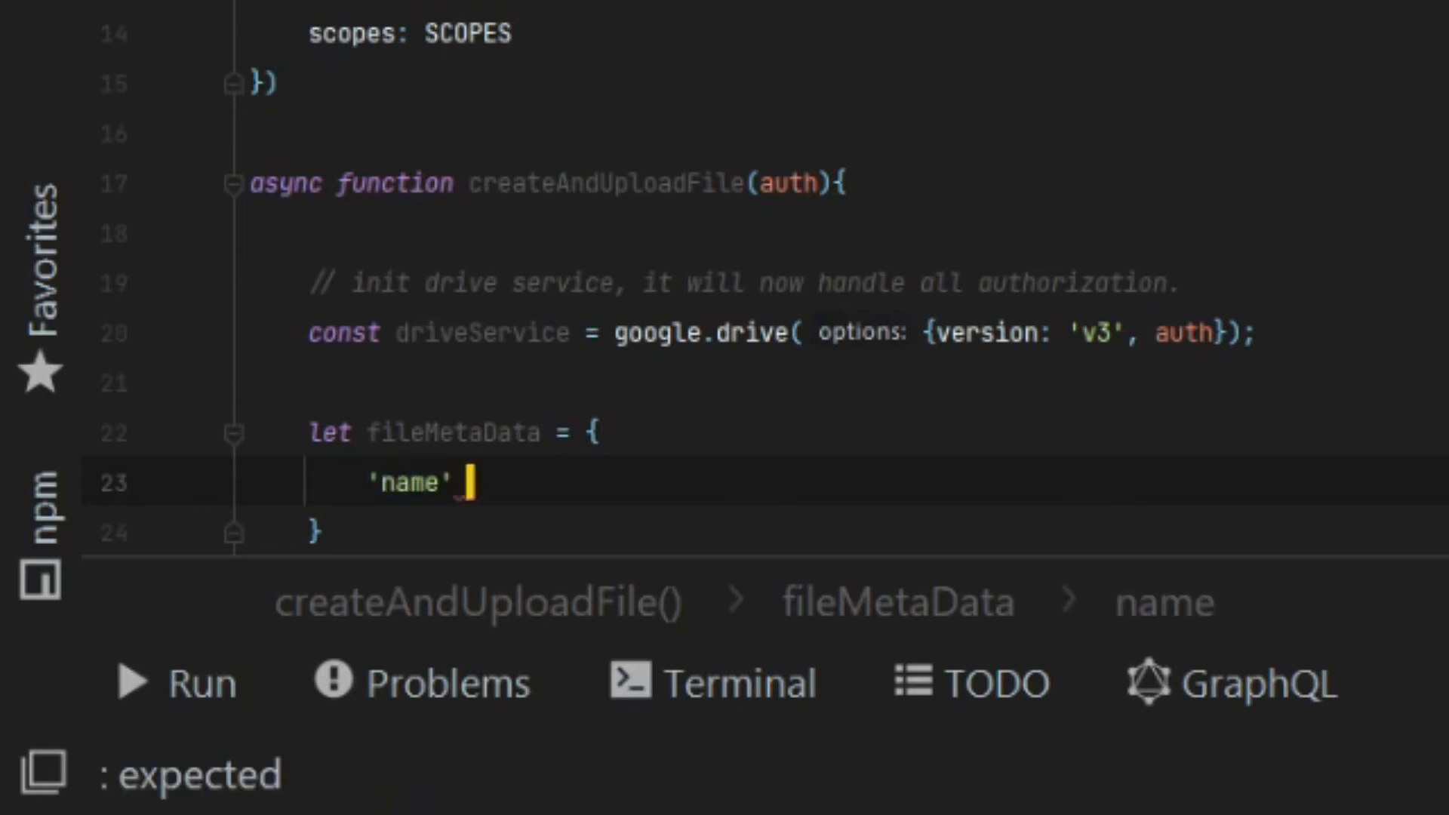
type("=")
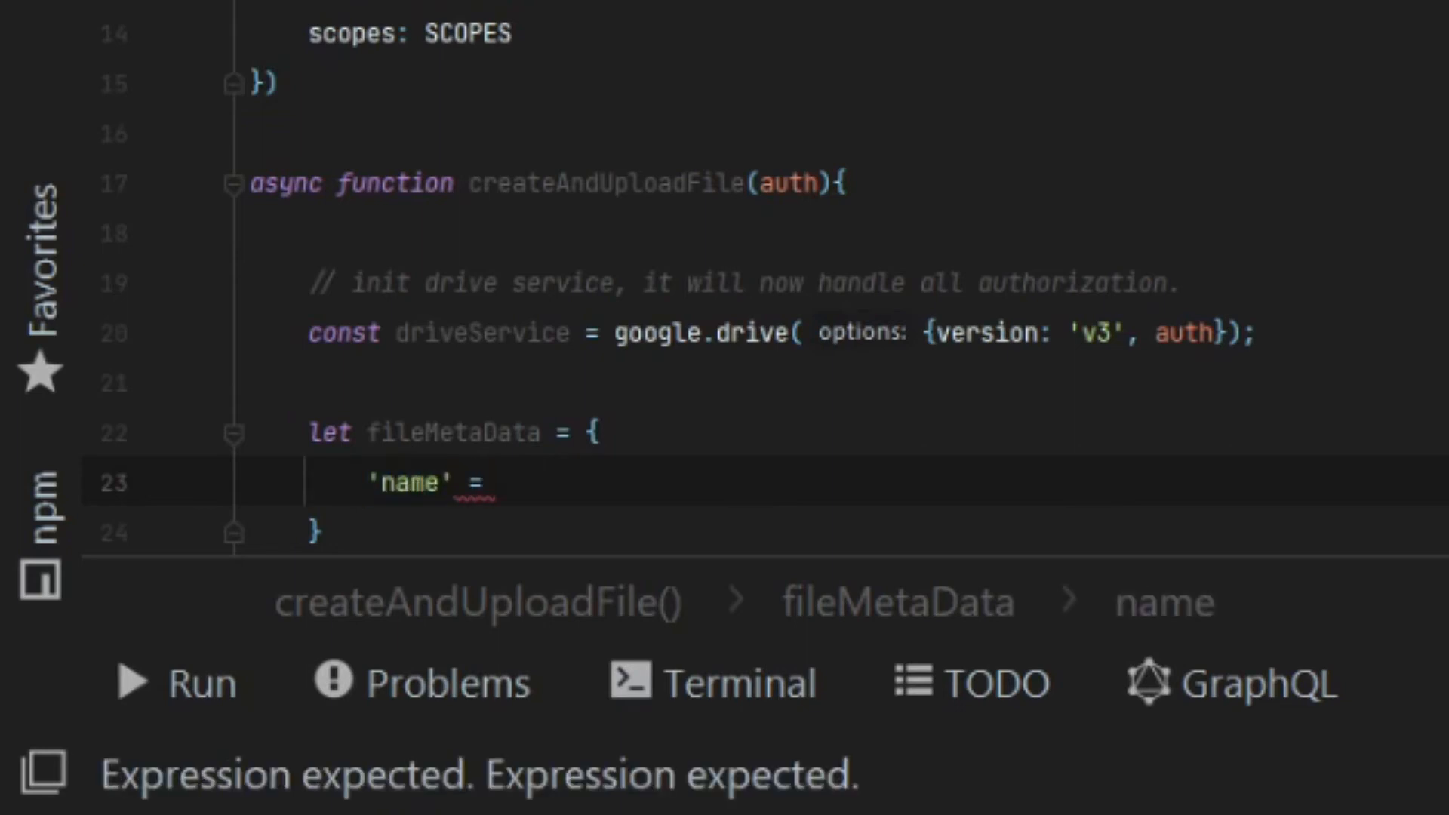
type(":")
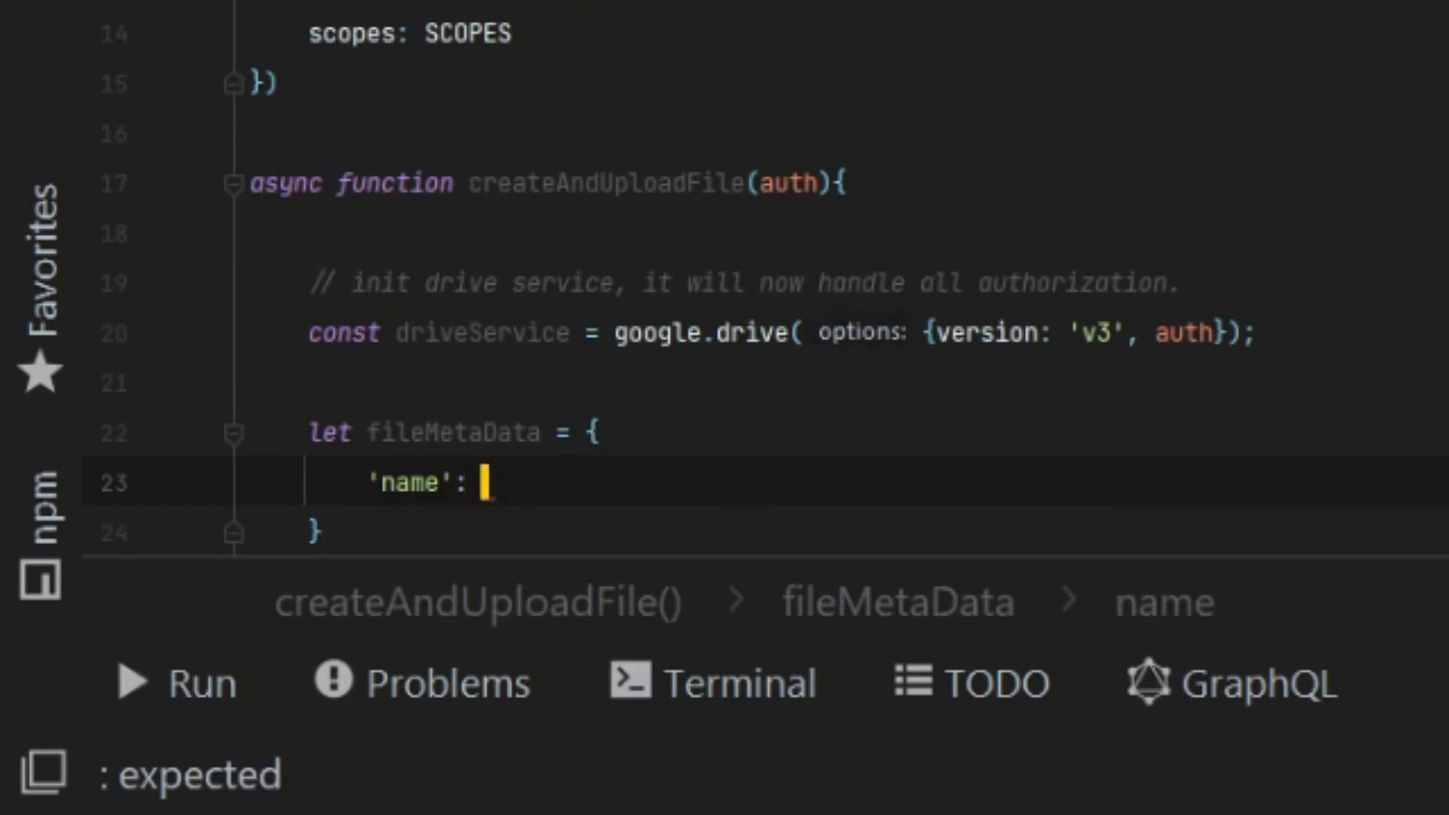
type("'icon.")
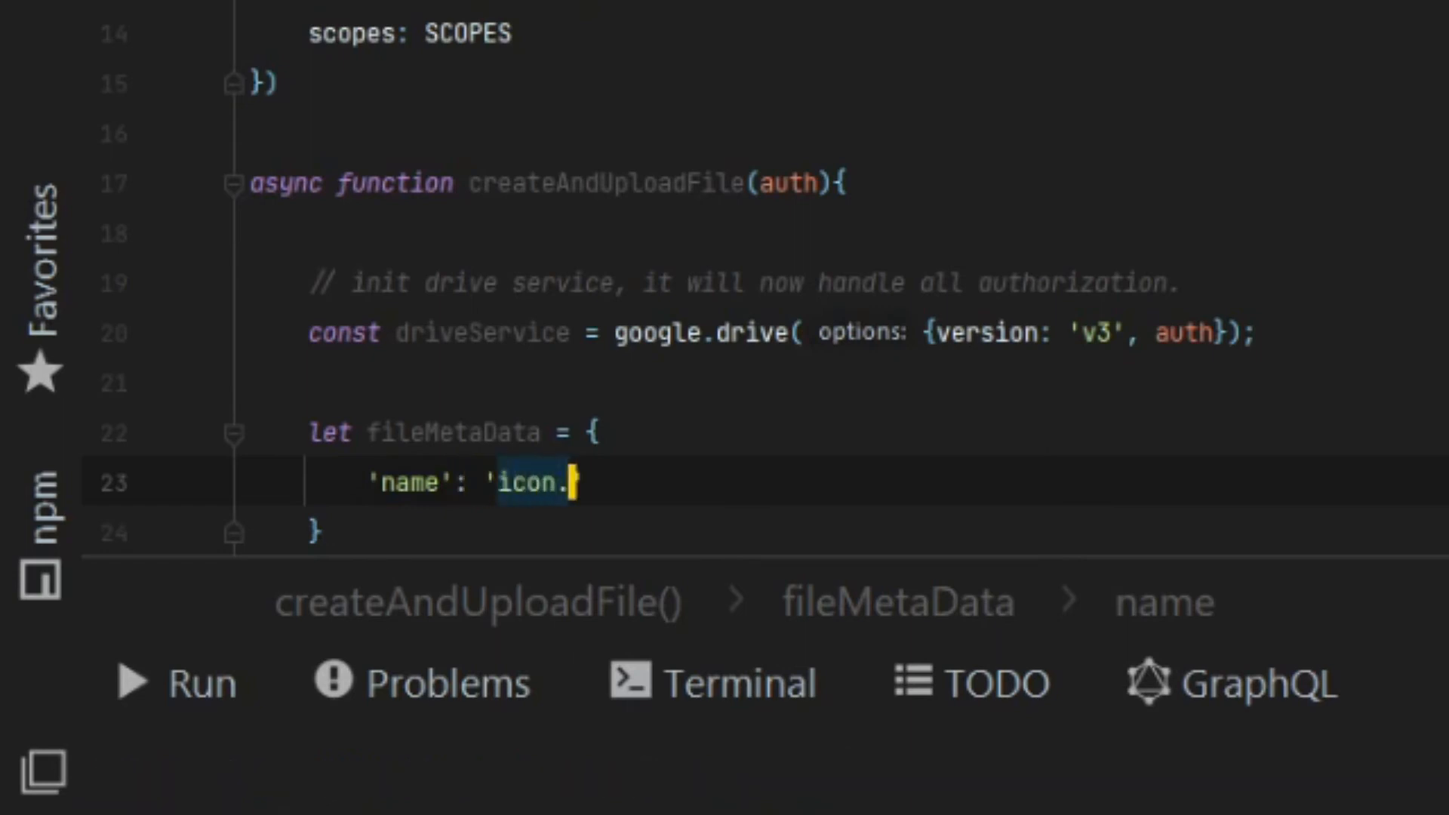
type("png',")
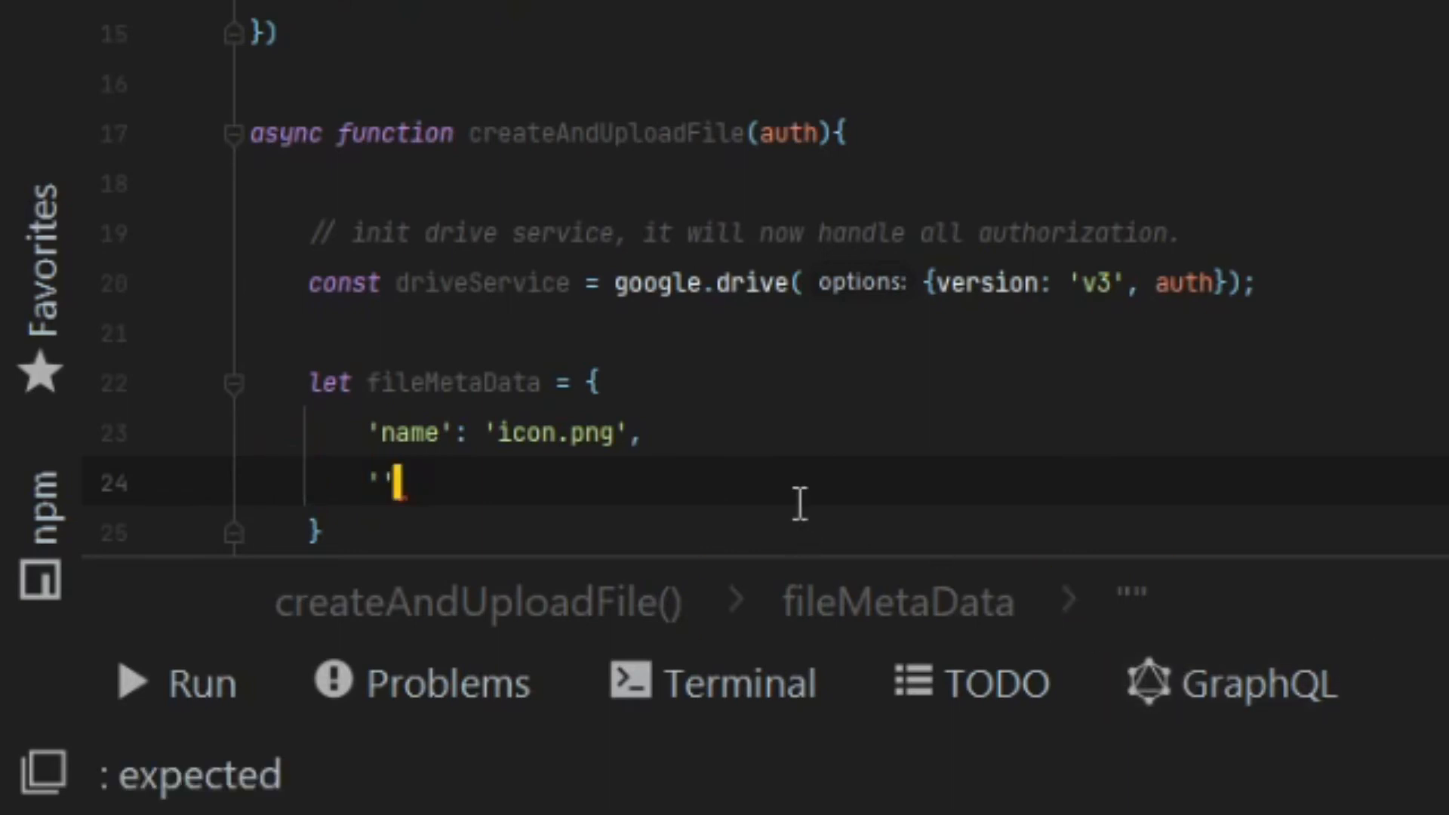
- Add 'parents' with the Drive folder id and a comment describing the file metadata for Google Drive
type("parents")
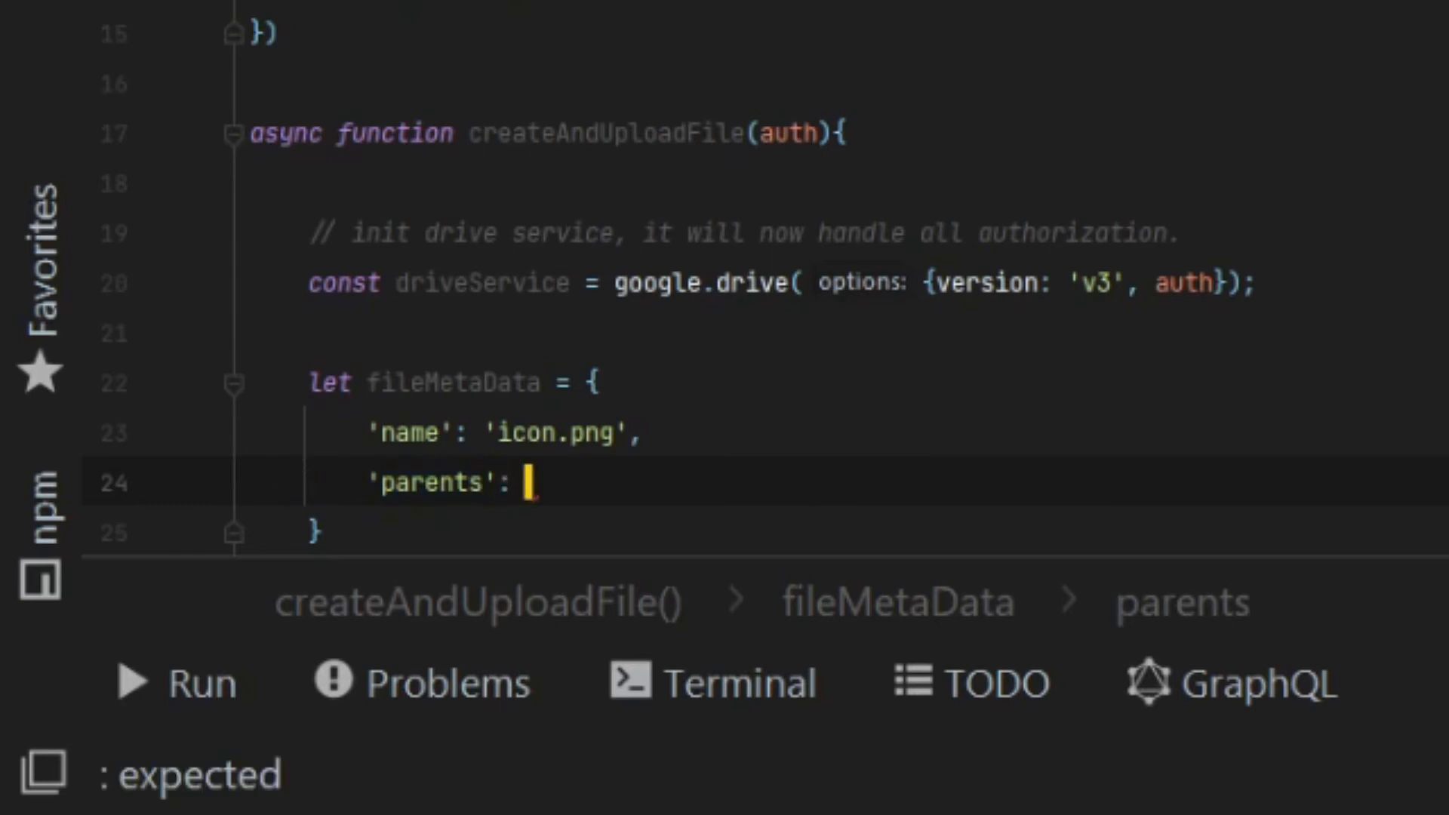
mouse_move(806, 524)
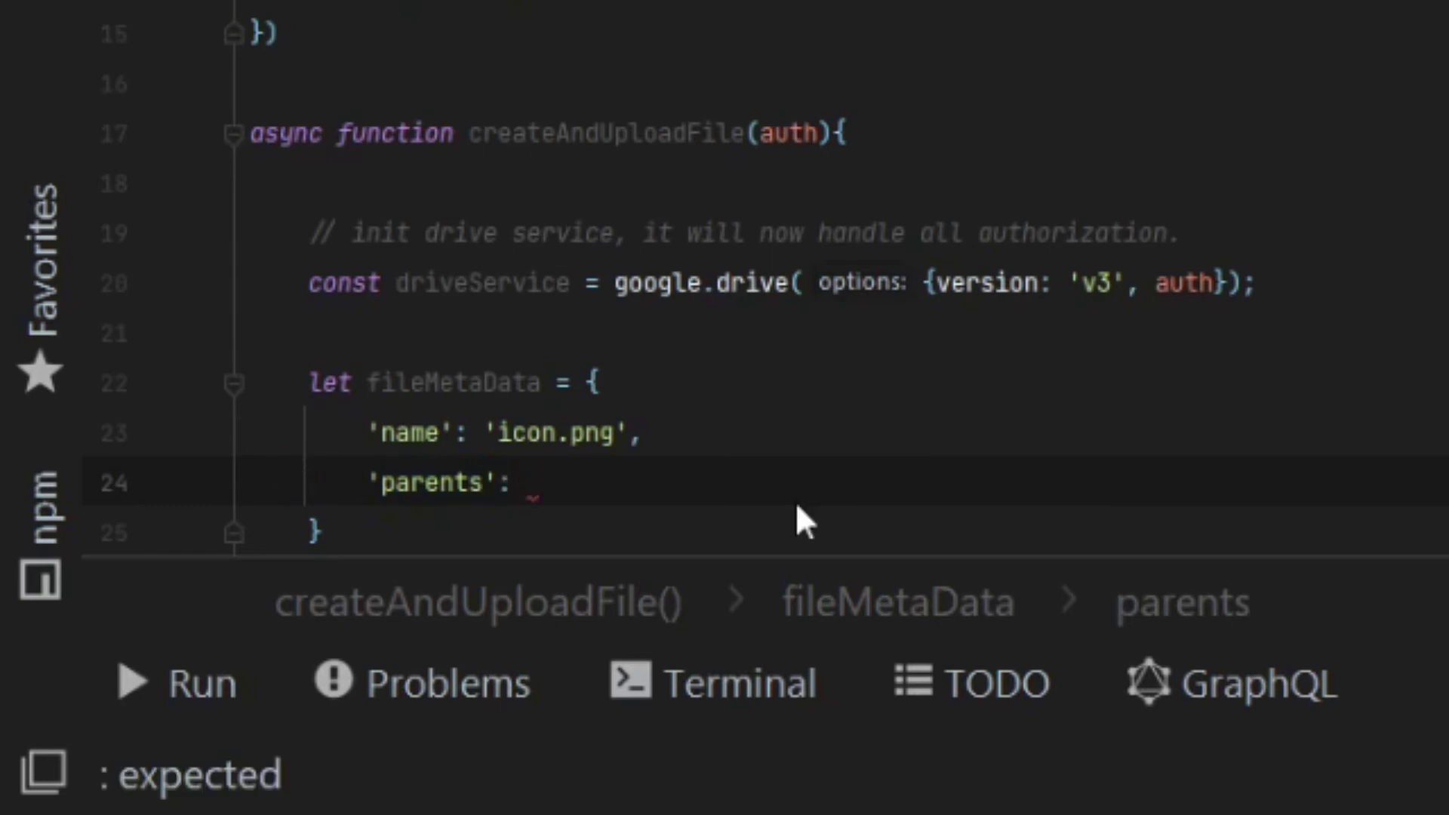
type("[]")
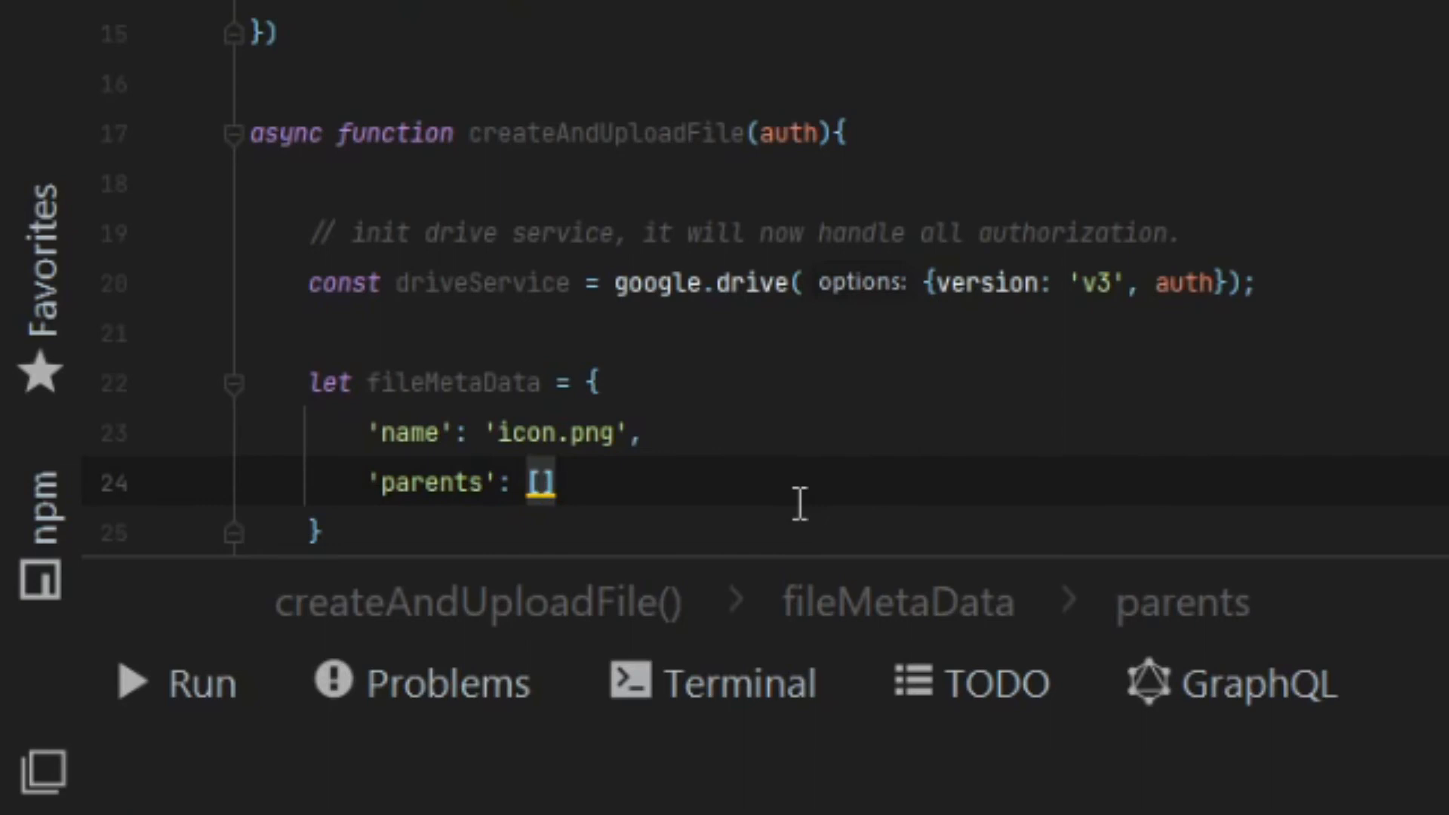
type("'")
type("//")
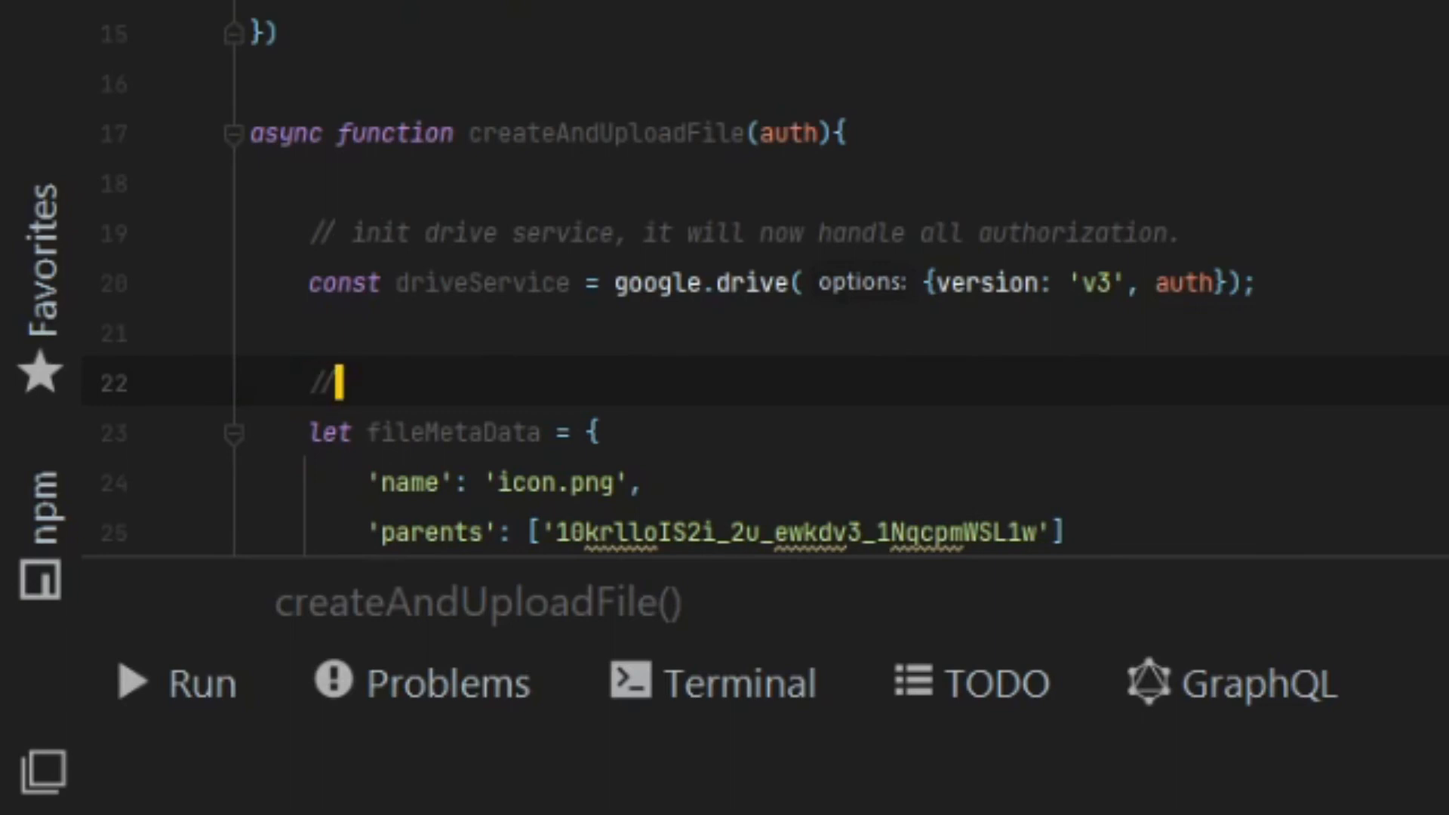
type("metadta for the new file on")
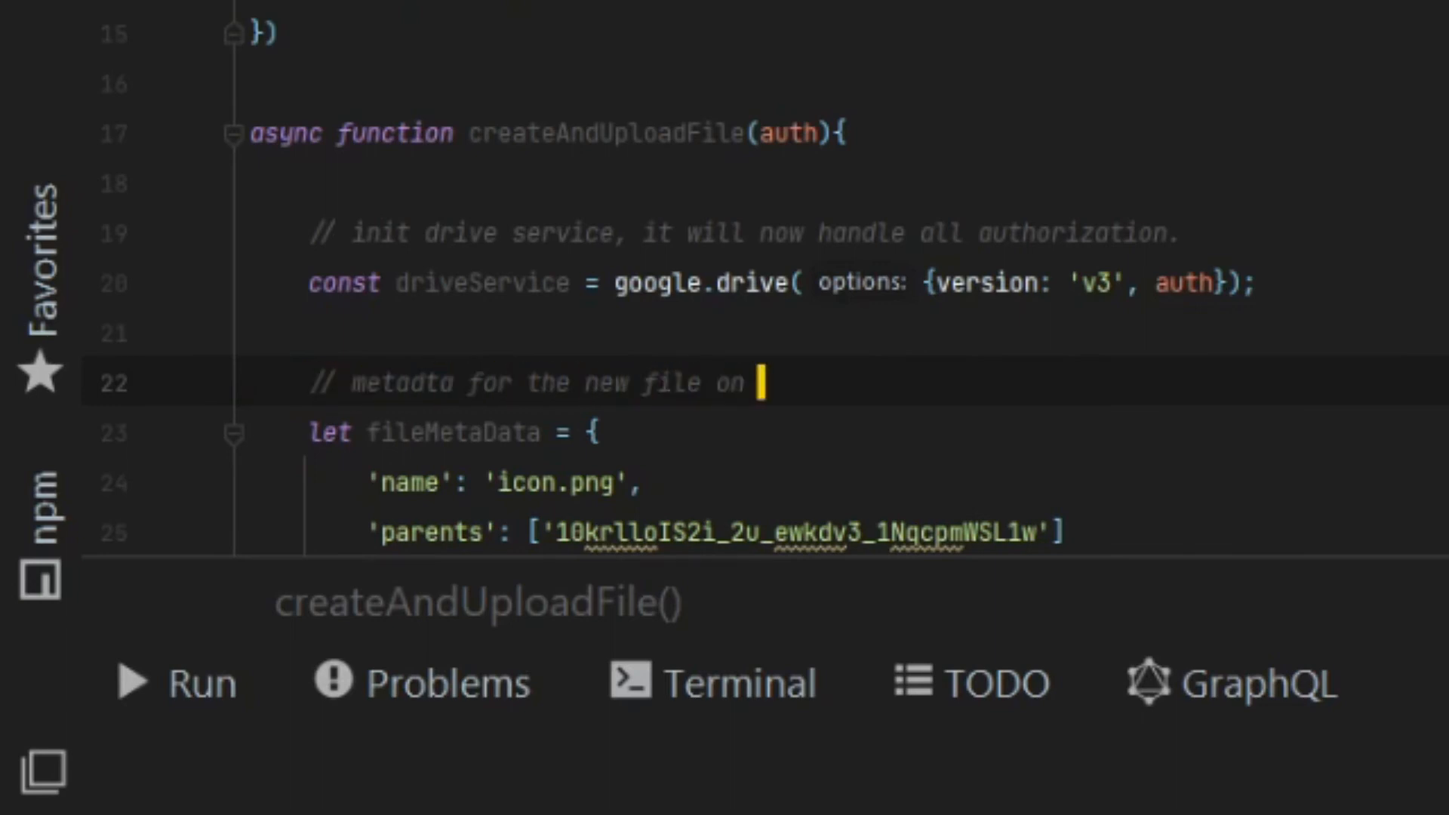
type("Google drive.")
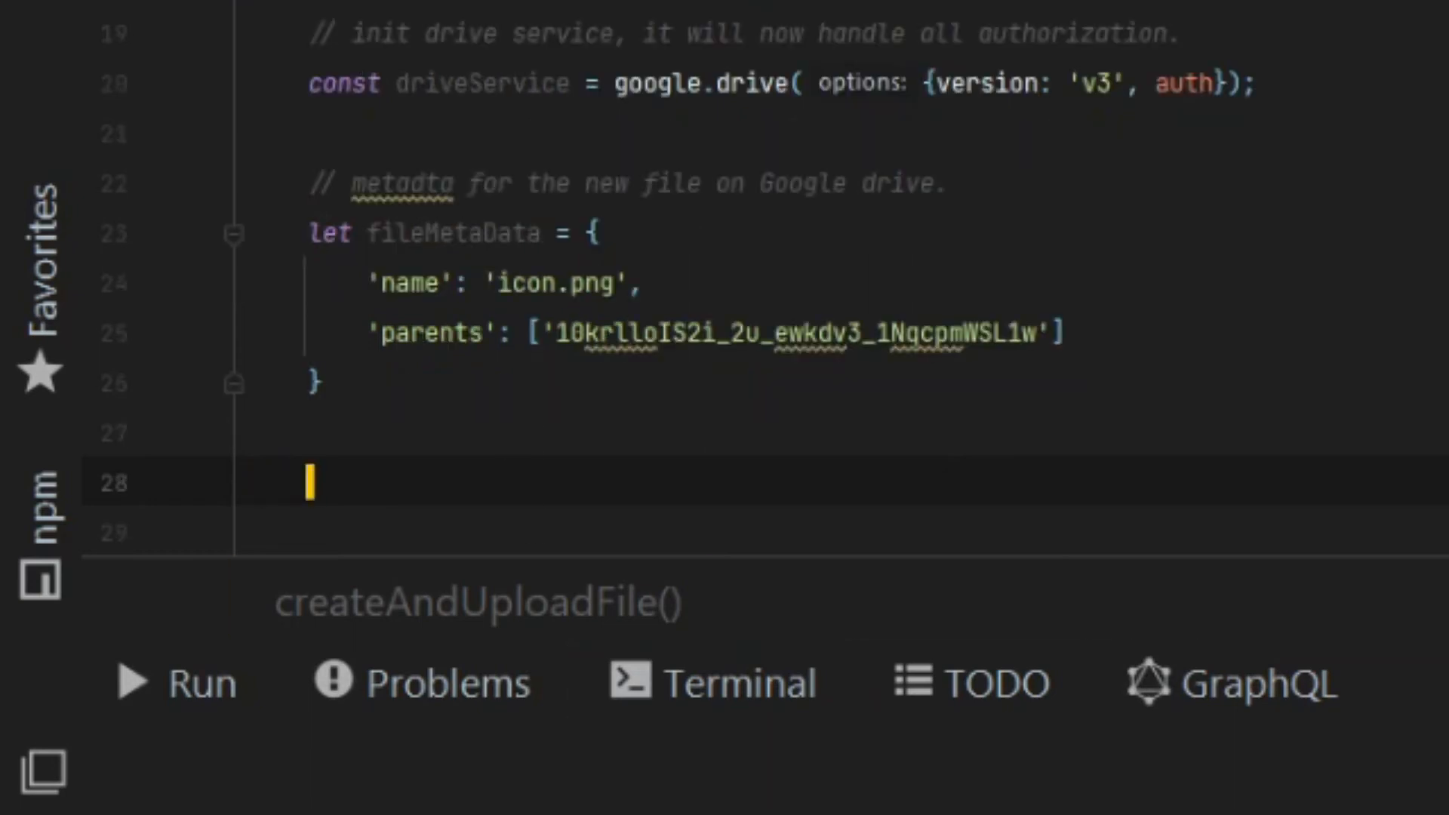
- Define let media with mimeType 'image/png' and body fs.createReadStream('icon.png')
type("let media = {")
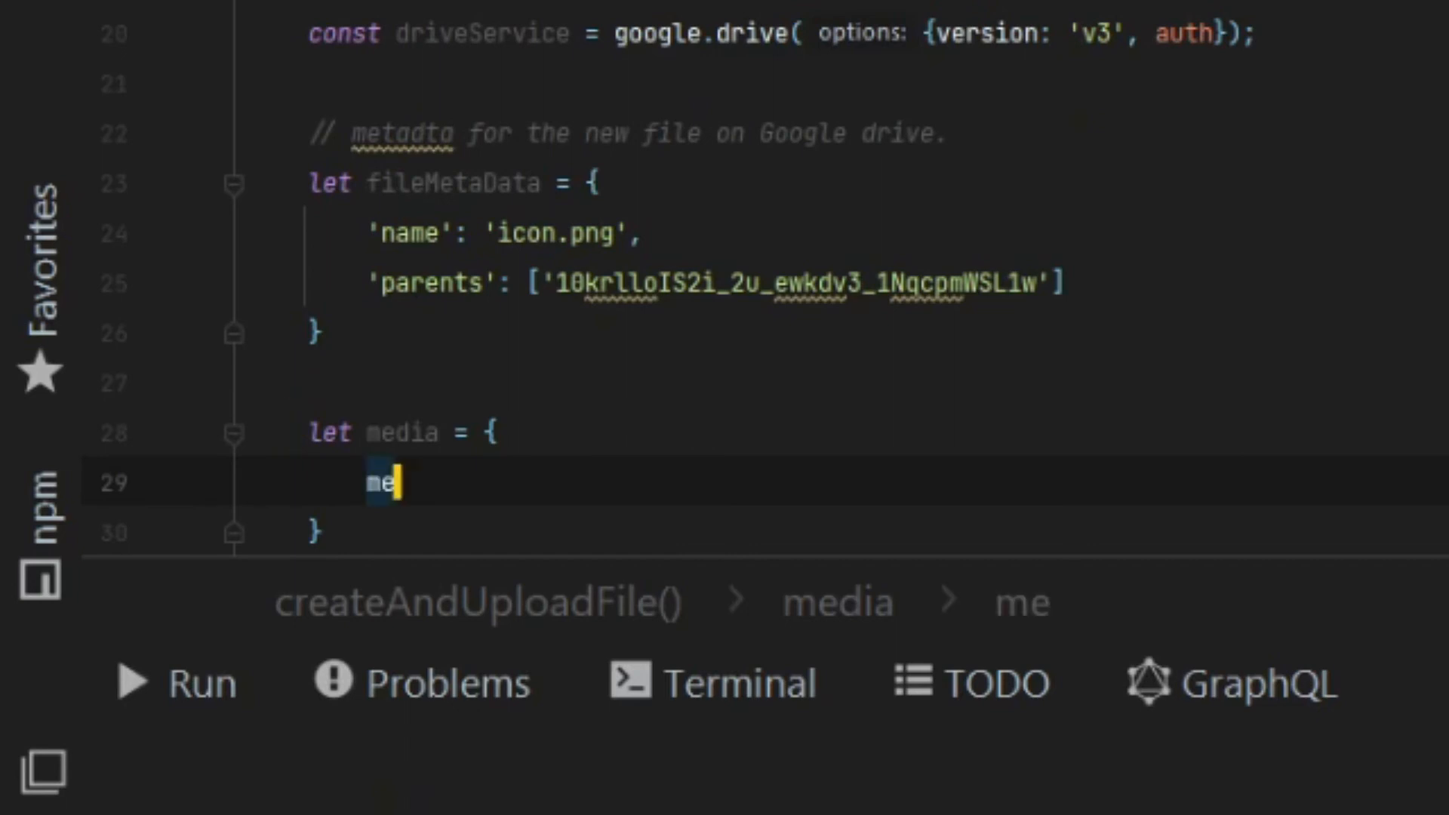
type("imeType: ''")
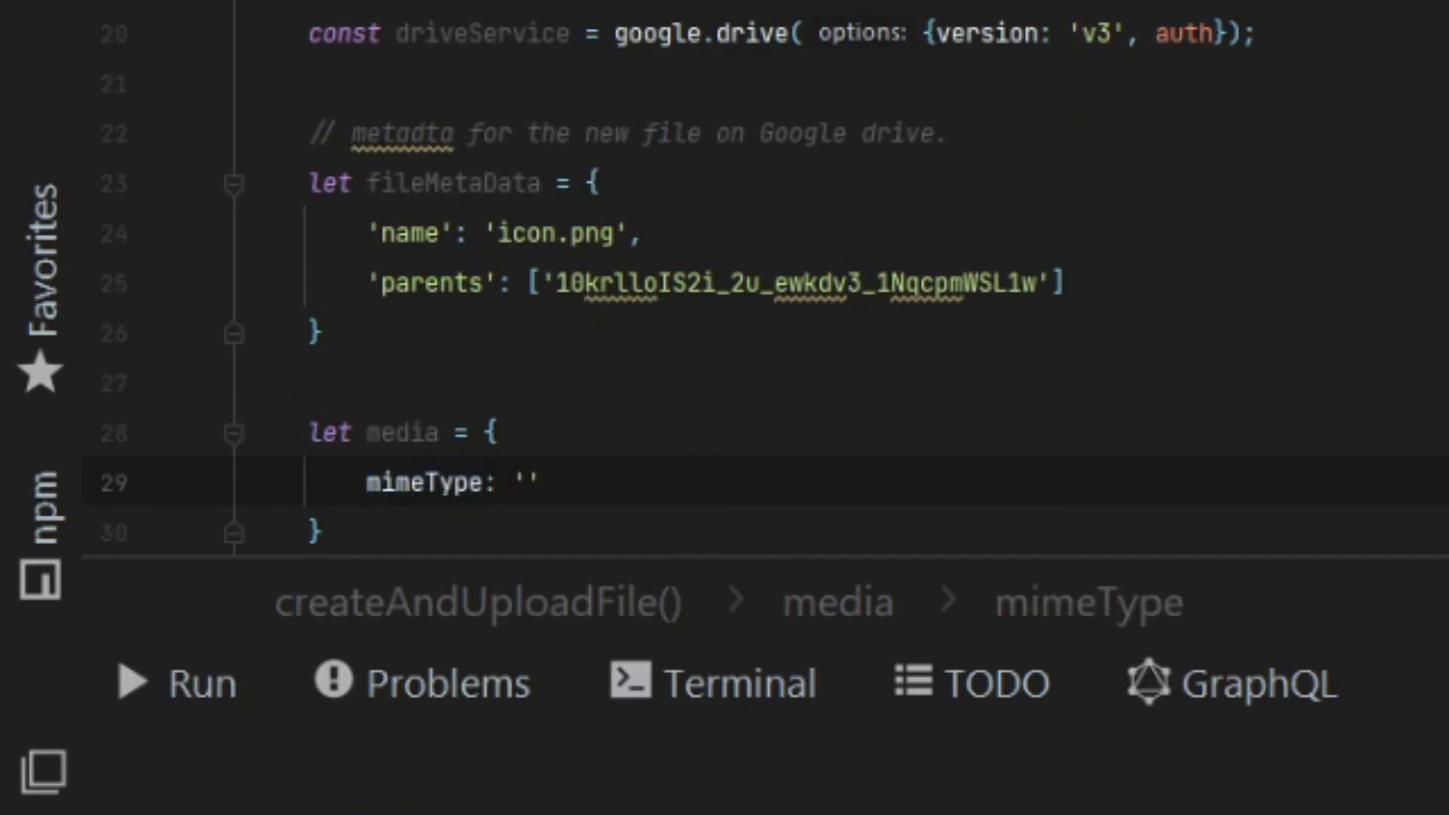
type("image/")
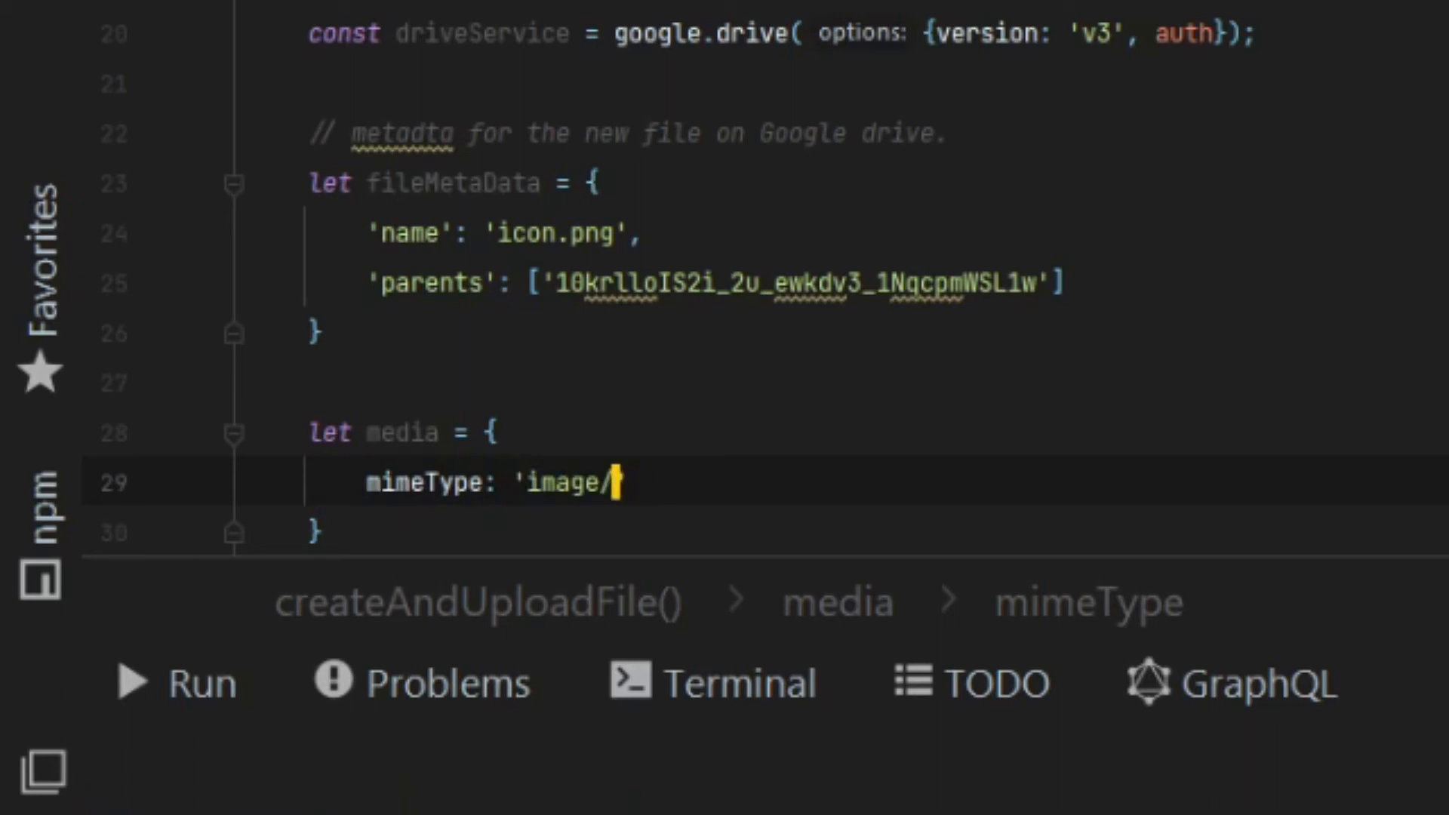
type("png',")
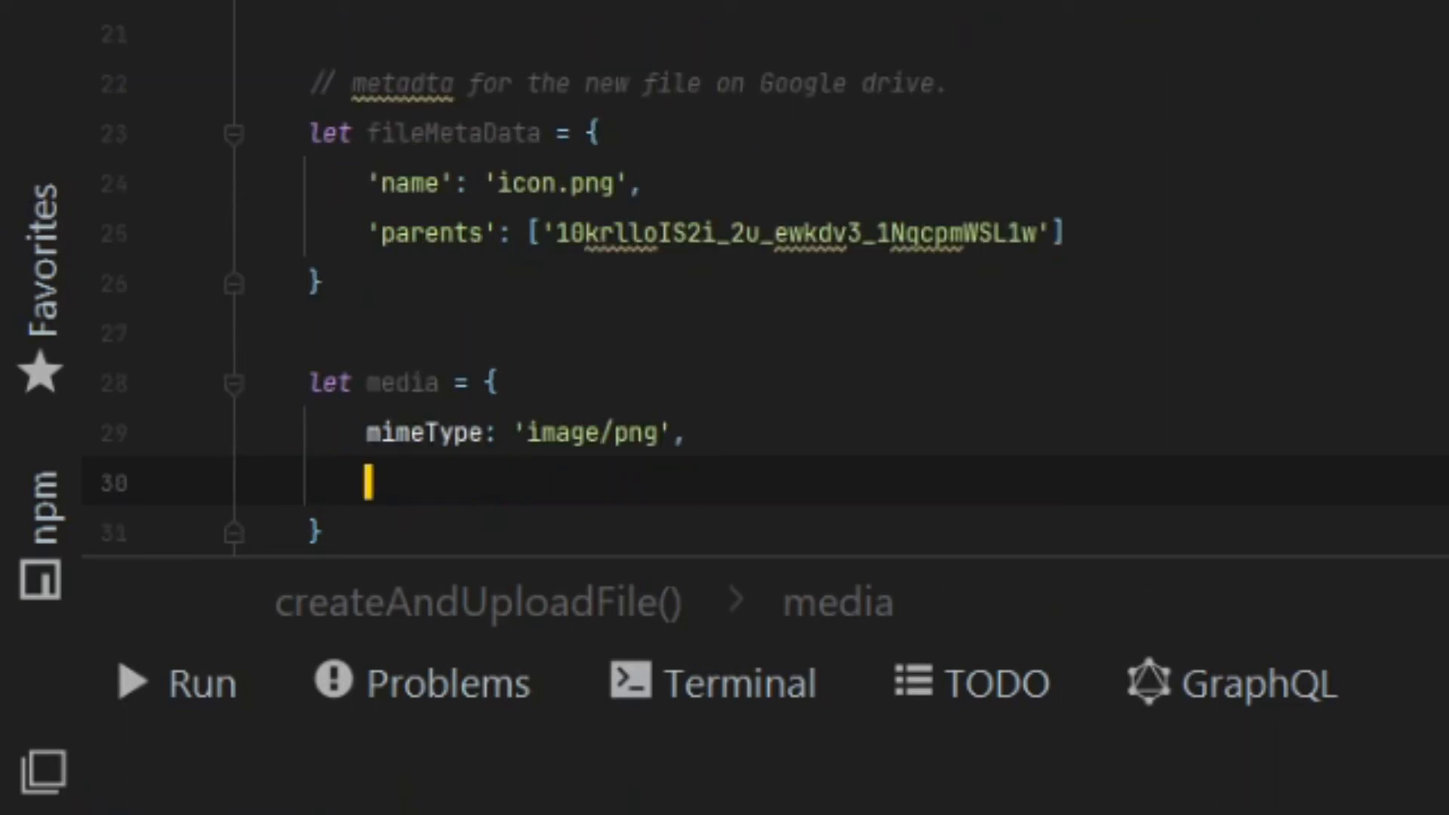
type("body : fs")
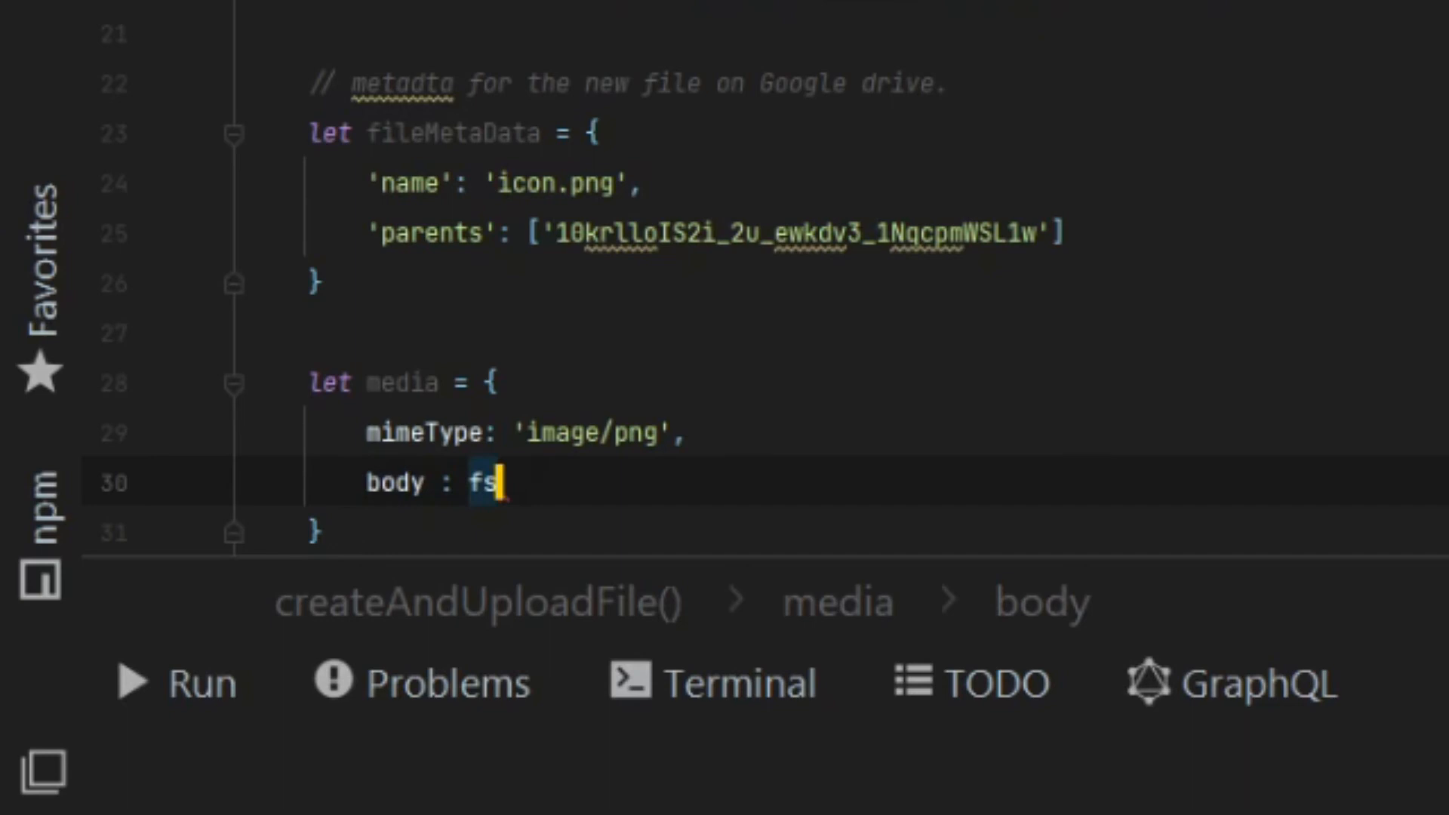
type(".createReadStream()")
type("//")
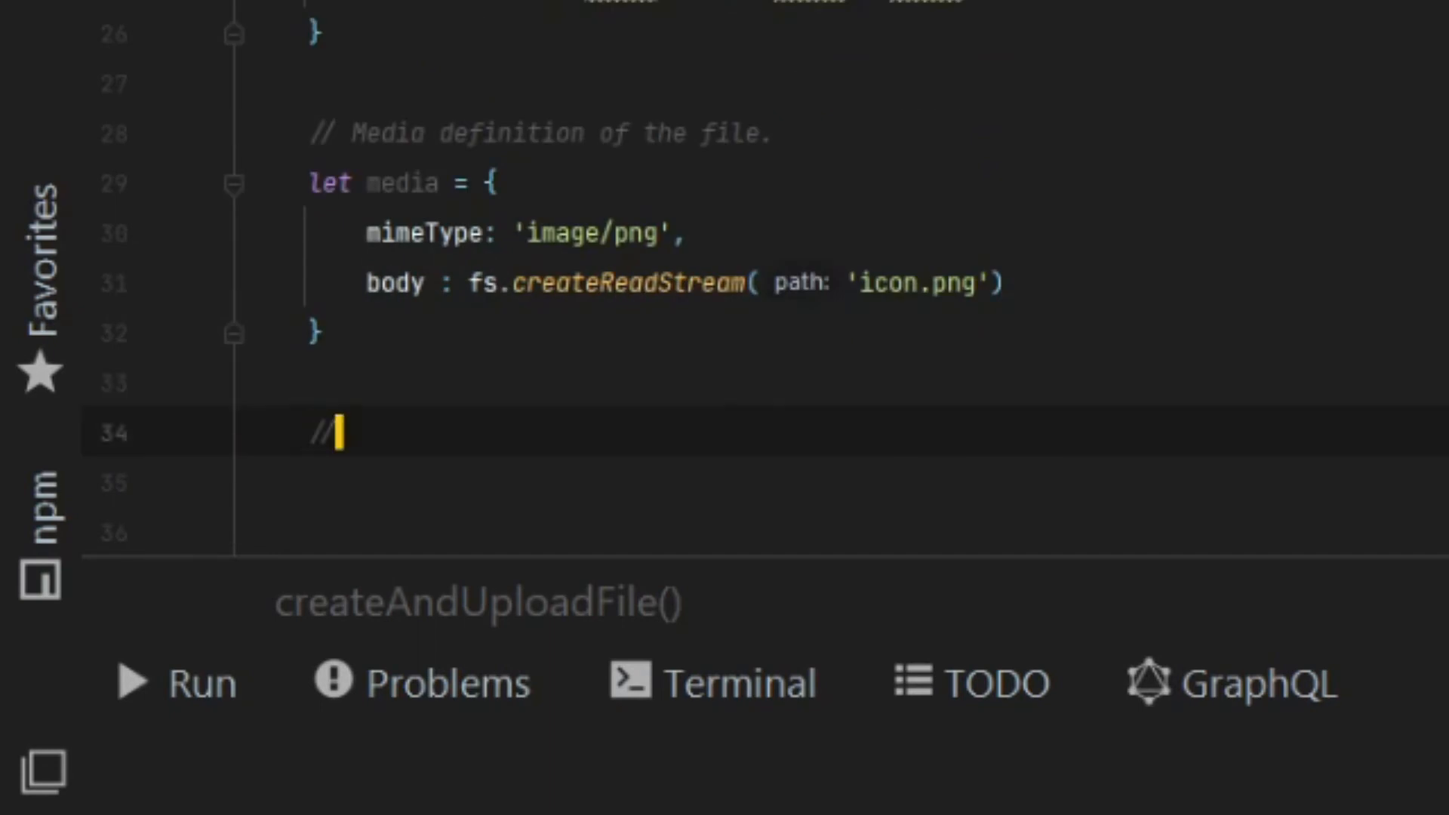
- Await driveService.files.create with resource fileMetaData, media and fields 'id', under a 'create the' comment
type("create the request")
left_click(877, 483)
type("let response = await")
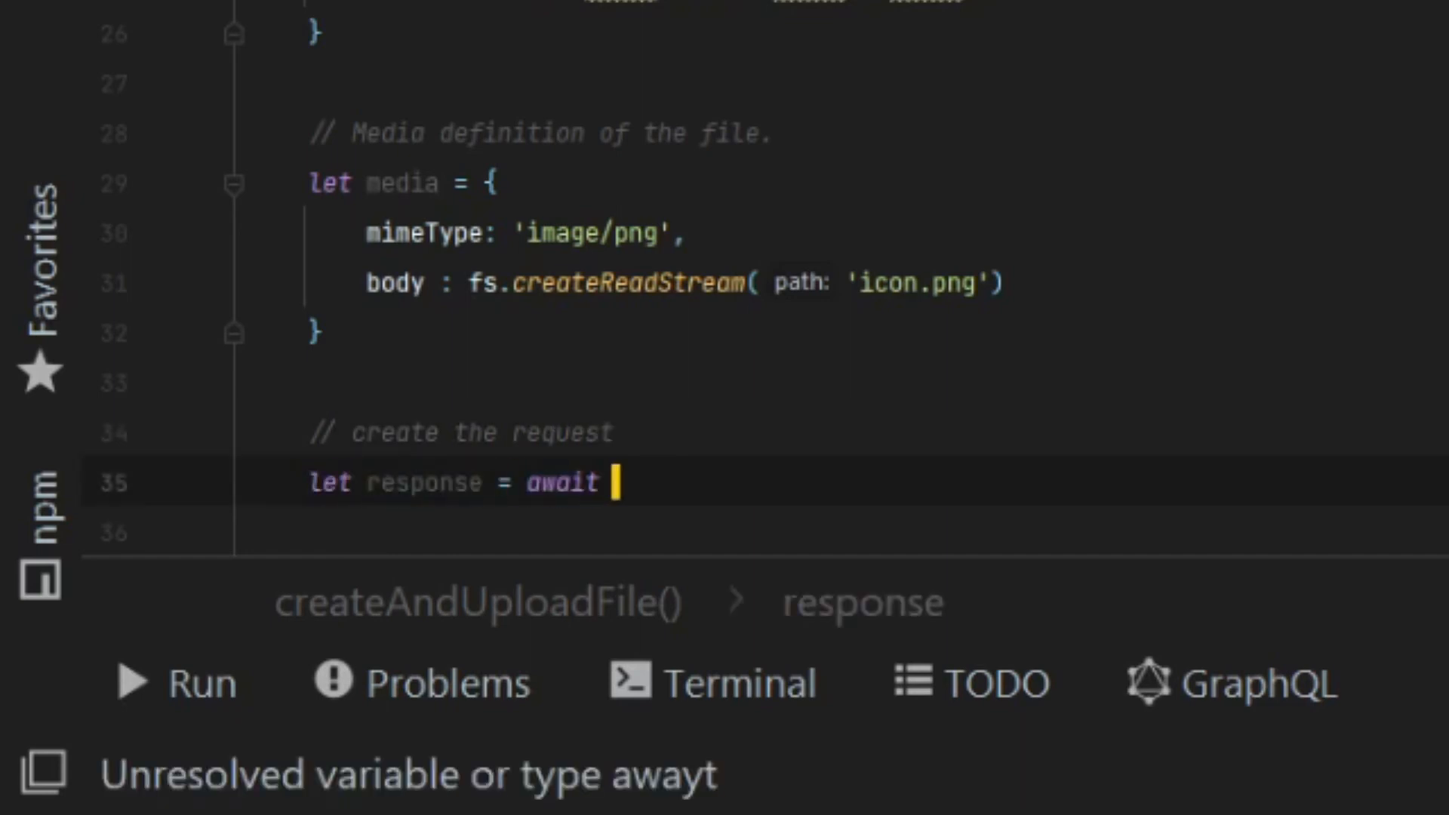
type("driveService.f")
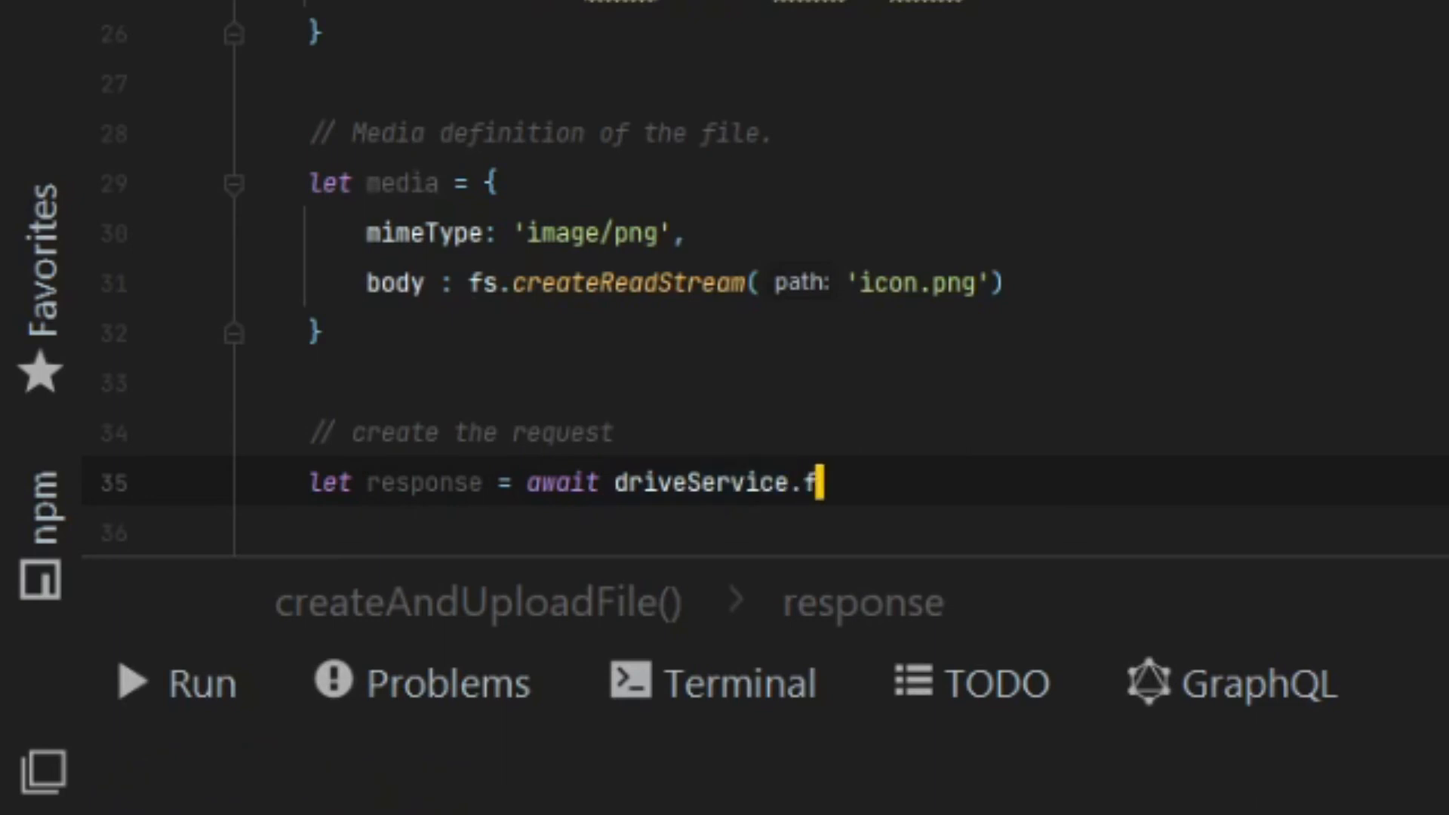
type("iles.create()")
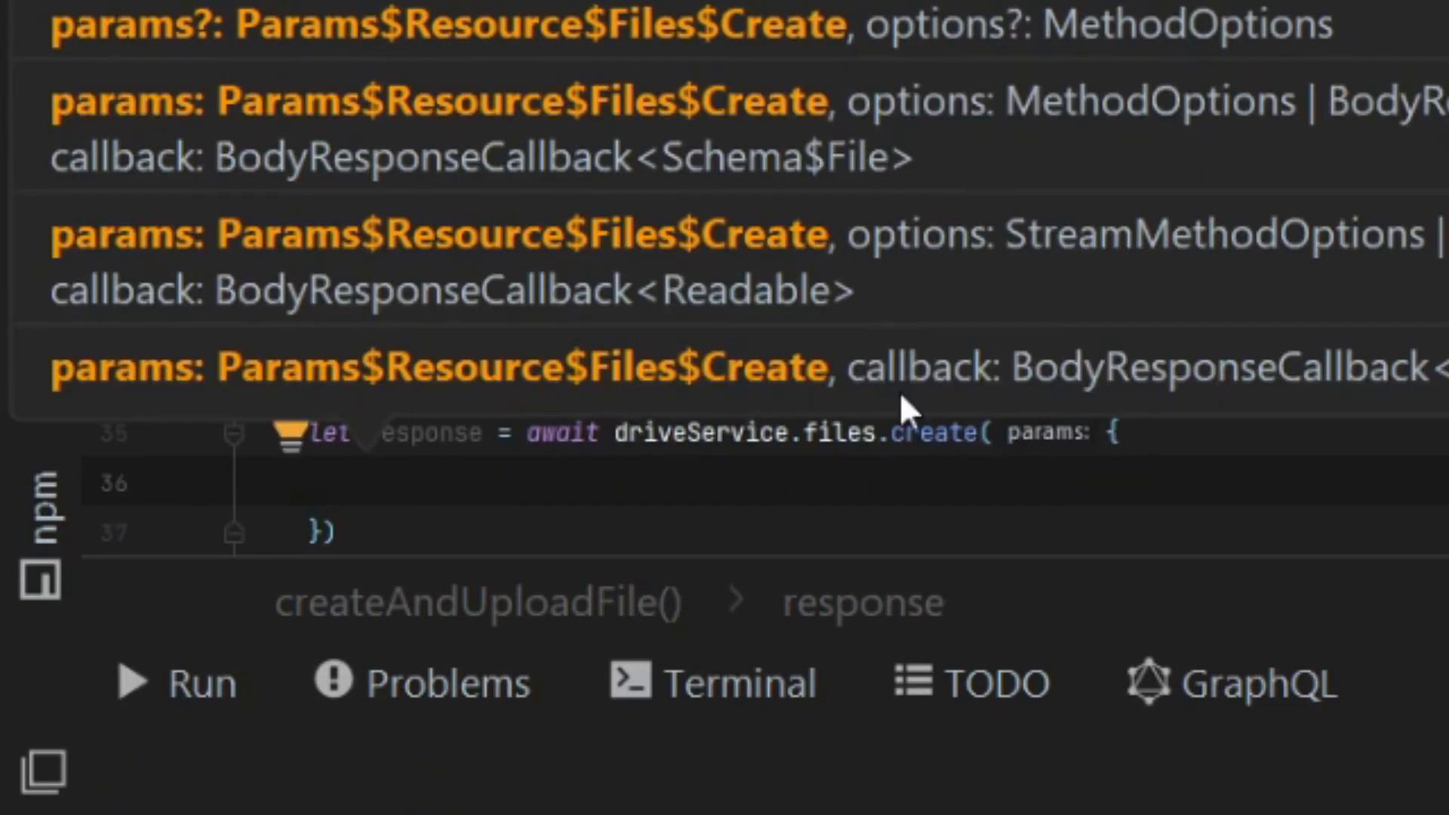
type("resour")
type("fields: 'i")
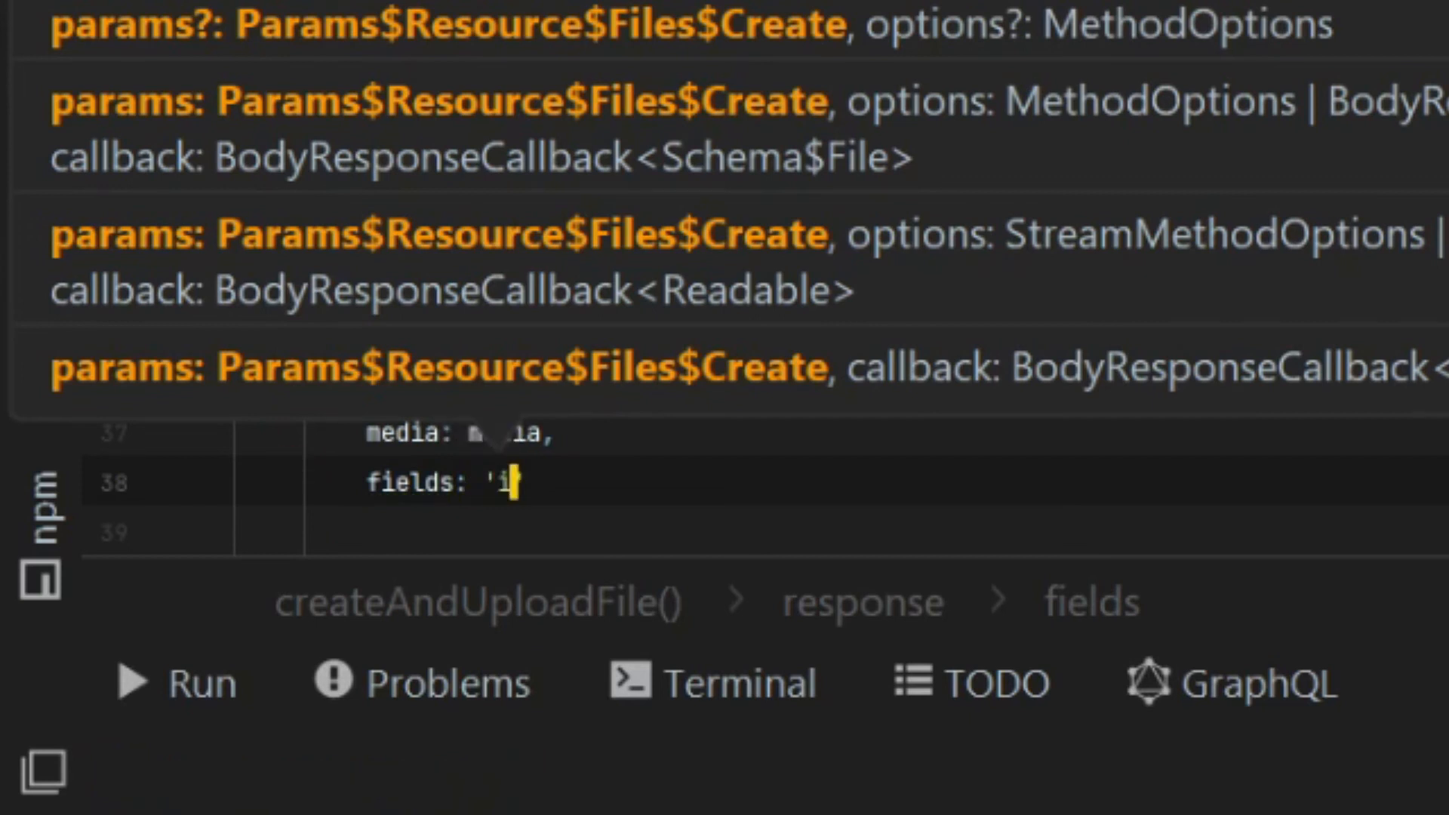
type("d'")
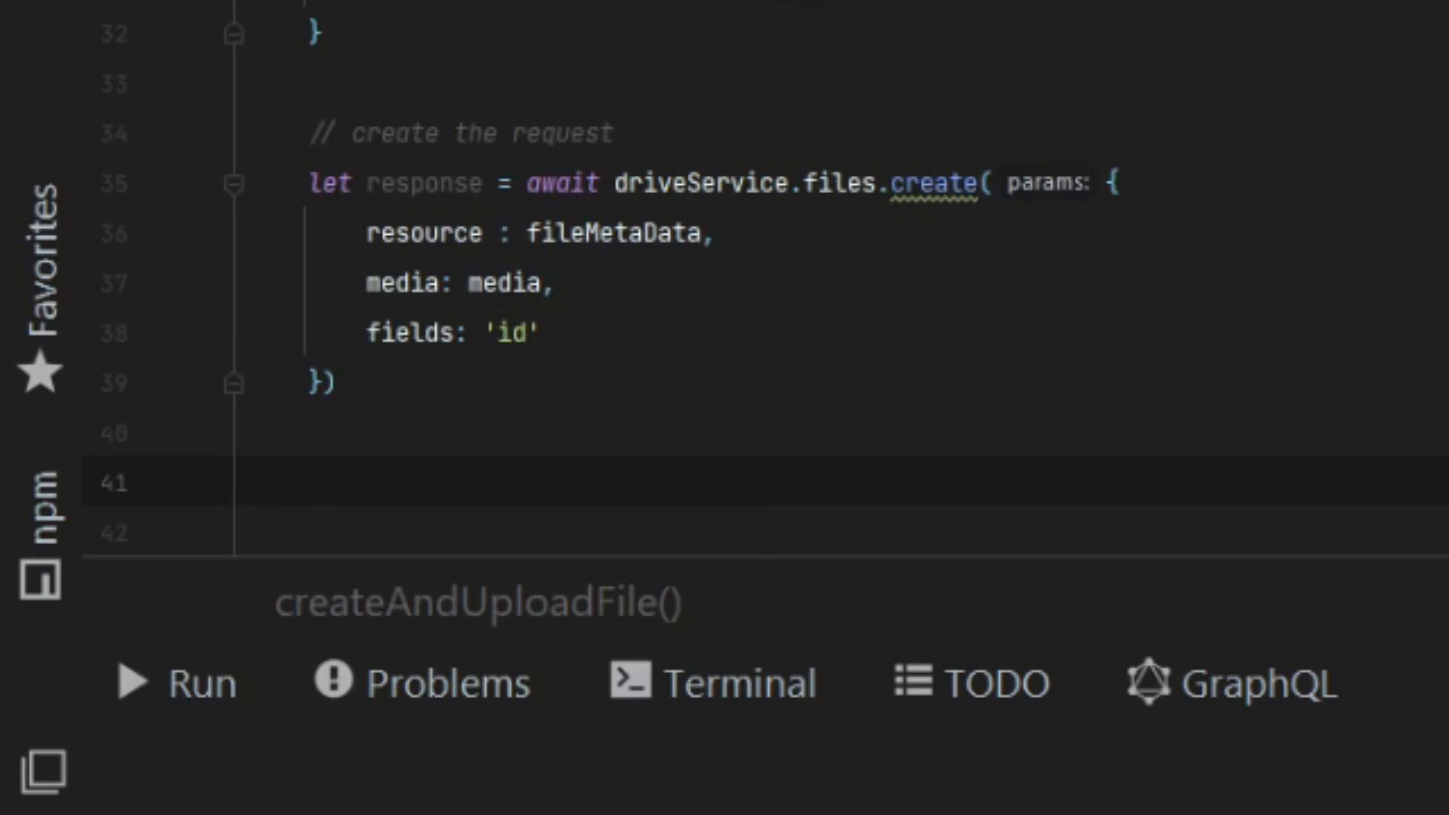
- Add a '// handle the response' comment after the create request
left_click(310, 483)
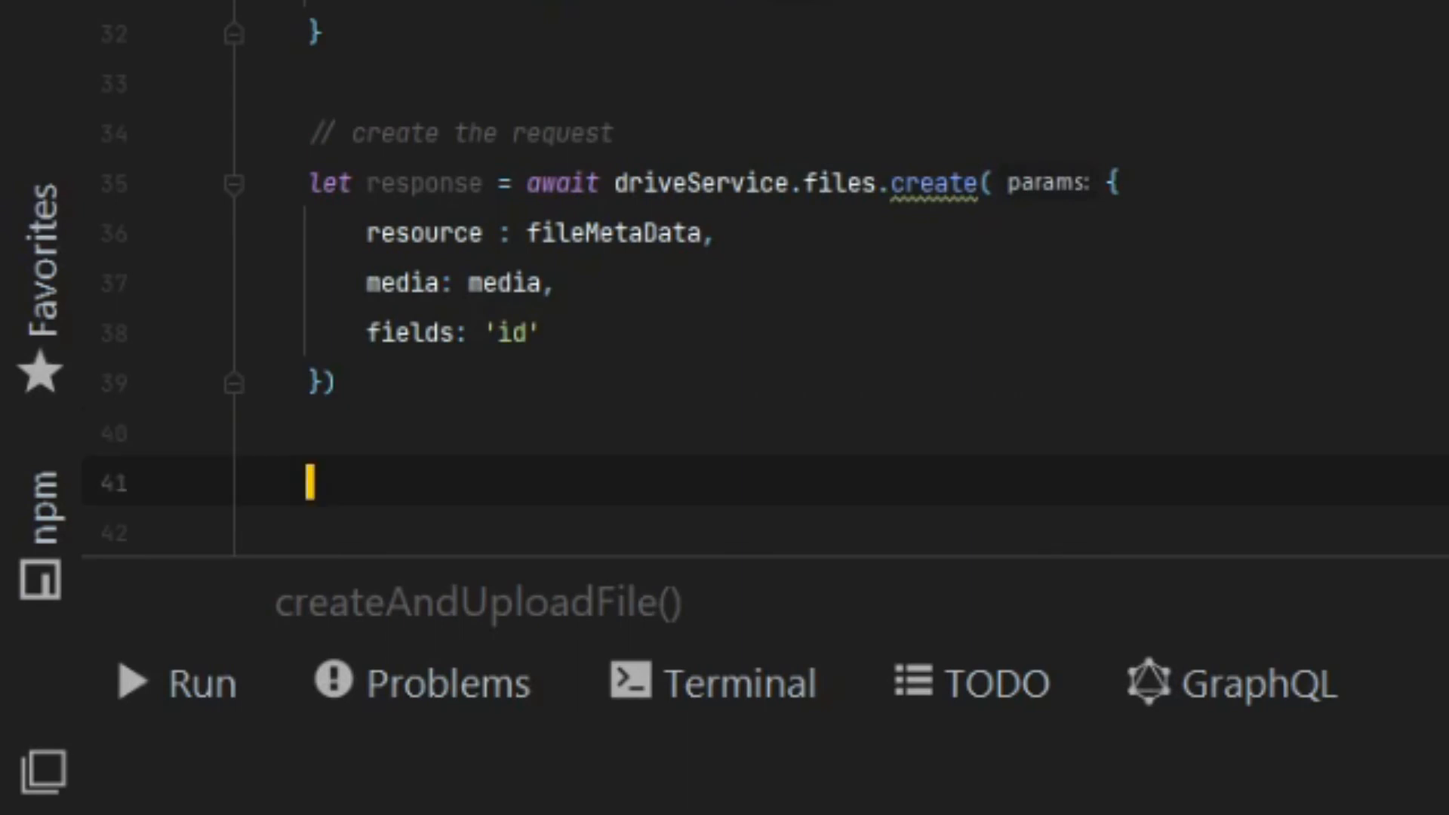
type("// handle the response")
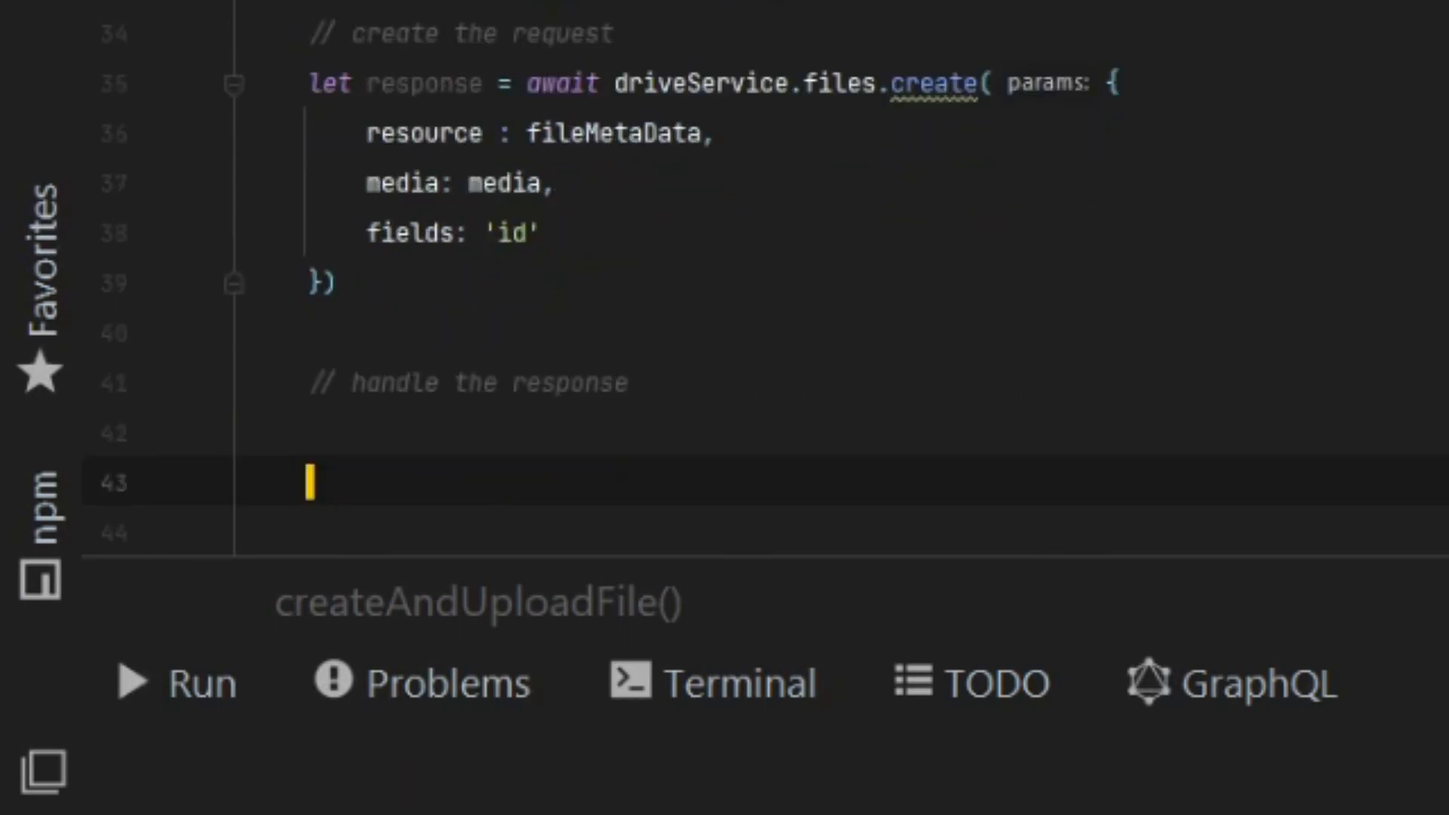
- Switch on response.status, logging 'File Created id:' with response.data.id on case 200 and an error by default
type("switch(rep")
type("case")
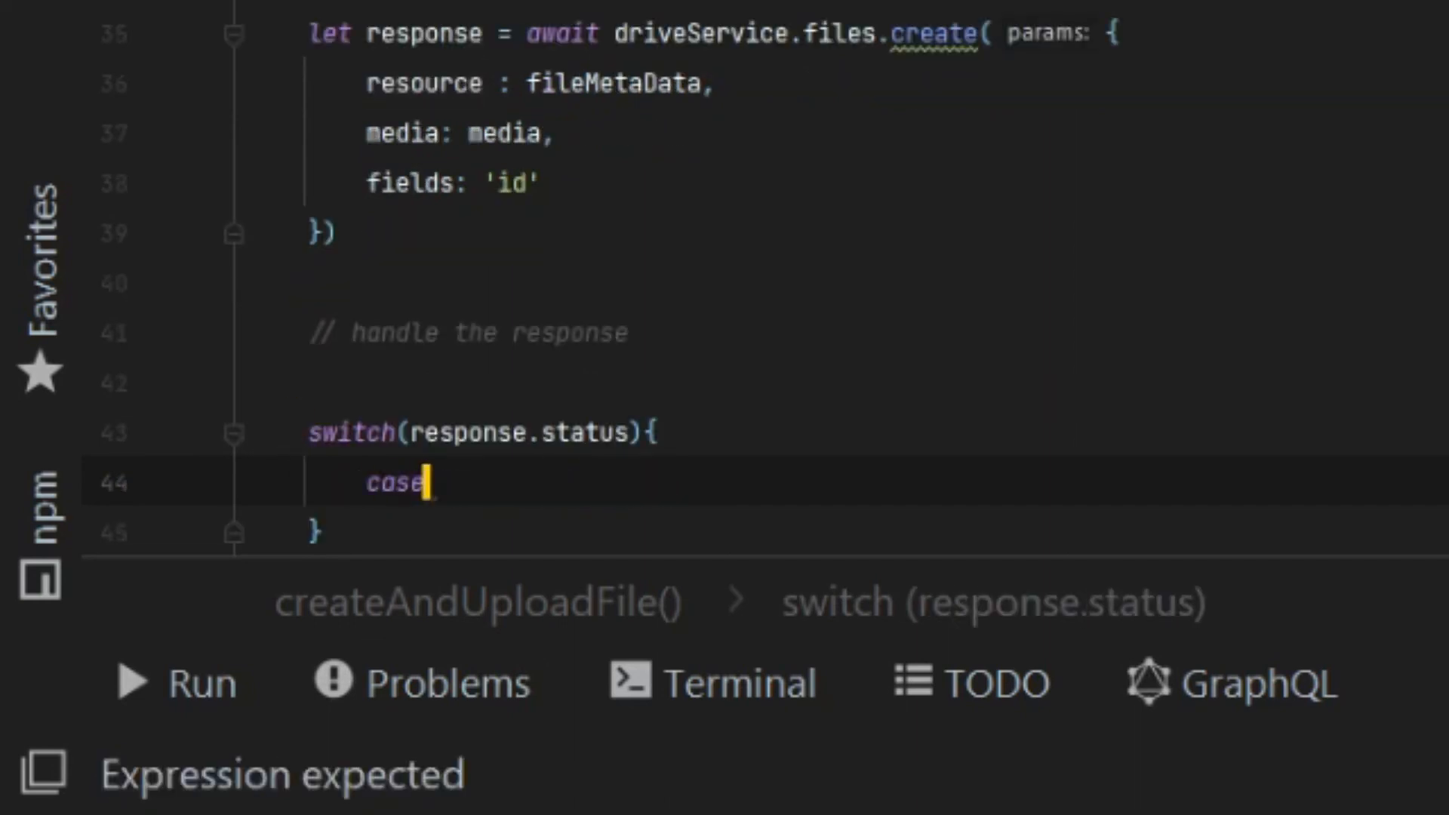
type("200;")
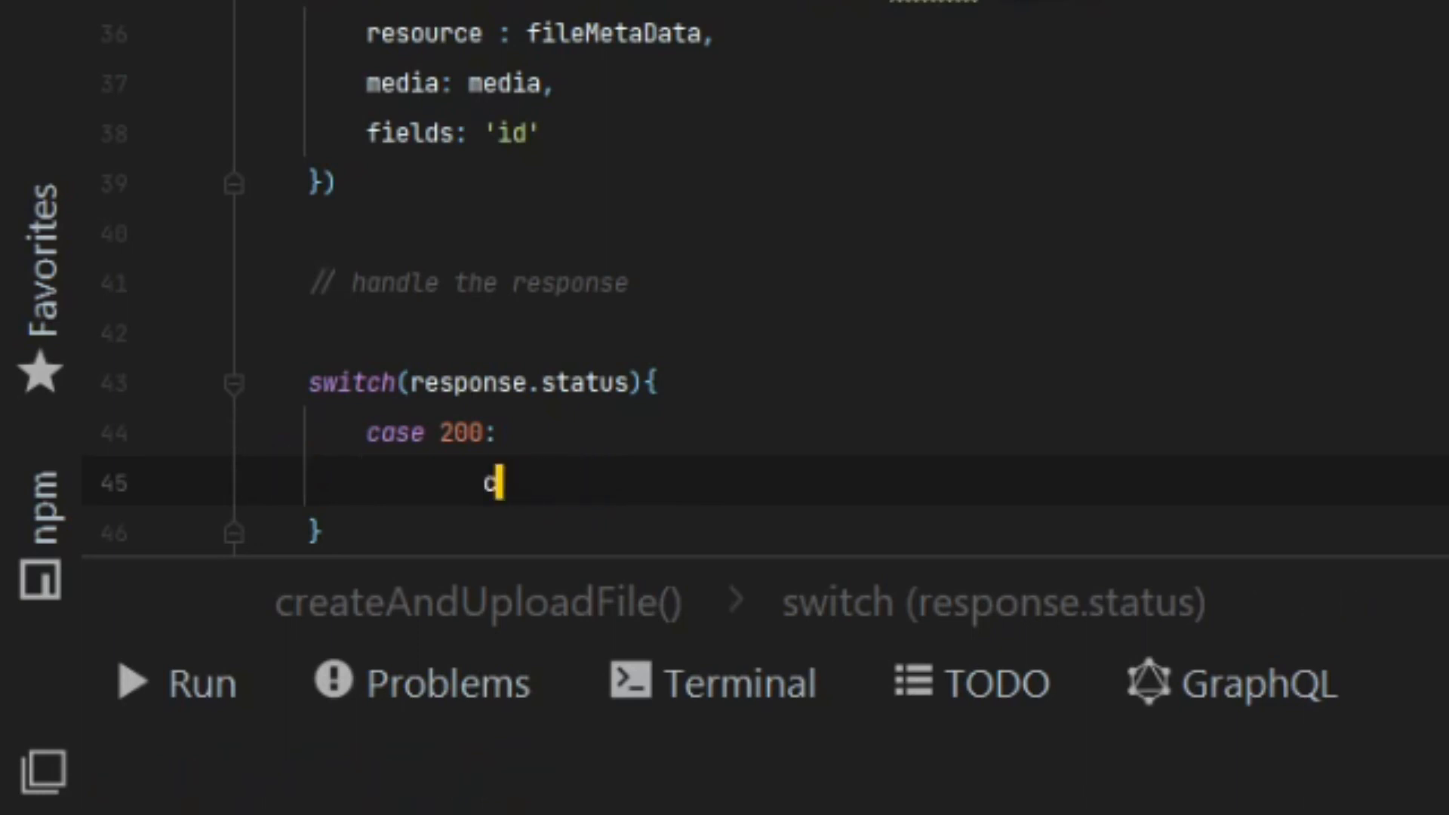
type("console.log((")
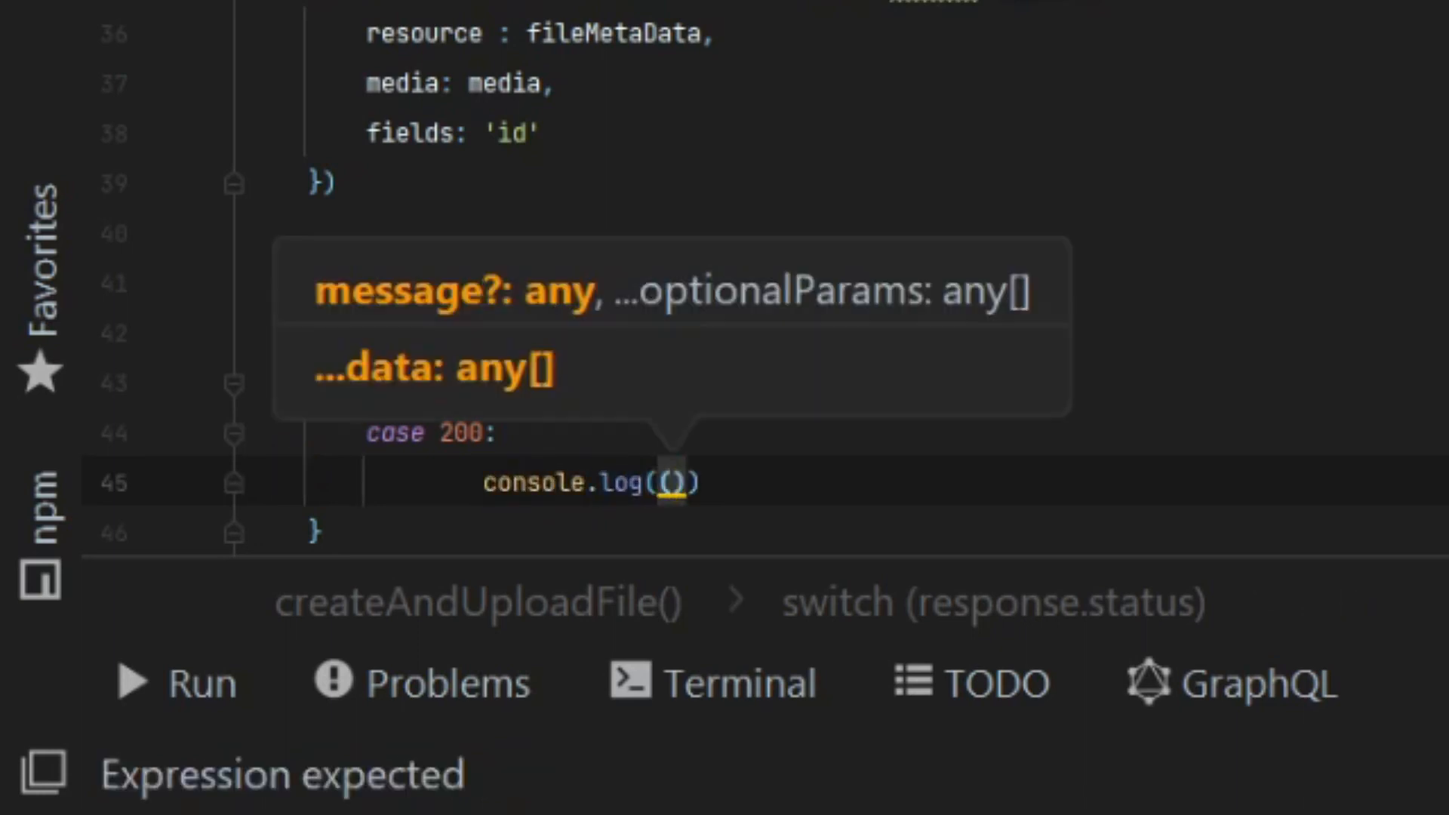
type("'")
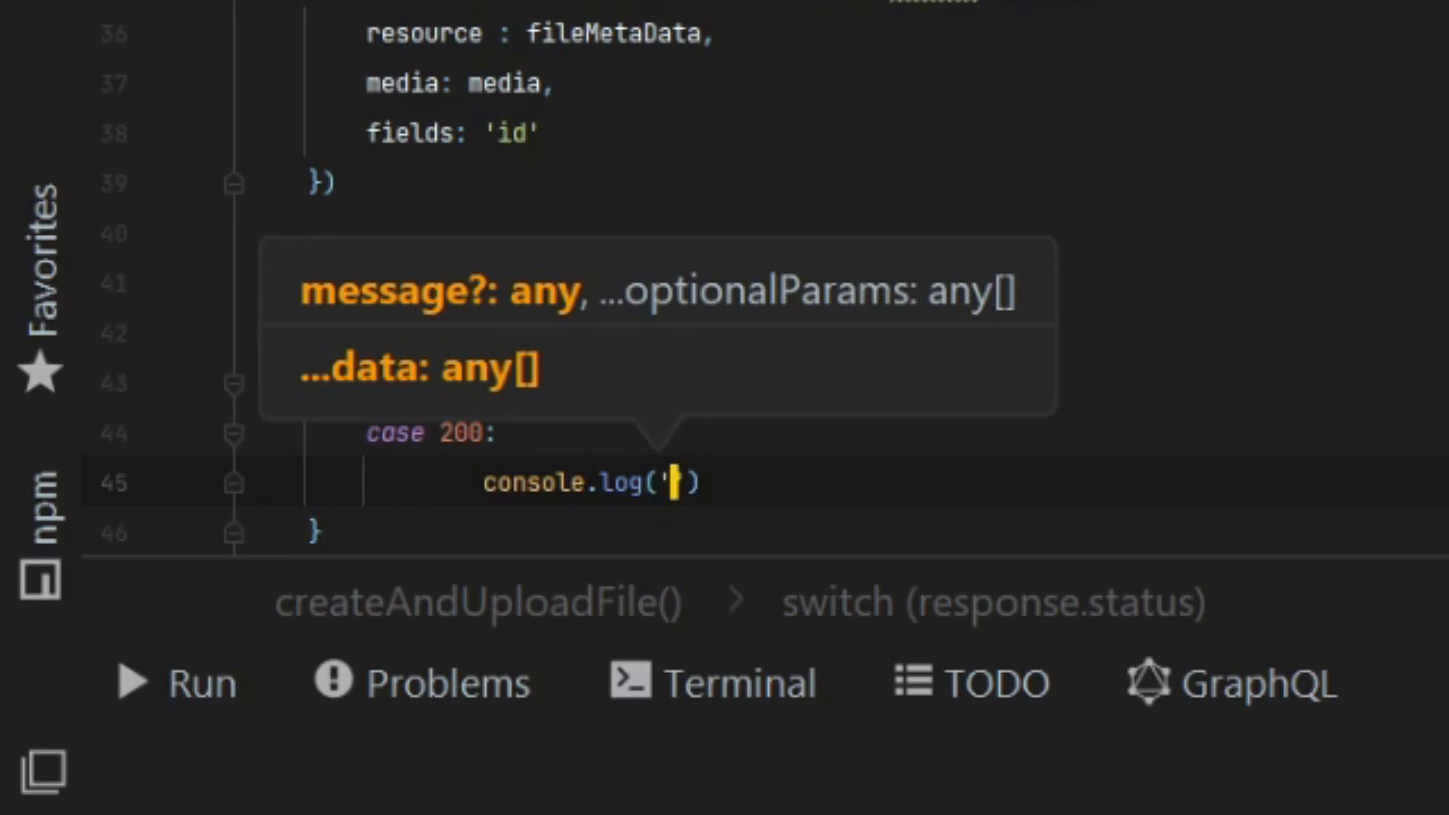
type("c")
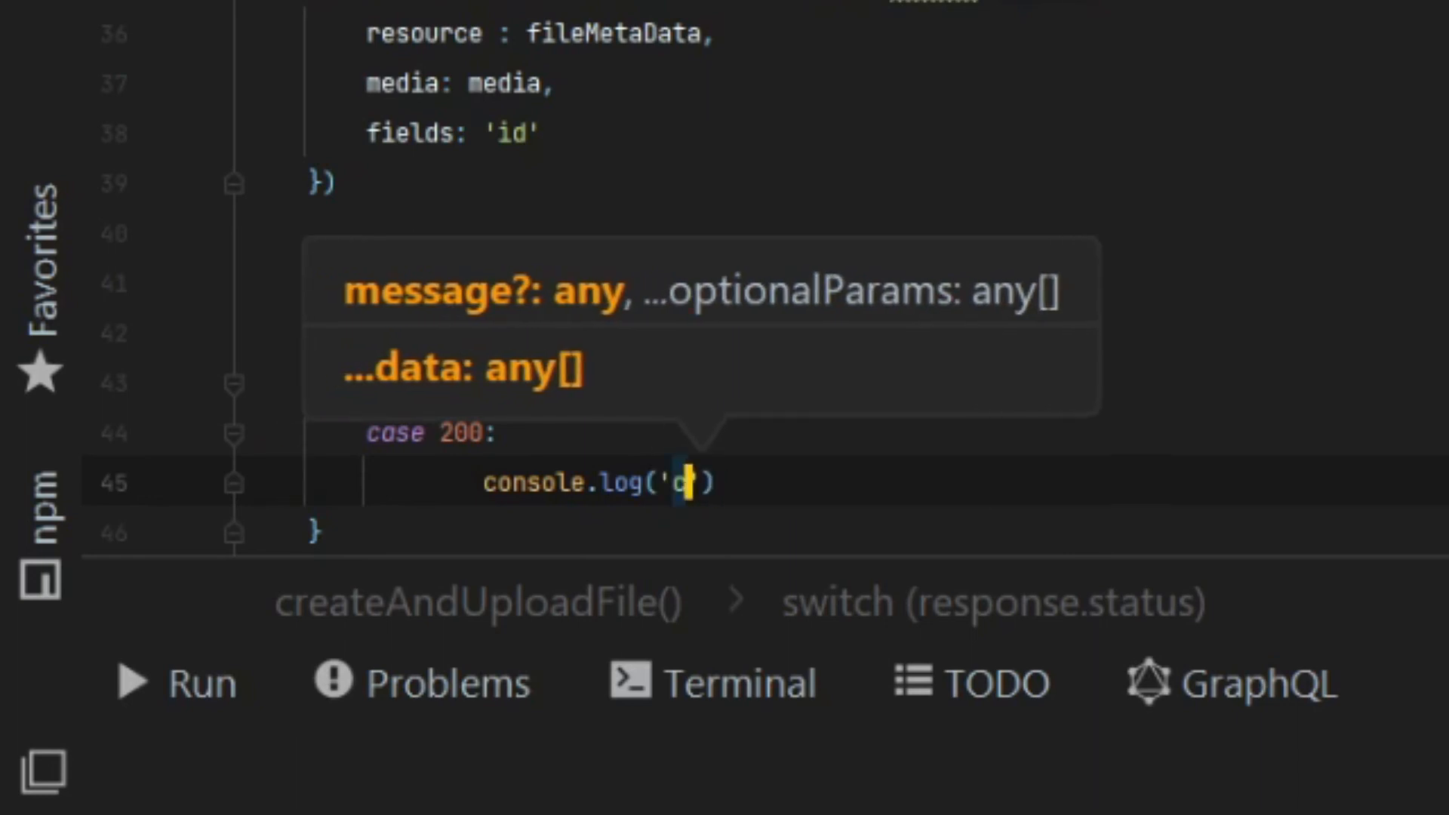
type("File Created id:")
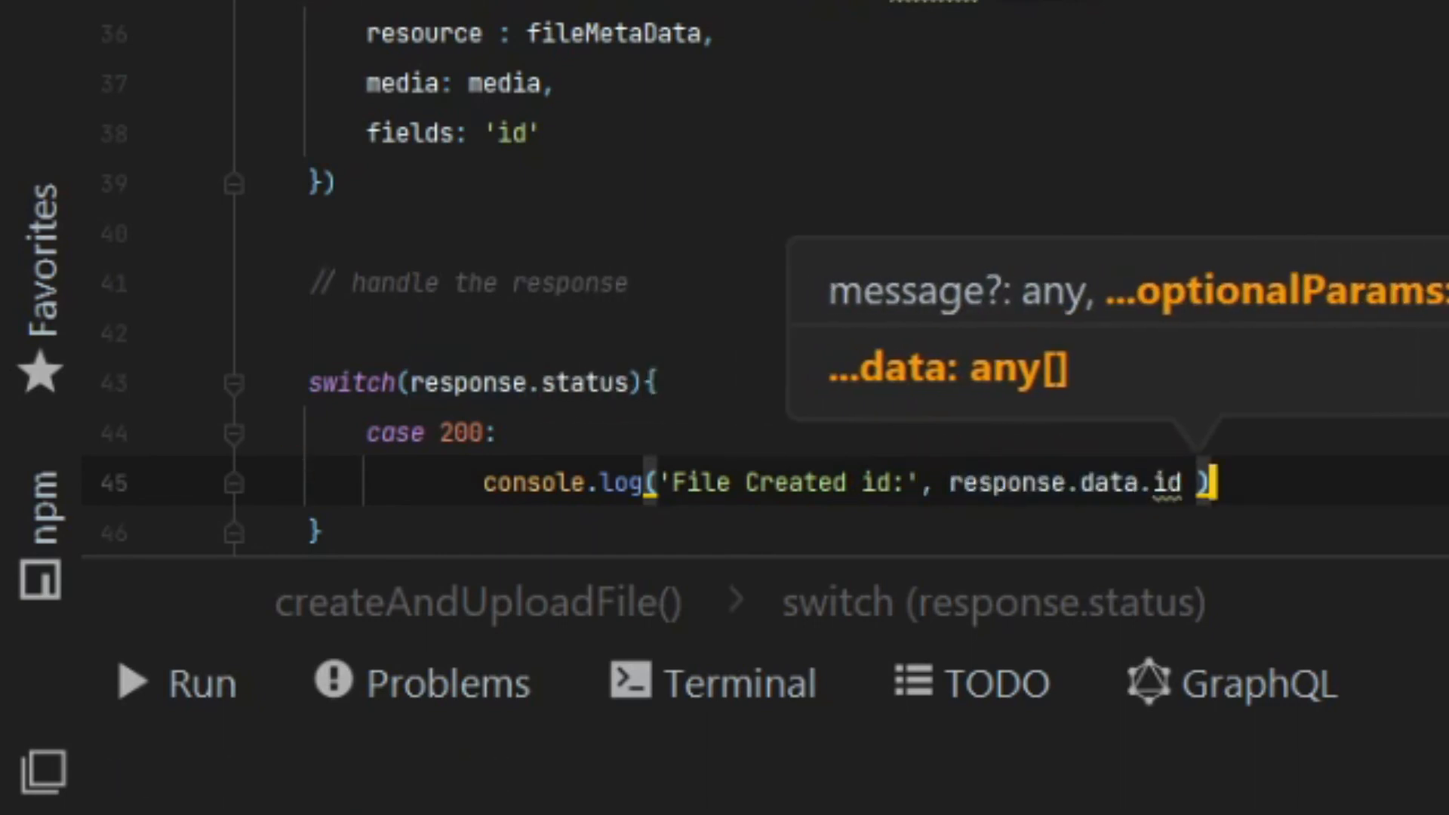
key("Enter")
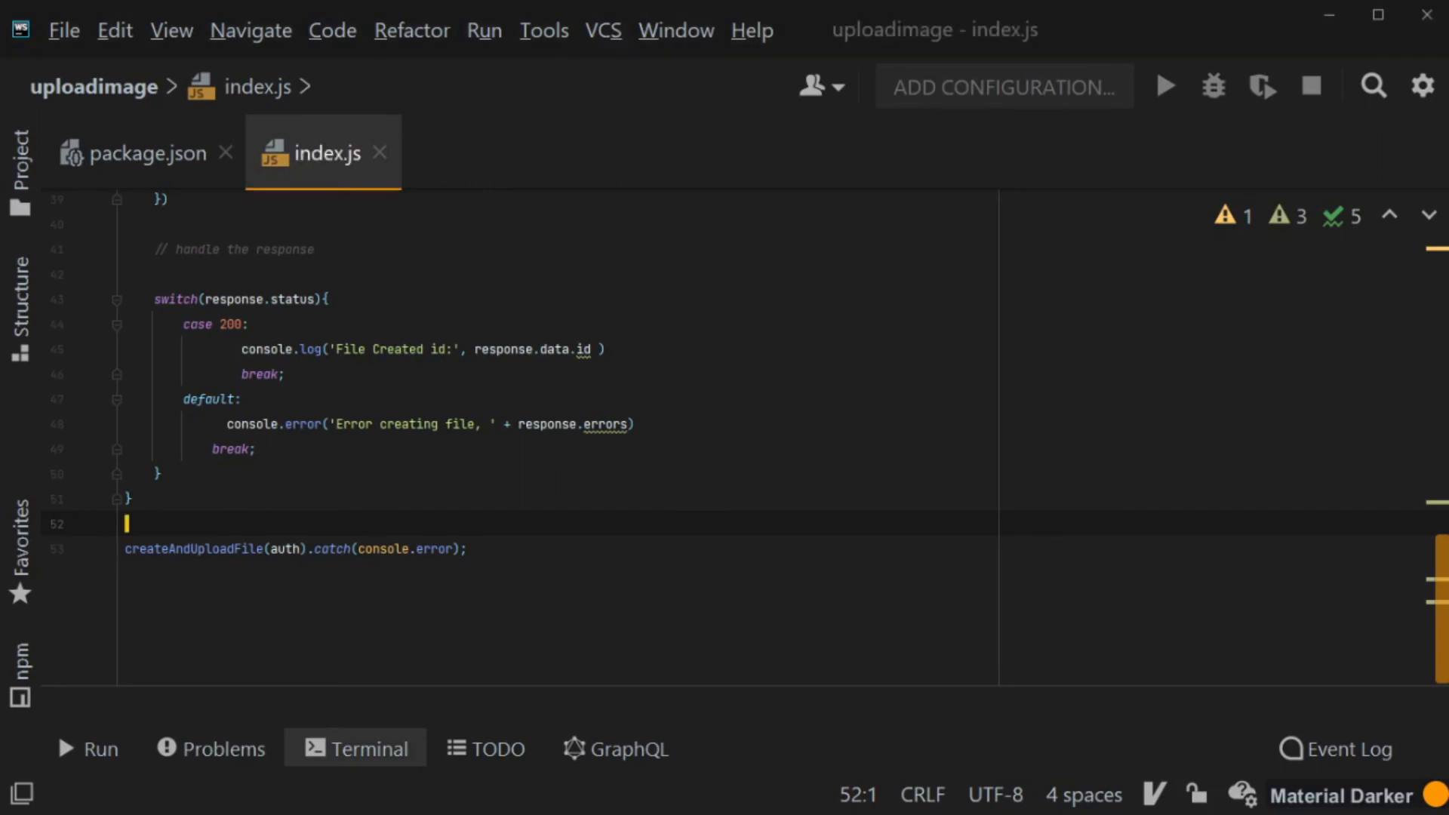
- Run node index.js from the project terminal
left_click(365, 748)
type("node index.js")
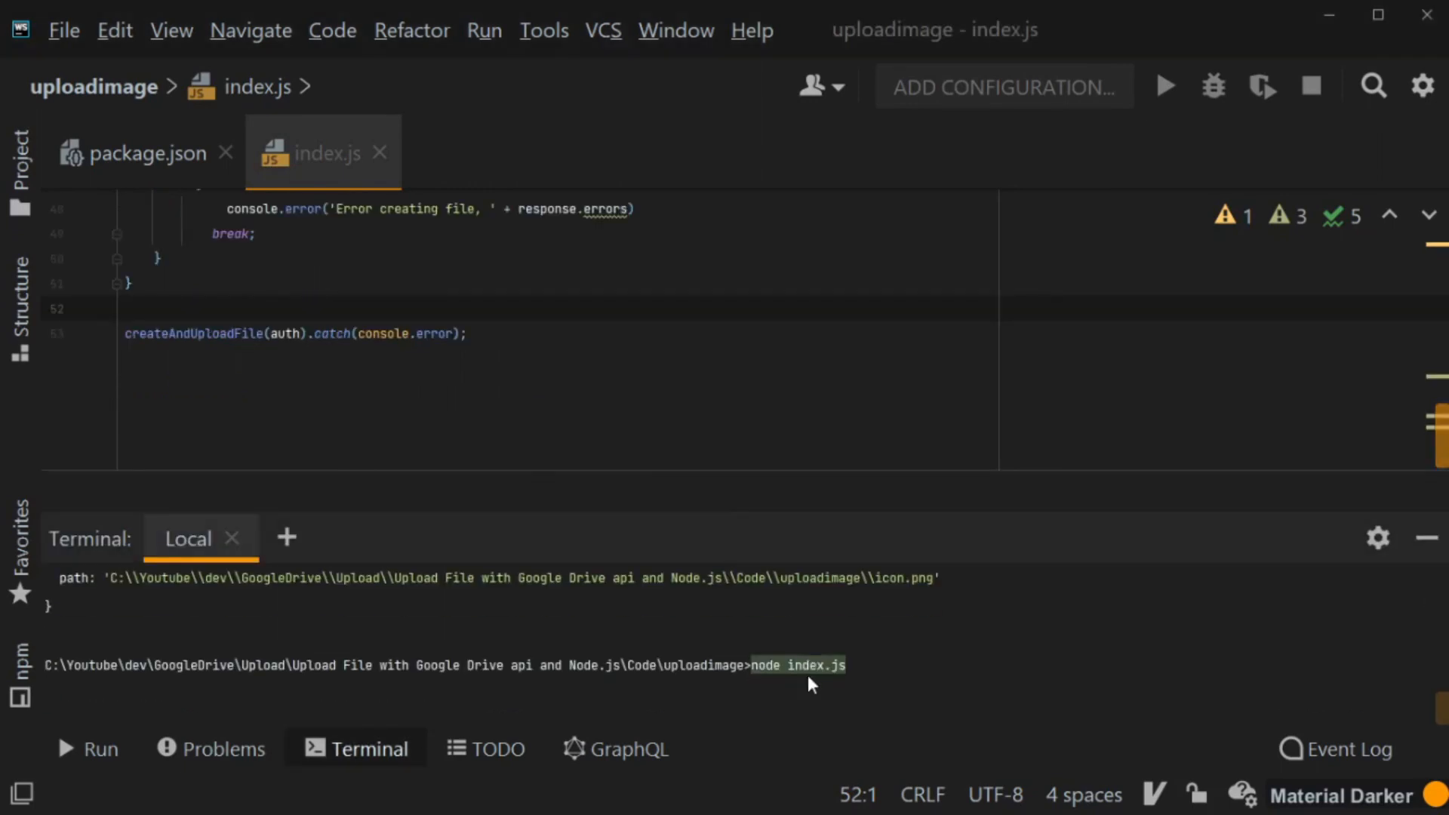
key("Enter")
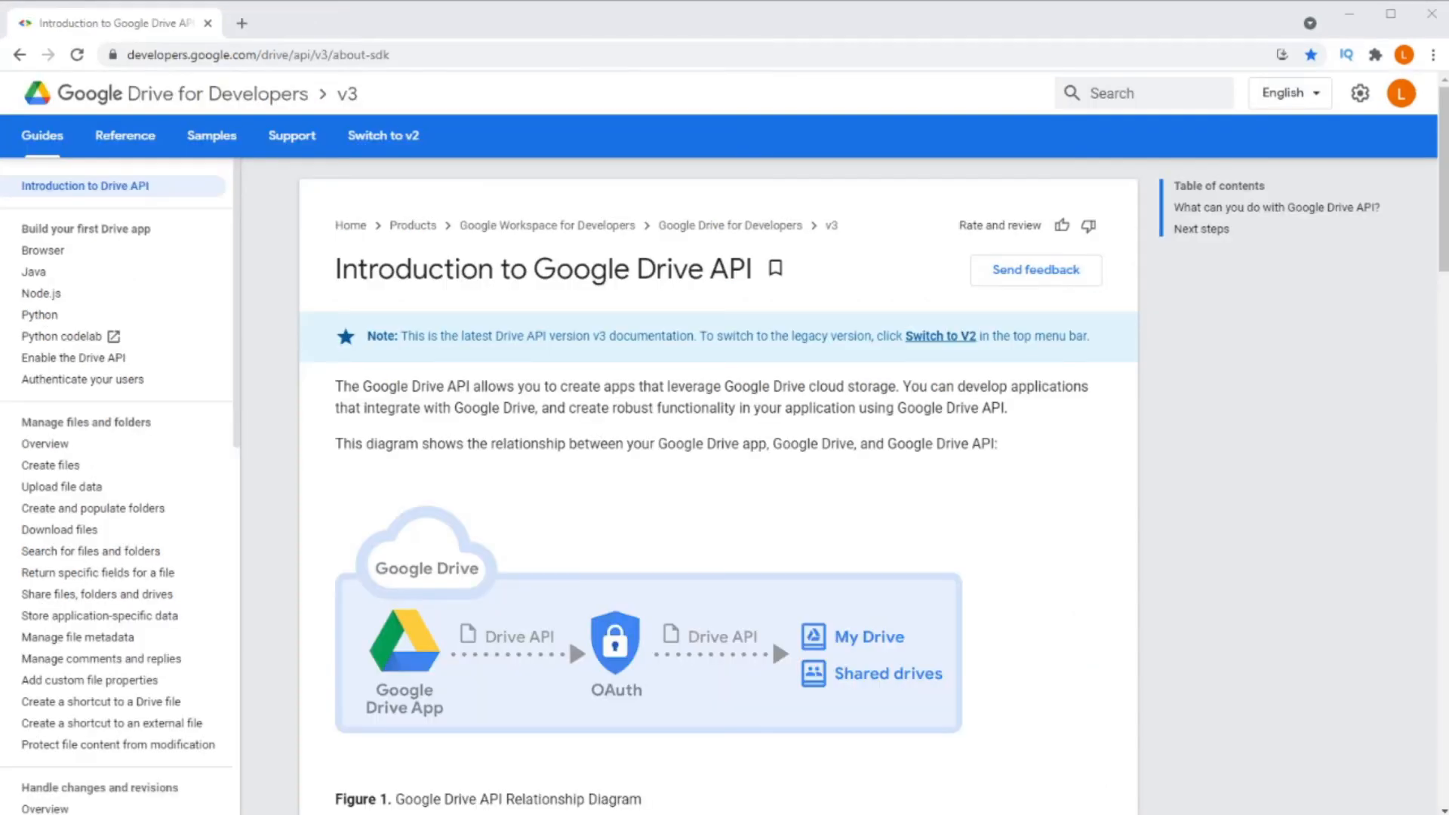
- Navigate the Drive API Reference to Files: create and dismiss the Try this API panel
left_click(124, 136)
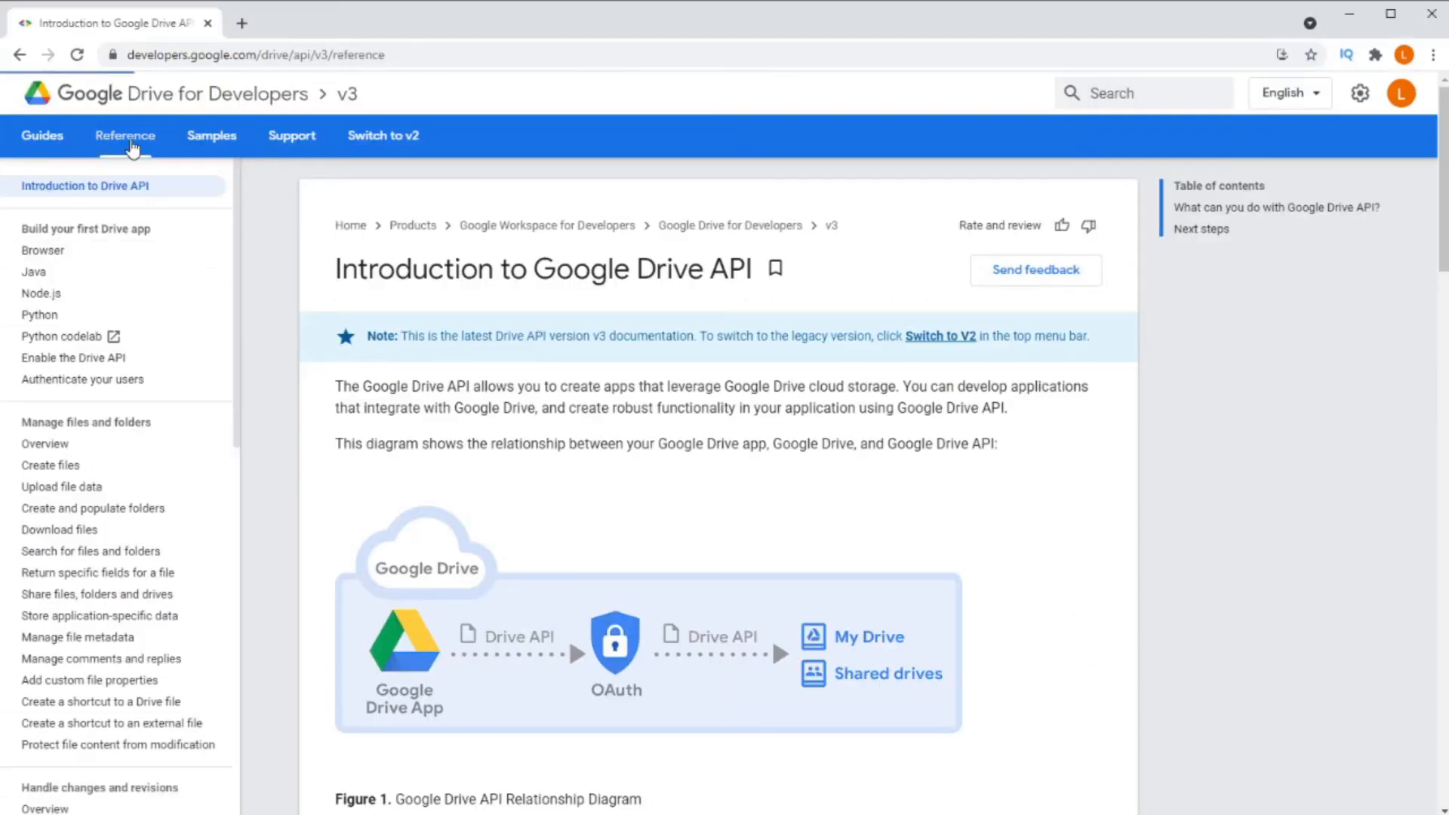
left_click(125, 135)
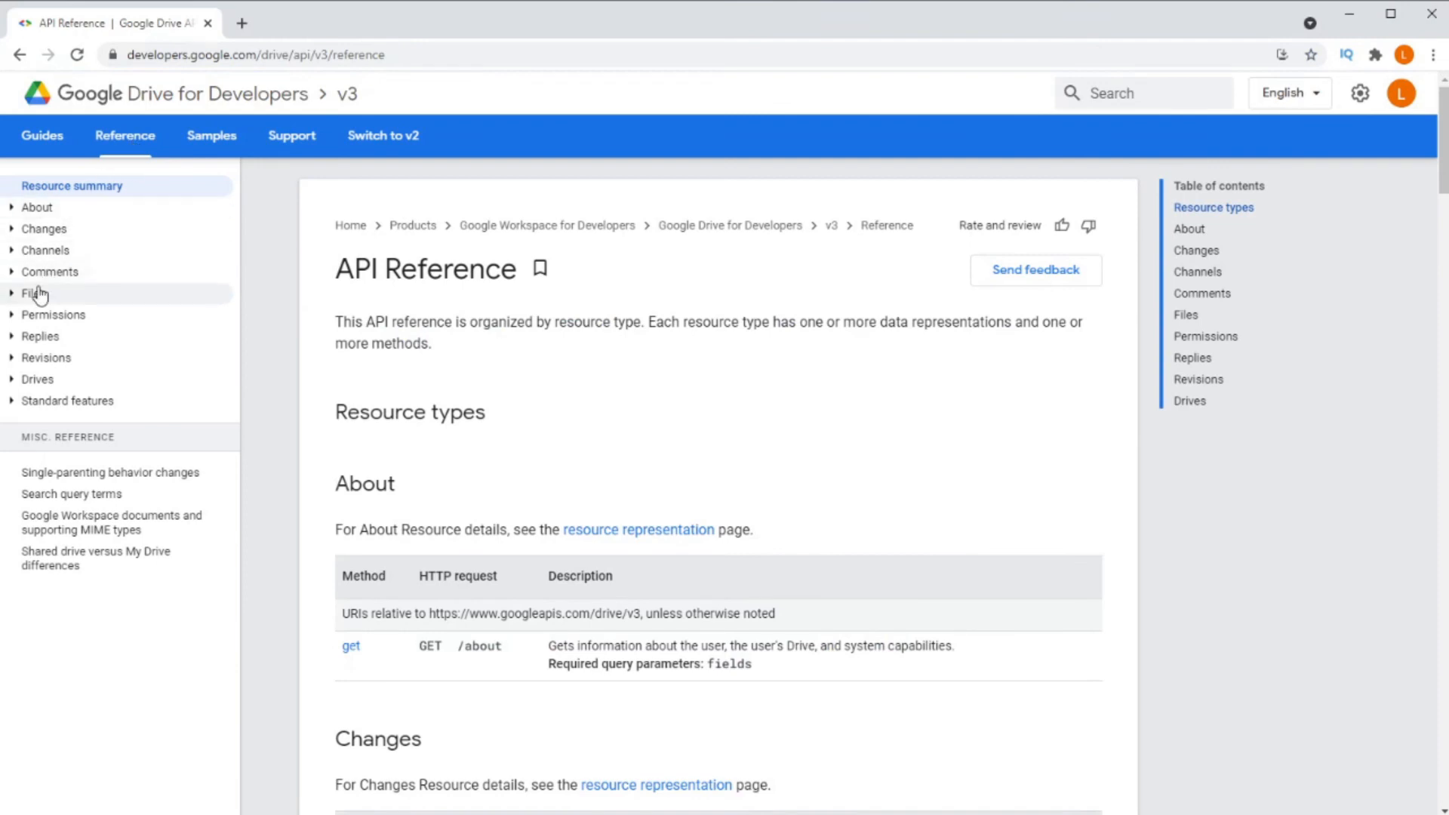
left_click(32, 293)
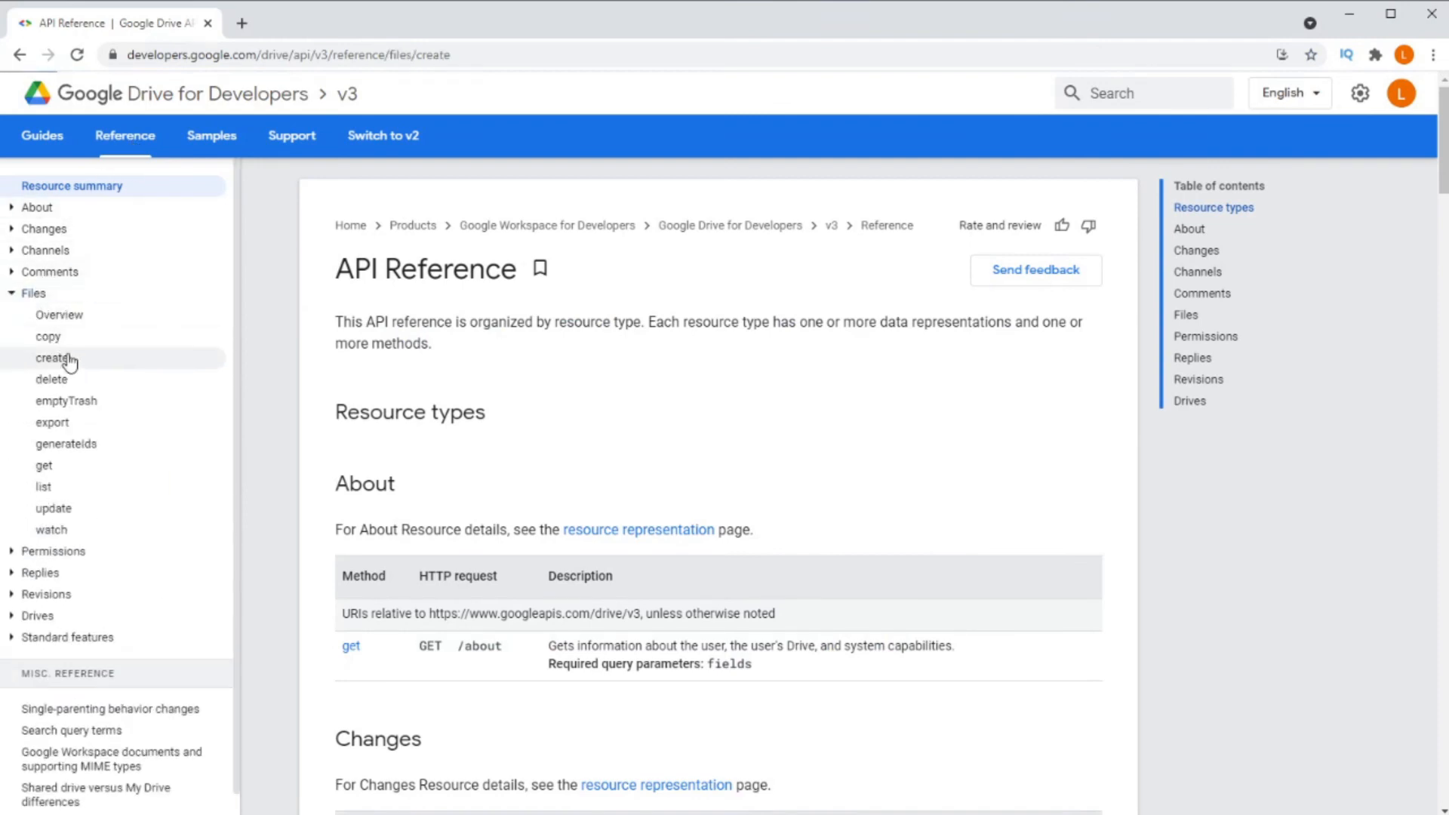
left_click(51, 357)
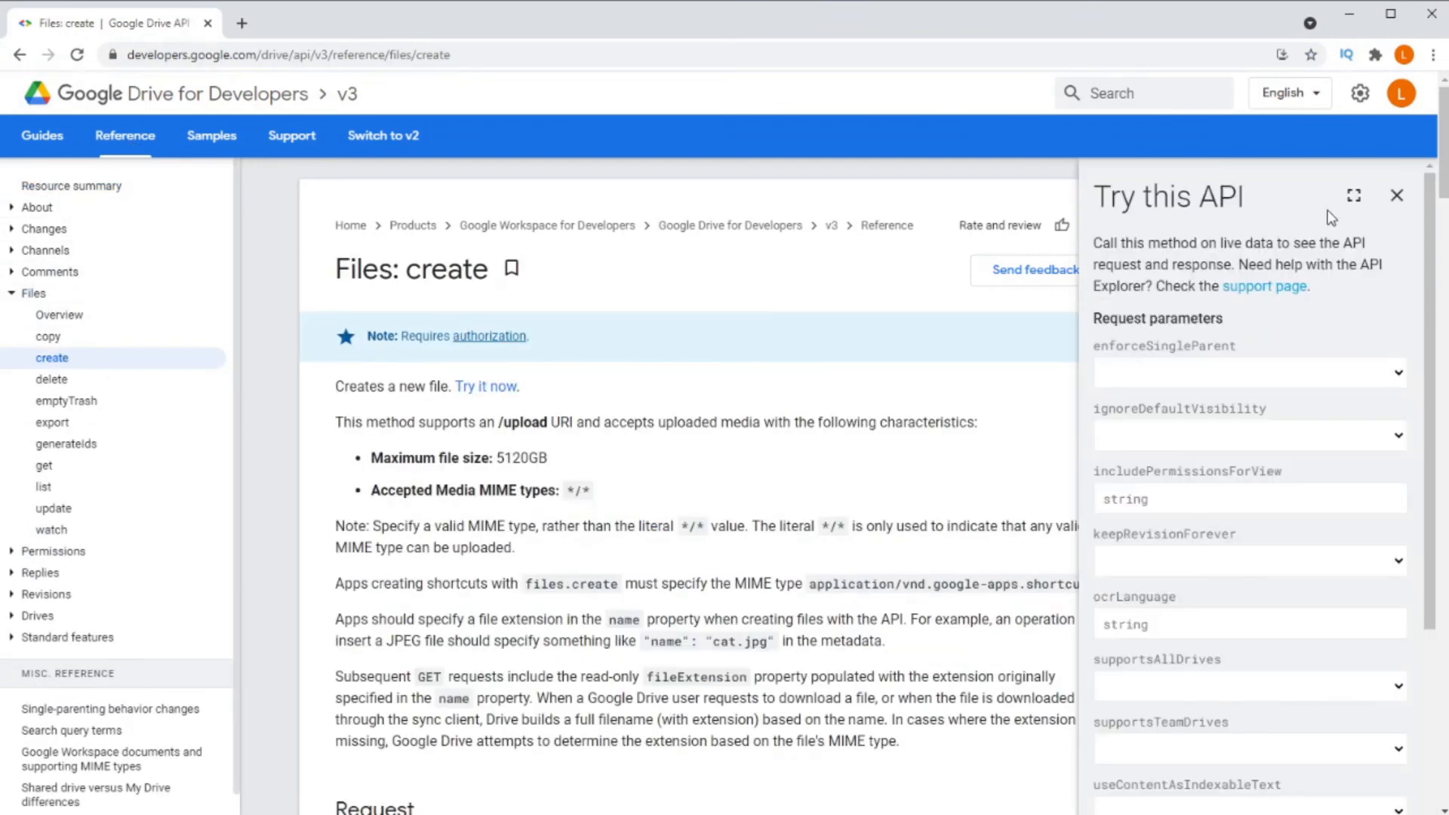
left_click(1396, 195)
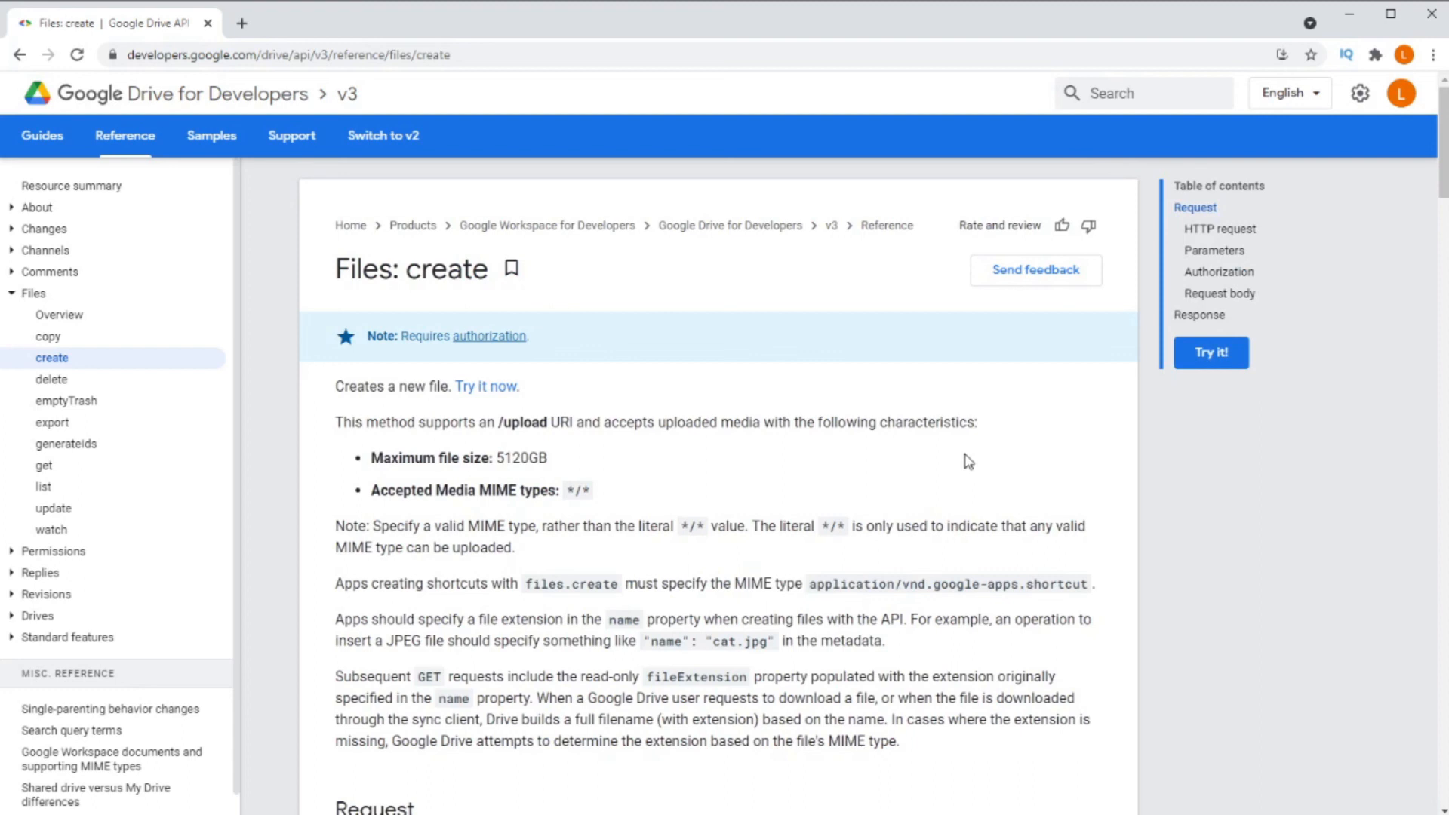
- Read through the parameters, authorization scopes, request body and response sections
scroll("down", 3)
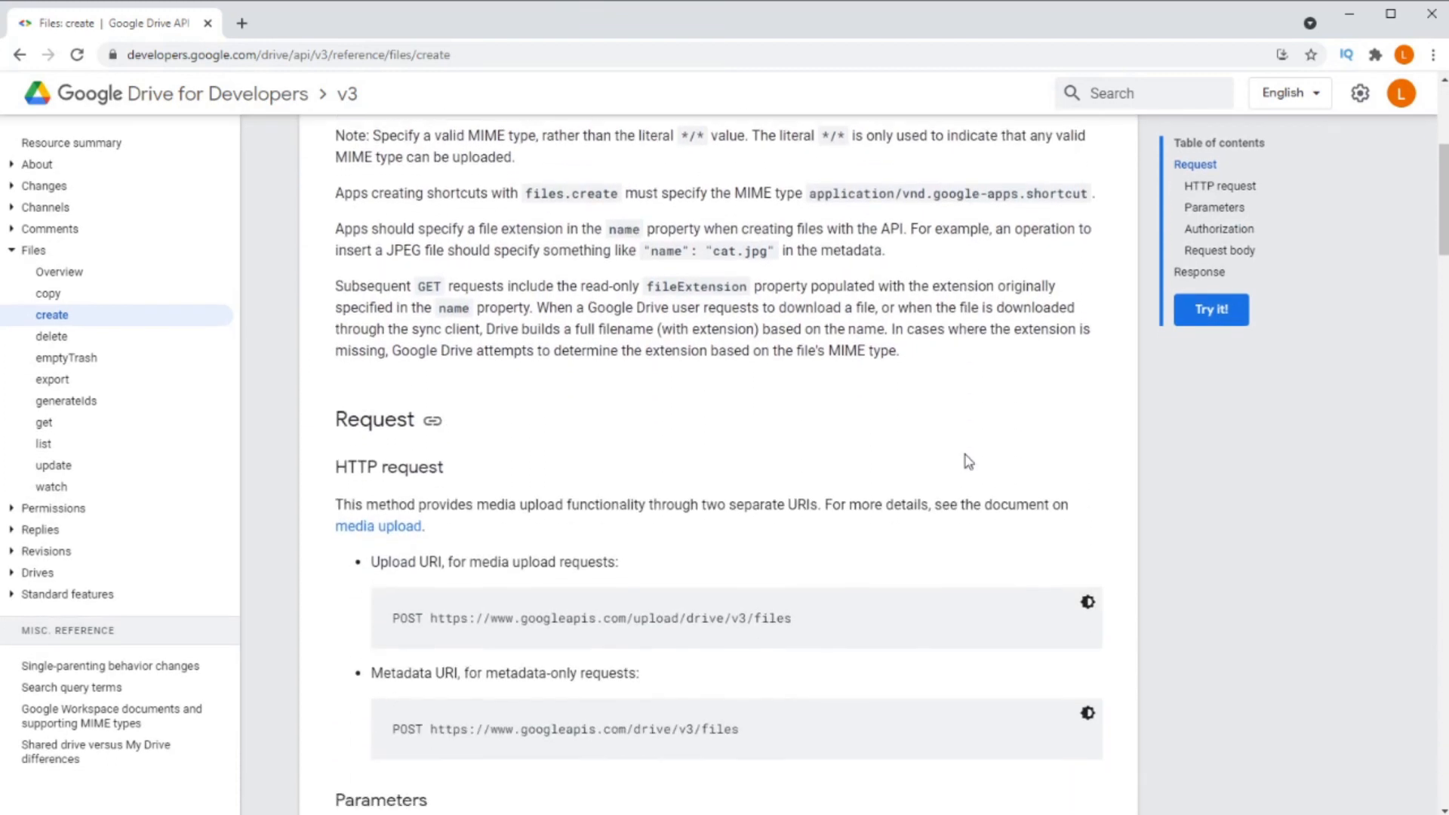
scroll("down", 3)
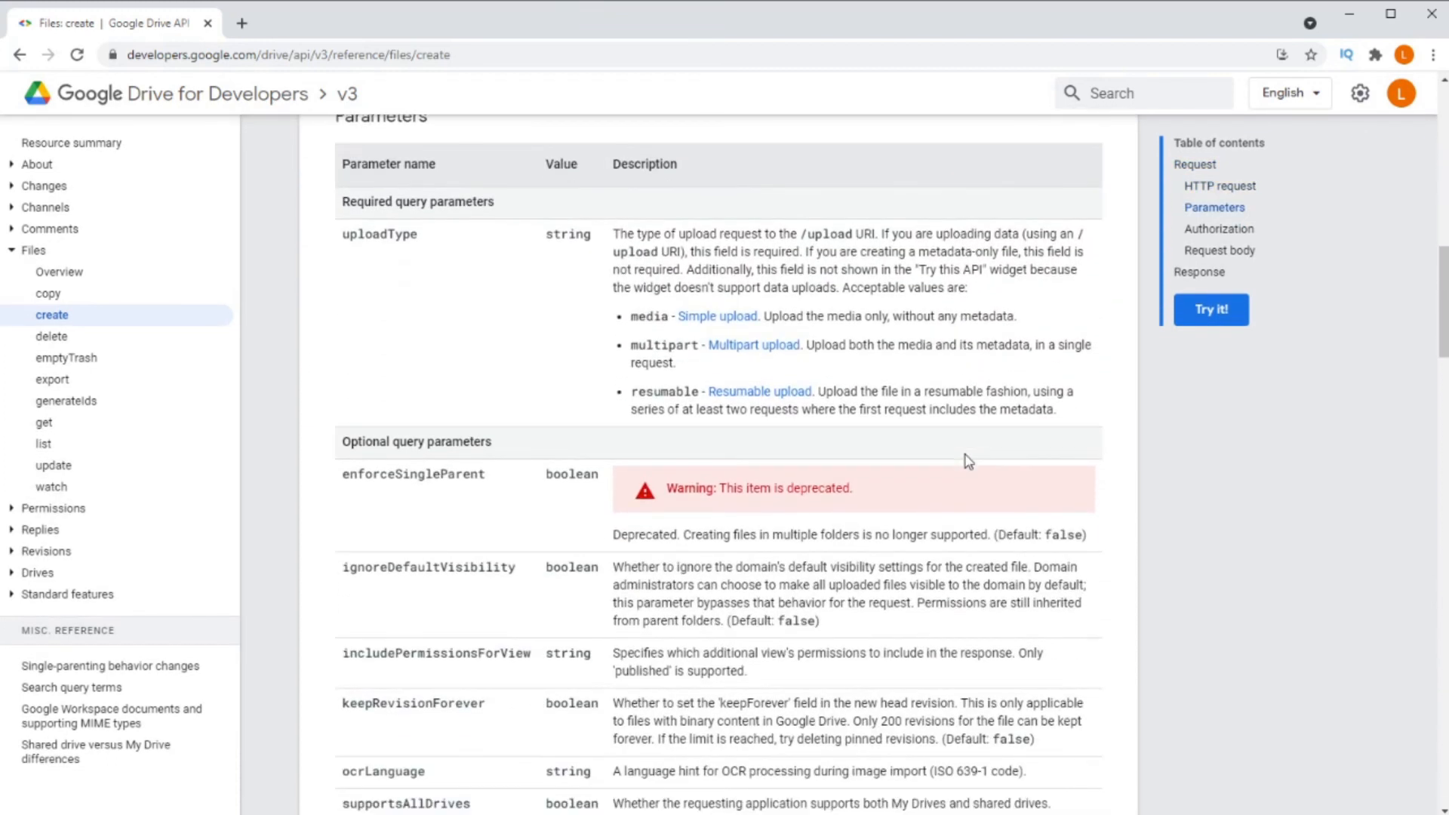
scroll("down", 3)
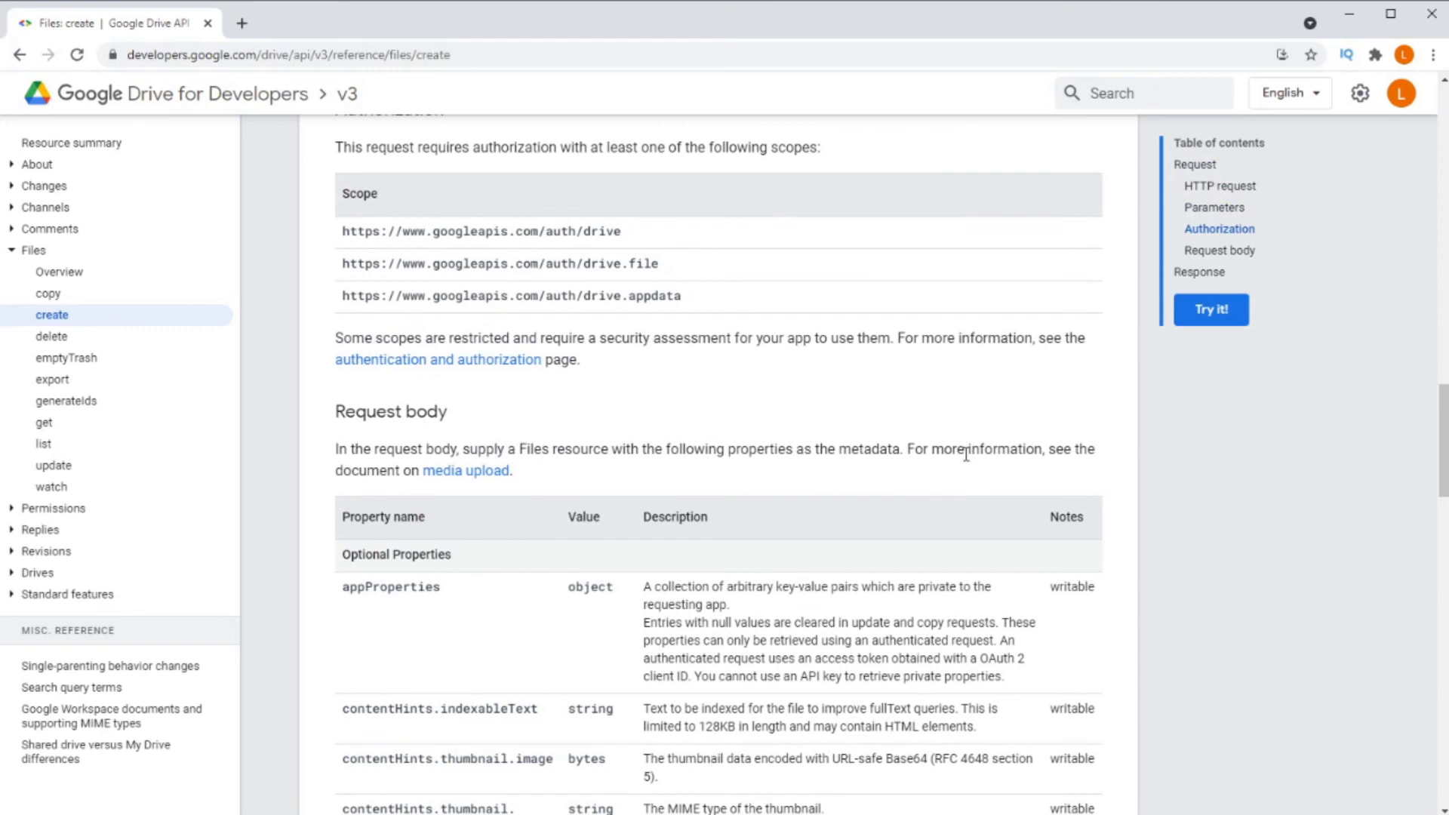
scroll("down", 3)
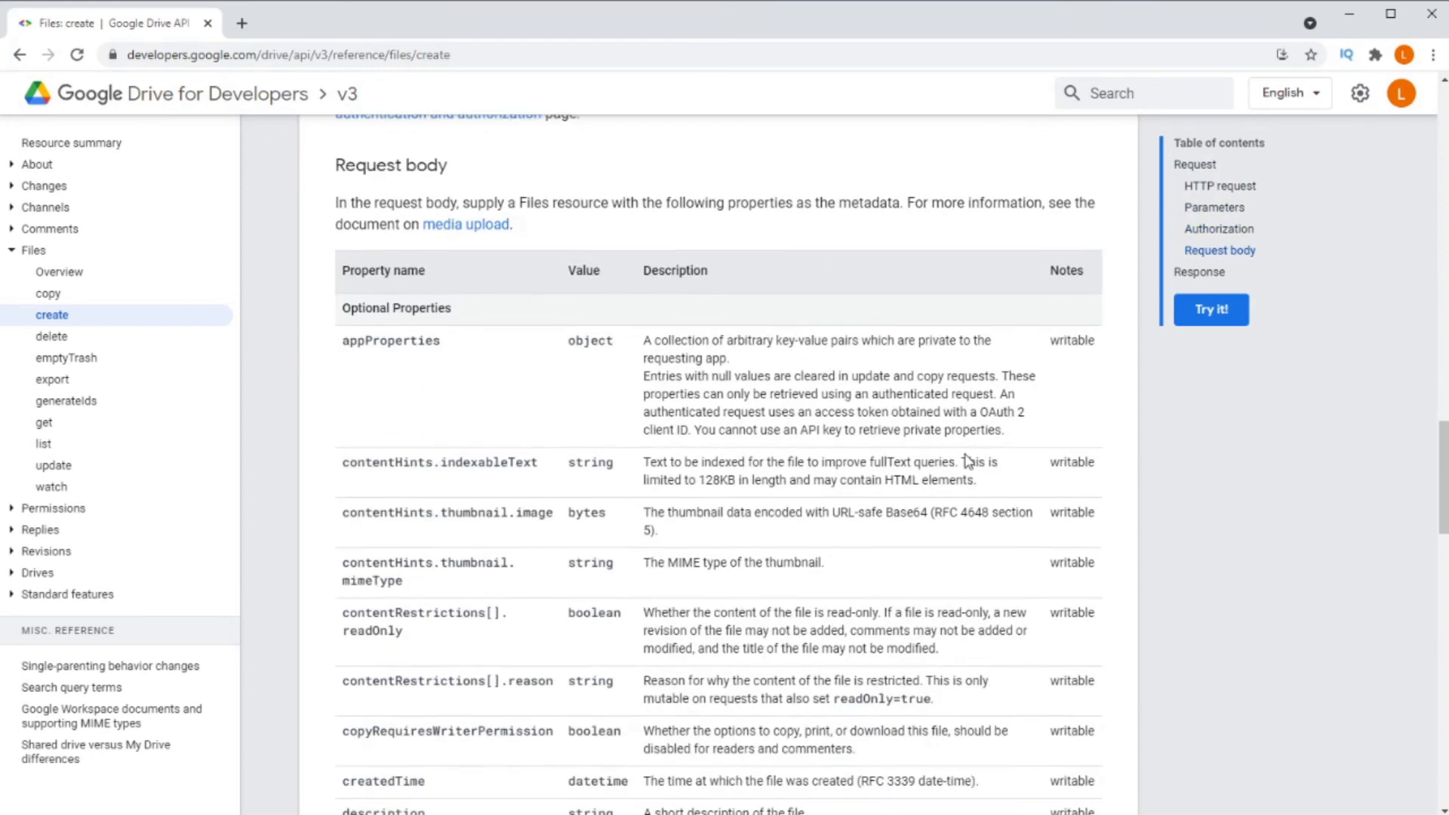
scroll("down", 3)
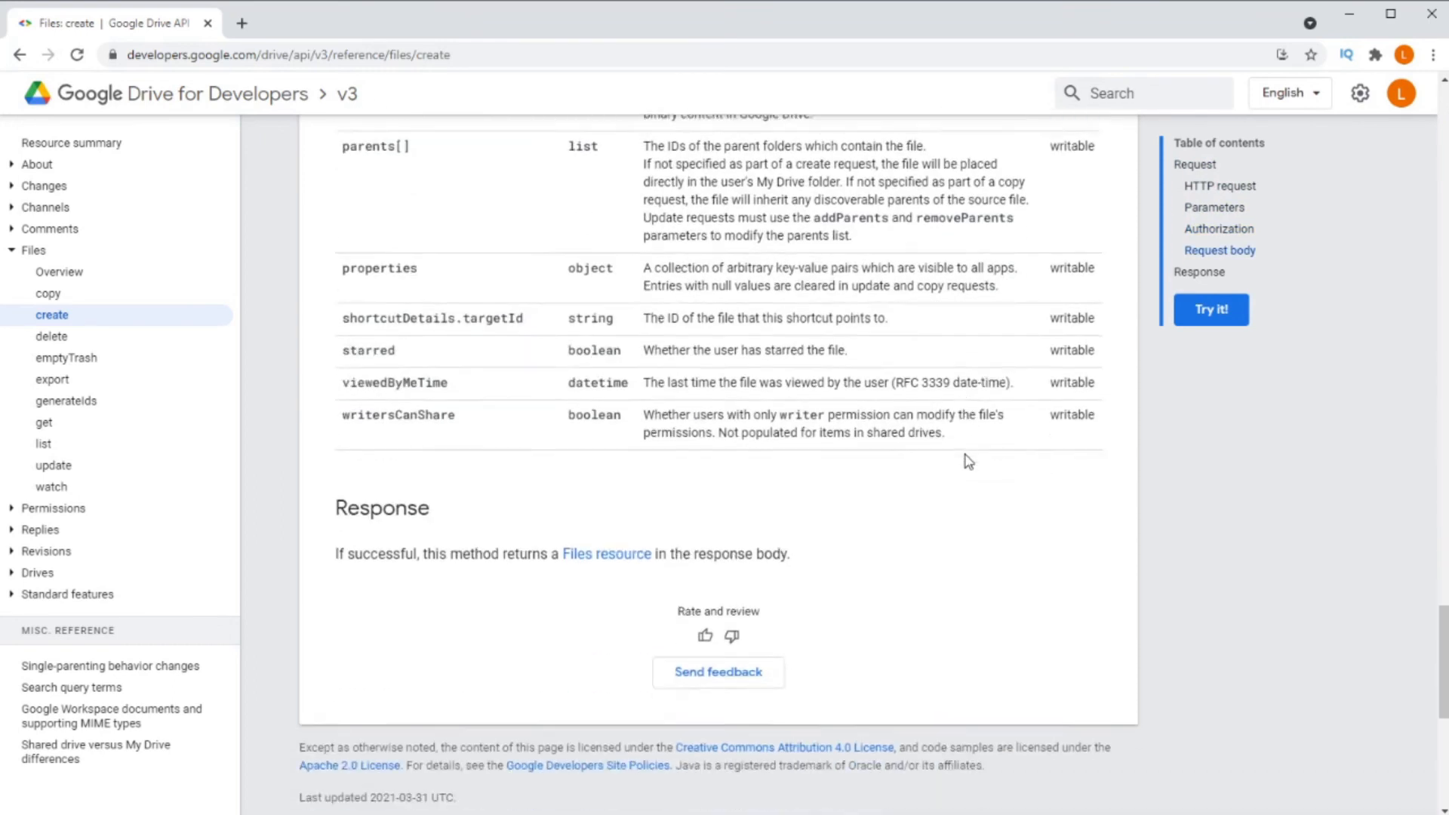